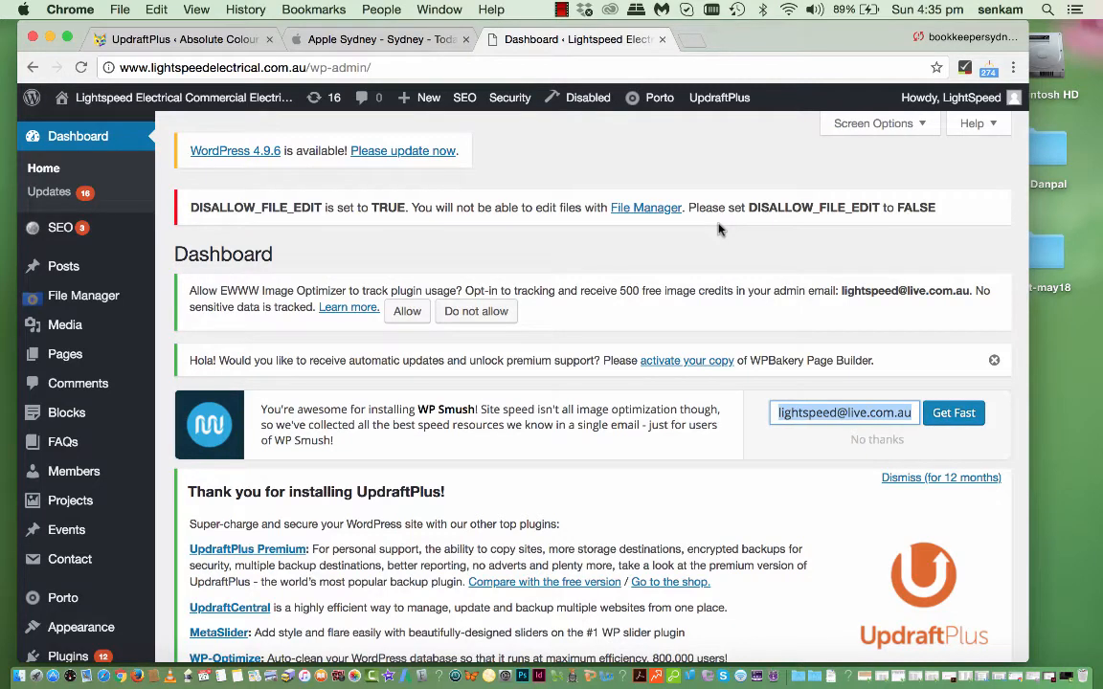
pyautogui.moveTo(695, 249)
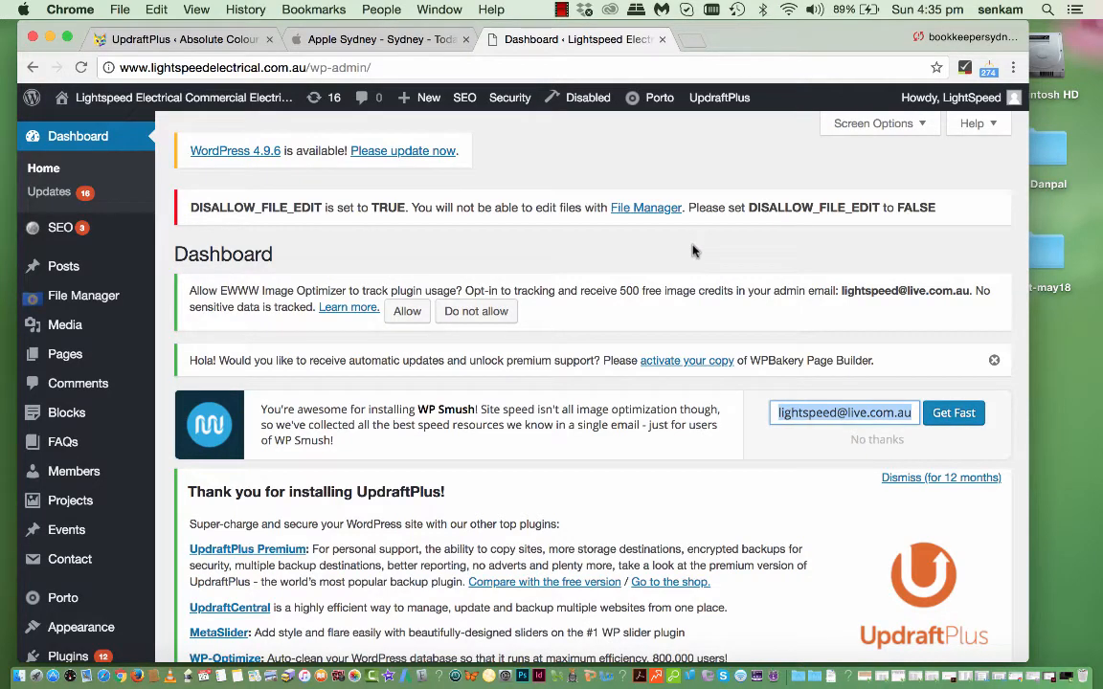
pyautogui.moveTo(510, 140)
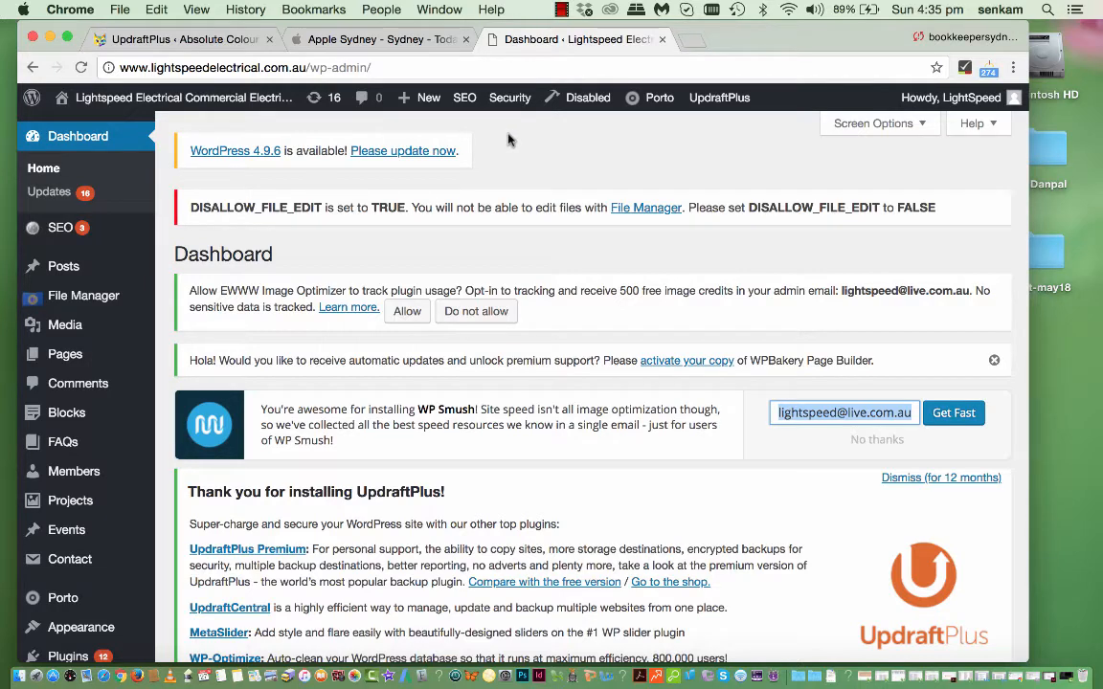
pyautogui.moveTo(387, 67)
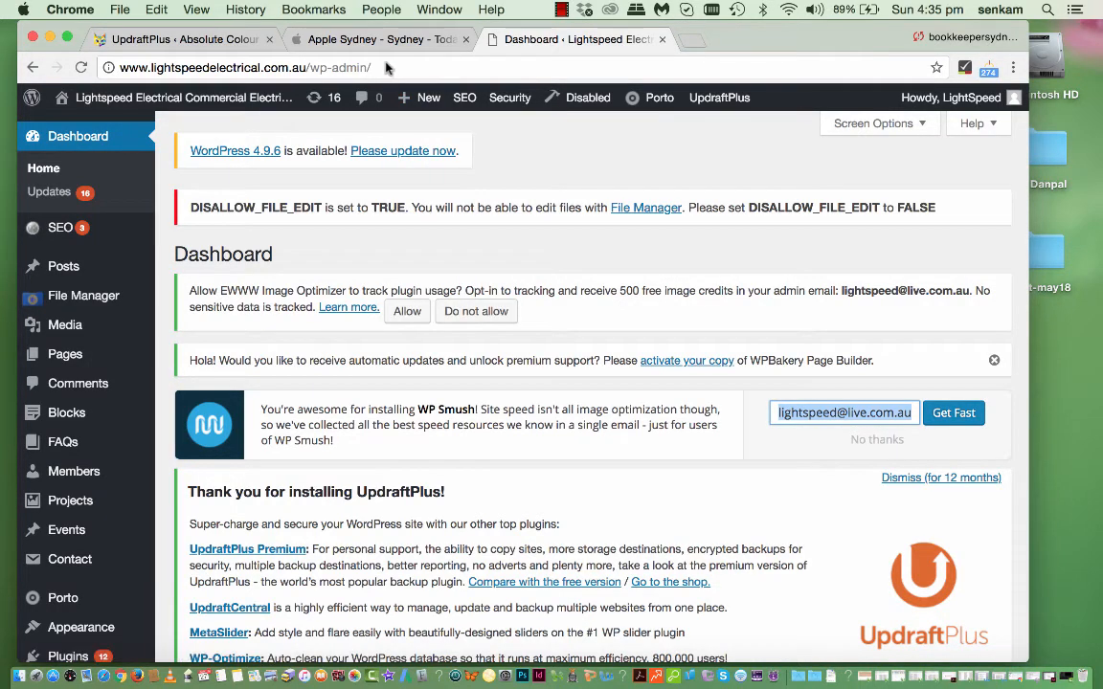
# - Go from the admin address to the site root and browse the live homepage's hero and menu
pyautogui.click(383, 67)
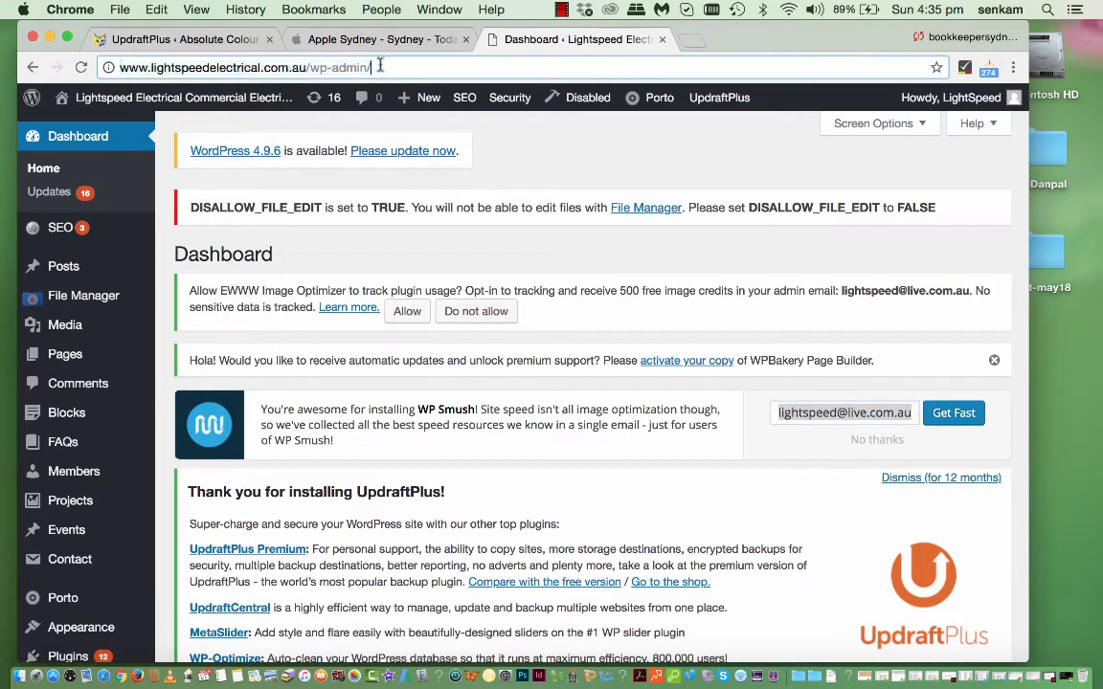
pyautogui.doubleClick(337, 67)
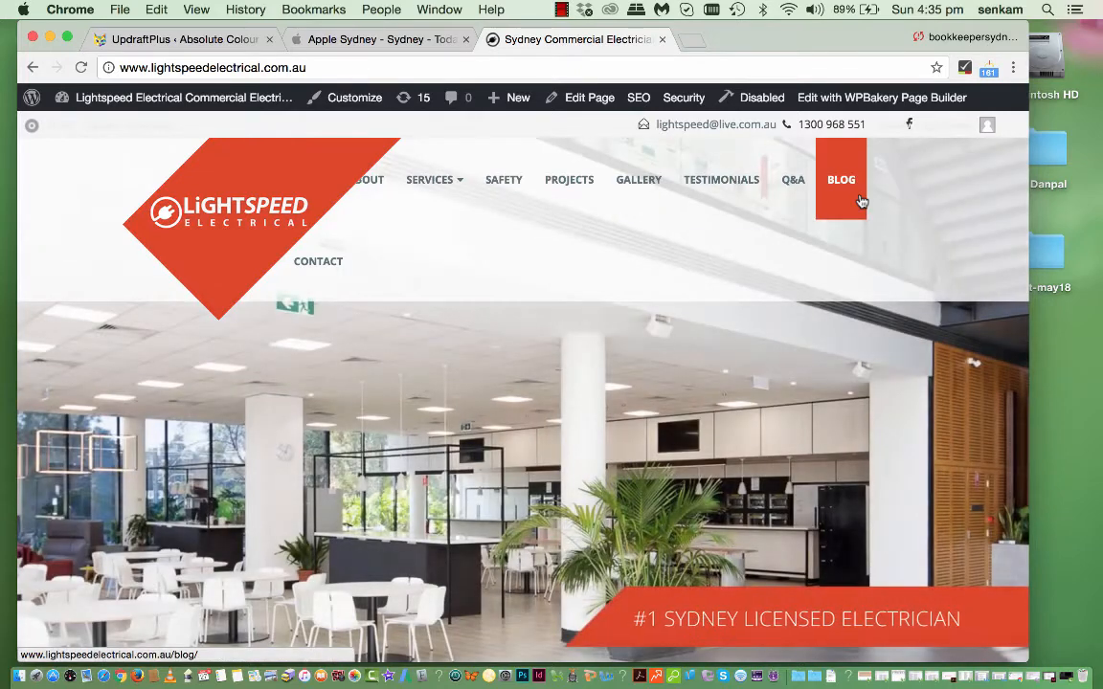
pyautogui.scroll(-3)
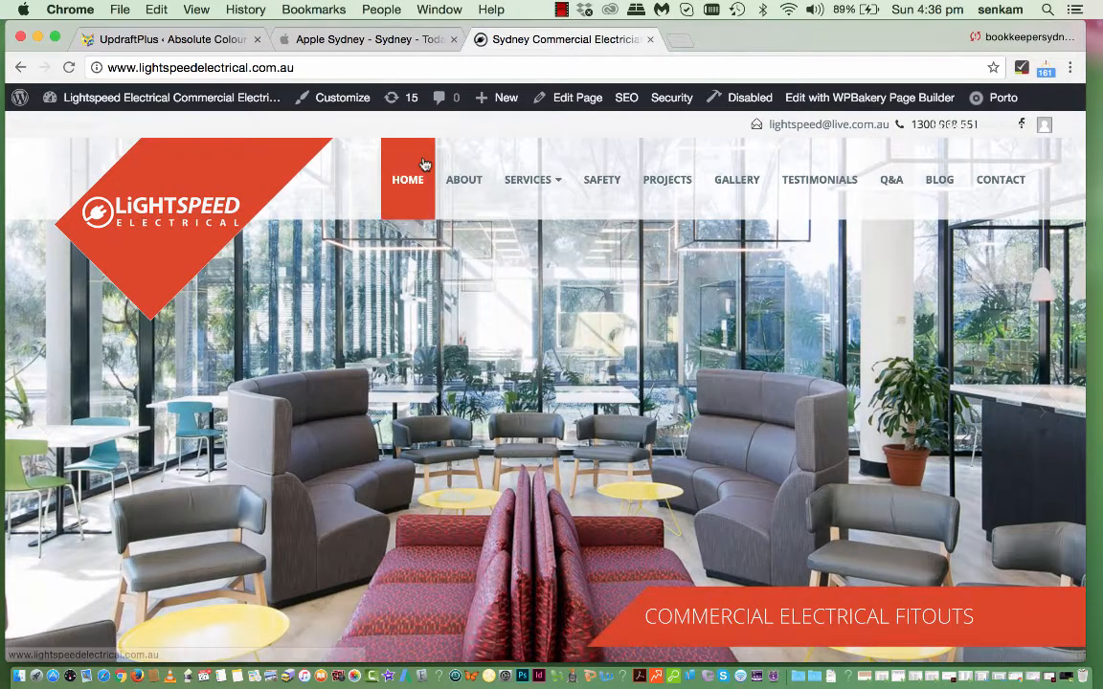
pyautogui.click(157, 99)
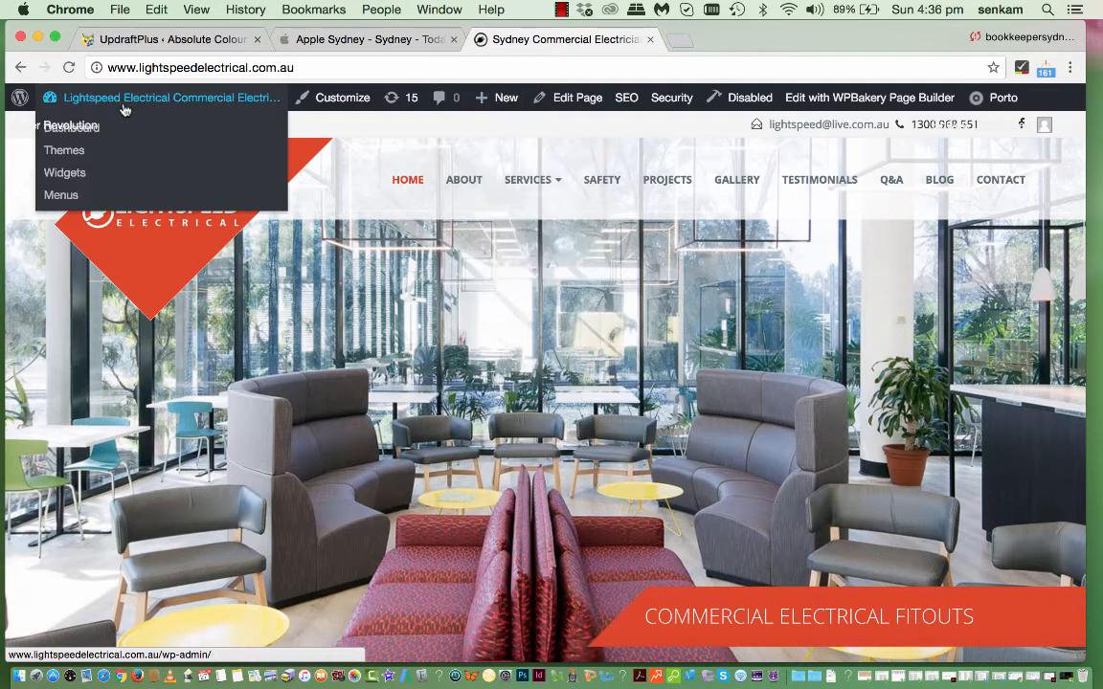
pyautogui.moveTo(513, 119)
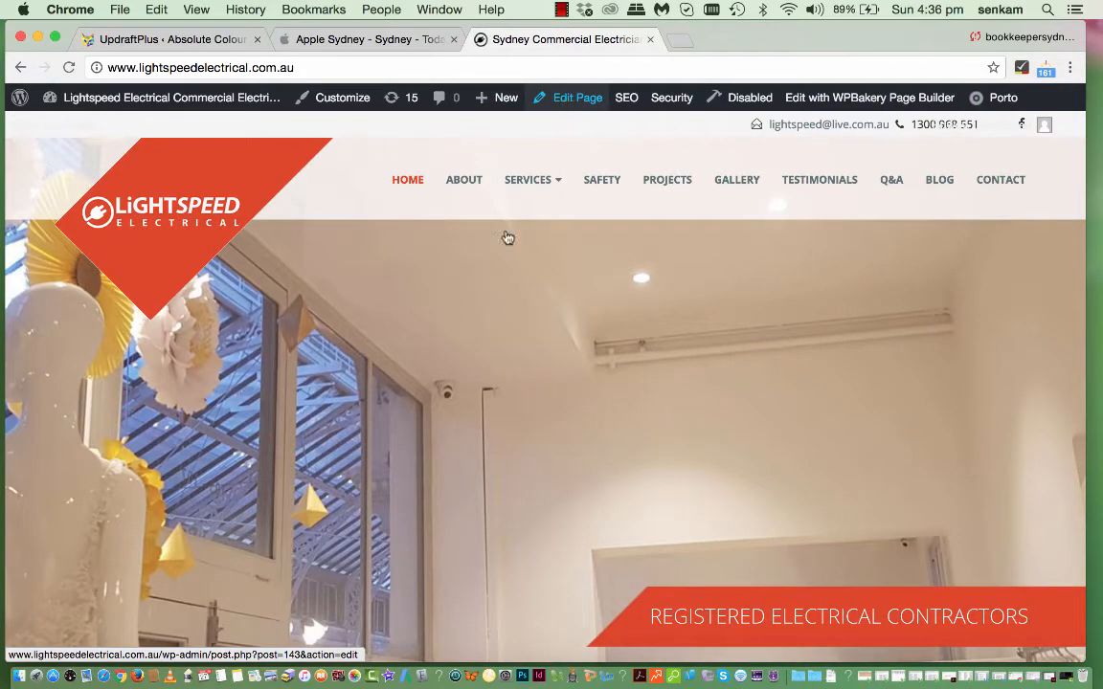
pyautogui.scroll(-3)
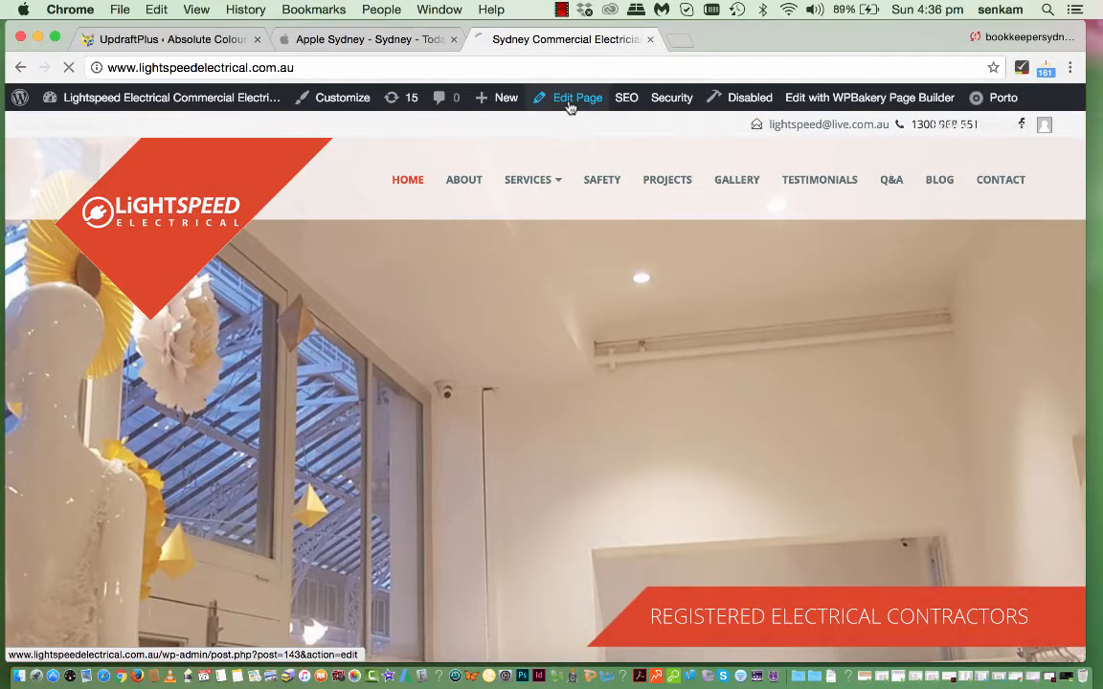
# - Edit the Home page and scroll its WPBakery layout past the custom heading and logo images
pyautogui.click(576, 96)
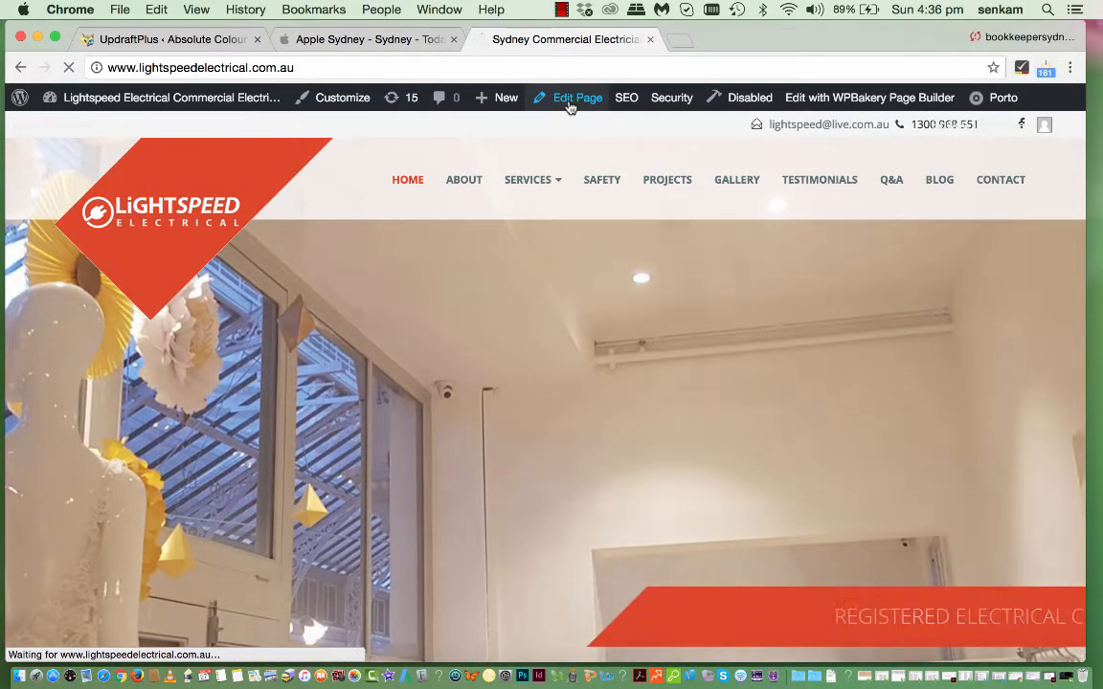
pyautogui.click(574, 96)
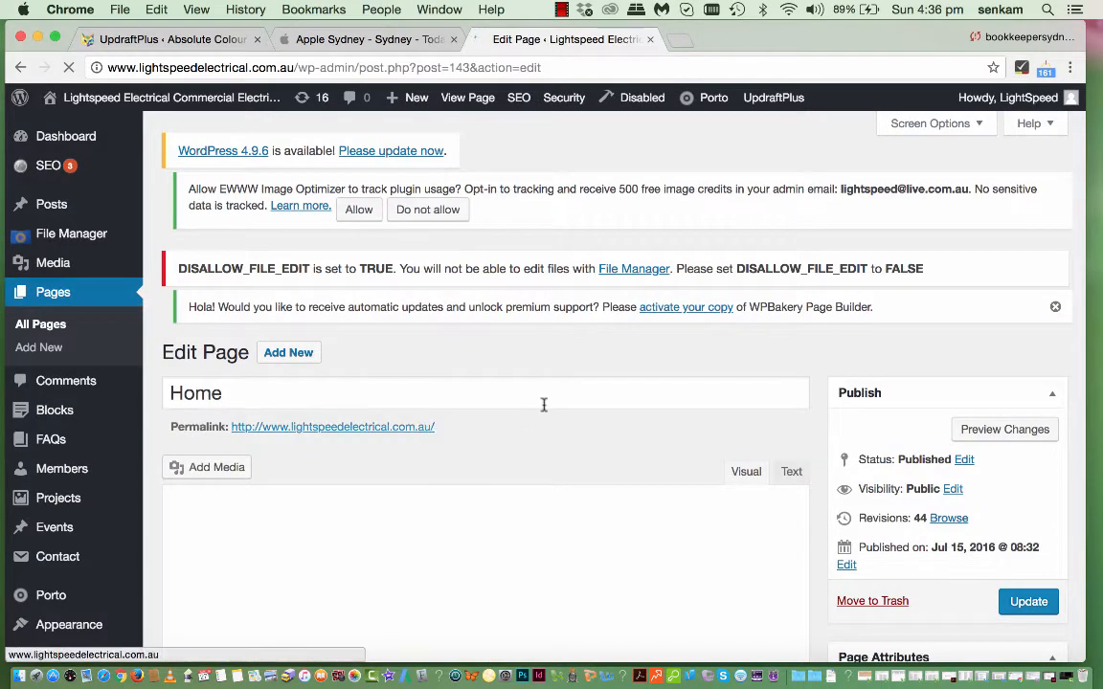
pyautogui.scroll(-3)
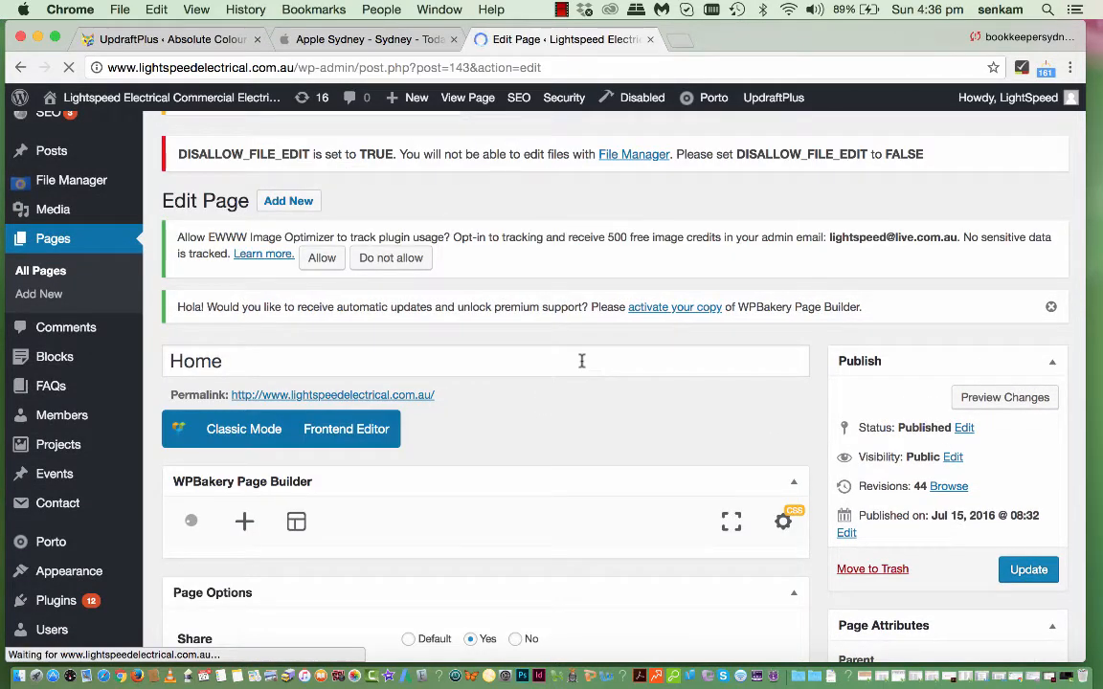
pyautogui.scroll(-3)
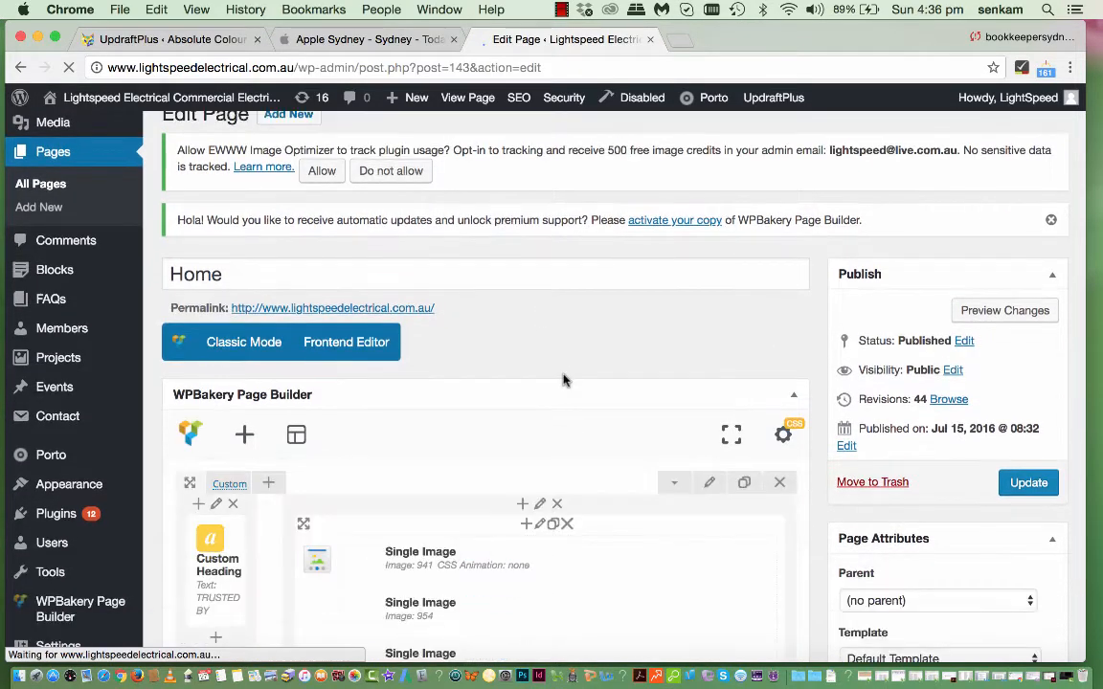
pyautogui.scroll(-3)
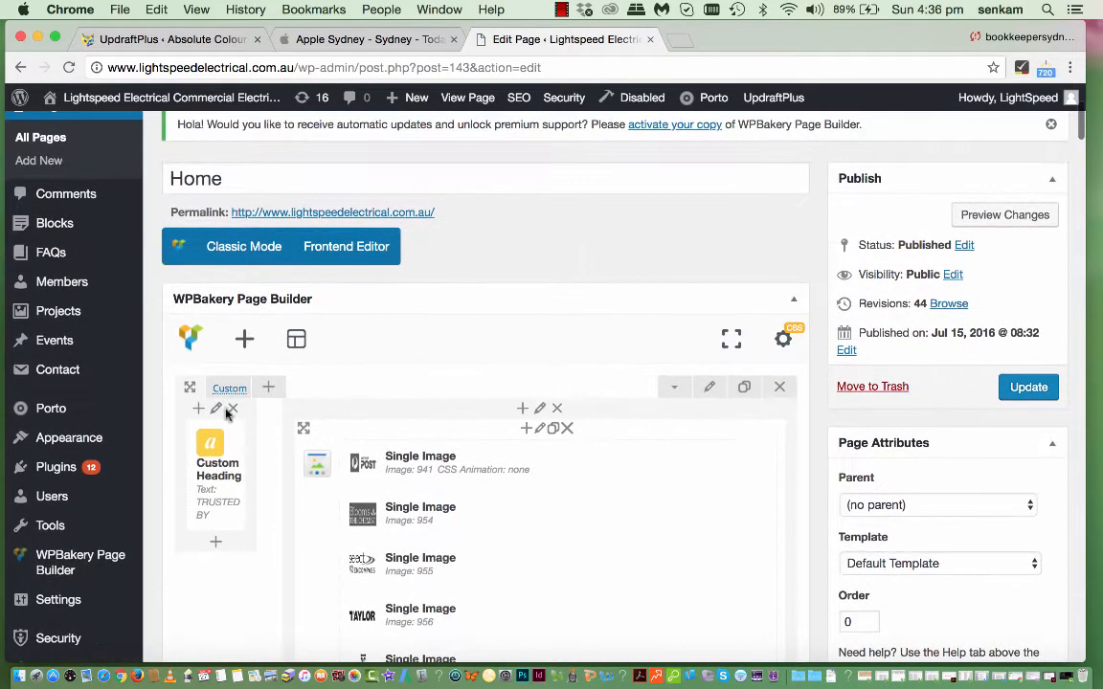
pyautogui.moveTo(326, 565)
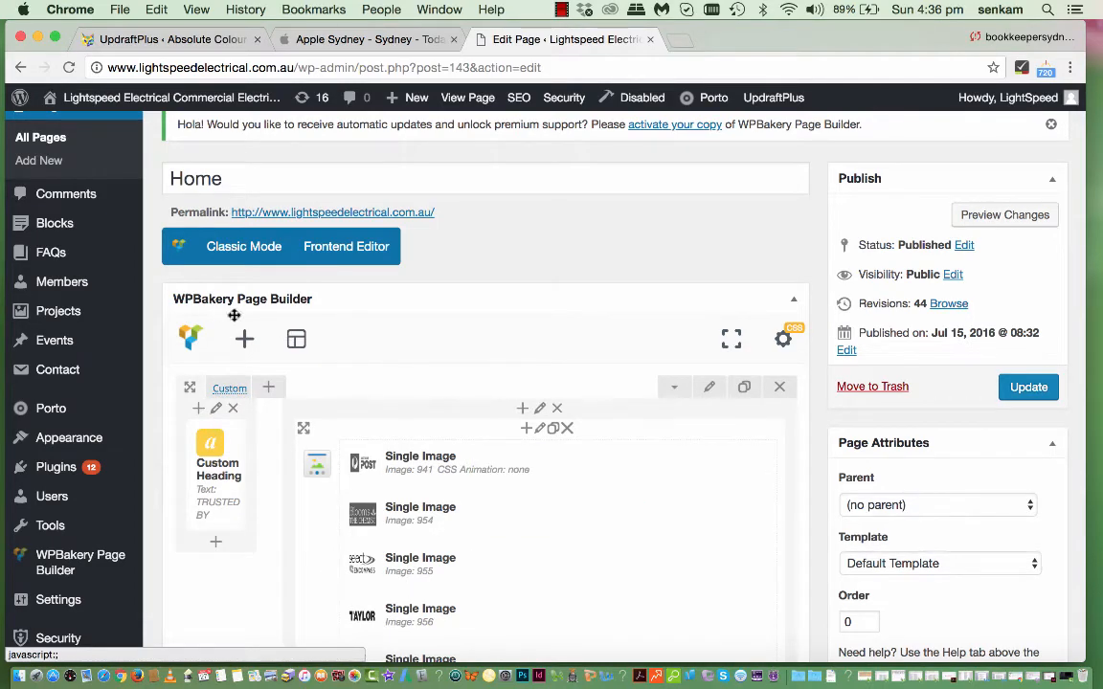
pyautogui.scroll(-3)
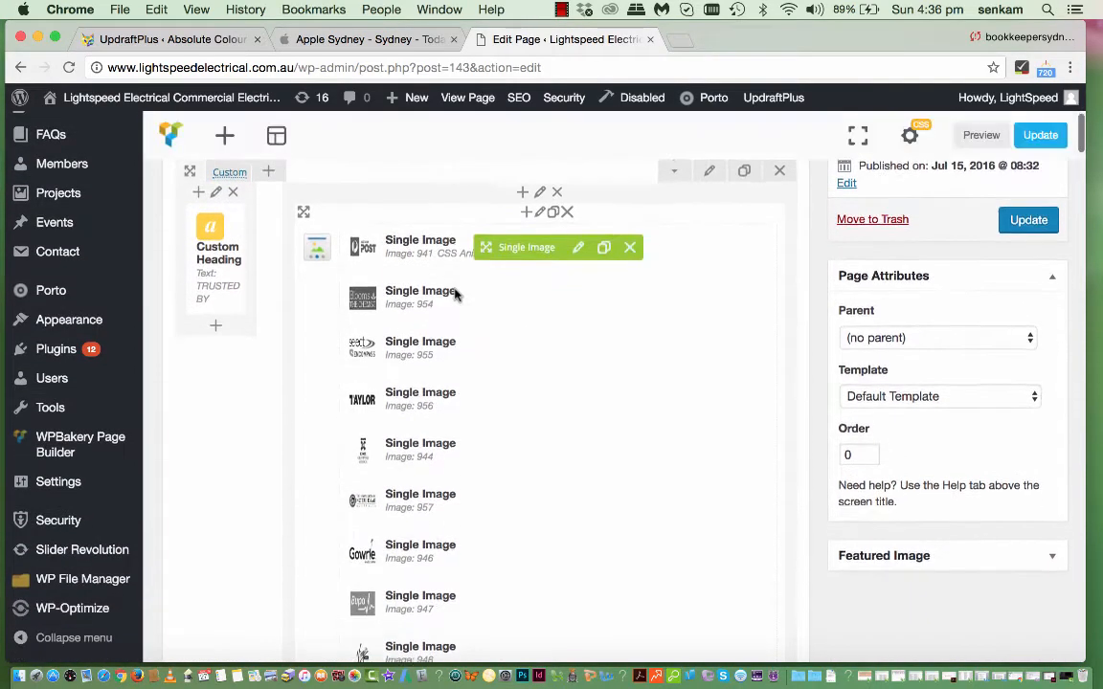
pyautogui.scroll(-3)
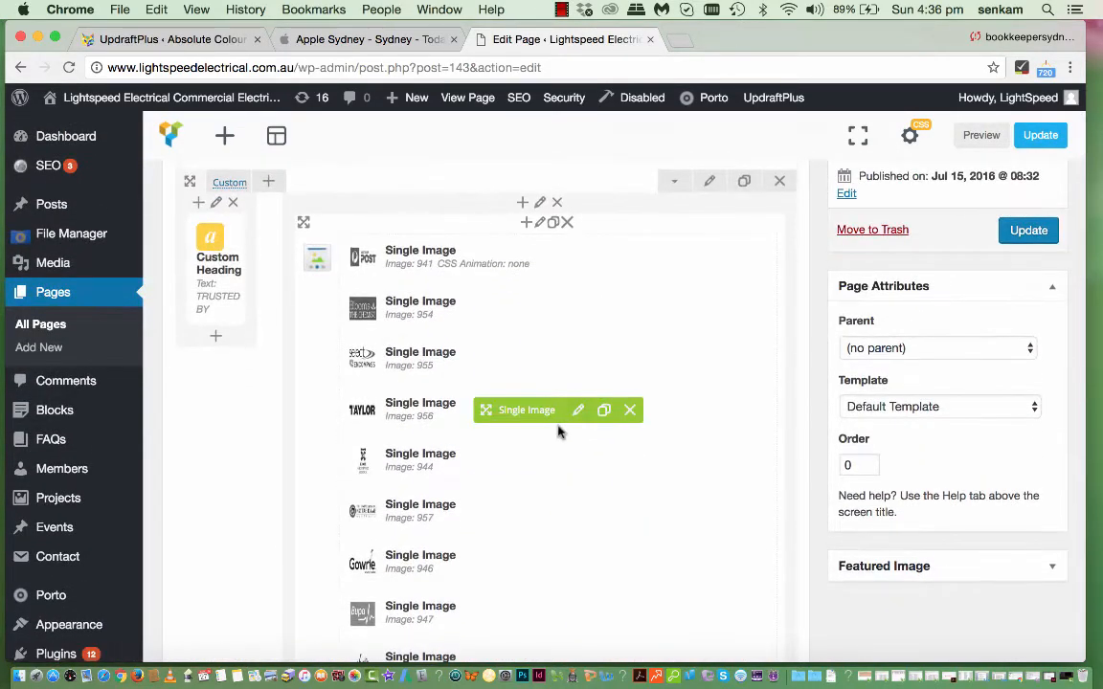
pyautogui.moveTo(578, 409)
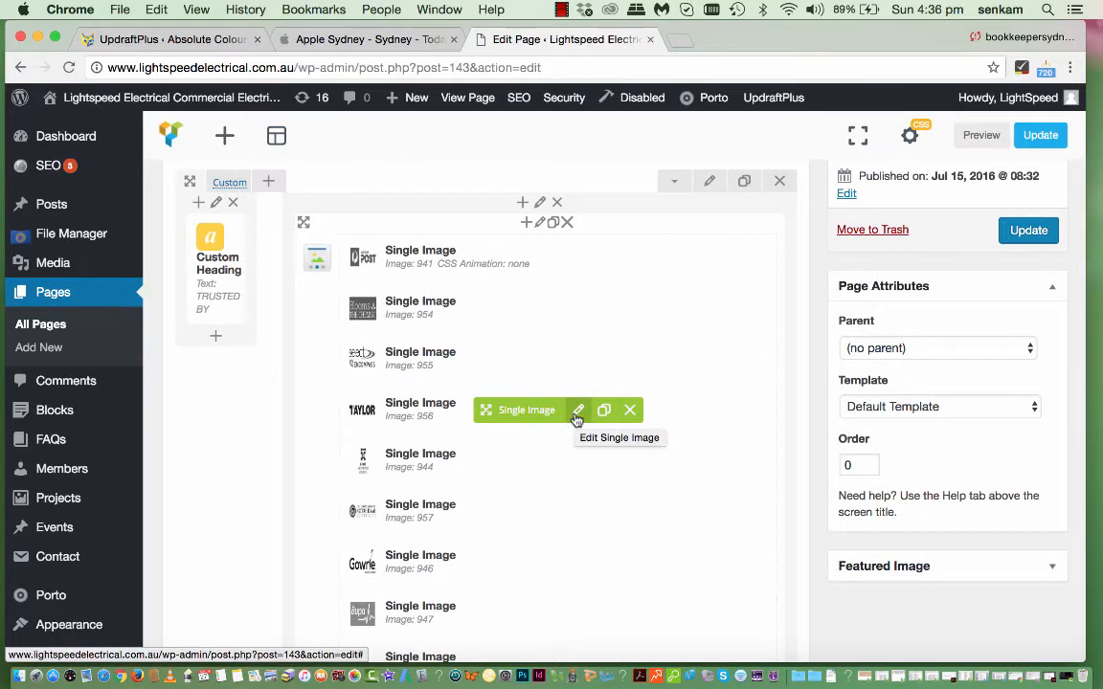
# - Review the TAYLOR logo Single Image settings: media-library image, thumbnail size, custom-link action
pyautogui.click(579, 410)
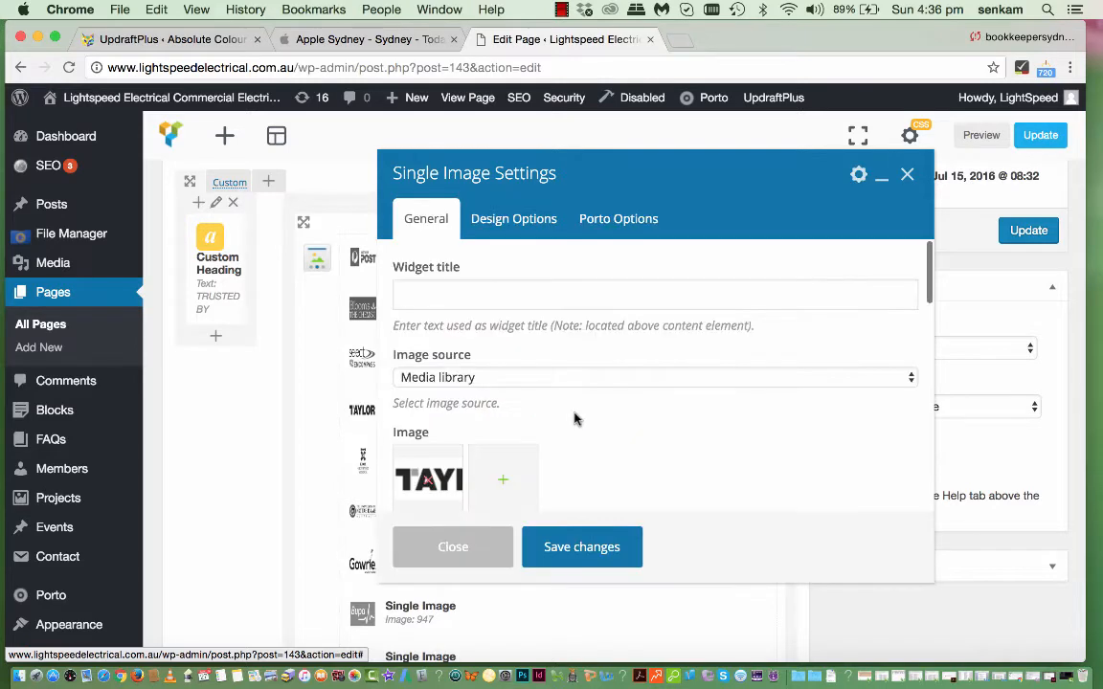
pyautogui.scroll(-3)
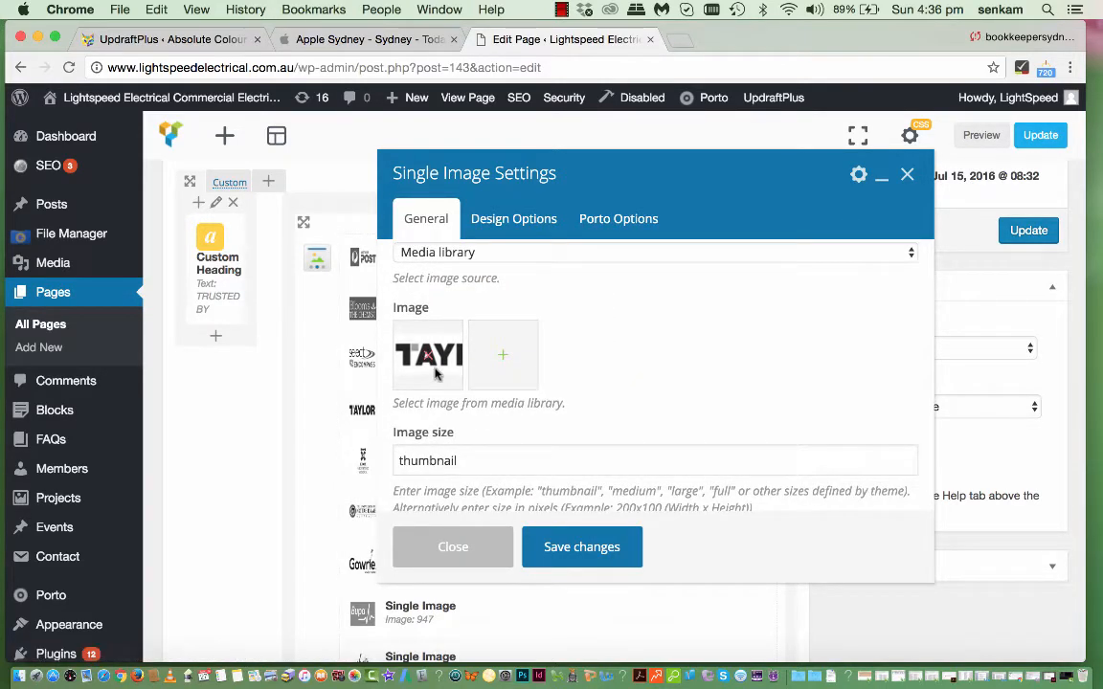
pyautogui.moveTo(494, 386)
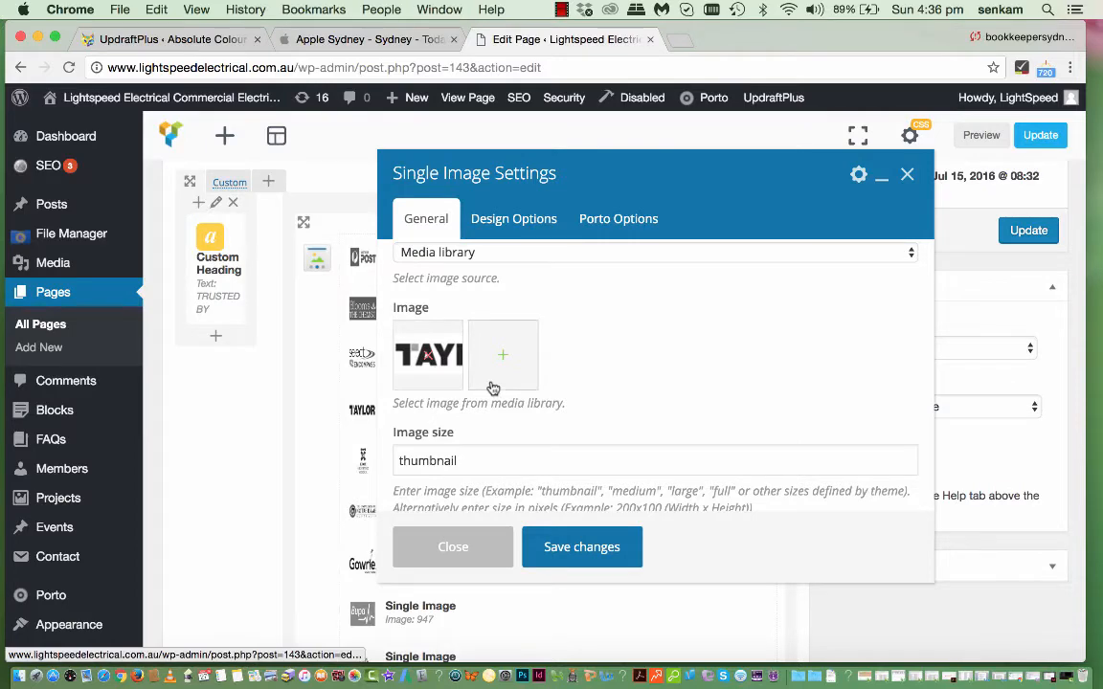
pyautogui.scroll(-3)
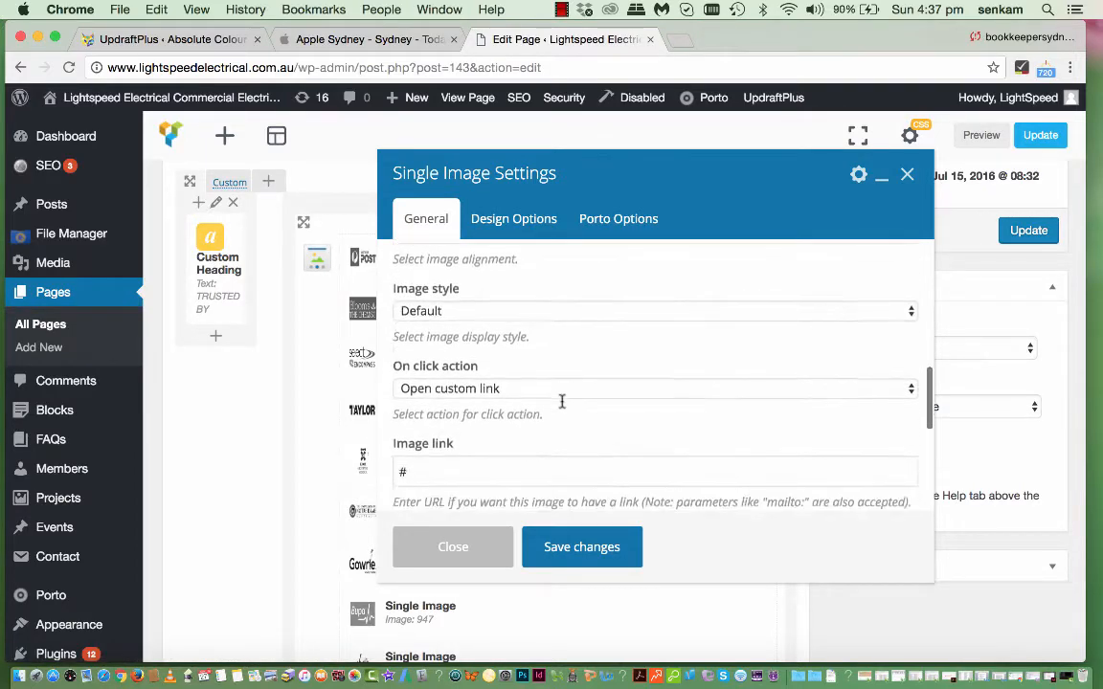
pyautogui.scroll(-3)
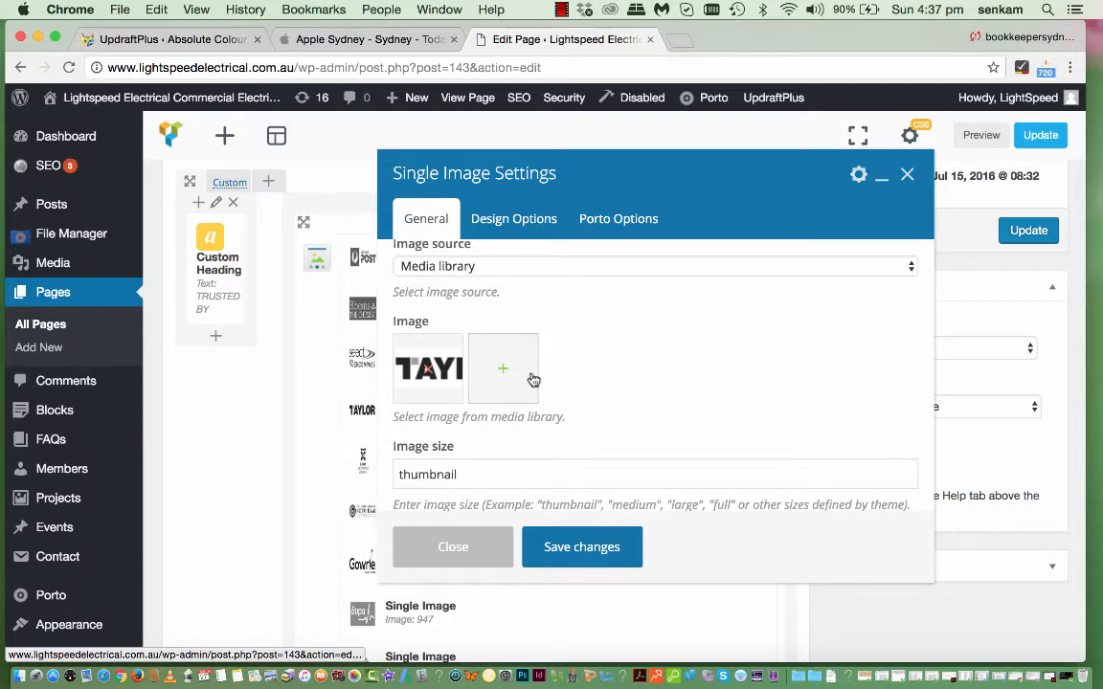
pyautogui.moveTo(502, 368)
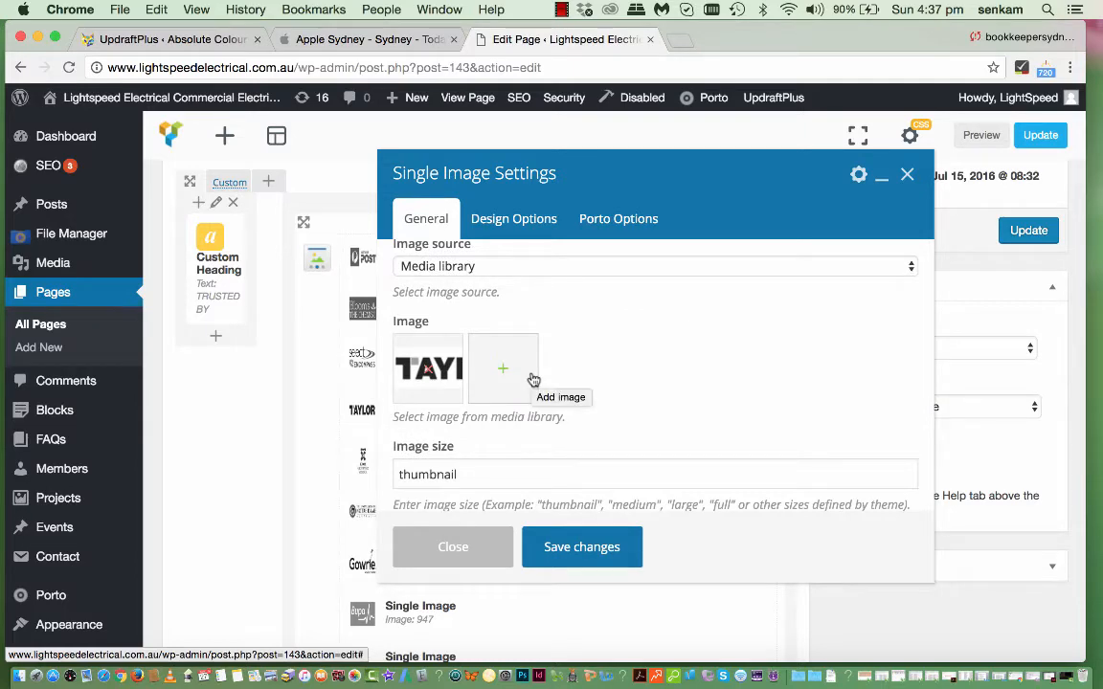
# - Browse the Media Library with the TAYLOR logo (4.png) checked as the element's image
pyautogui.click(501, 368)
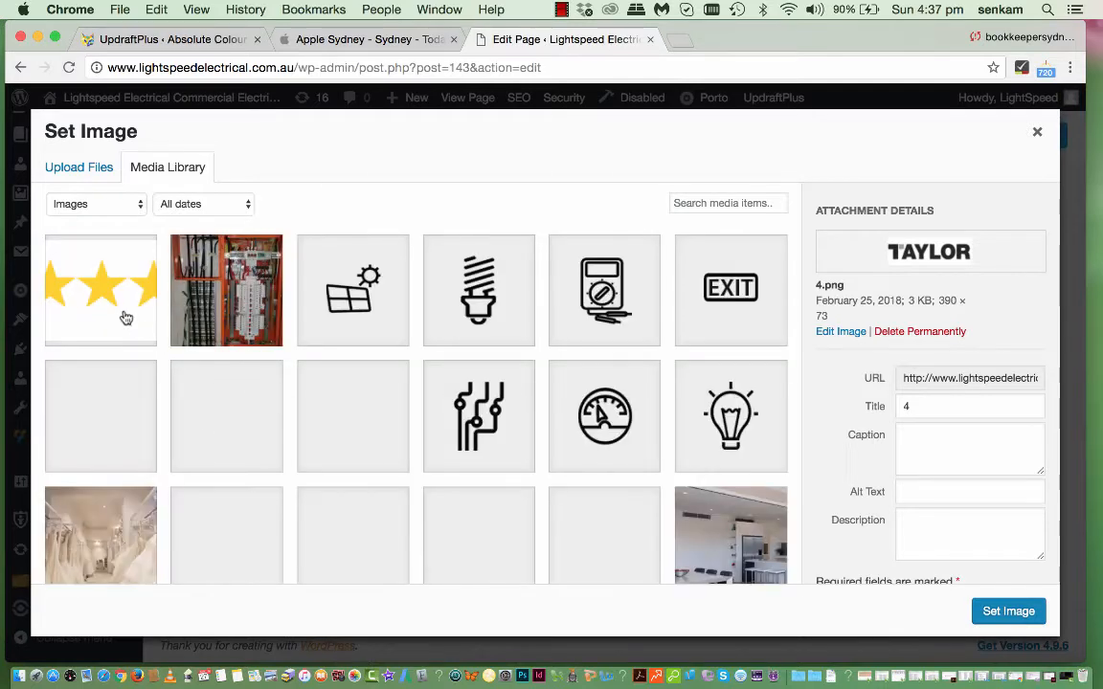
pyautogui.scroll(-3)
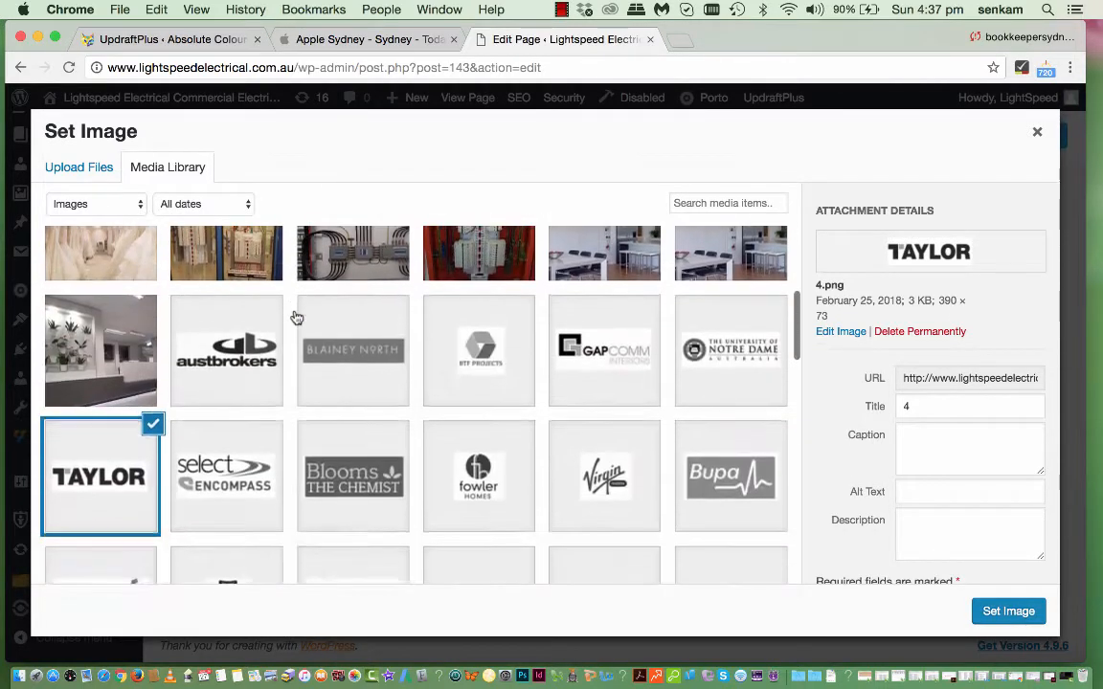
pyautogui.scroll(-3)
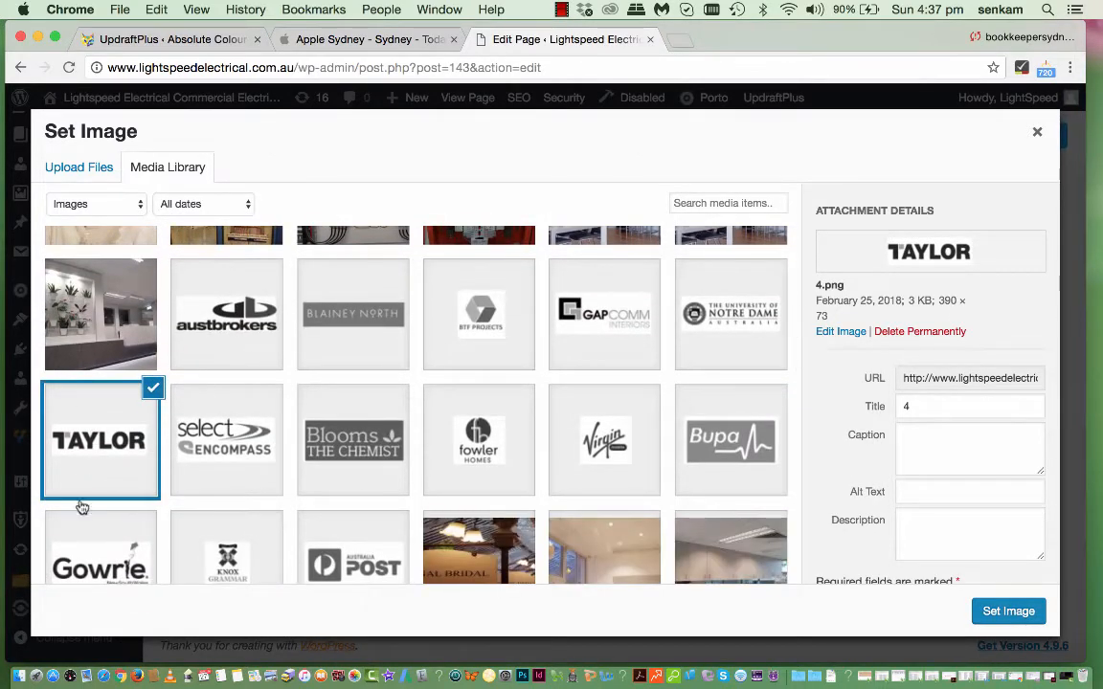
pyautogui.moveTo(902, 318)
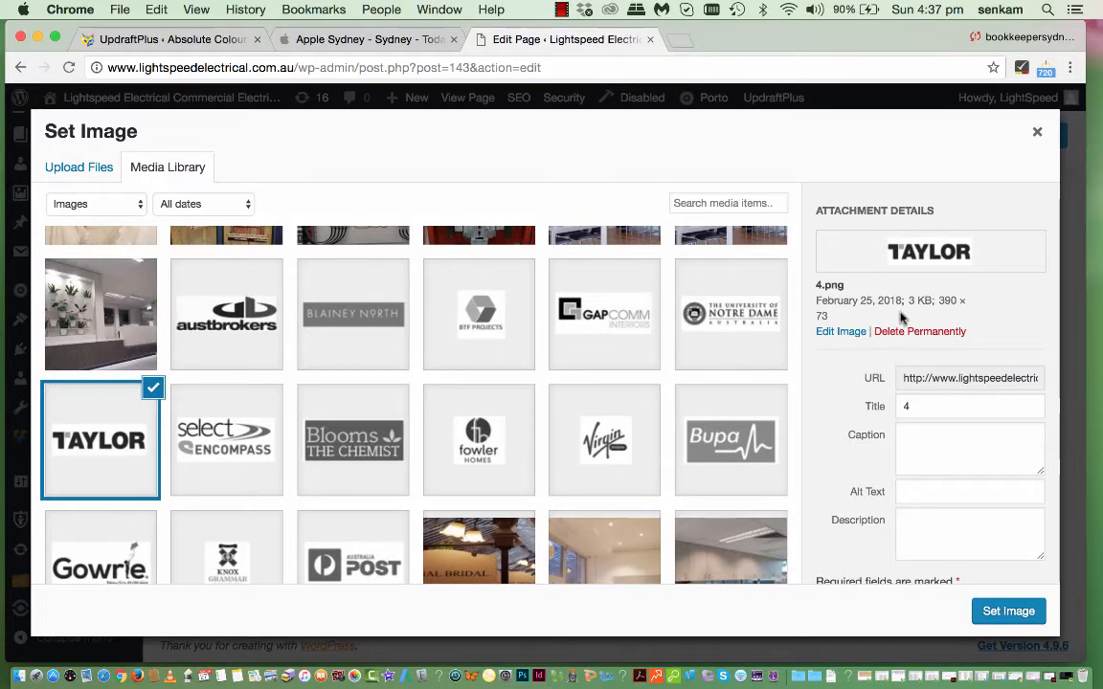
pyautogui.moveTo(946, 318)
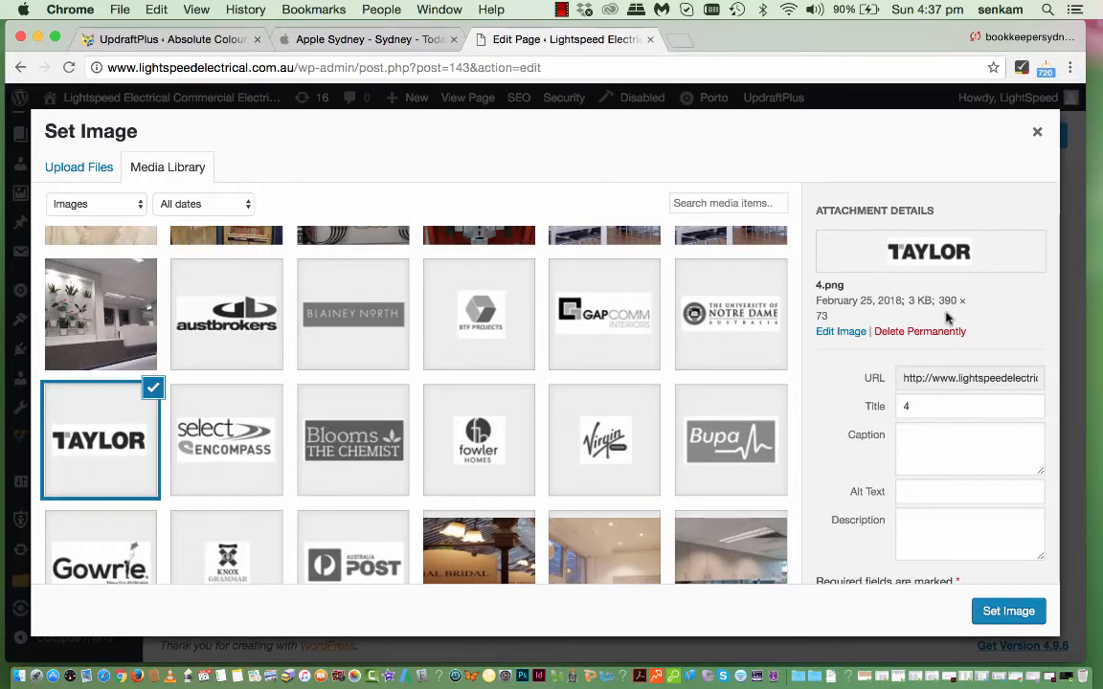
pyautogui.moveTo(954, 304)
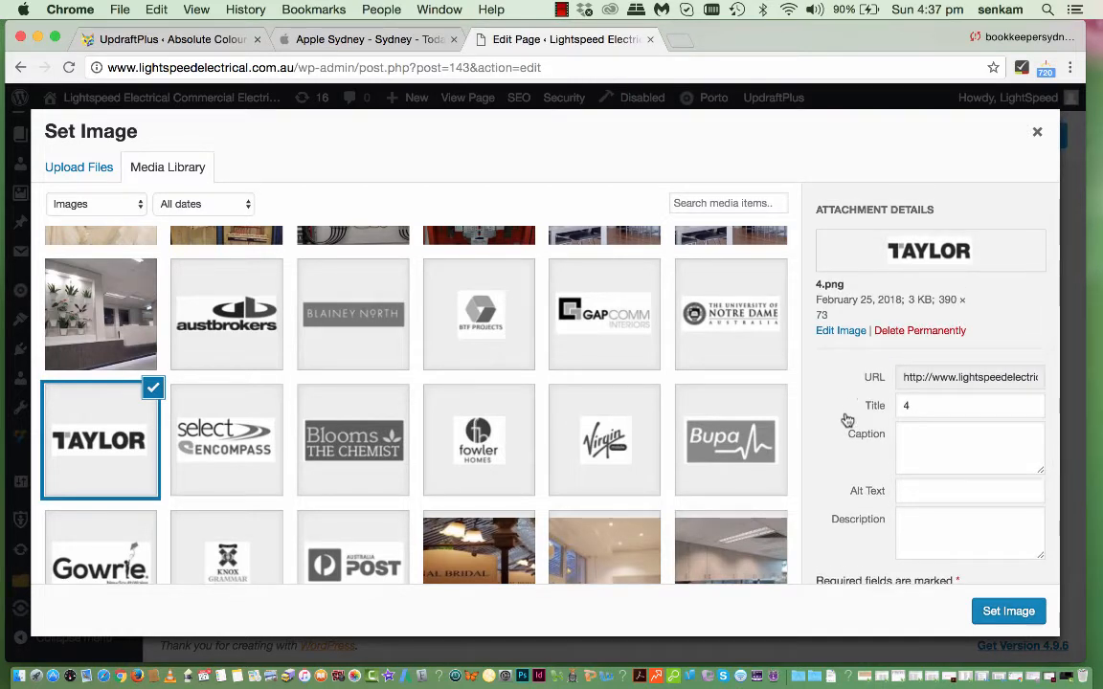
pyautogui.moveTo(155, 491)
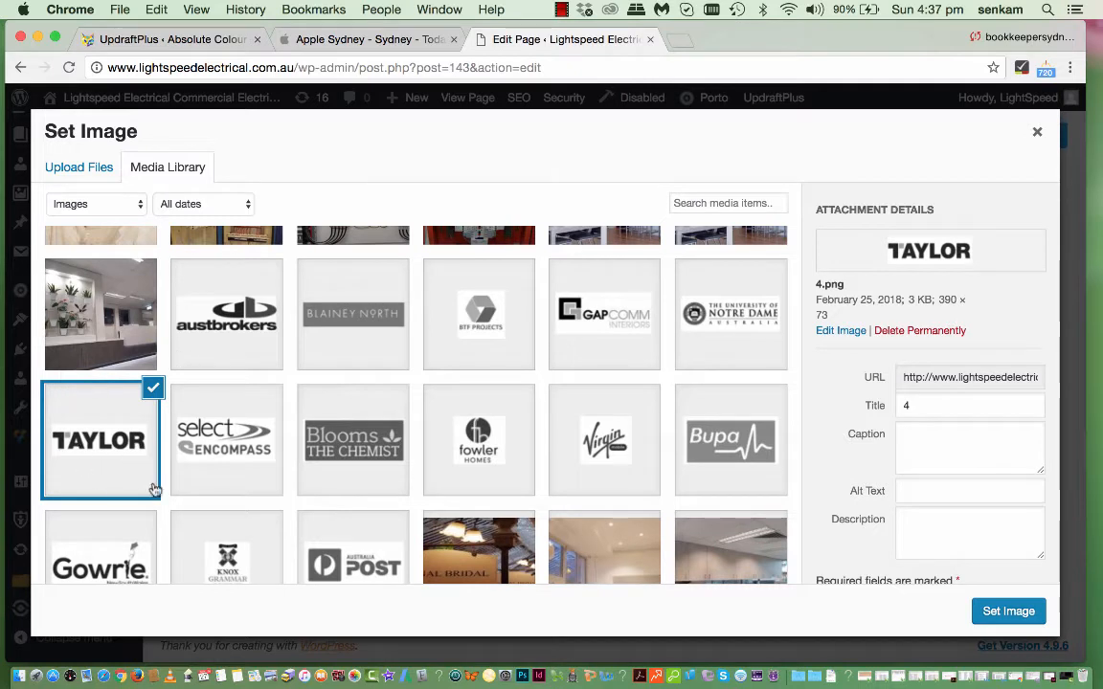
pyautogui.moveTo(242, 448)
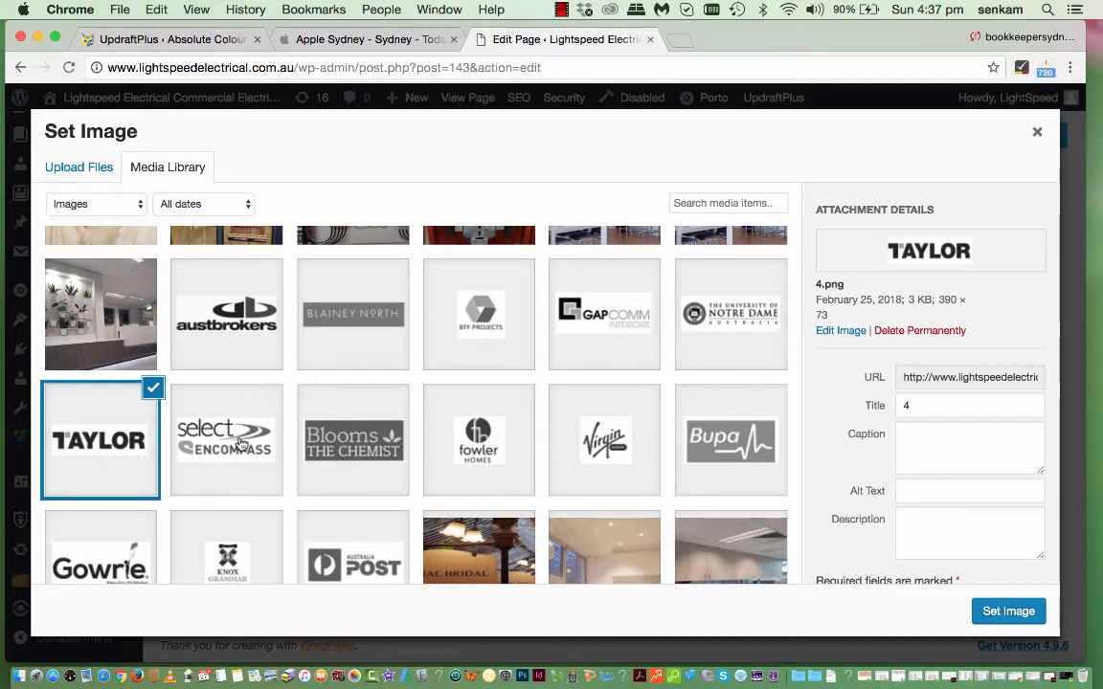
pyautogui.moveTo(714, 513)
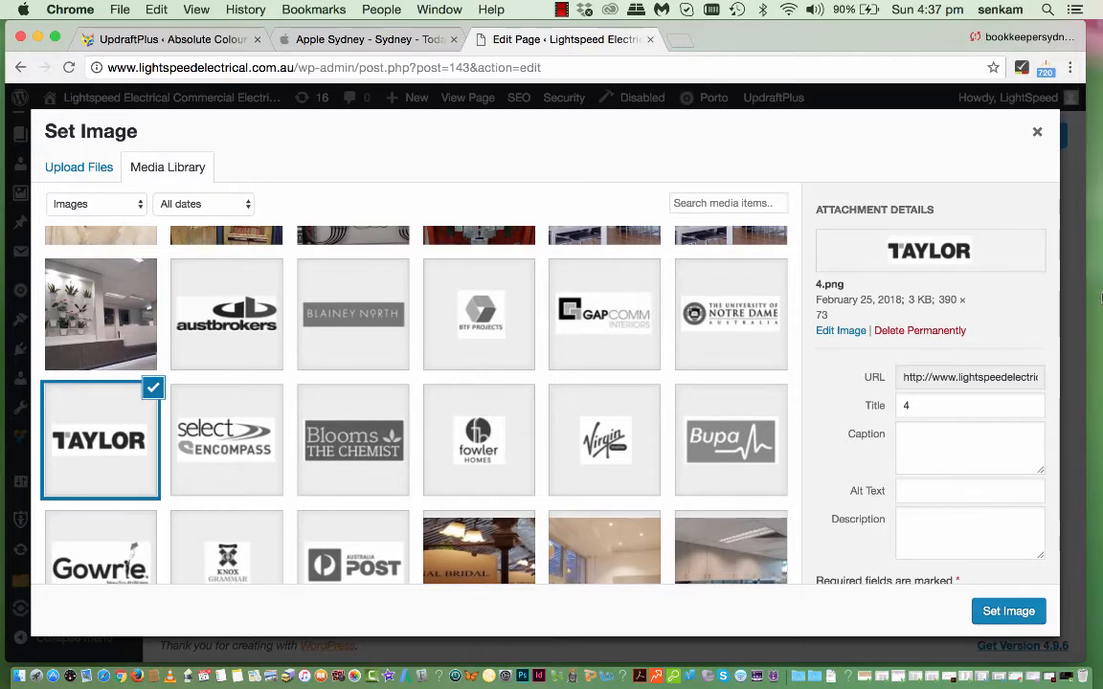
# - Confirm the TAYLOR logo unchanged, close its settings and return to the page layout
pyautogui.click(1007, 611)
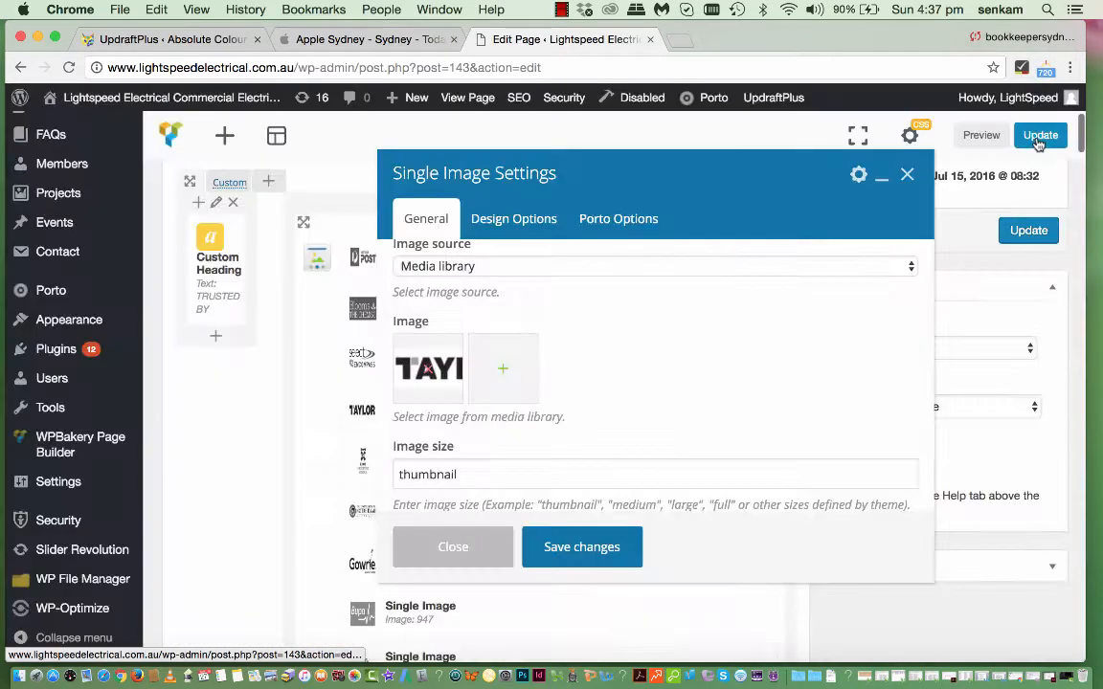
pyautogui.moveTo(429, 379)
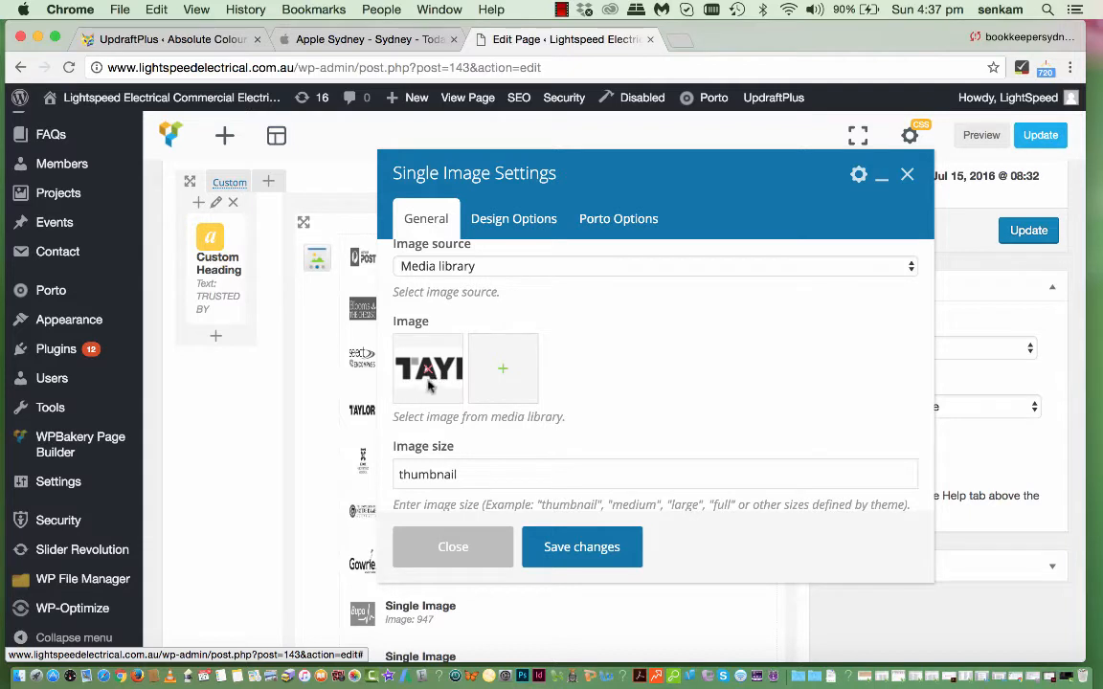
pyautogui.moveTo(429, 379)
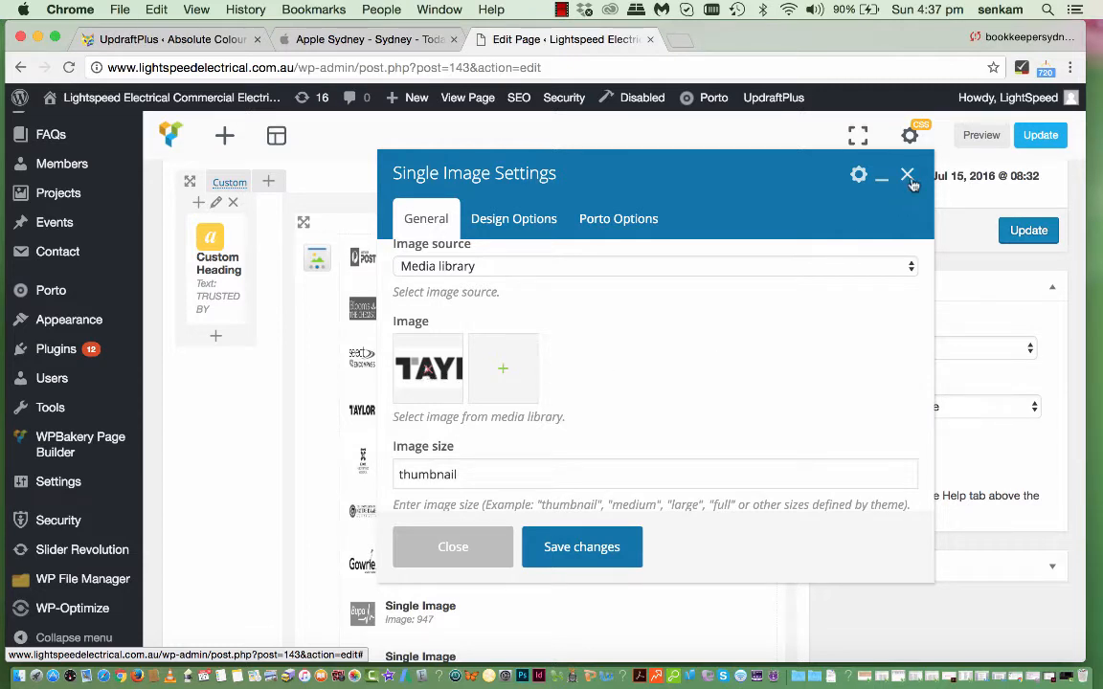
pyautogui.click(908, 176)
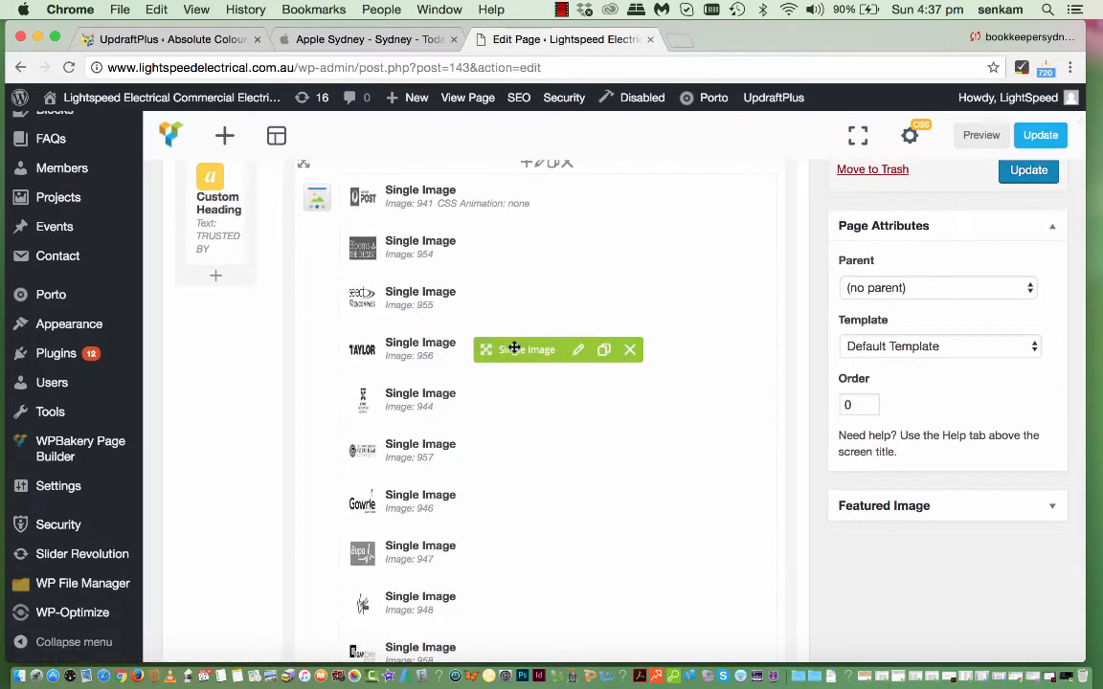
pyautogui.scroll(-3)
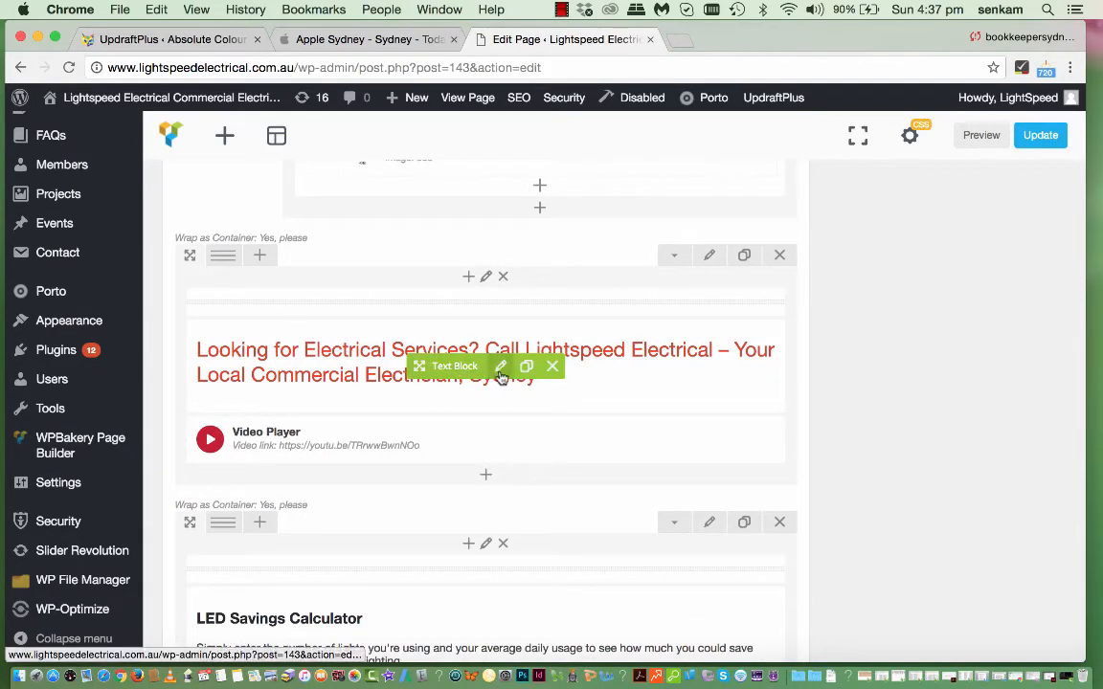
# - Change the red heading to read 'Your Local Commercial Electrician in Sydney' and save it
pyautogui.click(500, 366)
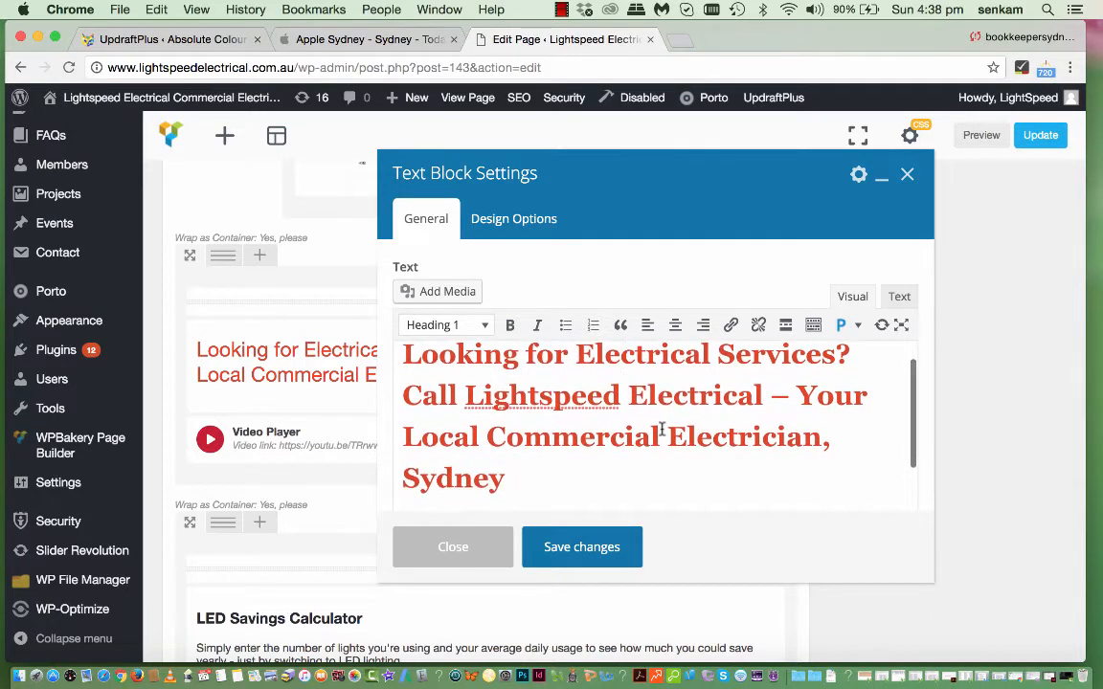
pyautogui.moveTo(628, 410)
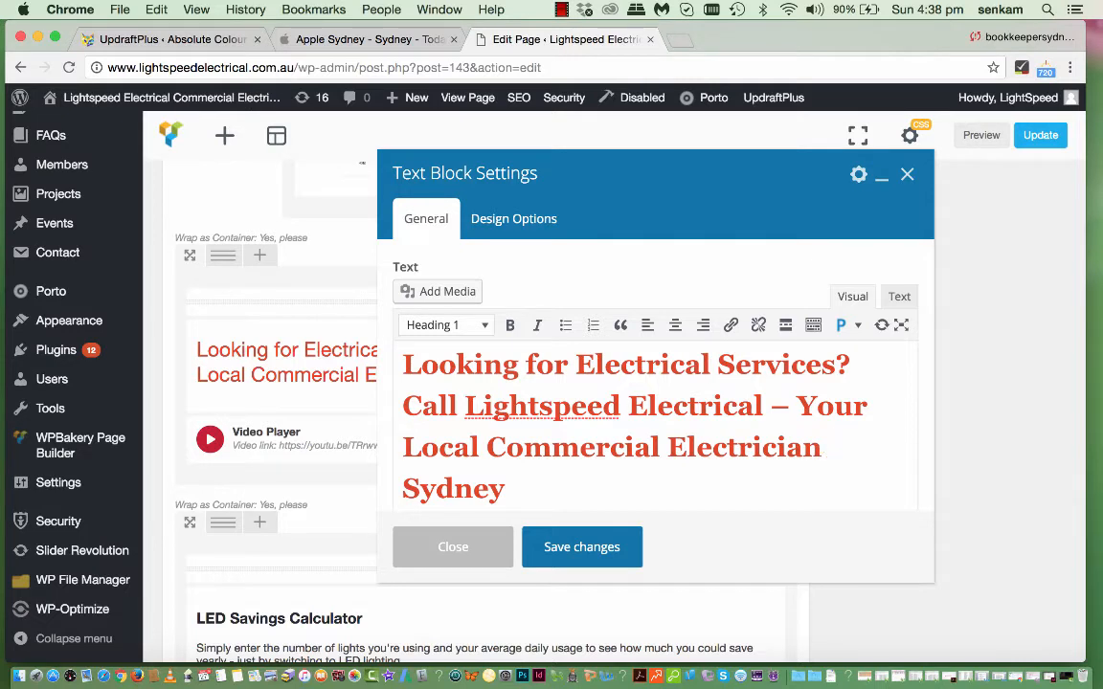
pyautogui.write('in')
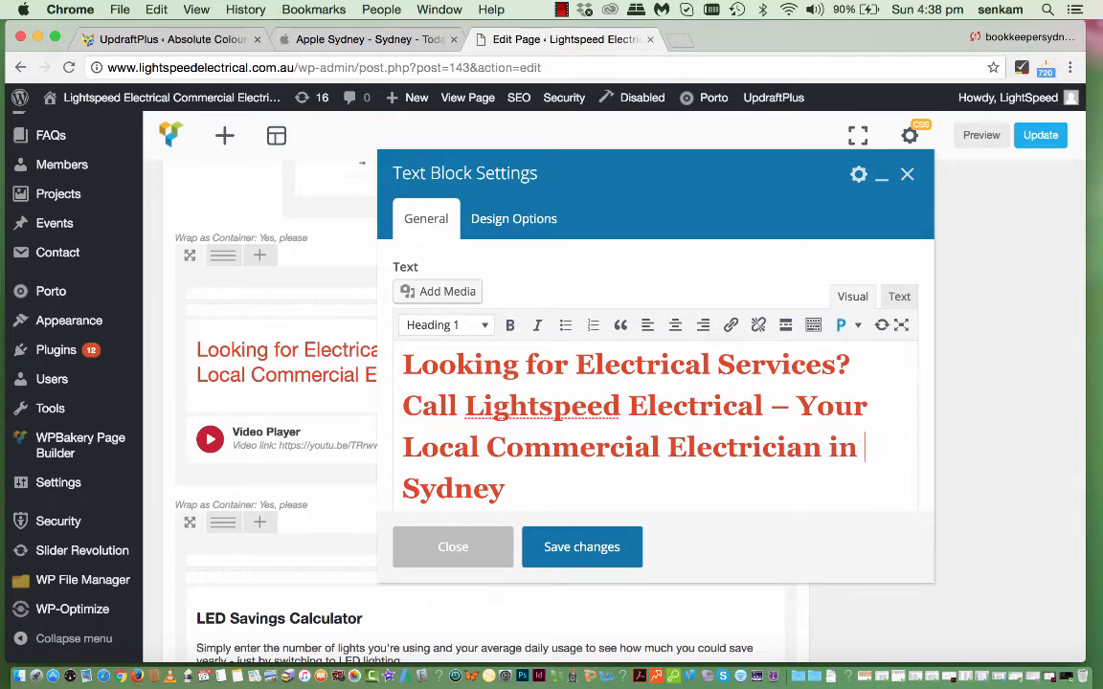
pyautogui.moveTo(582, 547)
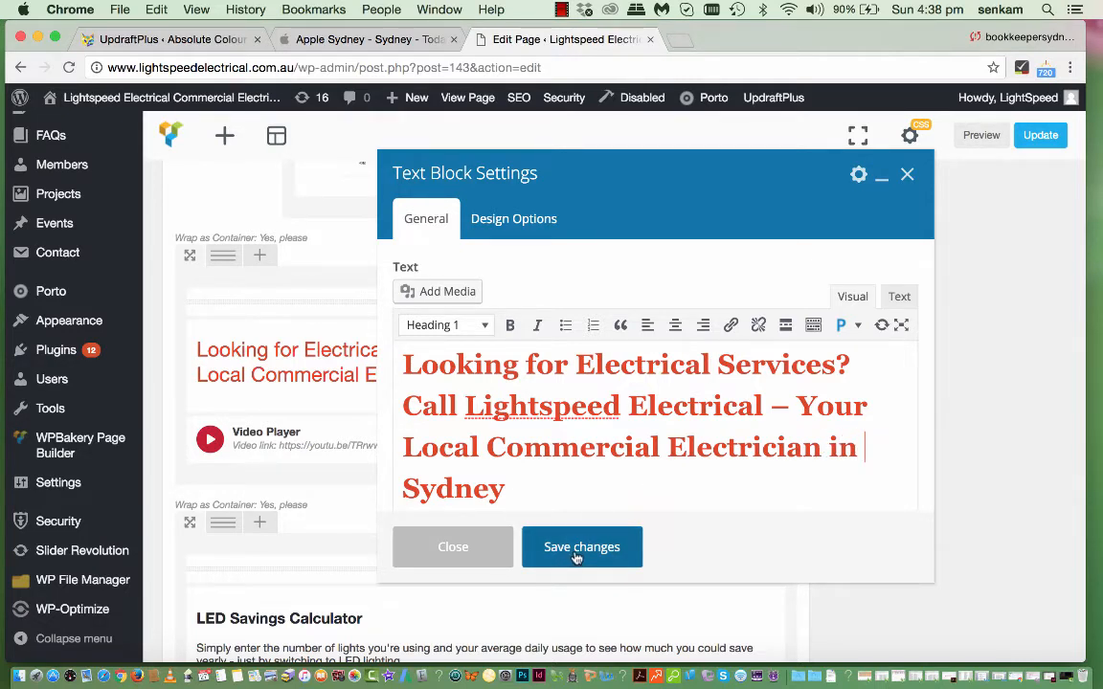
pyautogui.click(582, 548)
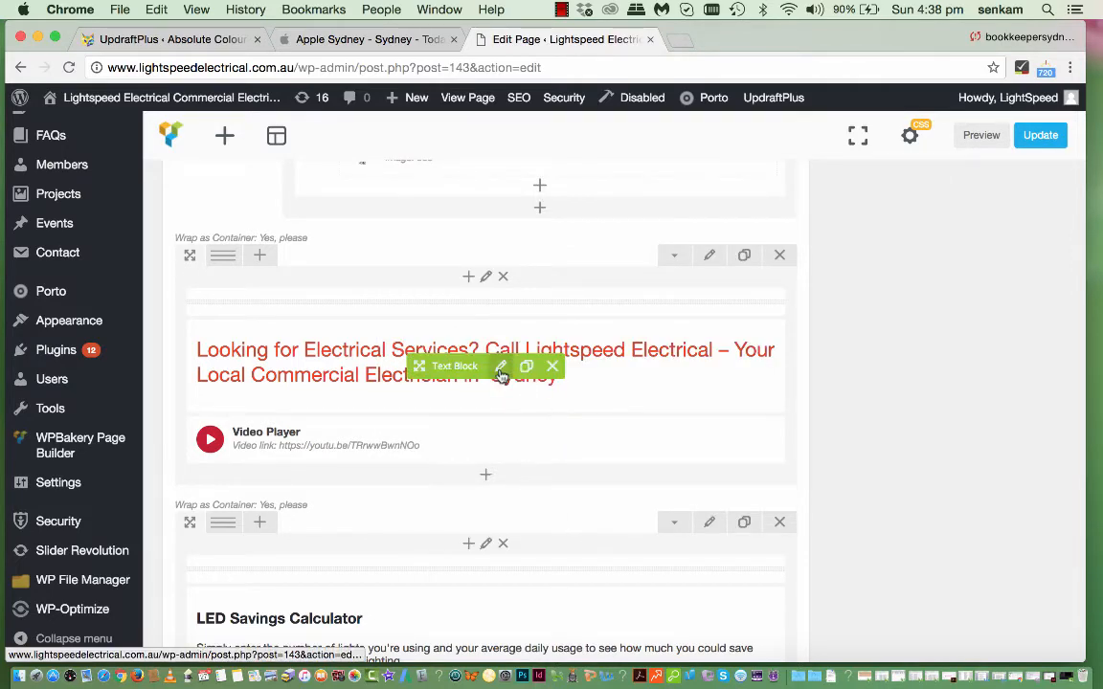
# - Reopen the heading text block to check the wording and save it again
pyautogui.click(502, 368)
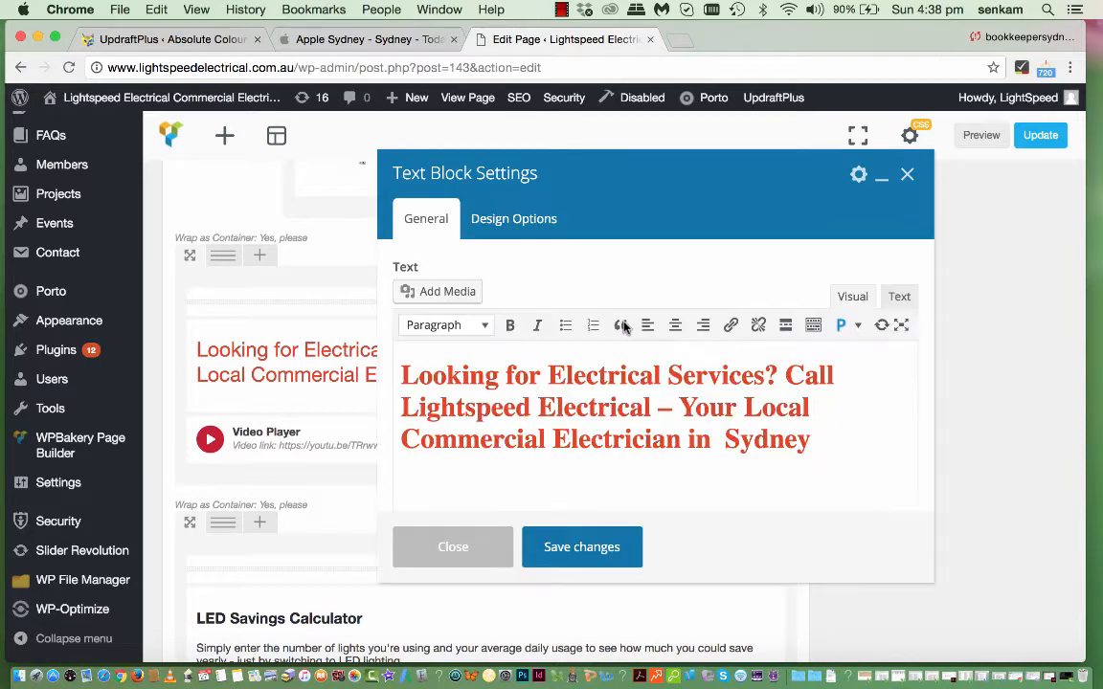
pyautogui.click(445, 326)
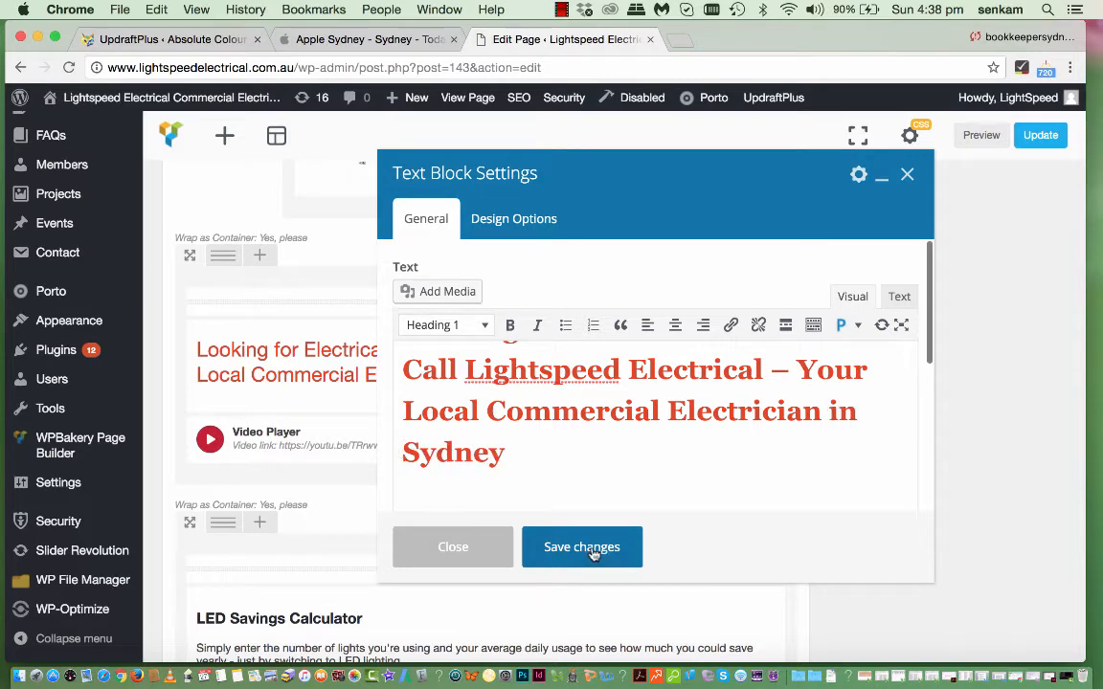
pyautogui.click(582, 547)
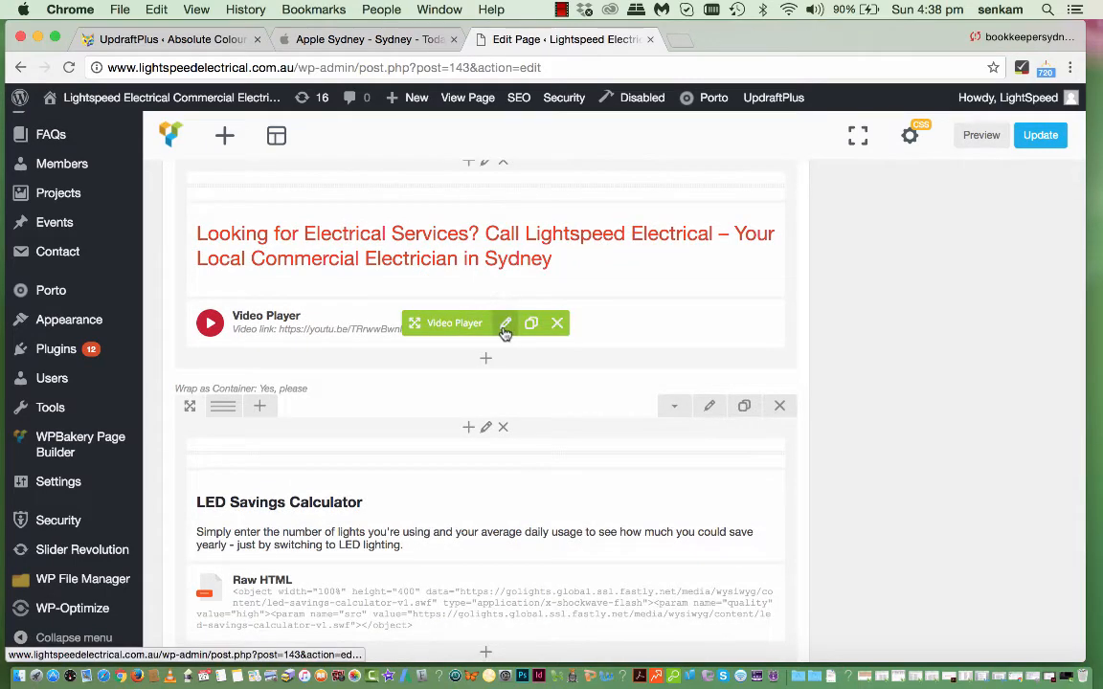
pyautogui.moveTo(506, 324)
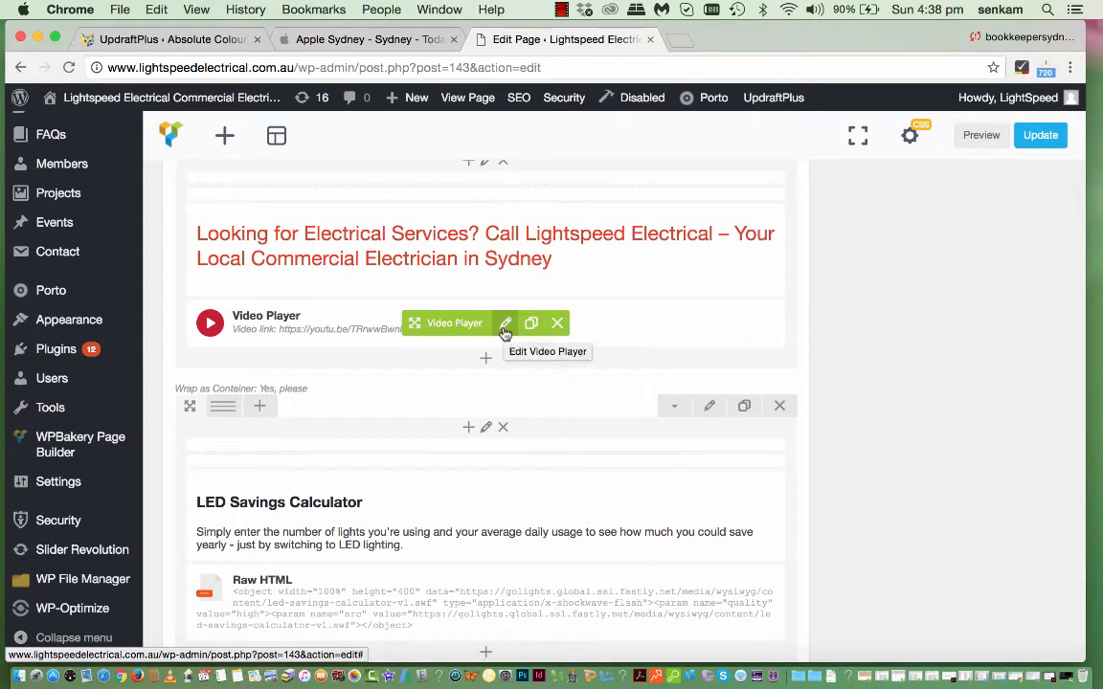
pyautogui.click(506, 321)
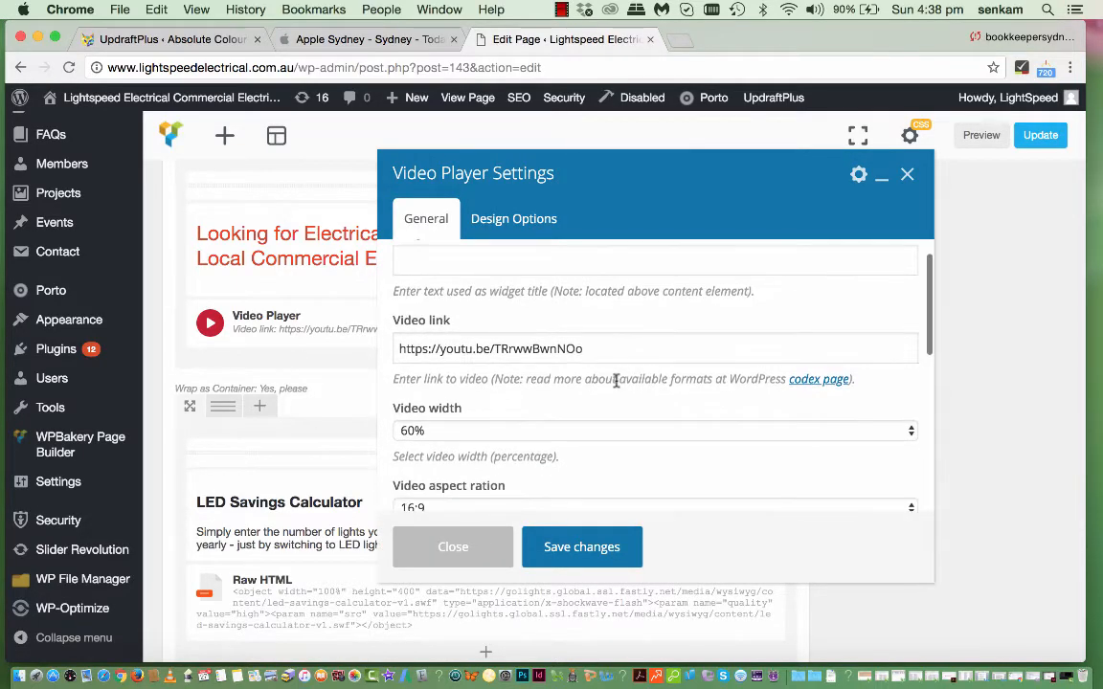
pyautogui.scroll(-3)
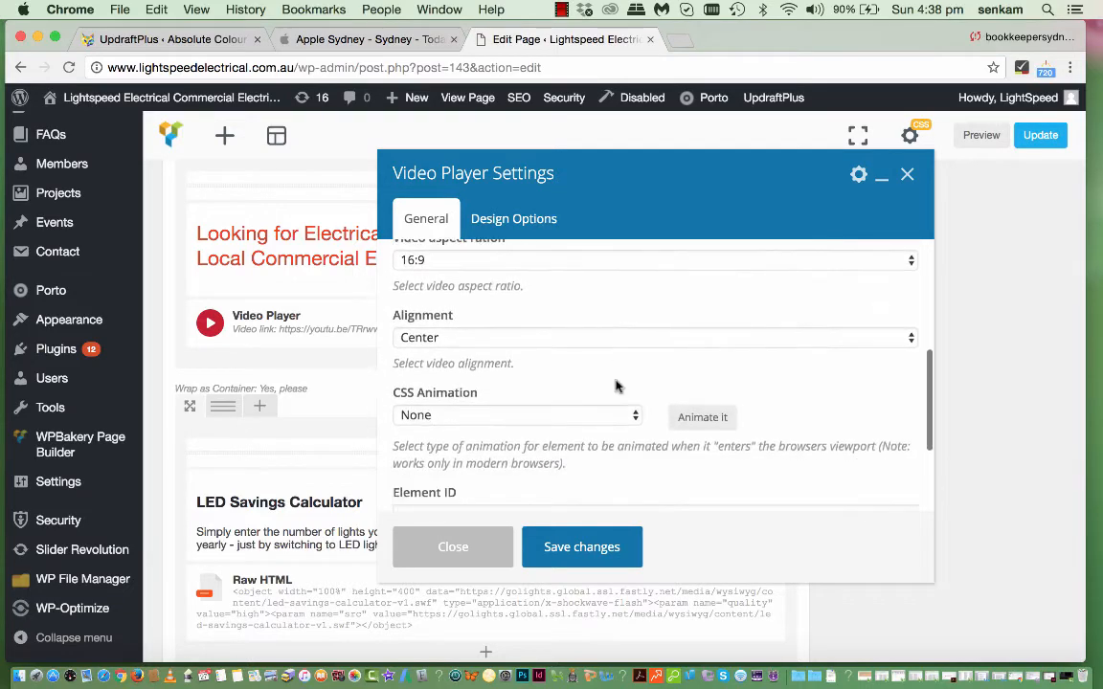
pyautogui.scroll(-3)
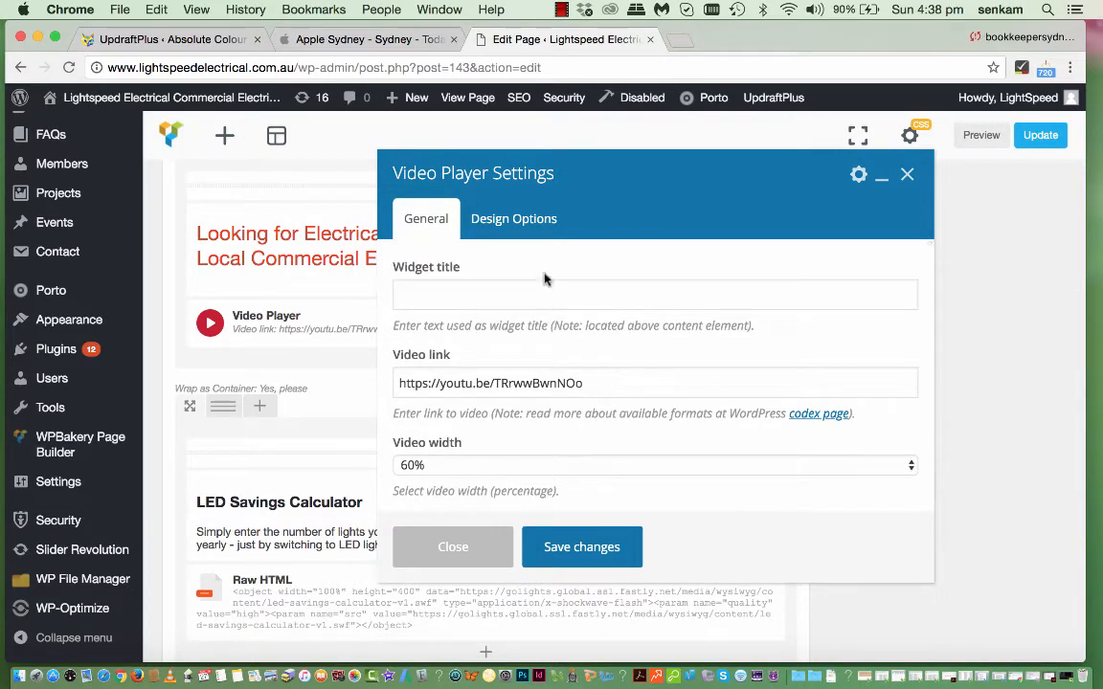
pyautogui.click(513, 218)
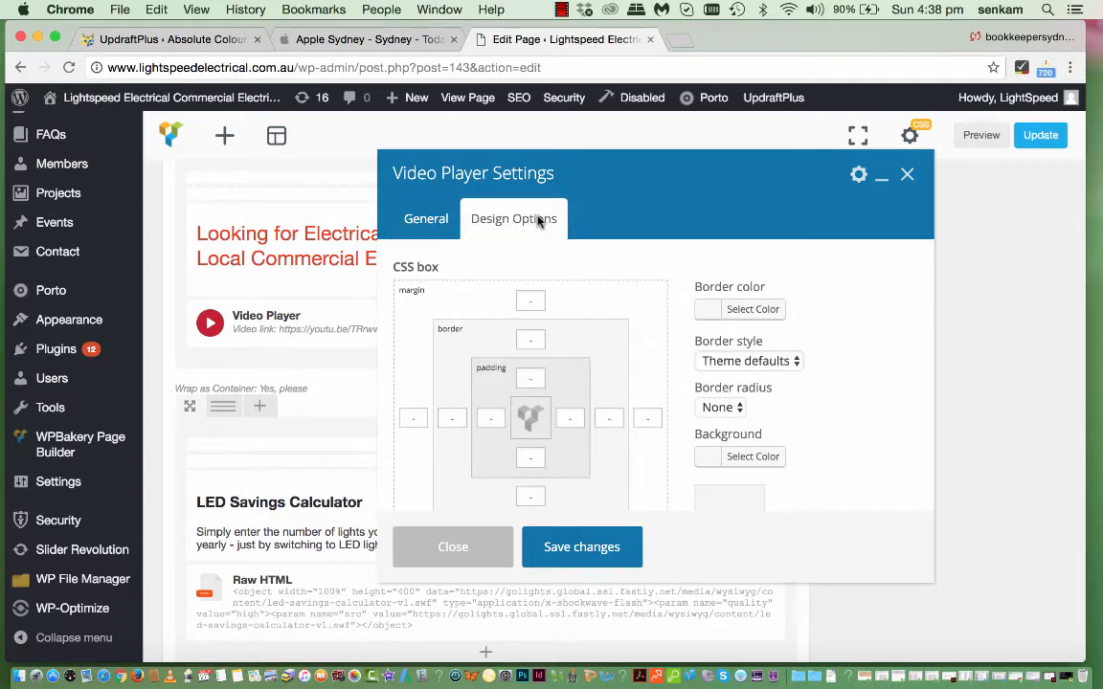
pyautogui.click(425, 219)
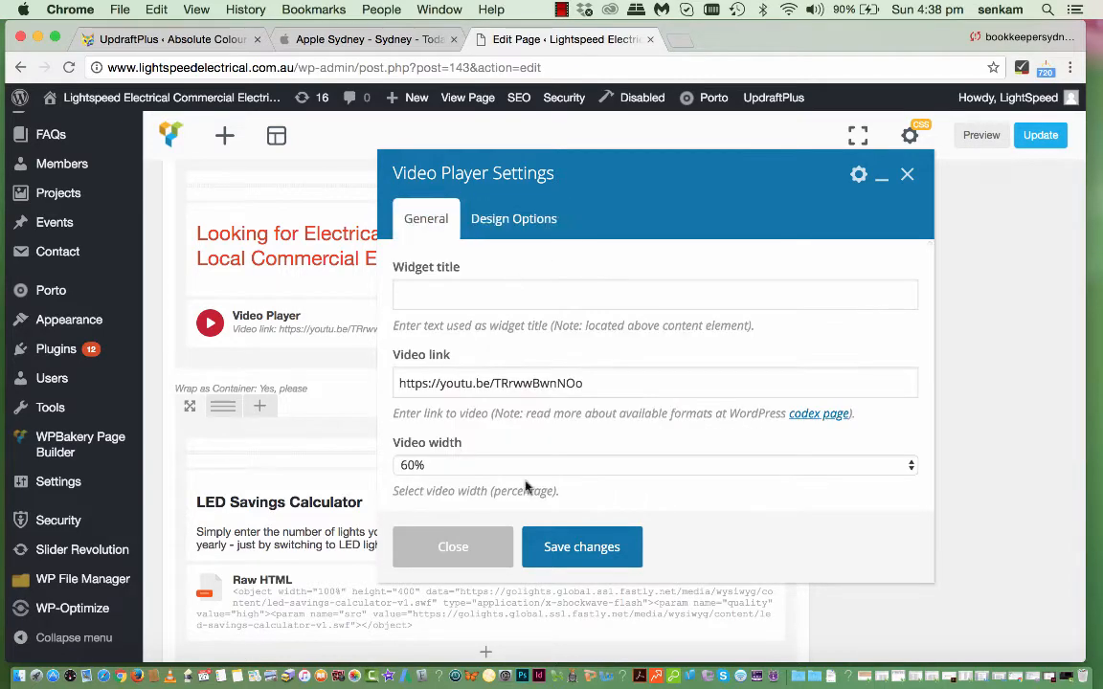
pyautogui.moveTo(636, 478)
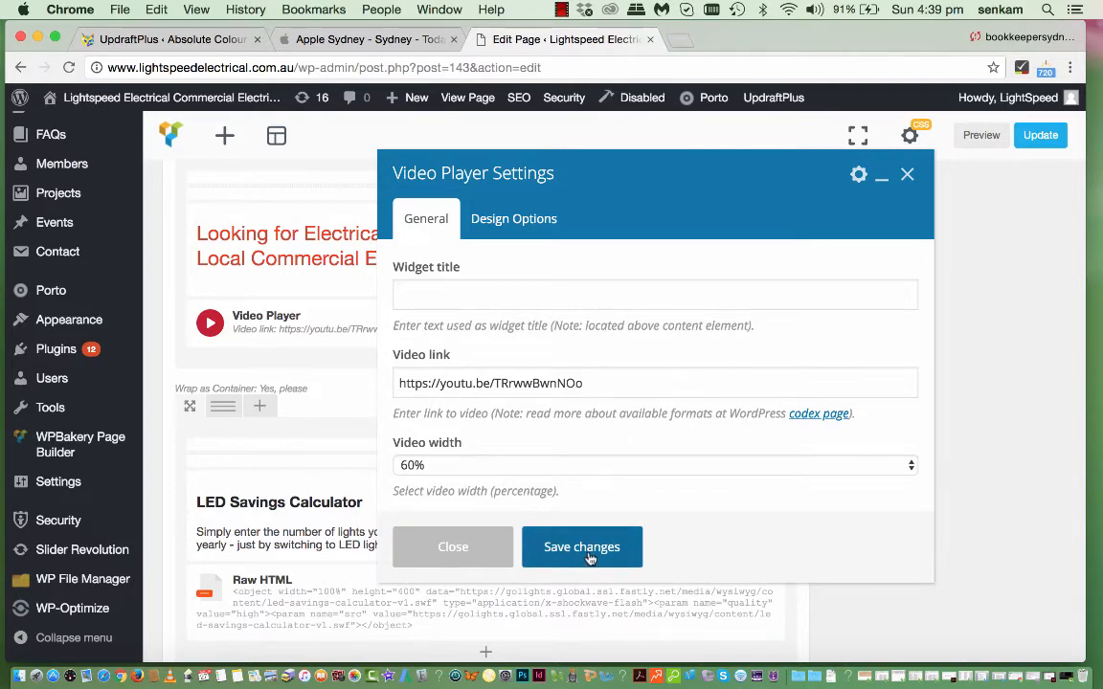
pyautogui.moveTo(421, 473)
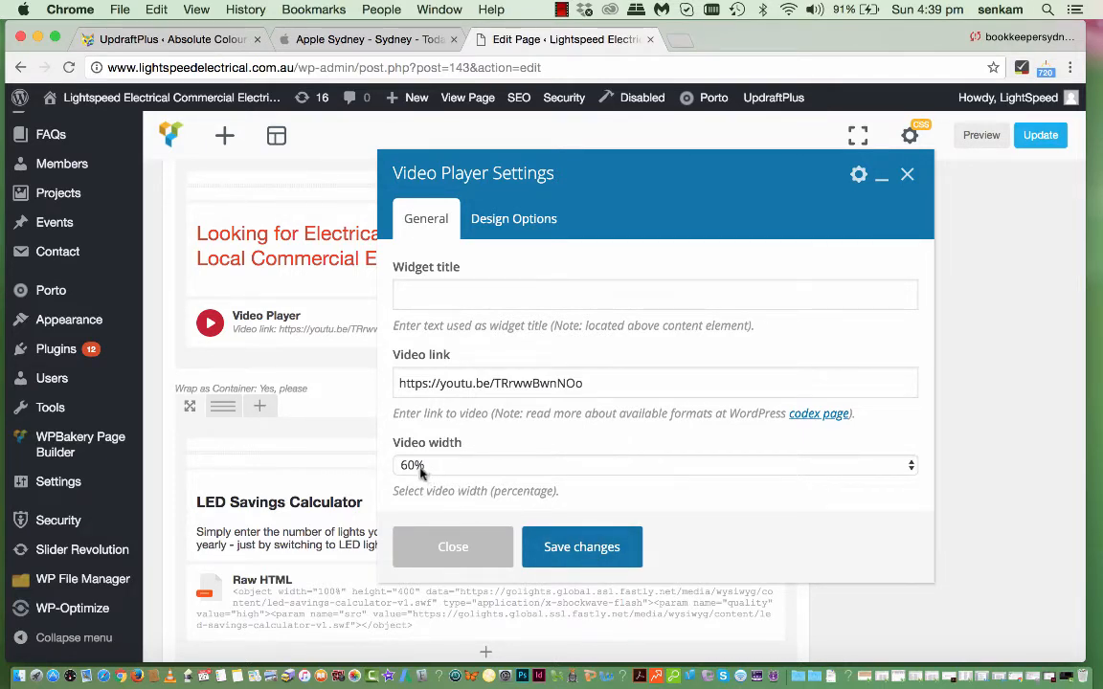
pyautogui.moveTo(433, 475)
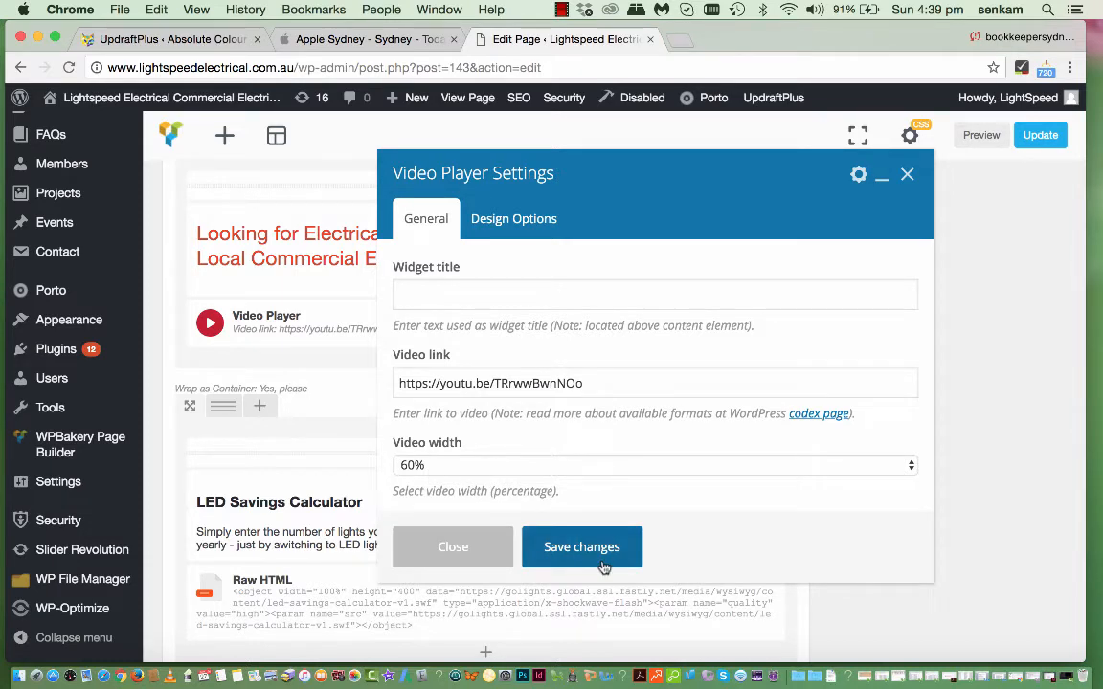
pyautogui.moveTo(589, 555)
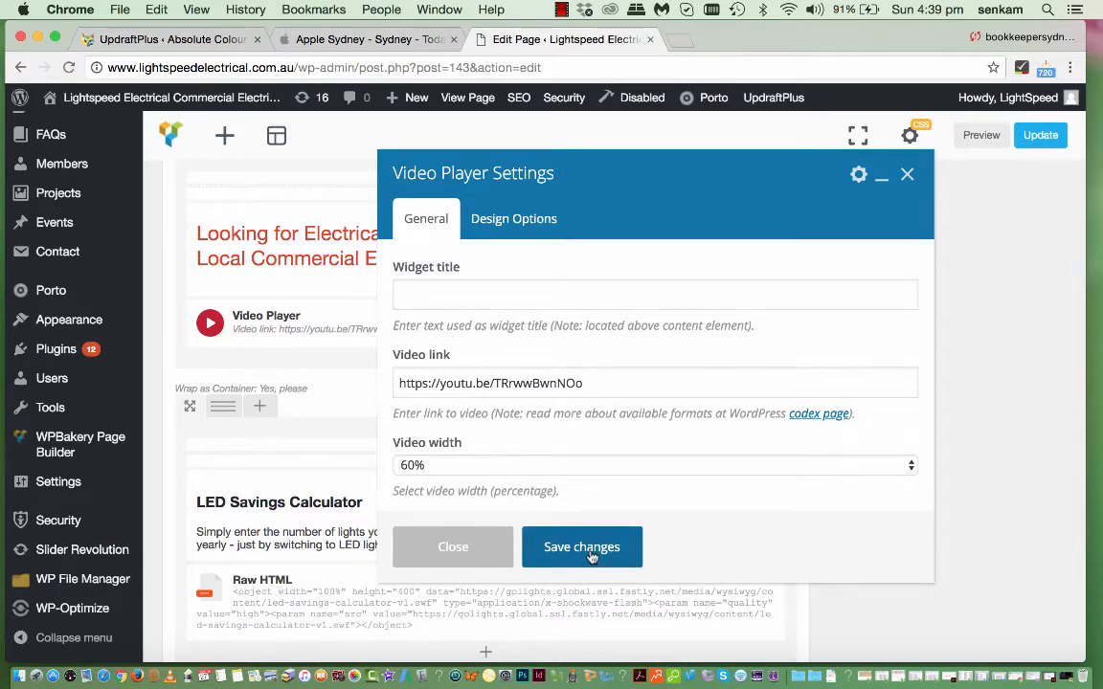
pyautogui.click(582, 548)
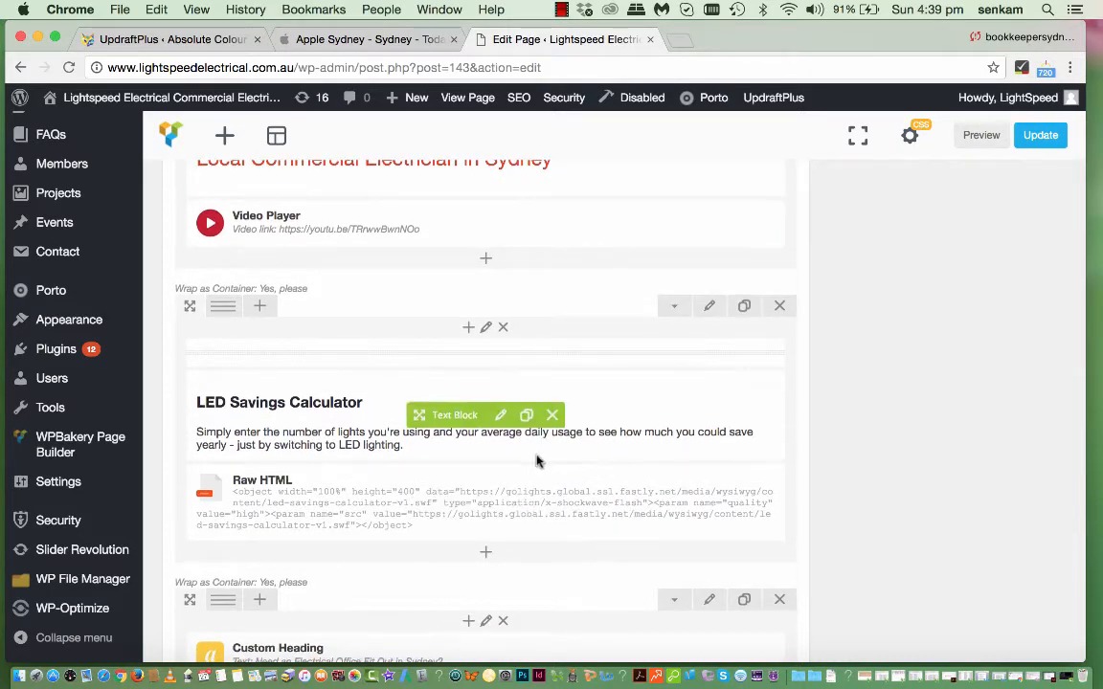
pyautogui.scroll(-3)
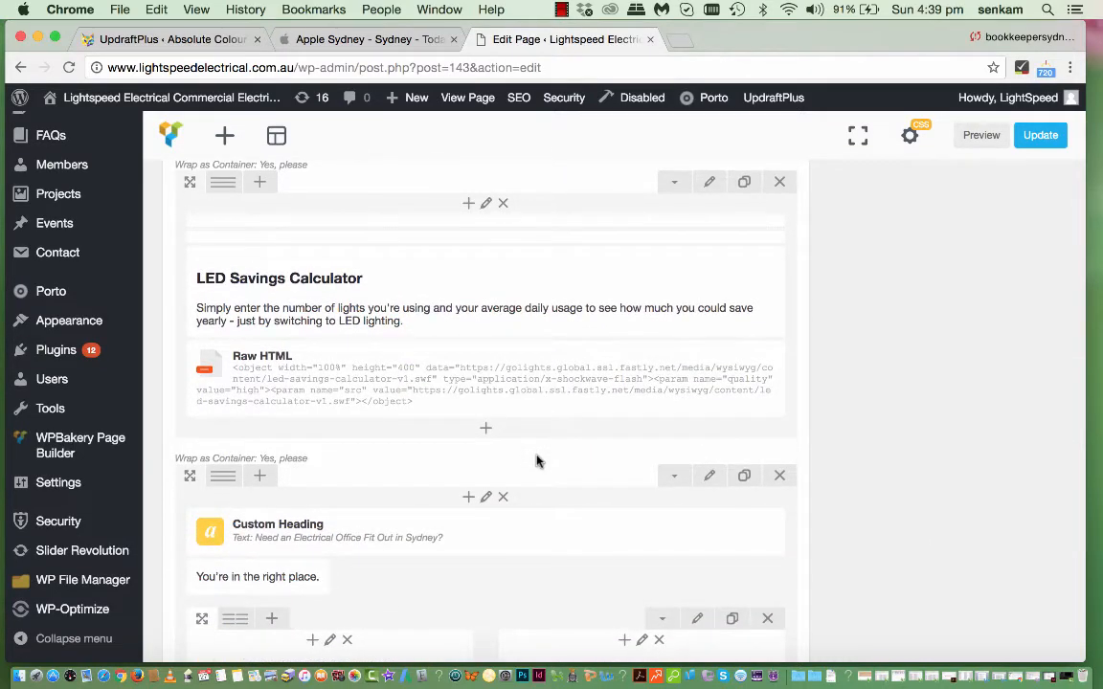
pyautogui.moveTo(473, 417)
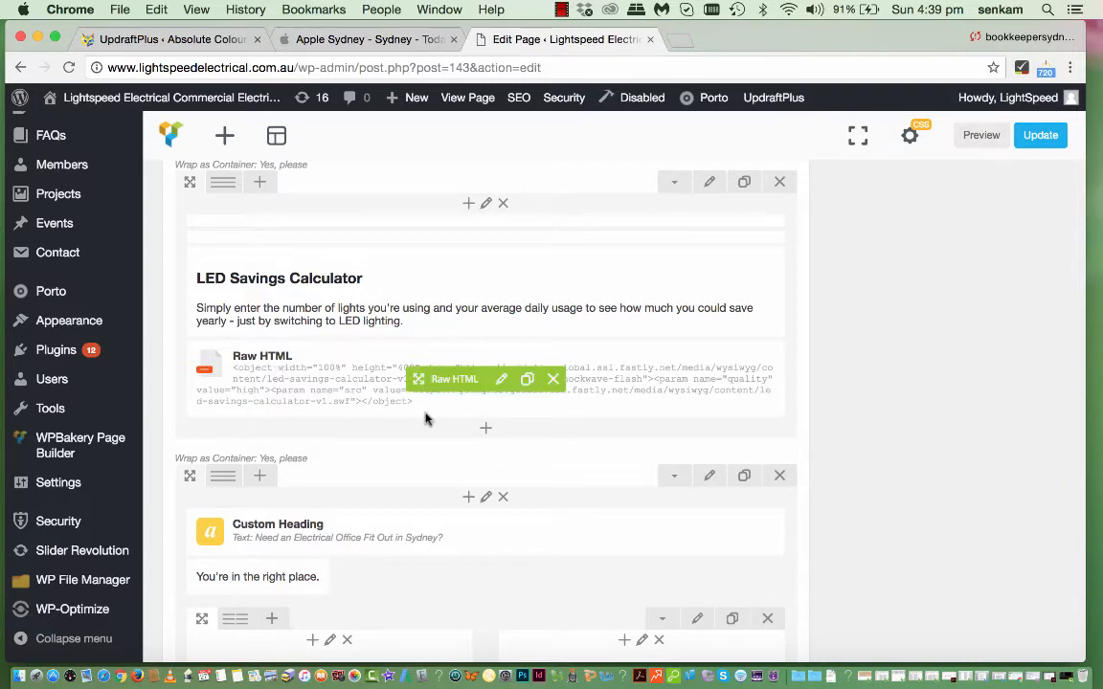
pyautogui.moveTo(471, 455)
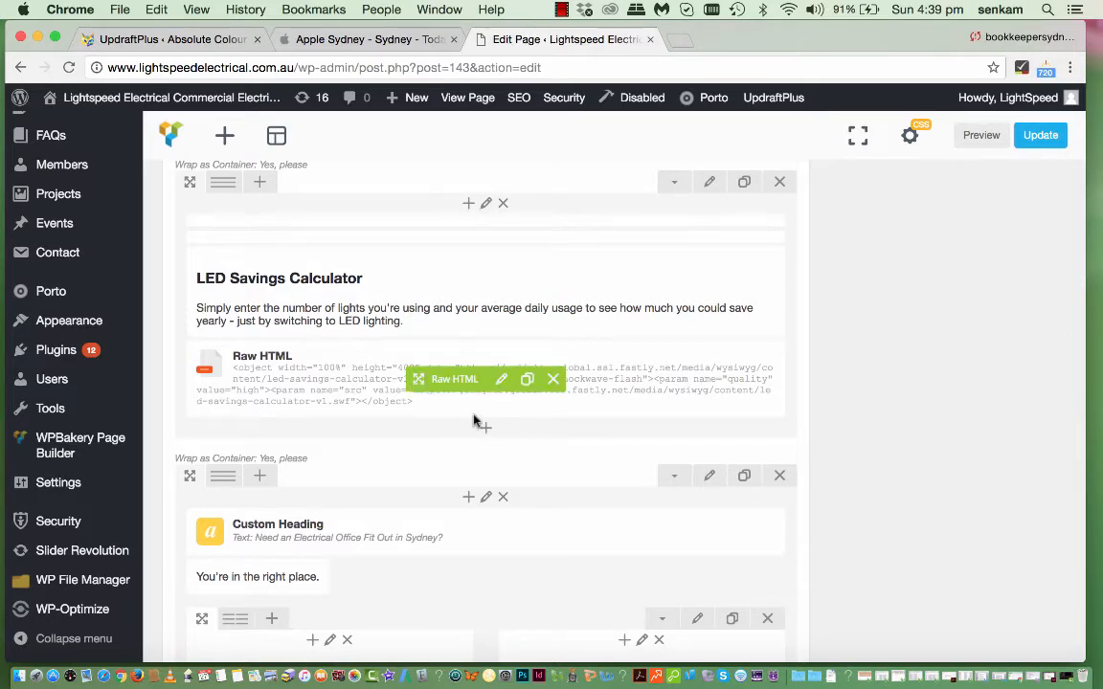
pyautogui.moveTo(377, 425)
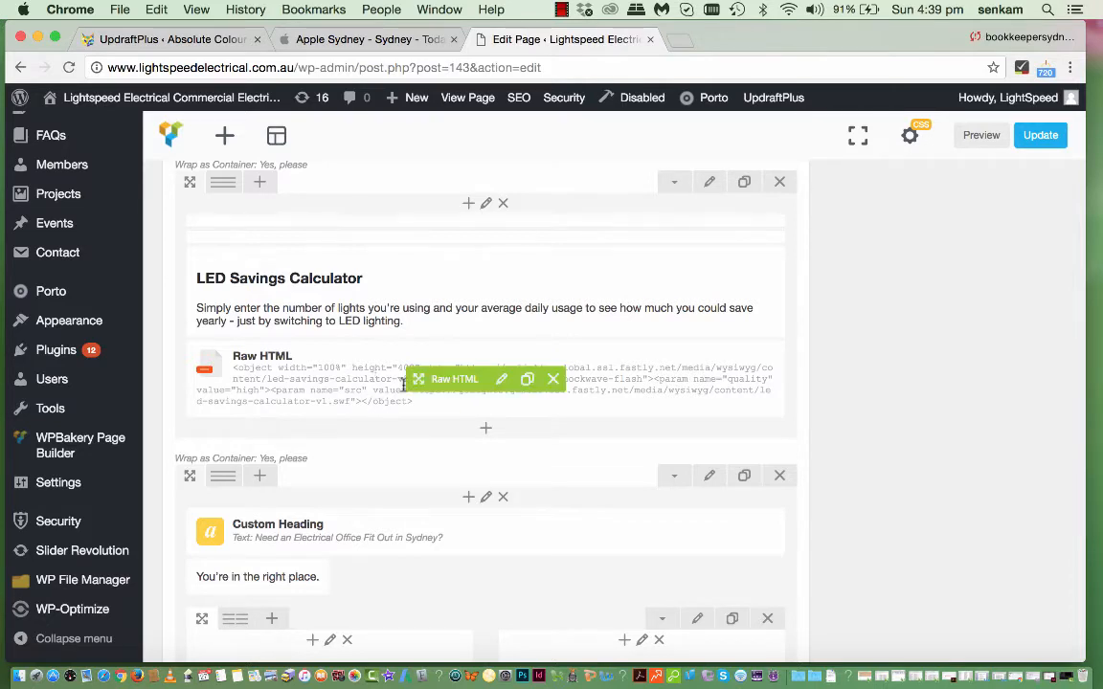
pyautogui.moveTo(502, 388)
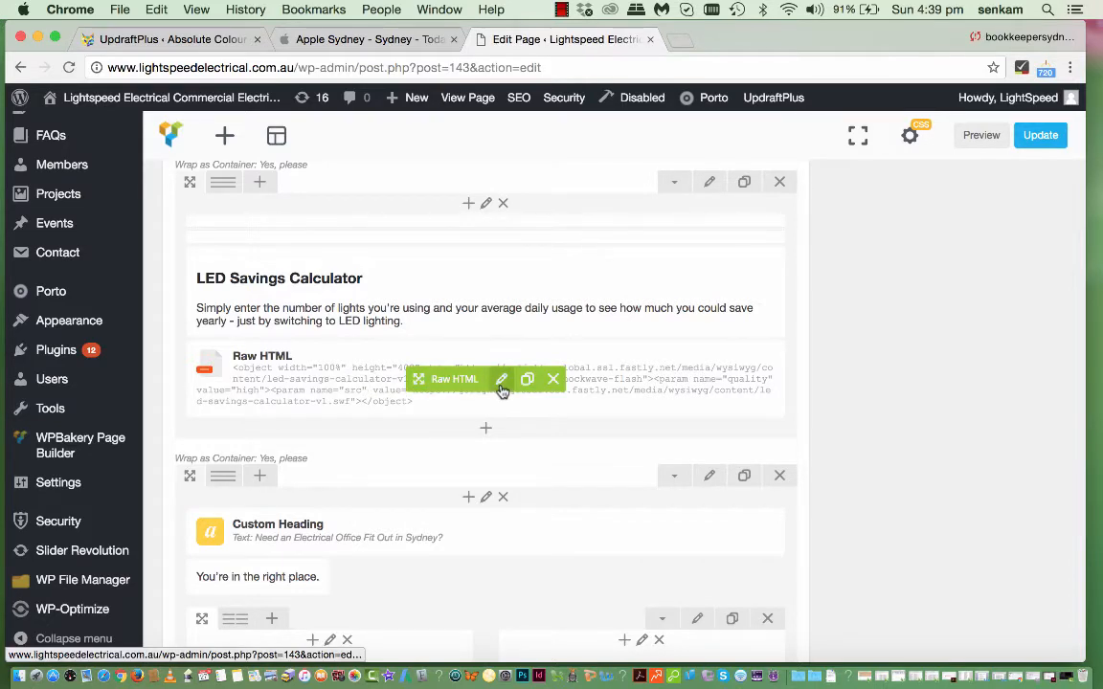
pyautogui.click(502, 379)
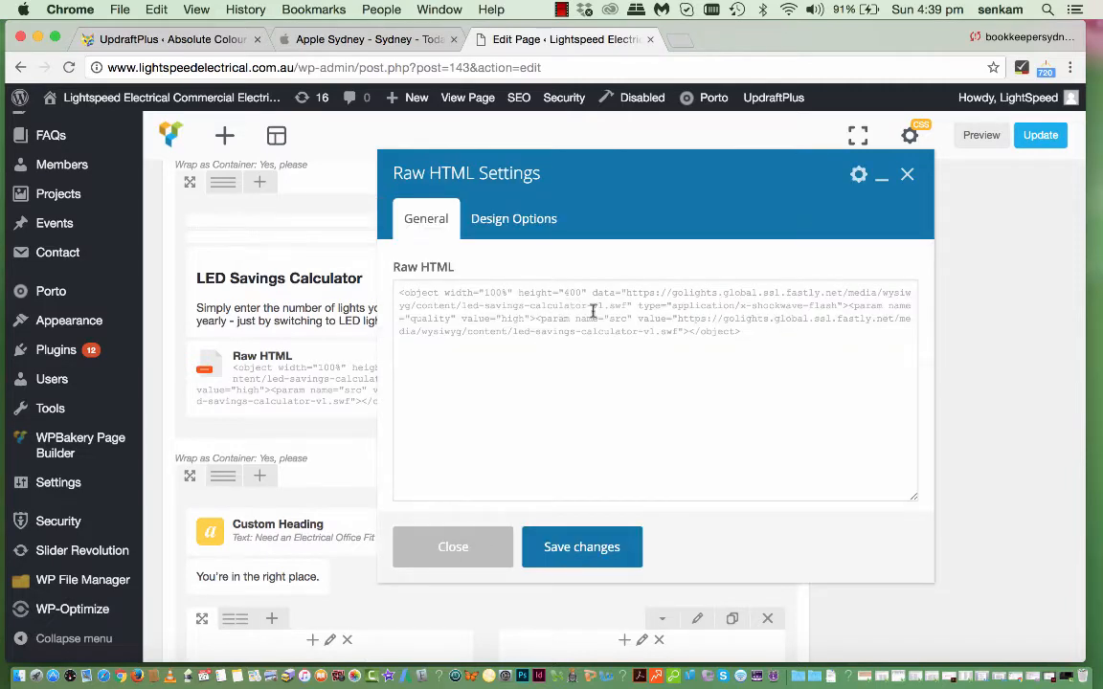
pyautogui.moveTo(613, 316)
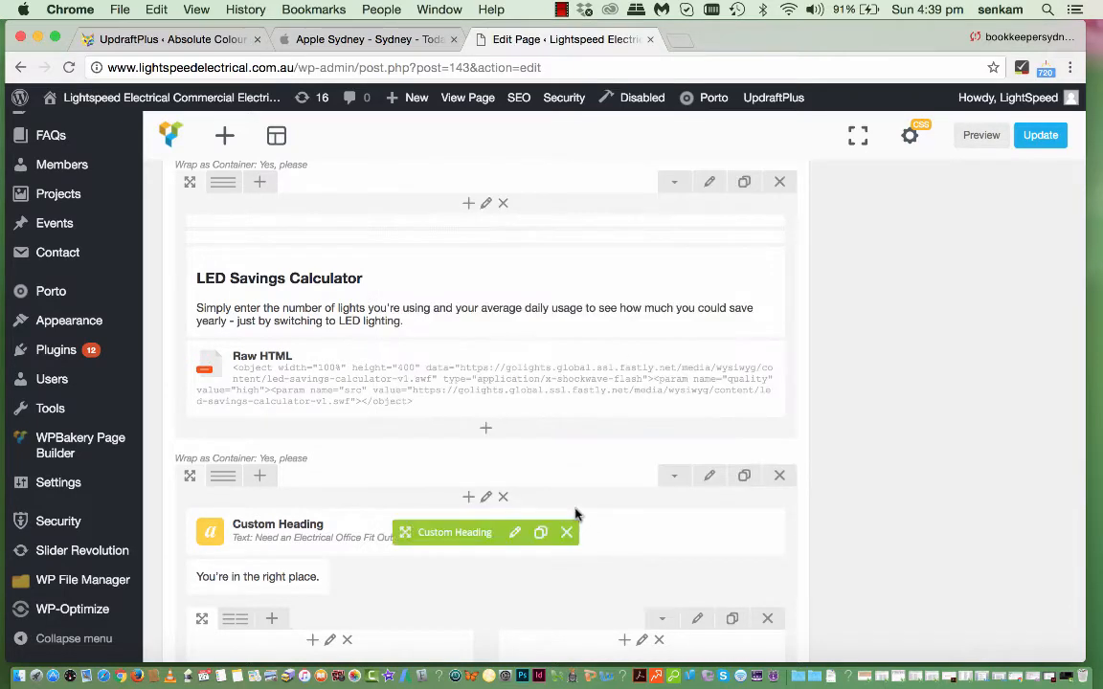
pyautogui.scroll(-3)
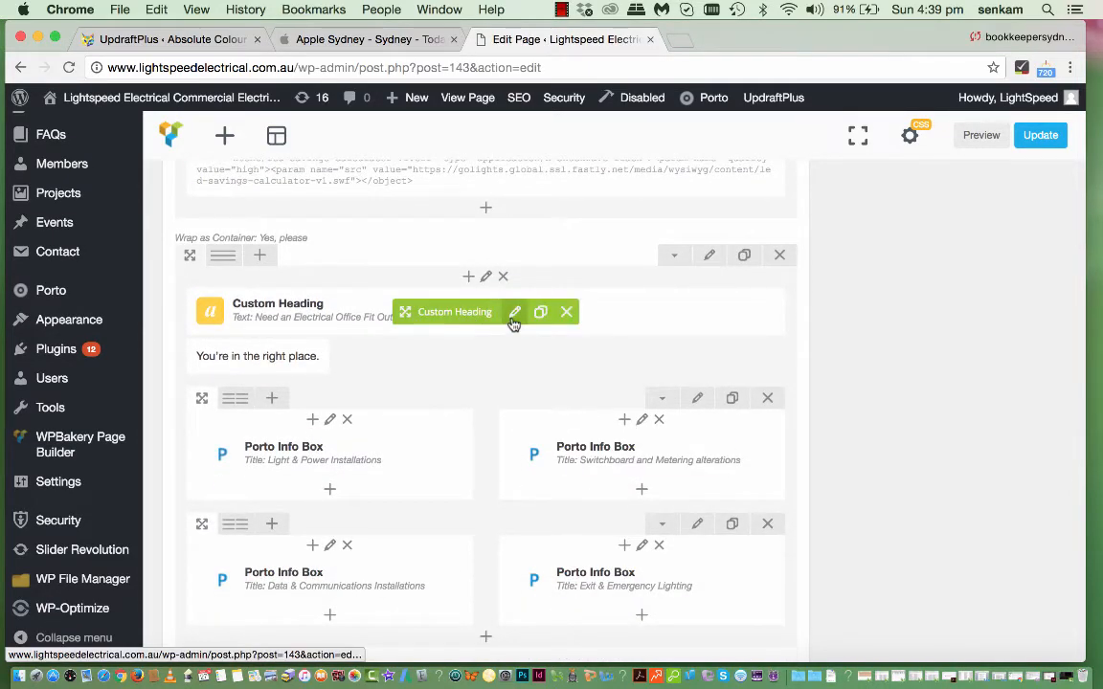
pyautogui.scroll(-3)
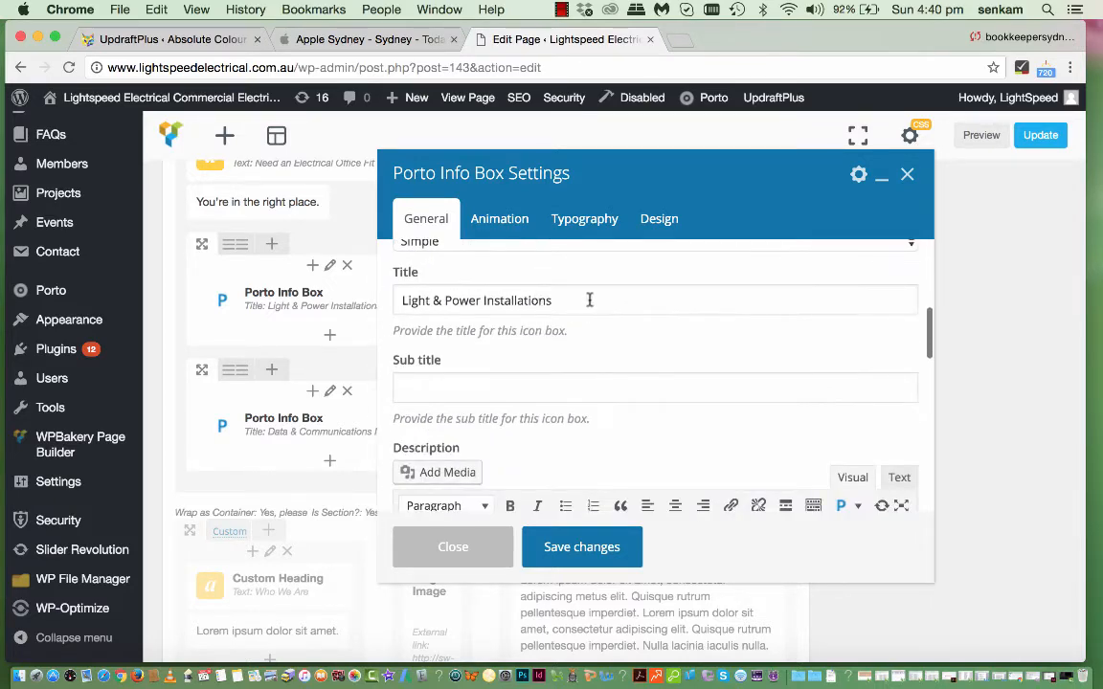
pyautogui.scroll(-3)
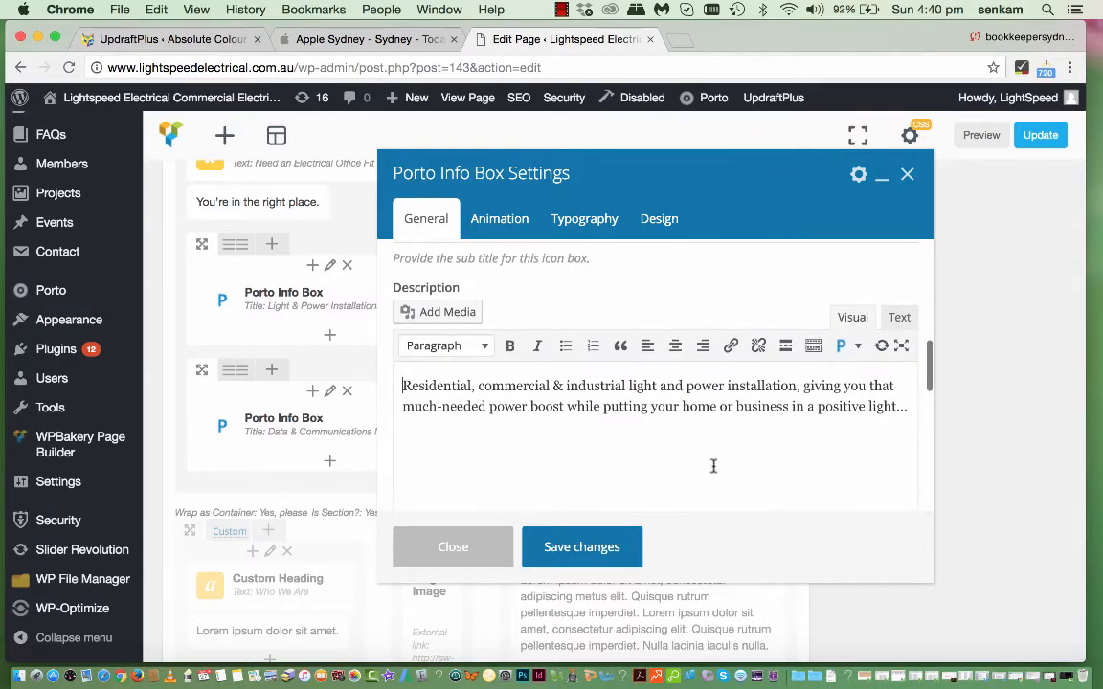
pyautogui.moveTo(674, 432)
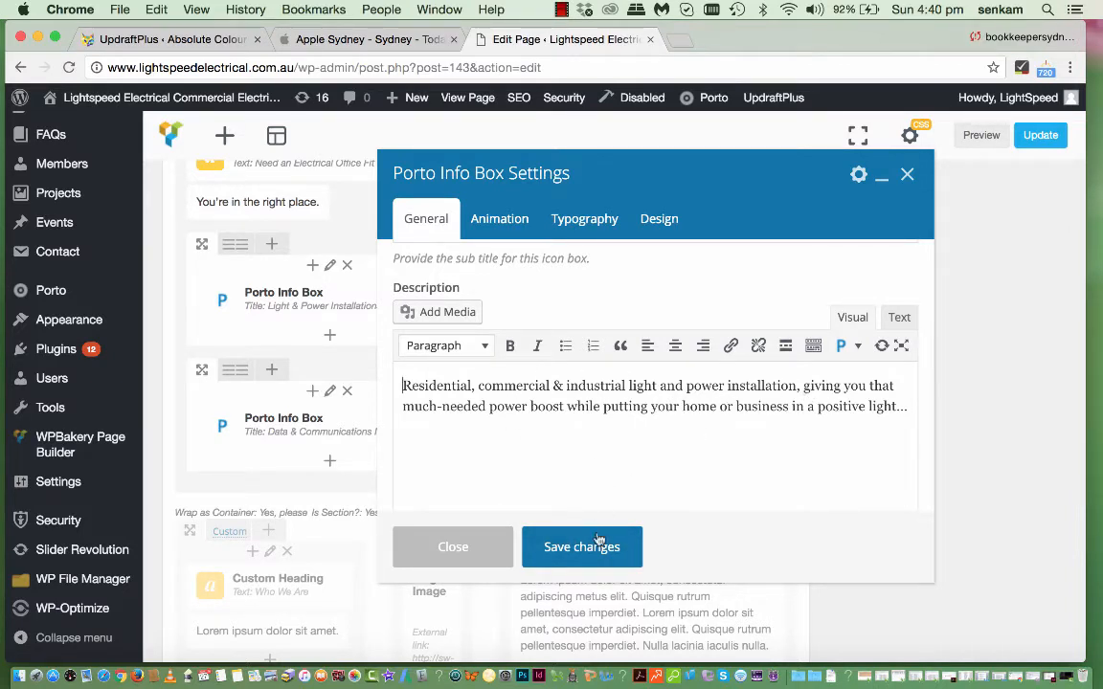
pyautogui.click(582, 548)
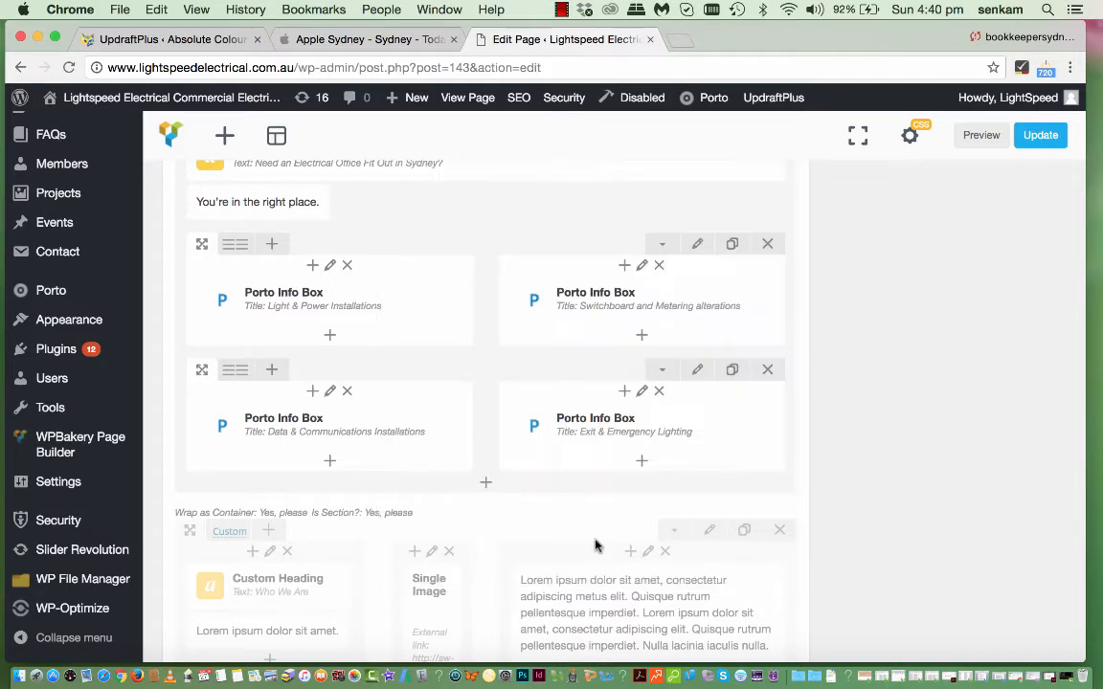
pyautogui.scroll(-3)
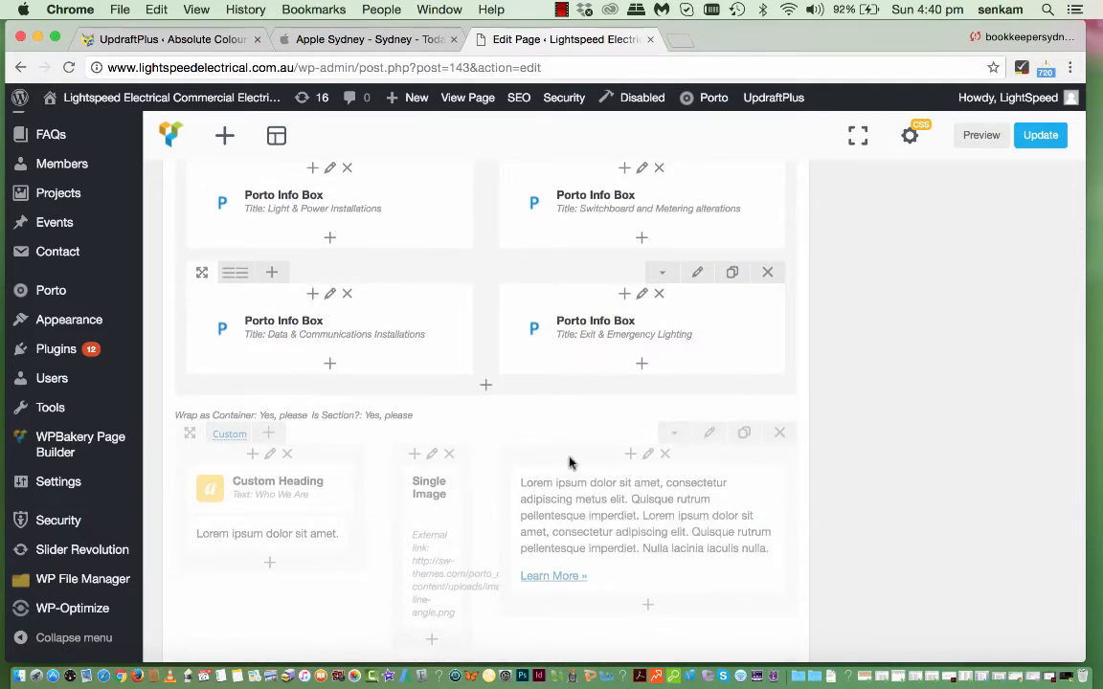
pyautogui.scroll(-3)
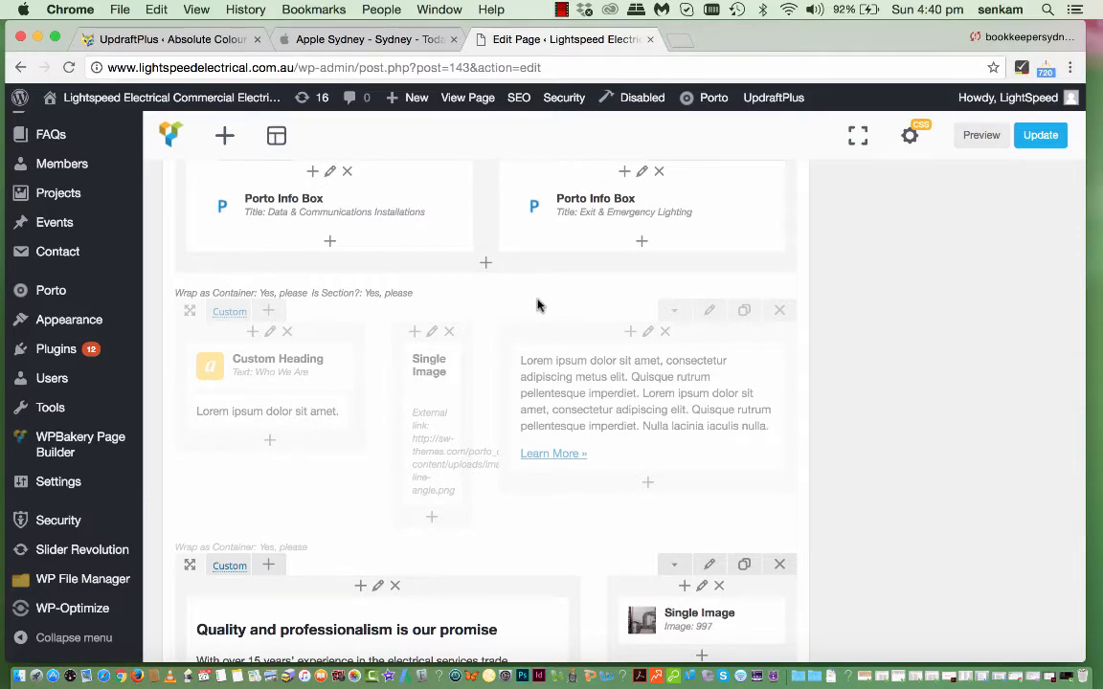
pyautogui.scroll(-3)
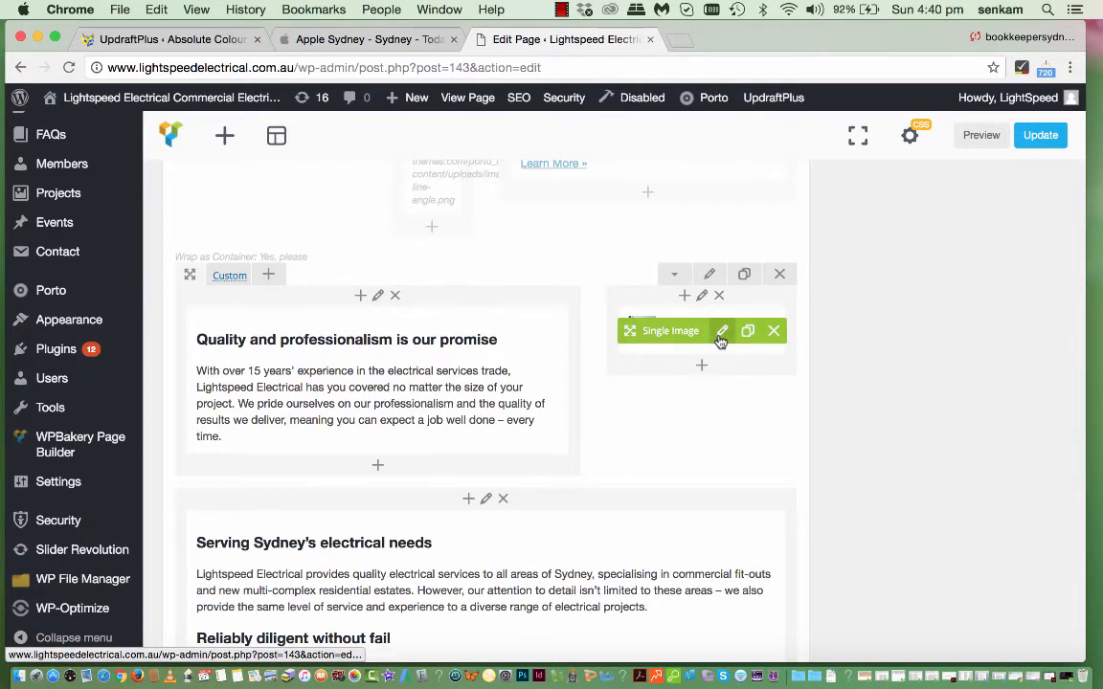
pyautogui.click(722, 329)
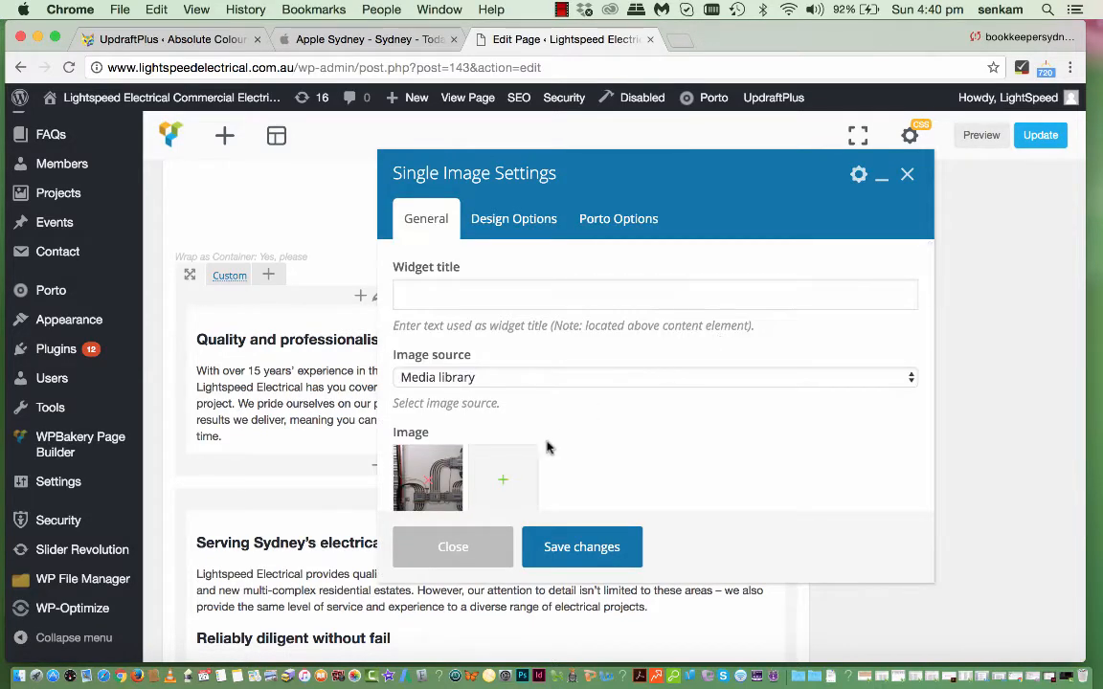
pyautogui.scroll(-3)
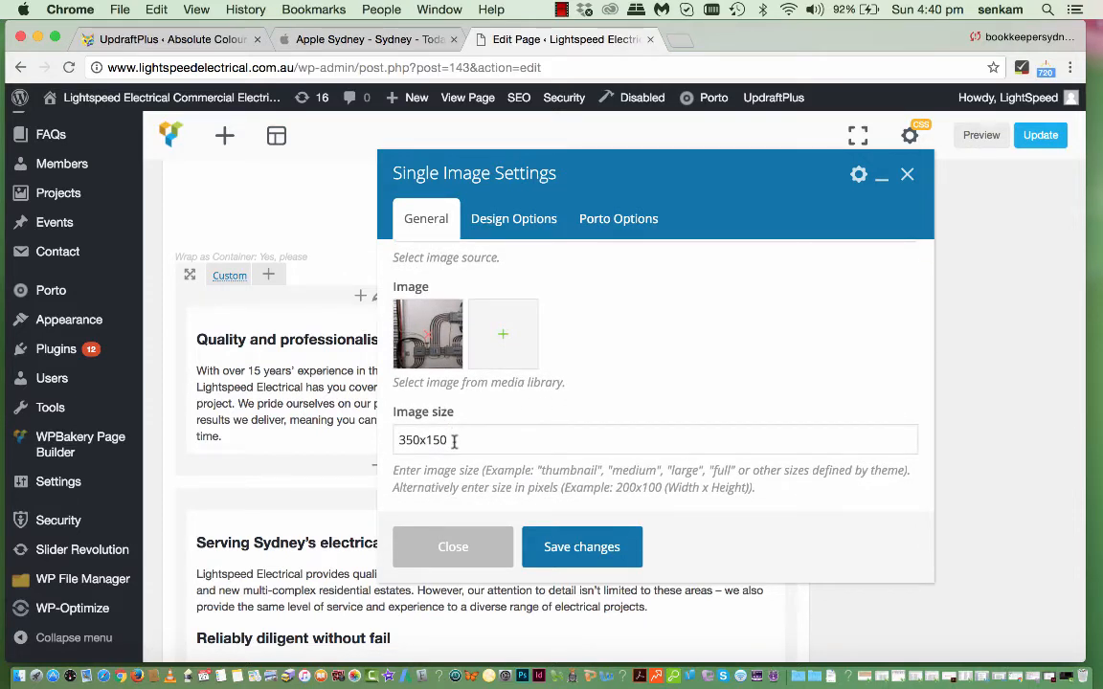
pyautogui.moveTo(448, 513)
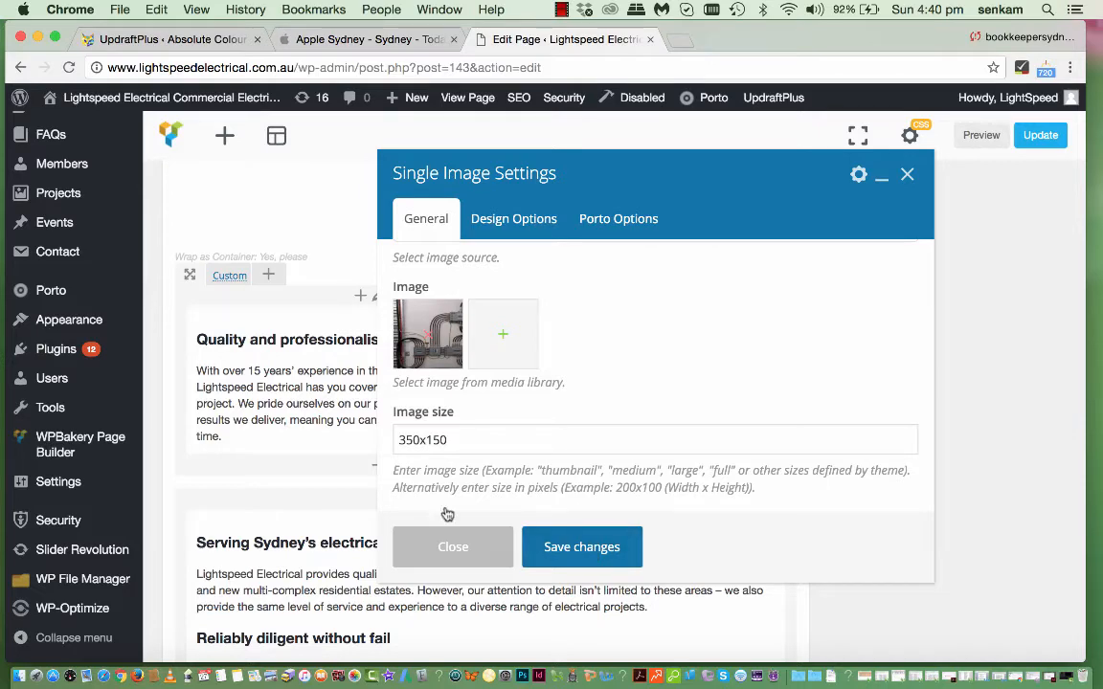
pyautogui.click(452, 548)
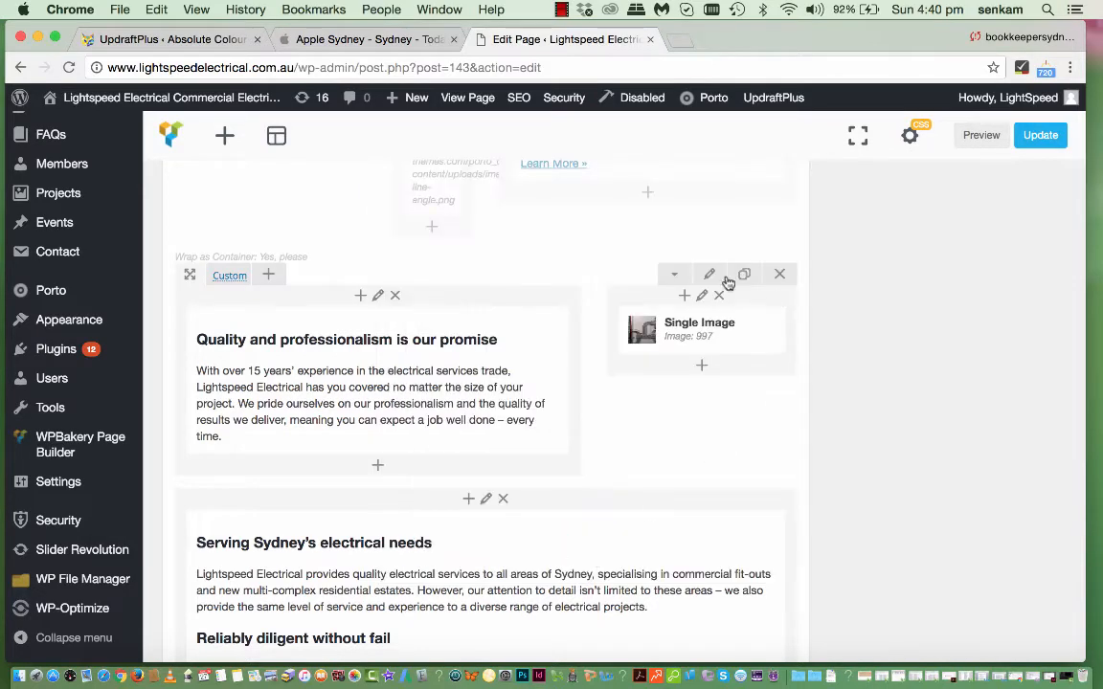
pyautogui.scroll(-3)
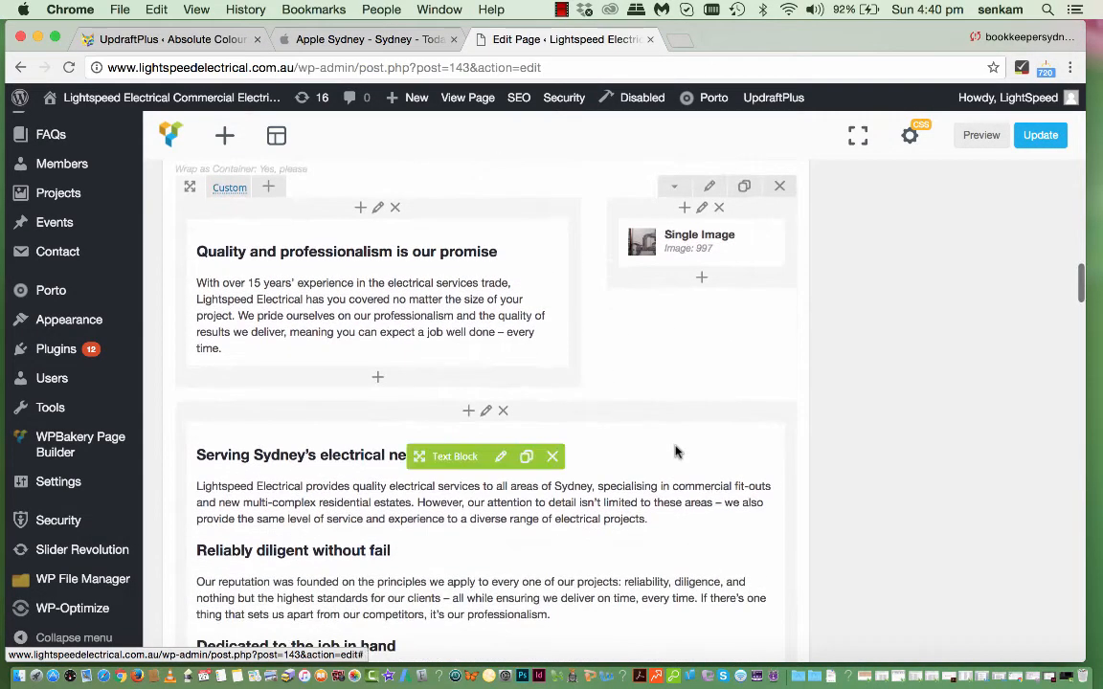
pyautogui.scroll(-3)
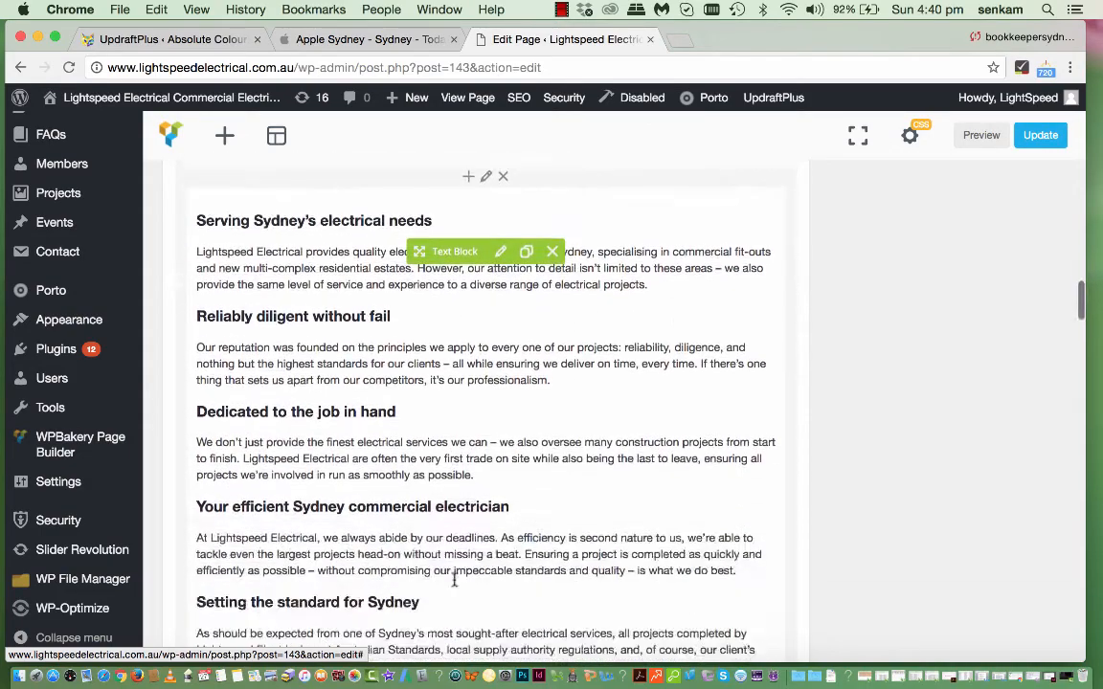
pyautogui.scroll(-3)
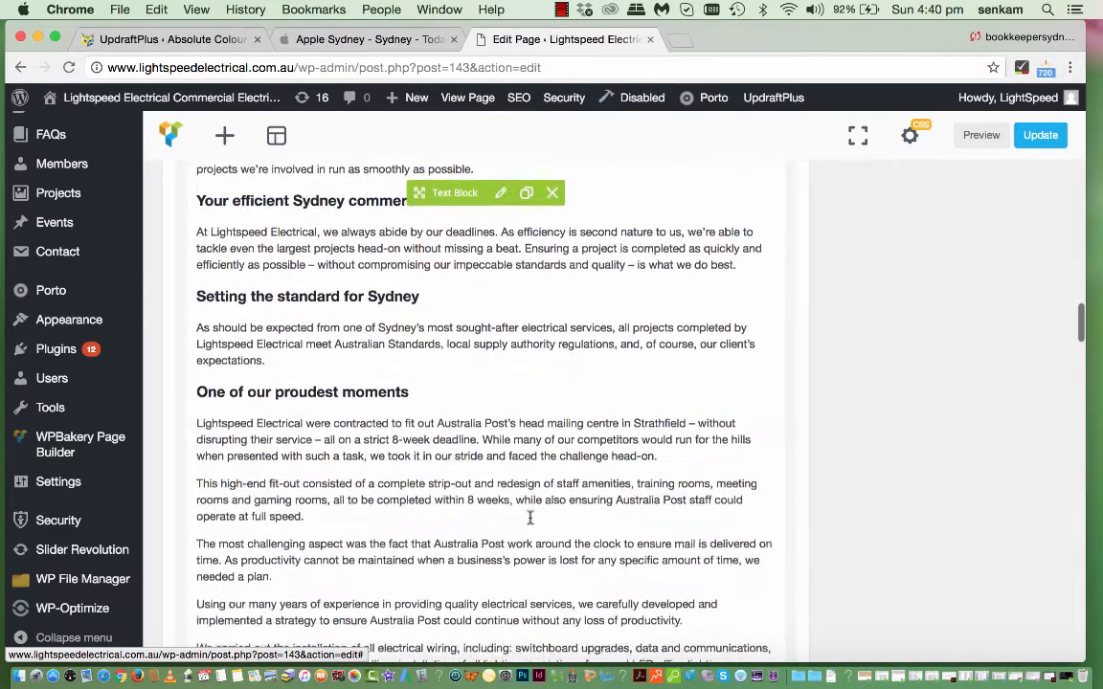
pyautogui.scroll(-3)
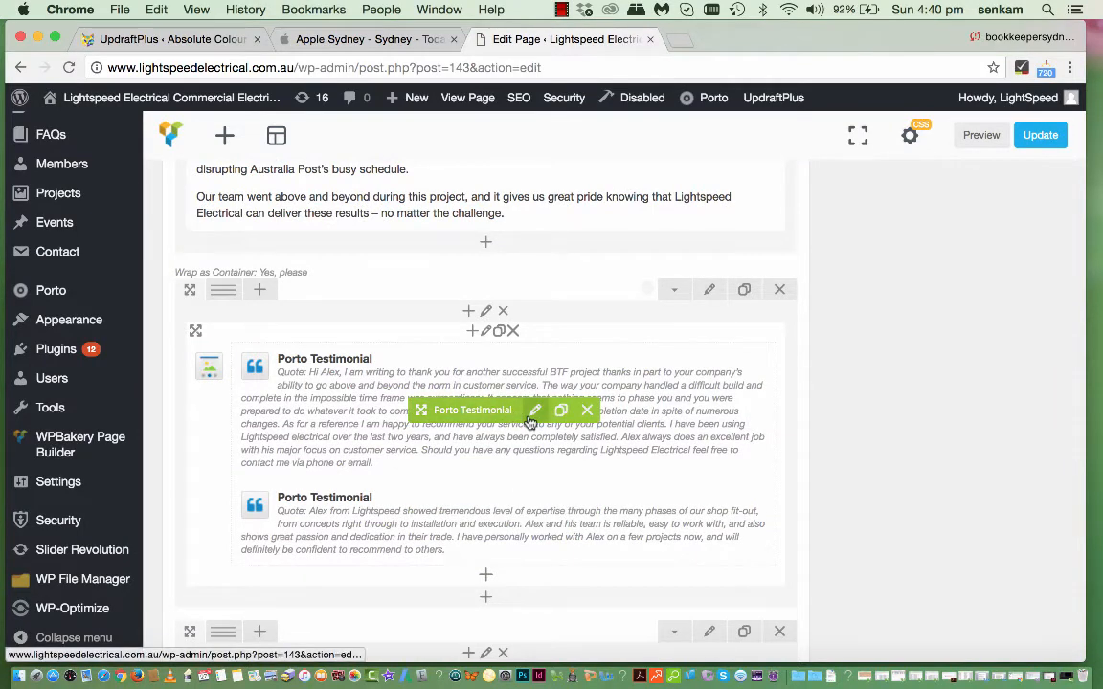
pyautogui.click(534, 409)
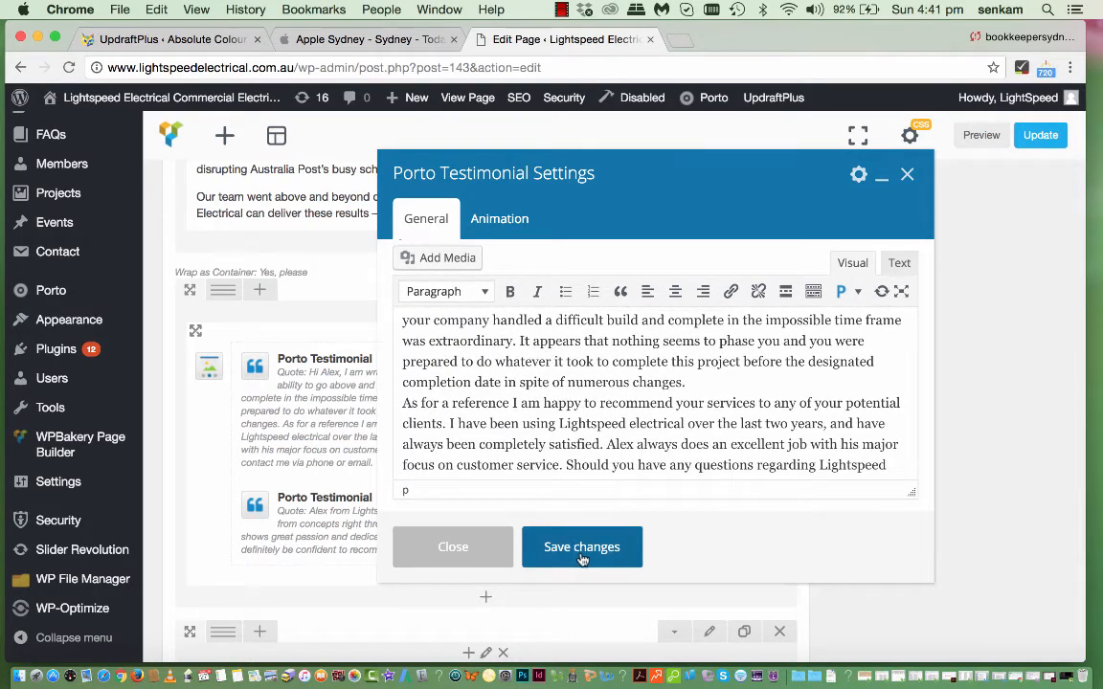
pyautogui.click(582, 547)
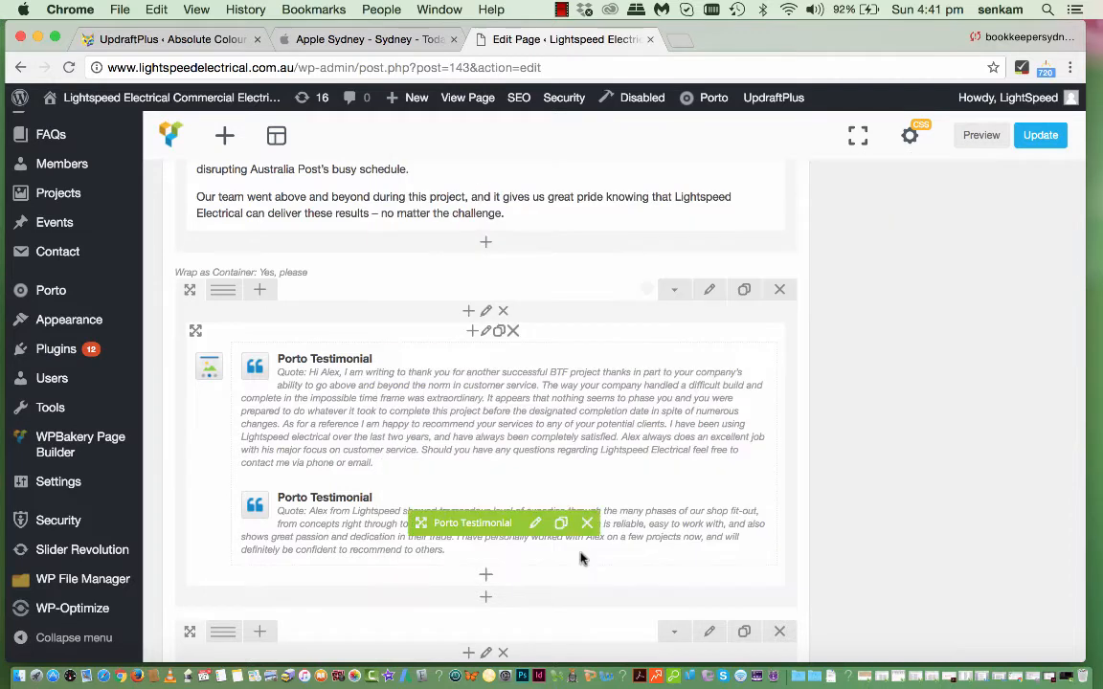
pyautogui.scroll(-3)
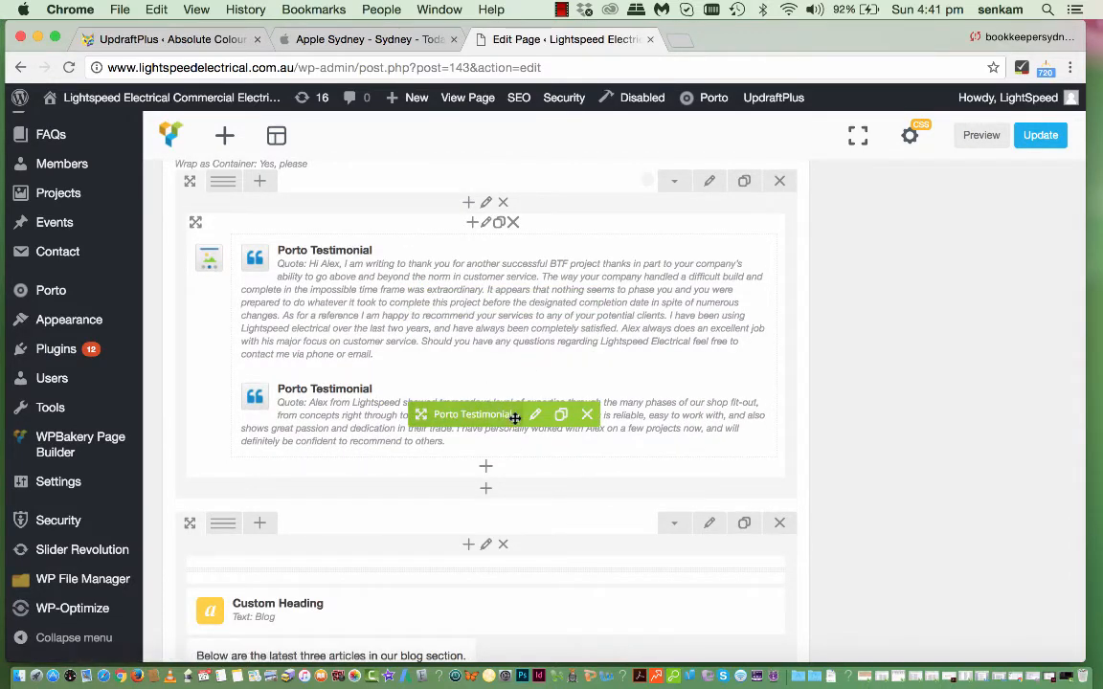
pyautogui.click(536, 414)
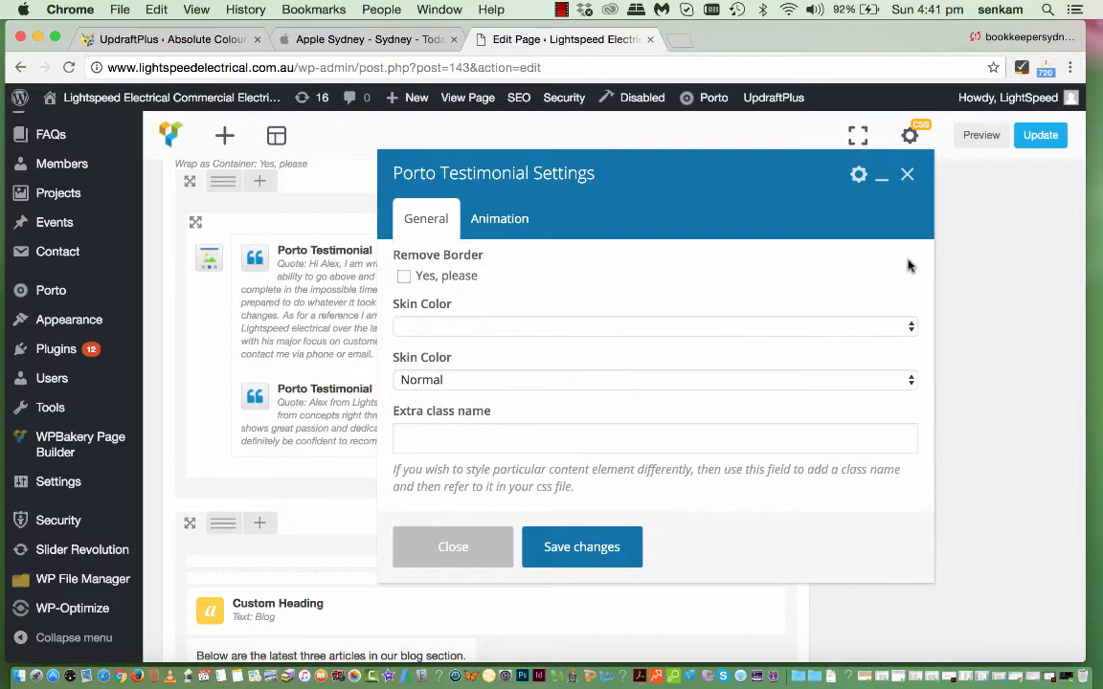
pyautogui.moveTo(601, 548)
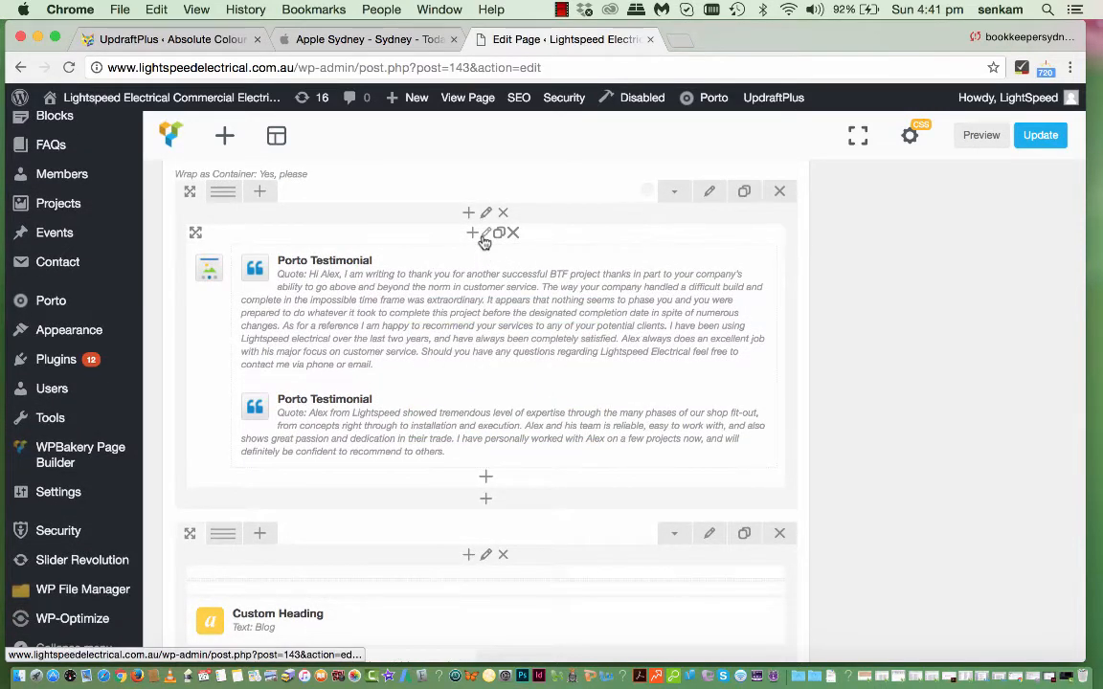
pyautogui.moveTo(483, 234)
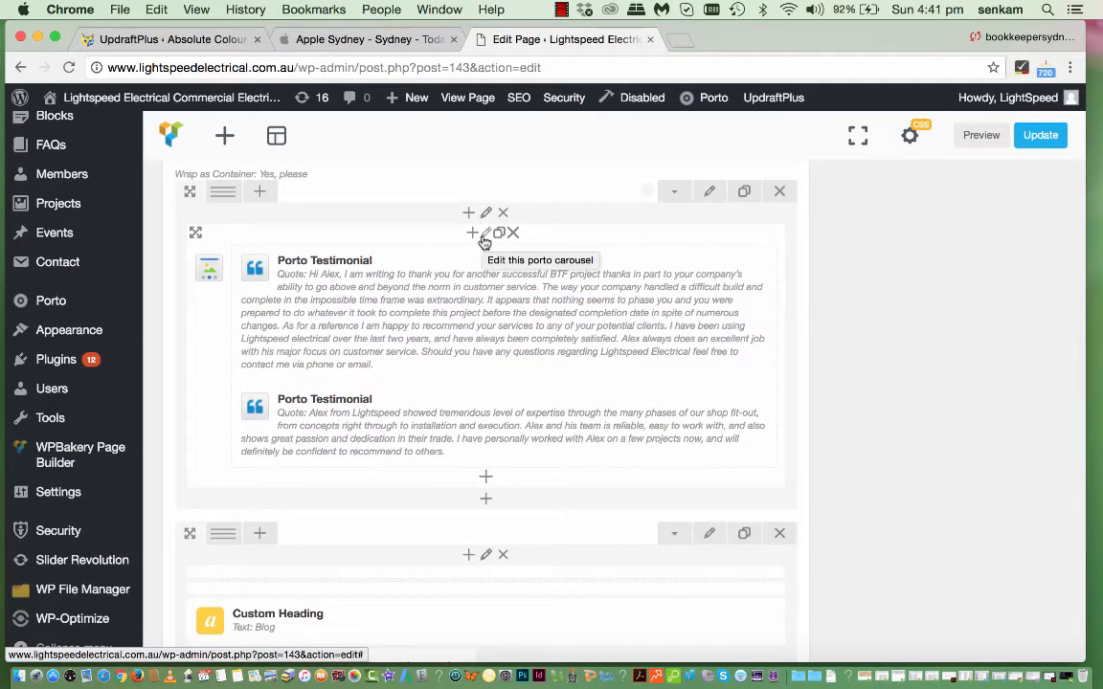
pyautogui.click(484, 233)
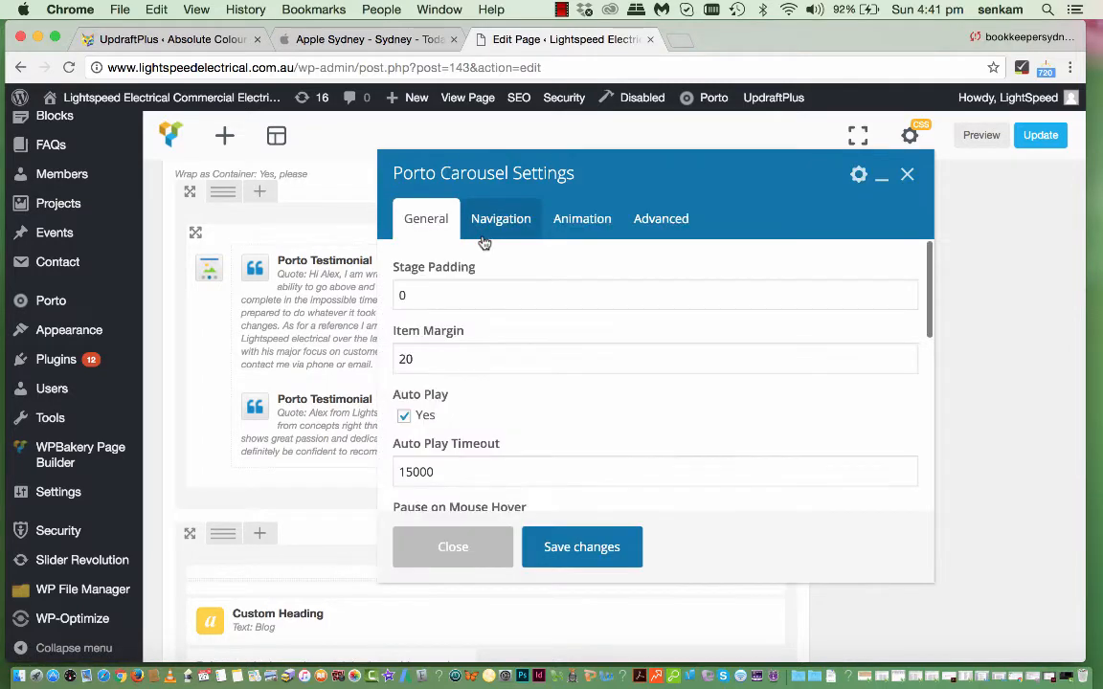
pyautogui.scroll(-3)
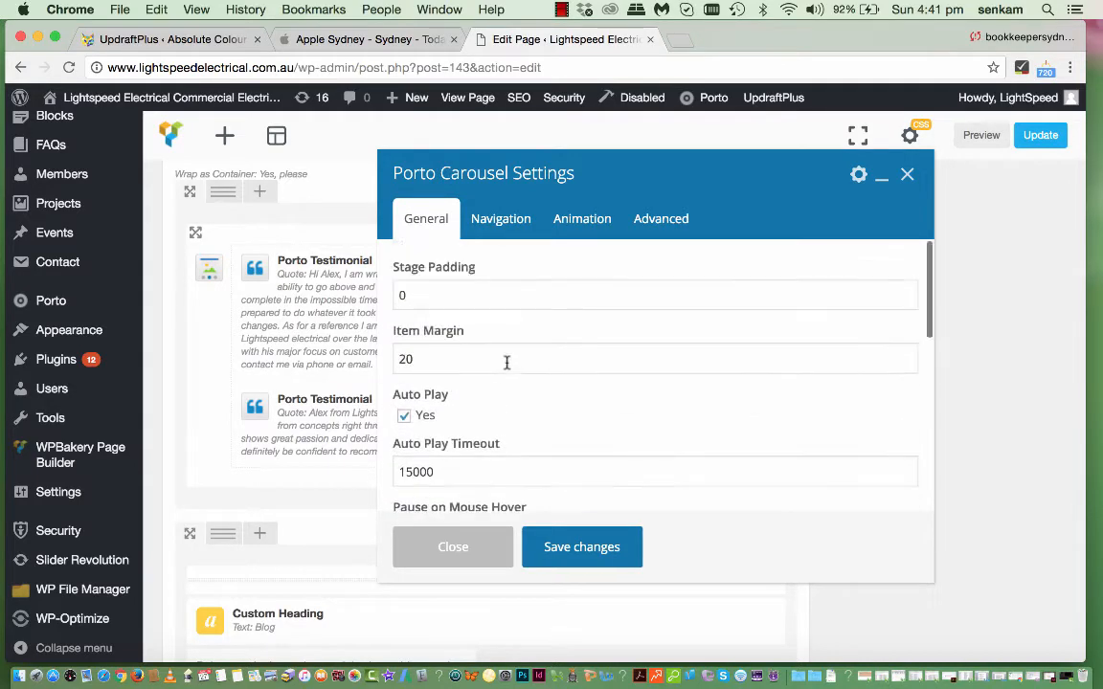
pyautogui.moveTo(598, 379)
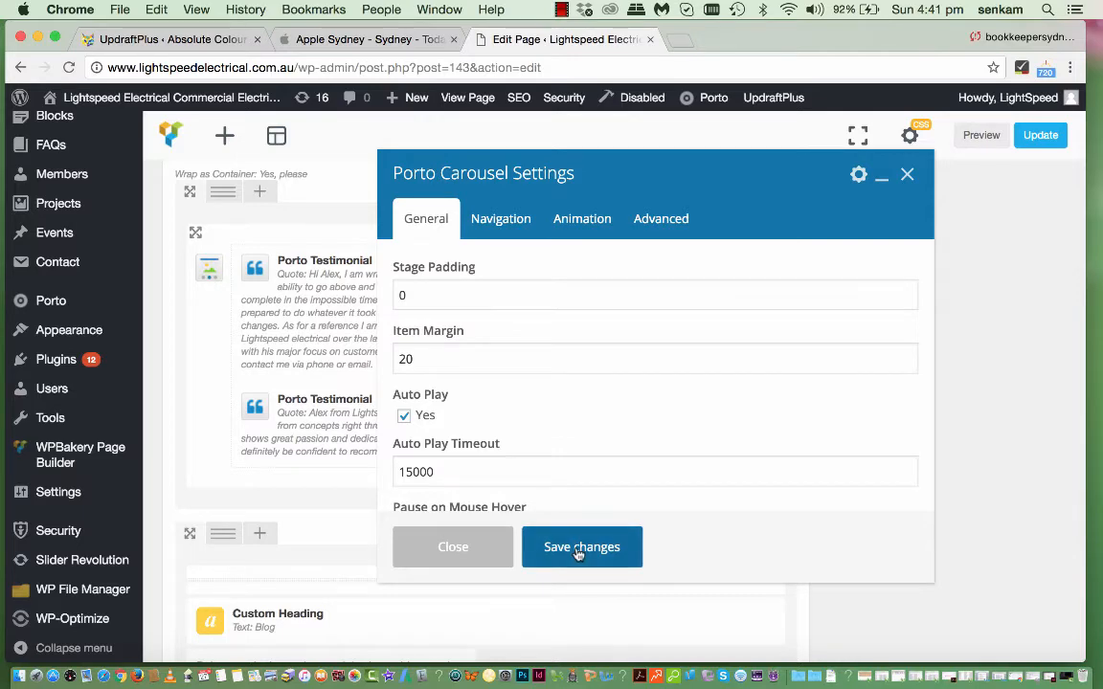
pyautogui.moveTo(602, 548)
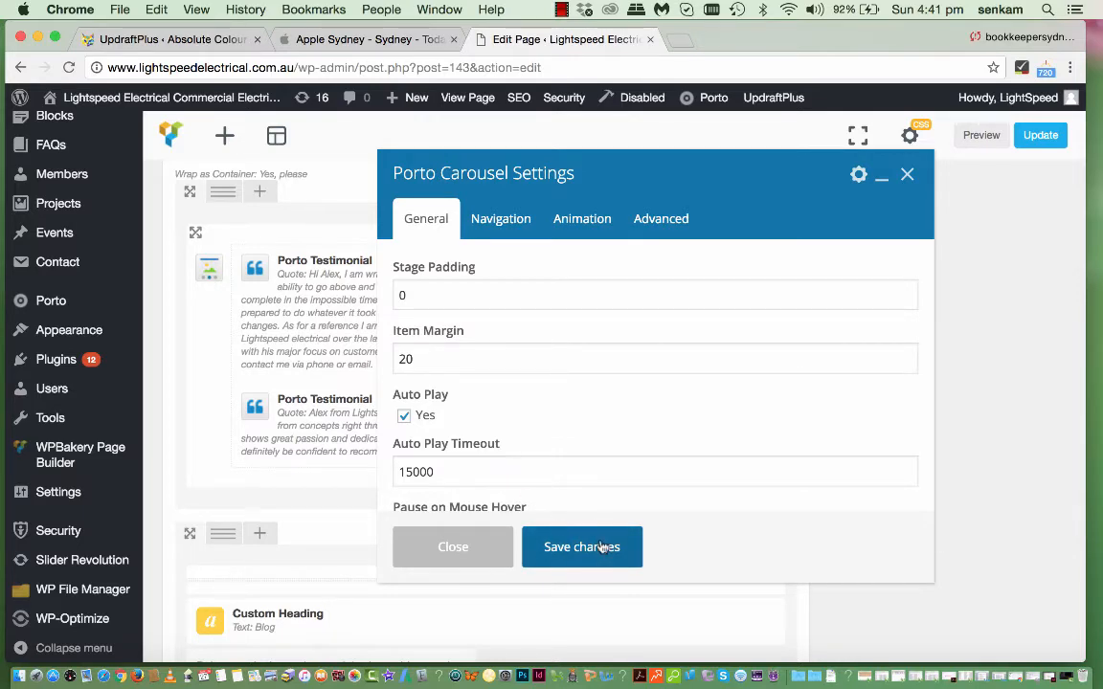
pyautogui.click(582, 547)
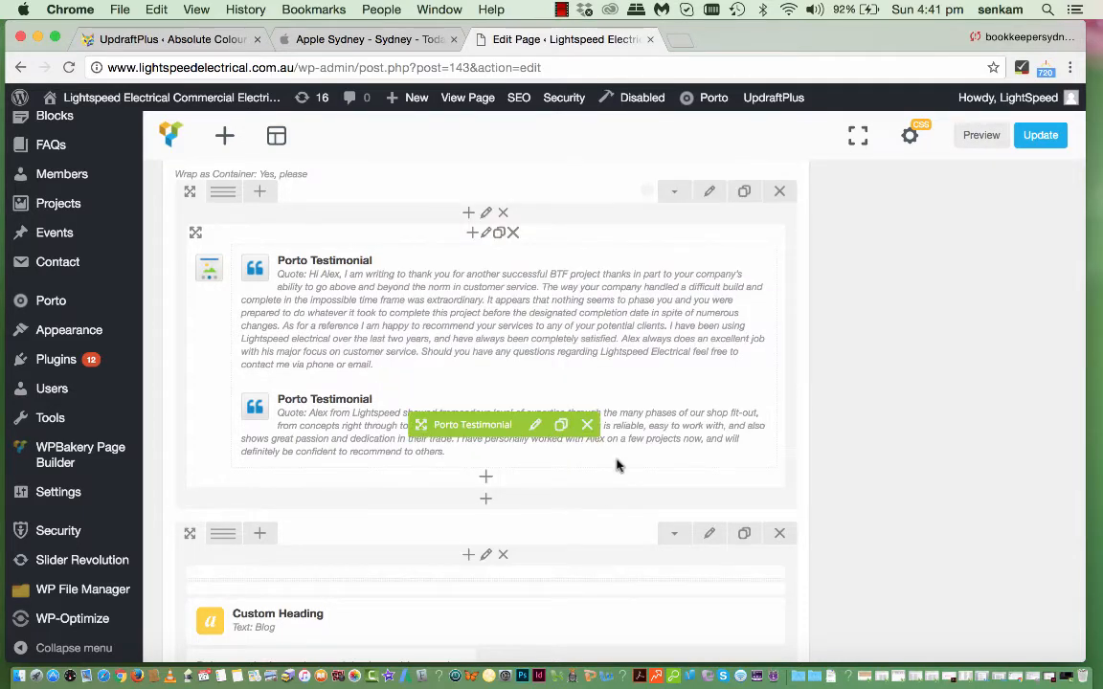
pyautogui.moveTo(615, 436)
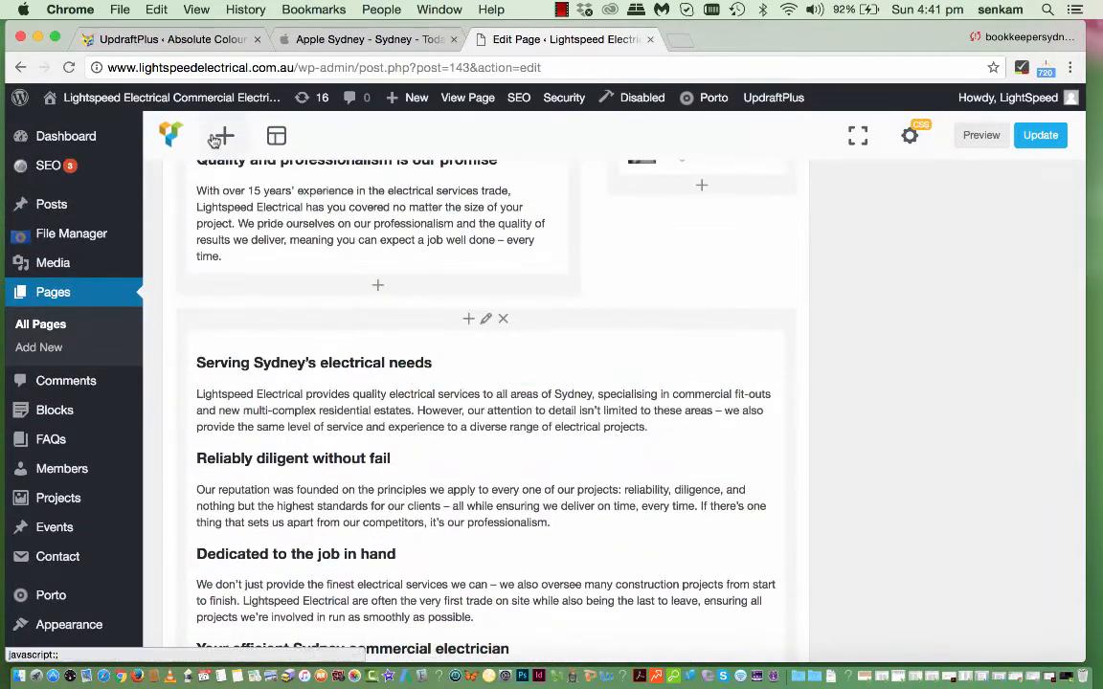
# - Add a Porto Testimonial element from the Add Element panel, bringing up its empty settings
pyautogui.scroll(-3)
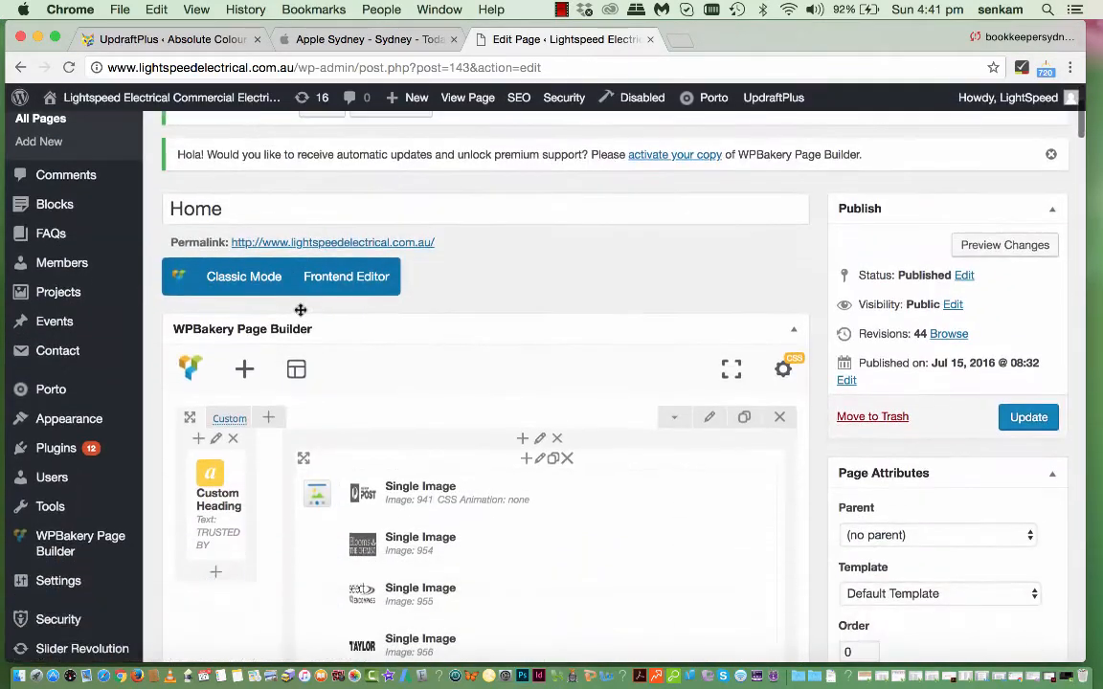
pyautogui.click(245, 369)
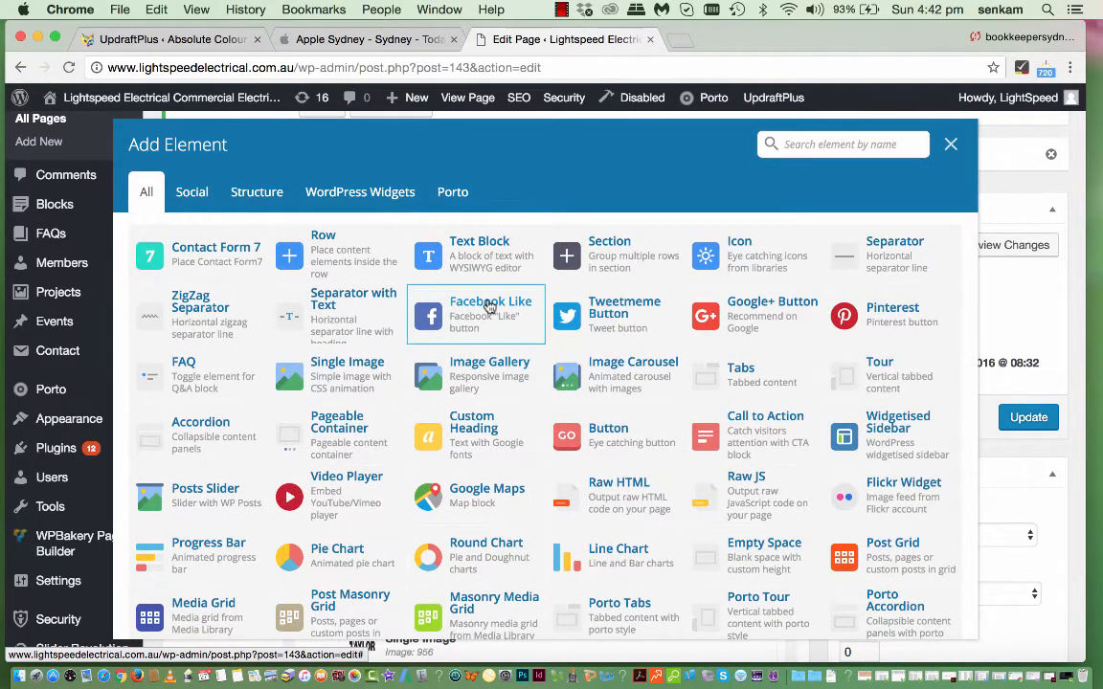
pyautogui.scroll(-3)
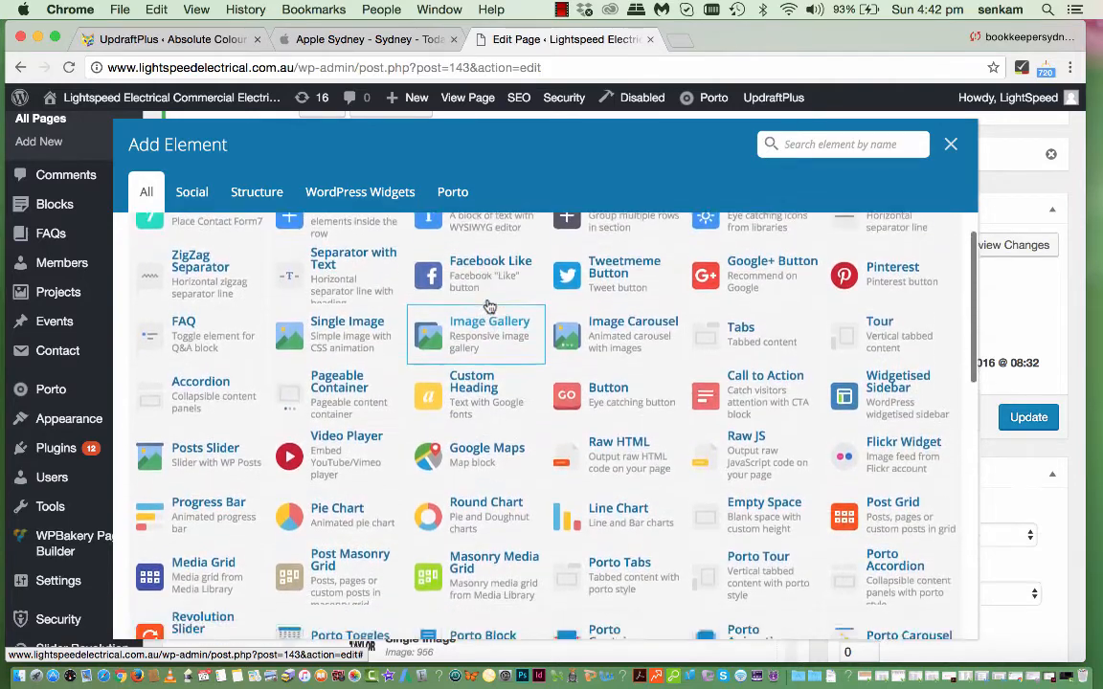
pyautogui.scroll(-3)
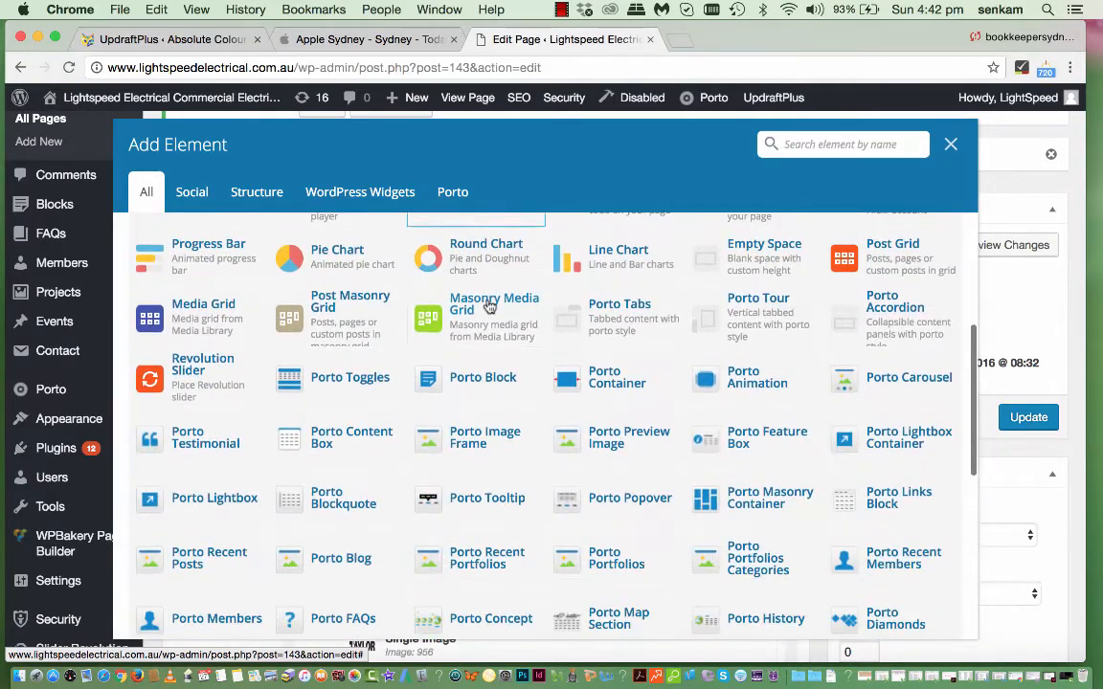
pyautogui.scroll(-3)
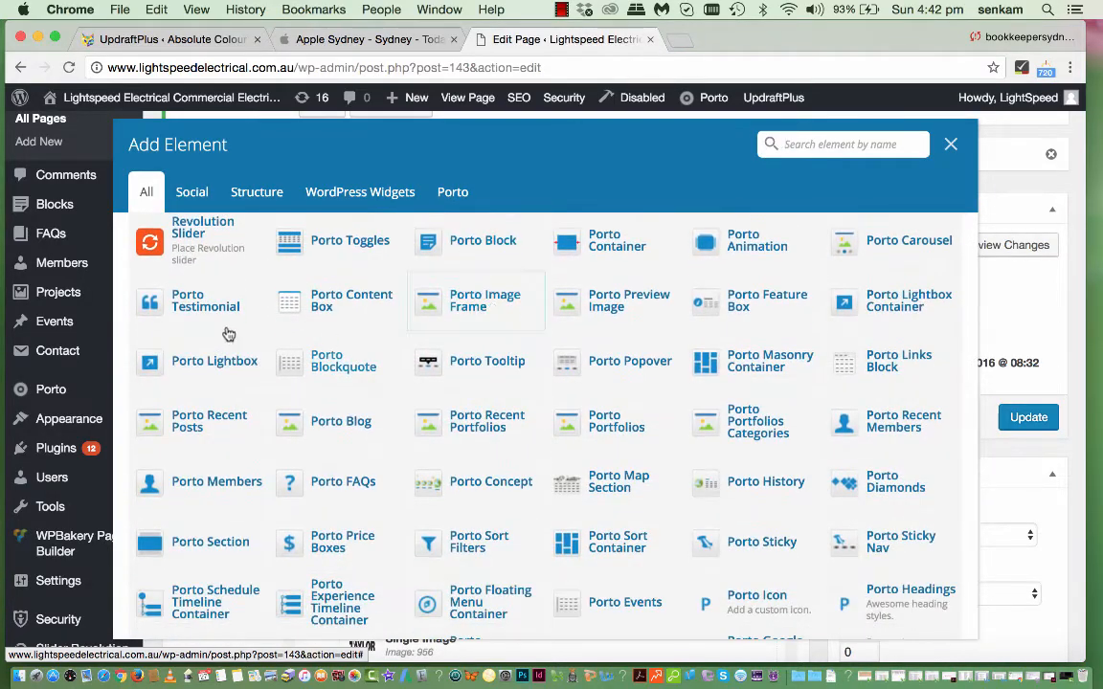
pyautogui.moveTo(203, 304)
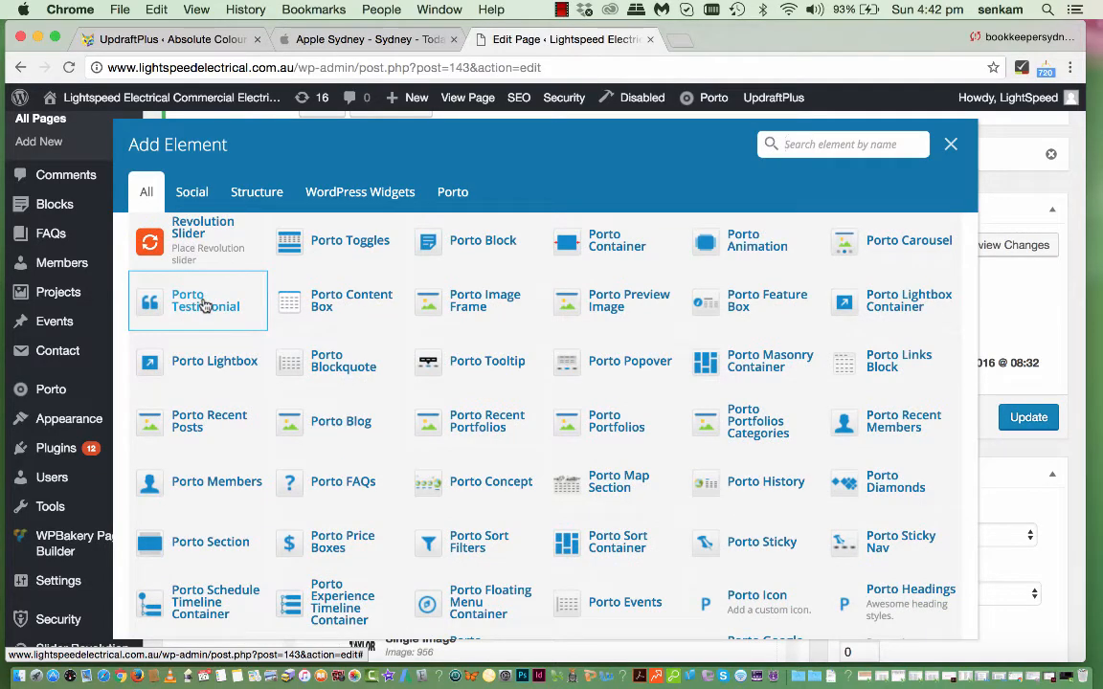
pyautogui.click(195, 301)
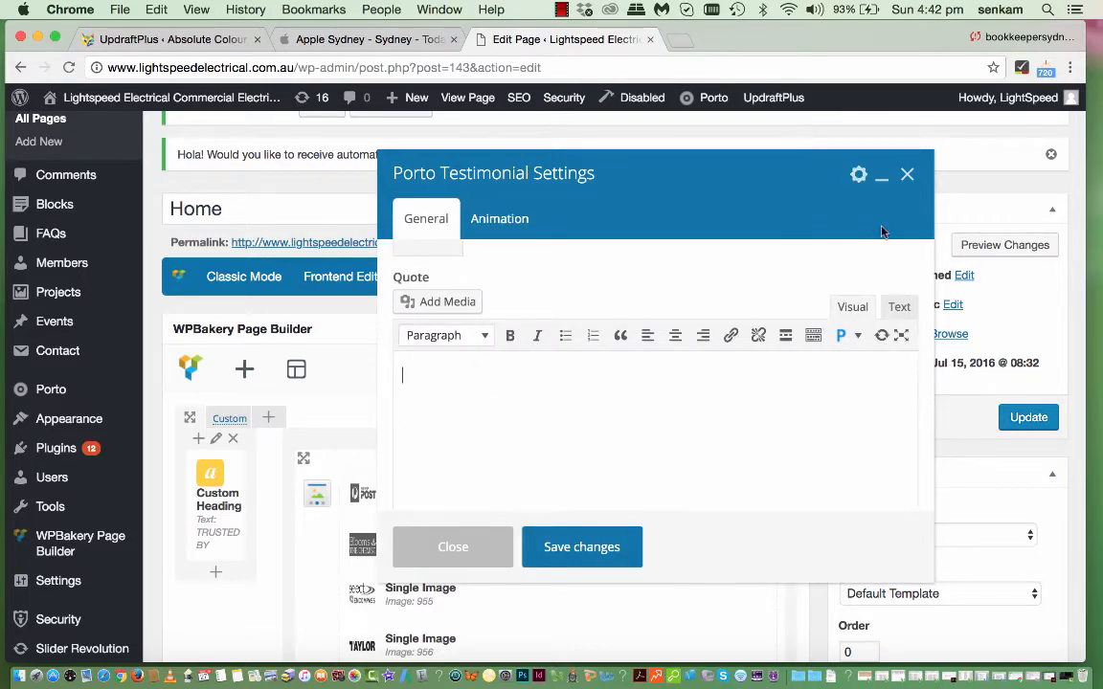
# - Dismiss the empty settings and drag the new testimonial into the testimonials row
pyautogui.click(452, 547)
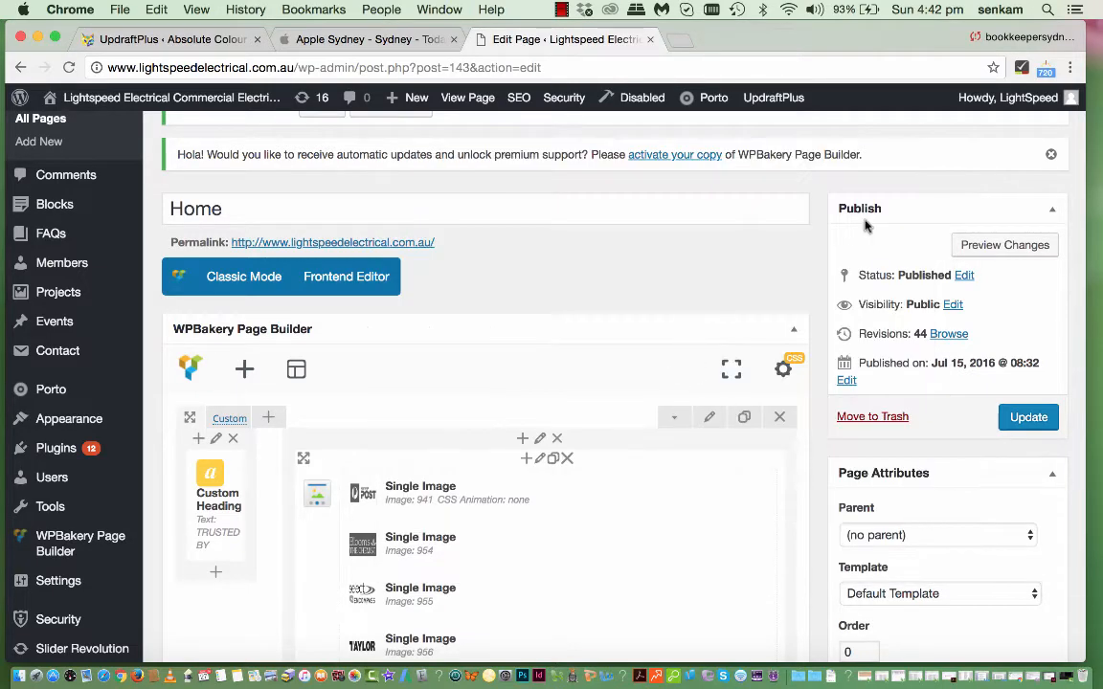
pyautogui.scroll(-3)
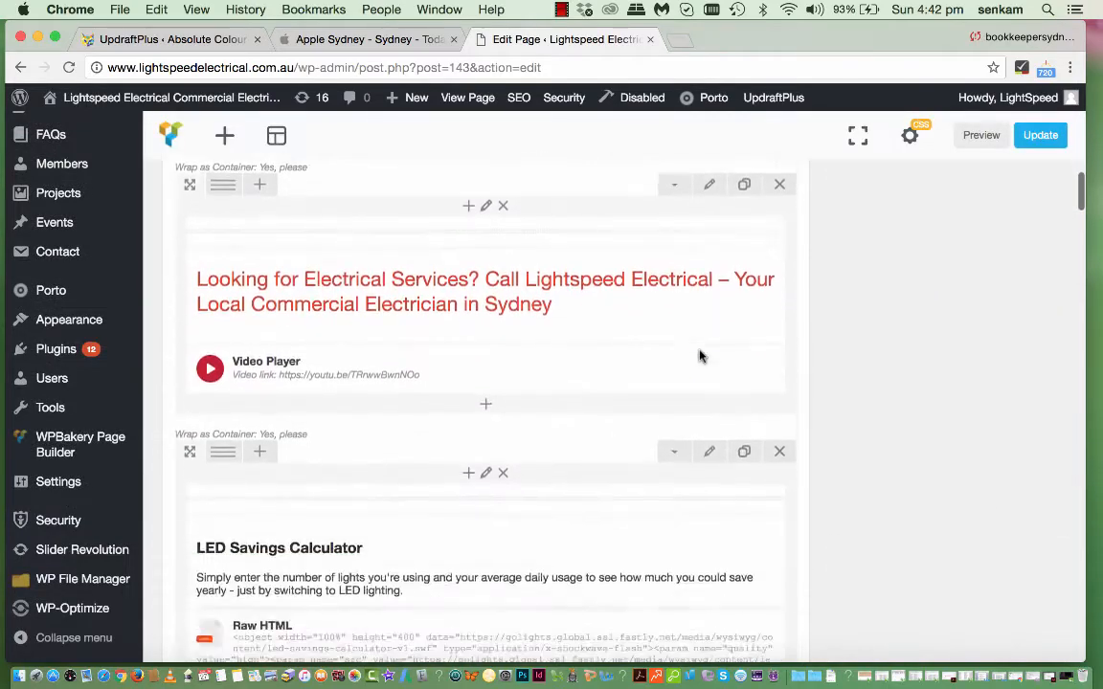
pyautogui.scroll(-3)
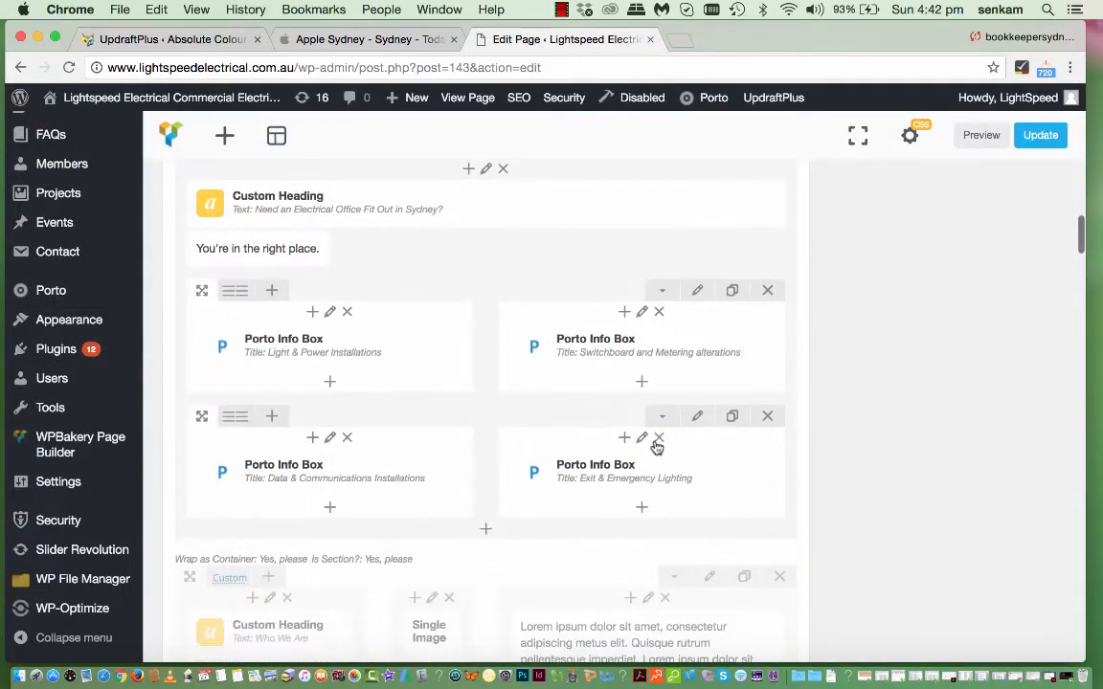
pyautogui.scroll(-3)
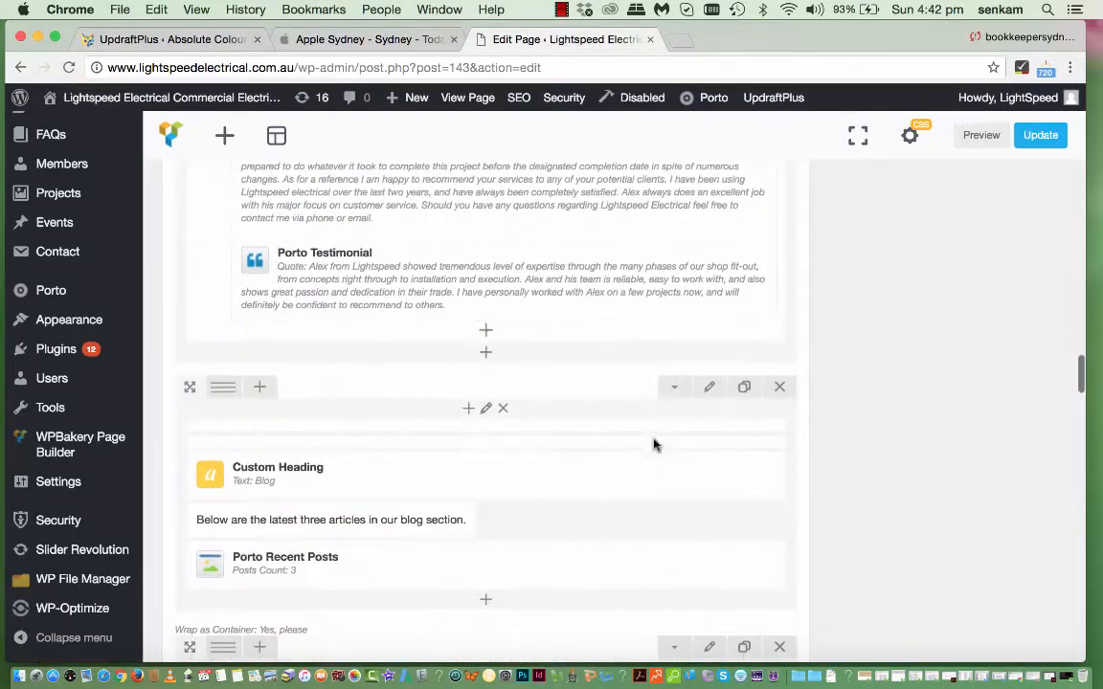
pyautogui.scroll(-3)
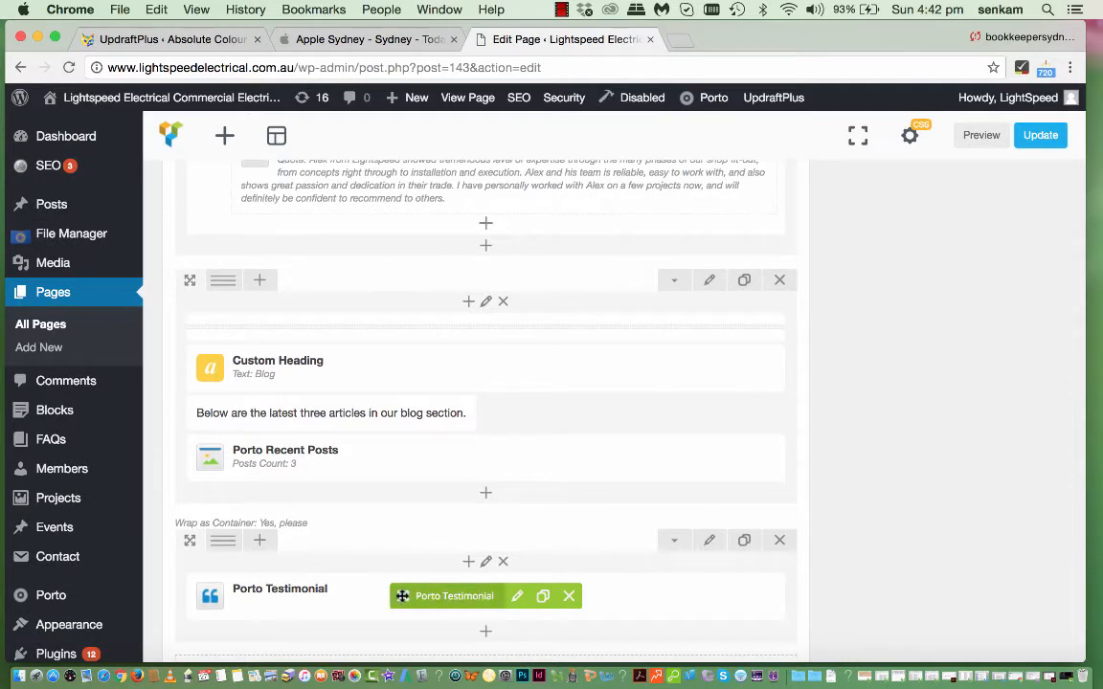
pyautogui.moveTo(454, 595); pyautogui.dragTo(490, 234)
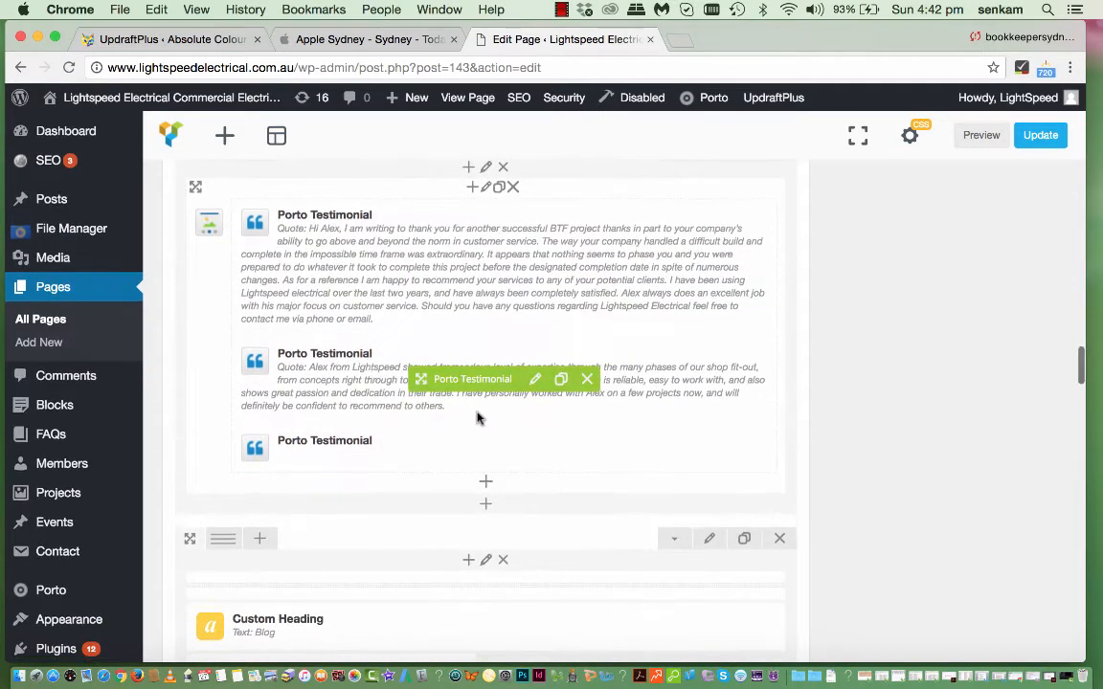
# - Save the empty testimonial's settings, then delete it, leaving the two original quotes
pyautogui.click(534, 448)
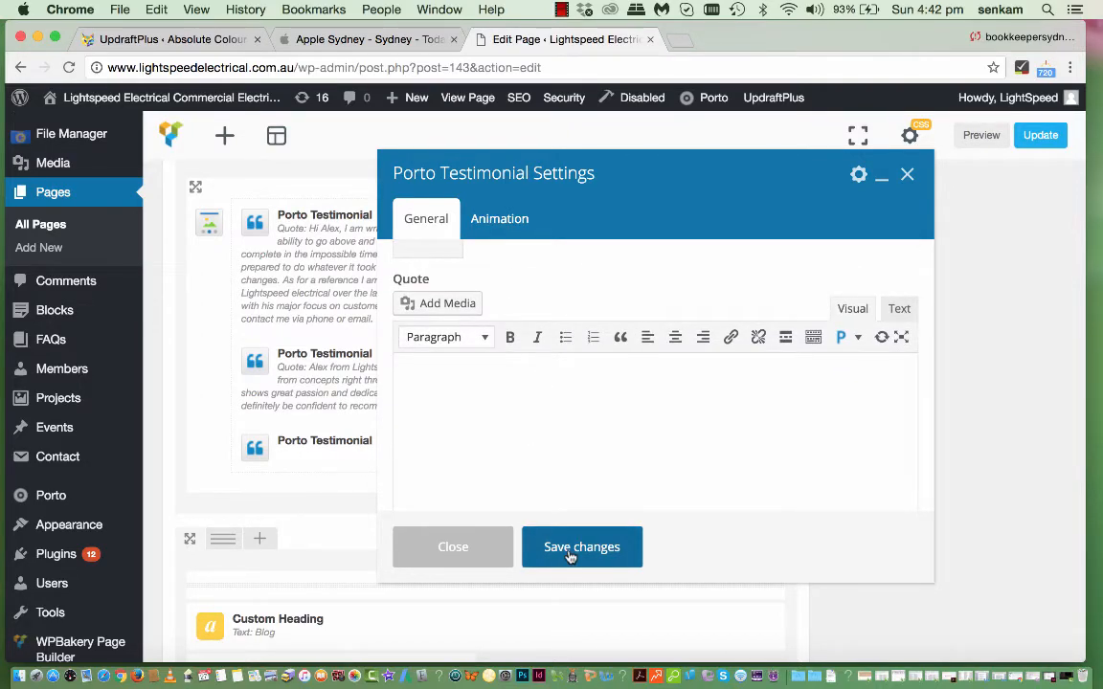
pyautogui.click(582, 548)
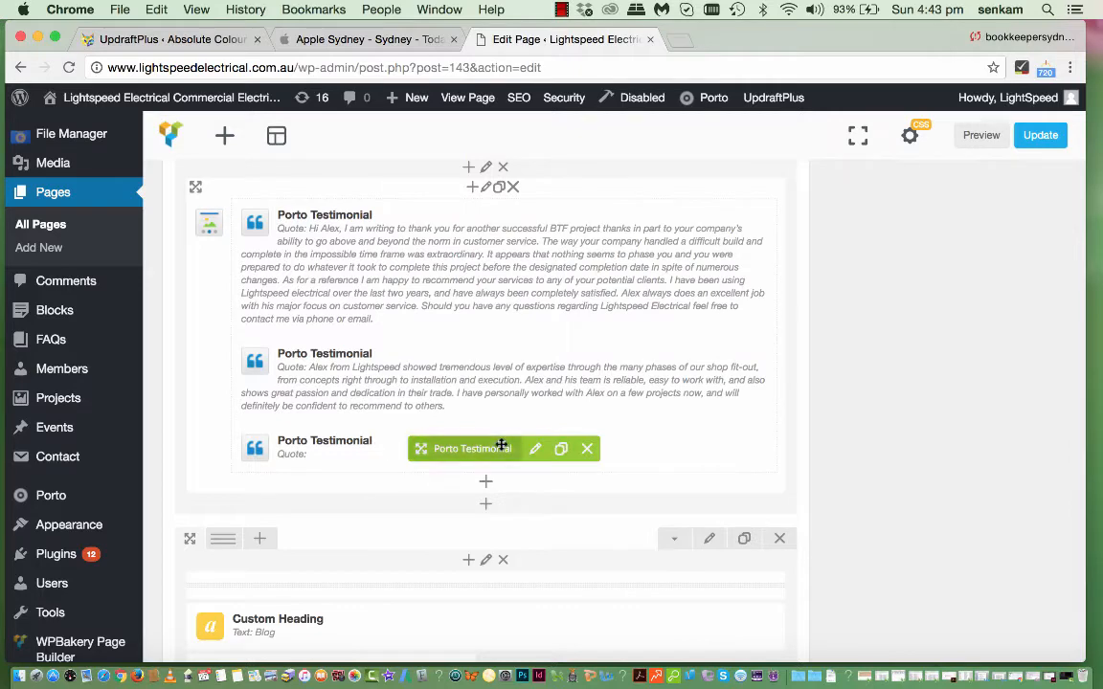
pyautogui.click(586, 448)
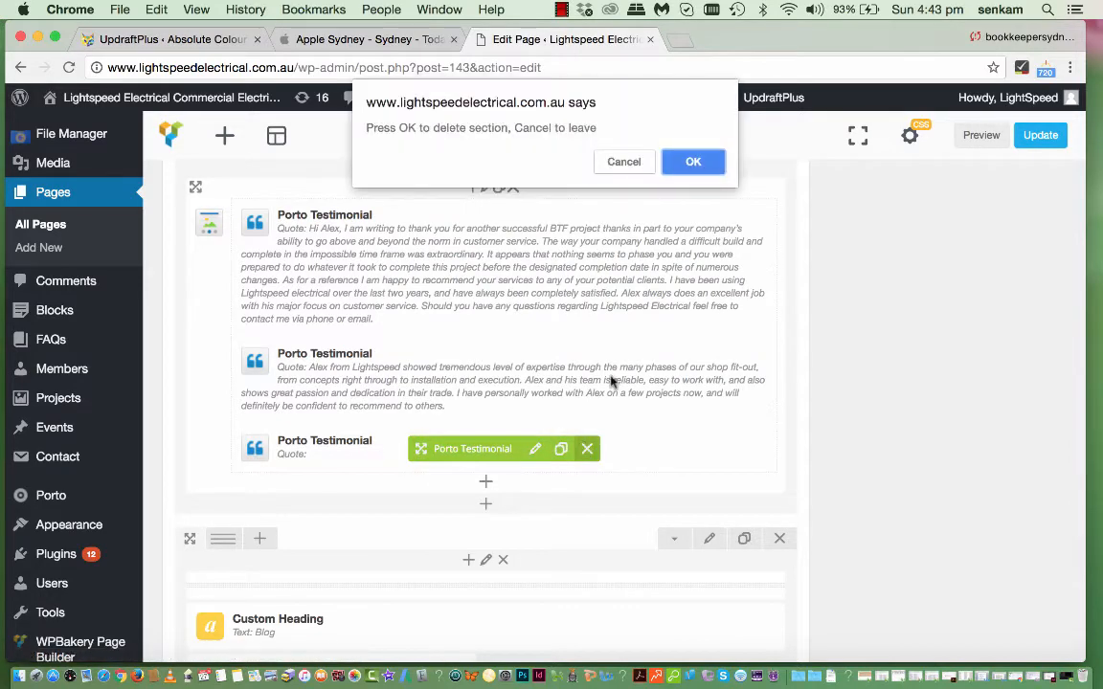
pyautogui.click(693, 161)
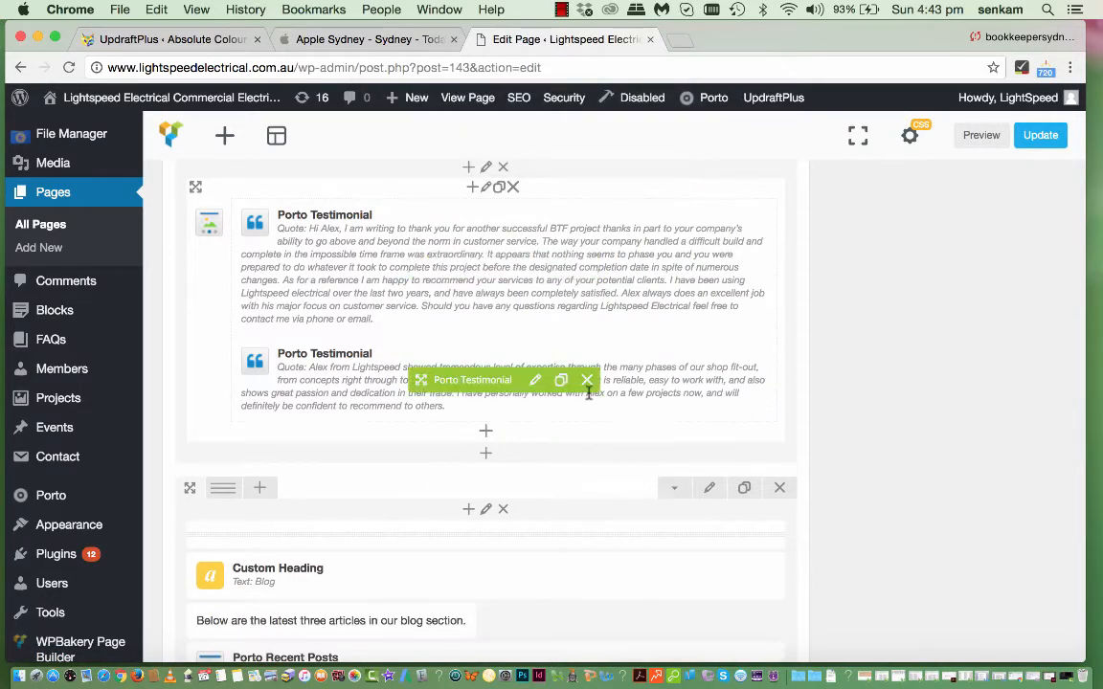
pyautogui.scroll(-3)
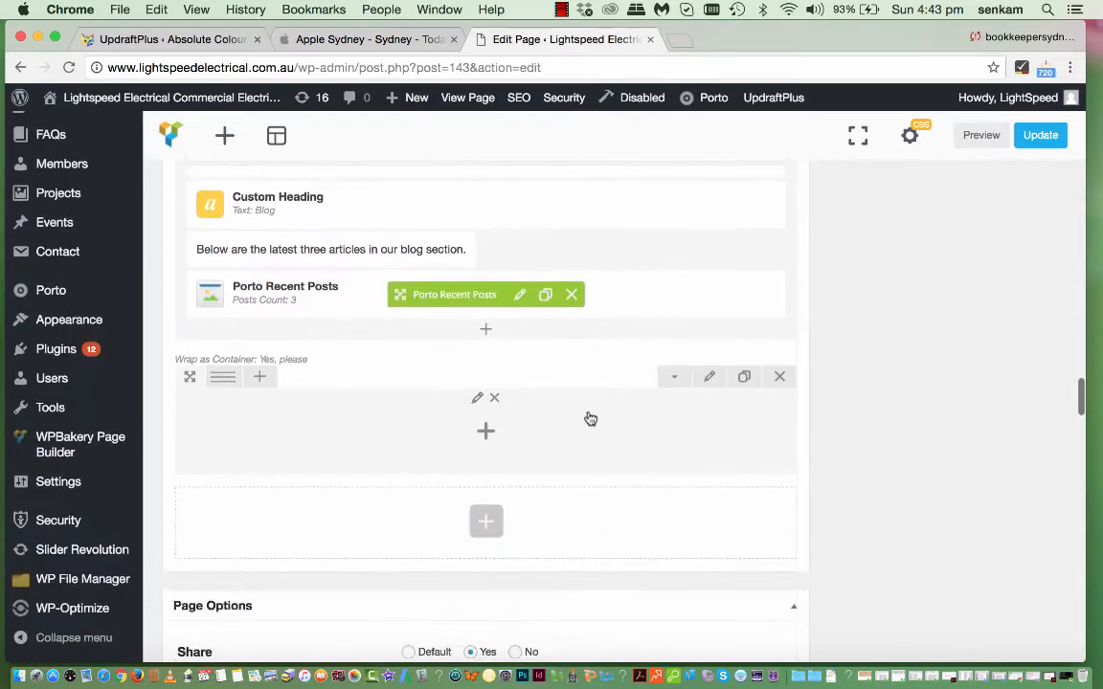
pyautogui.scroll(-3)
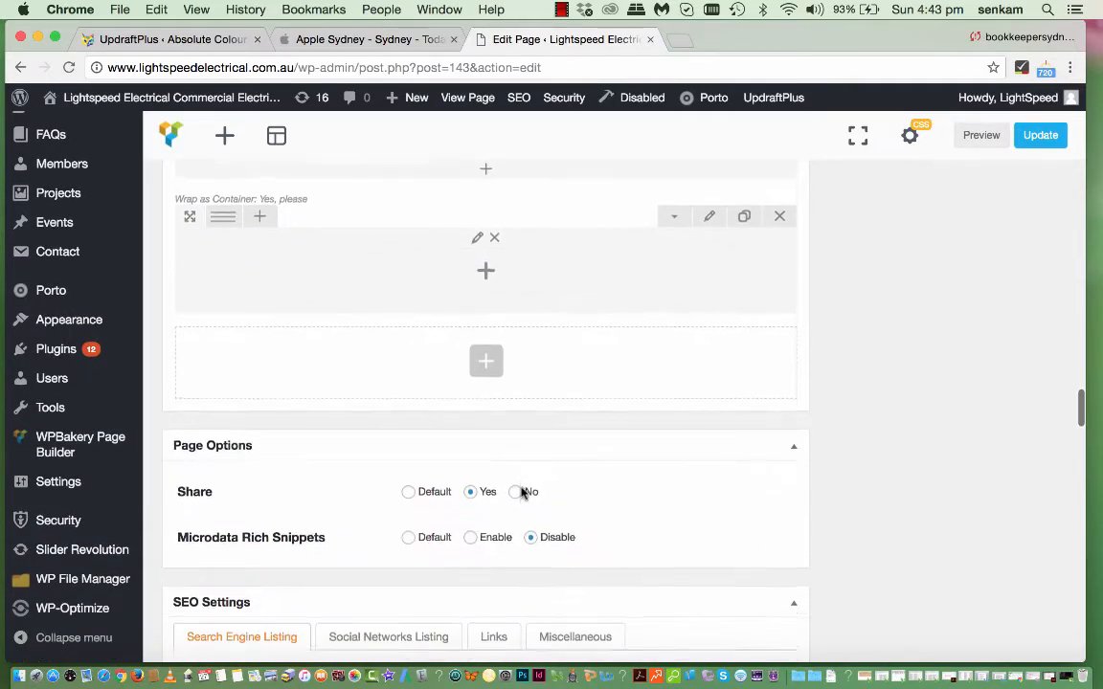
pyautogui.scroll(-3)
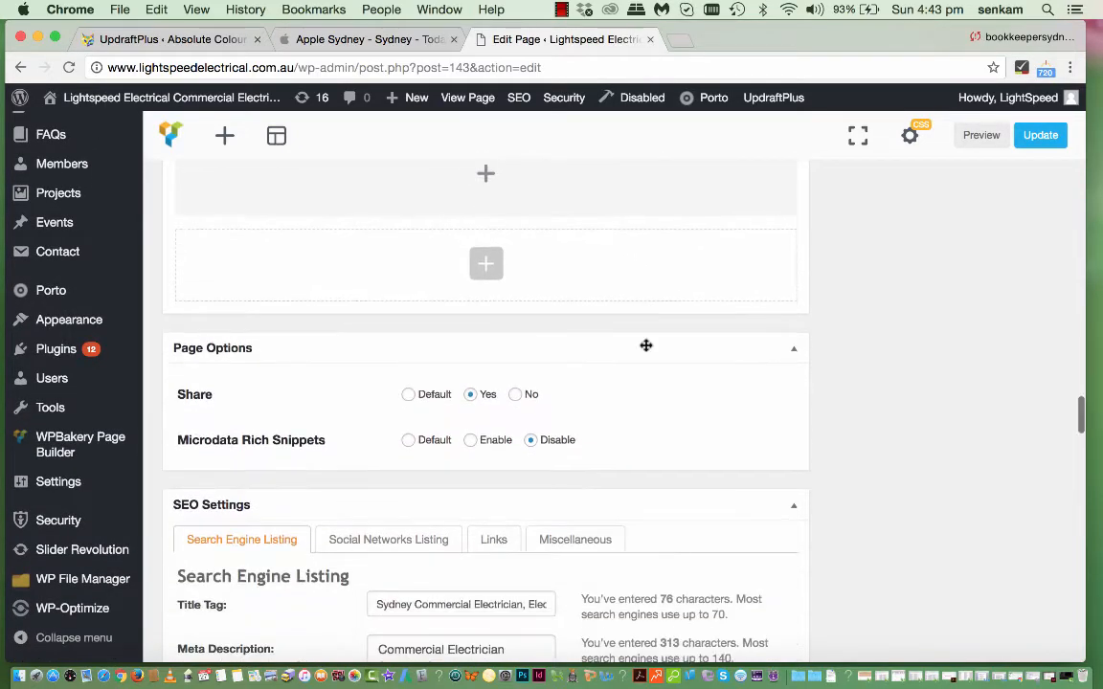
pyautogui.scroll(-3)
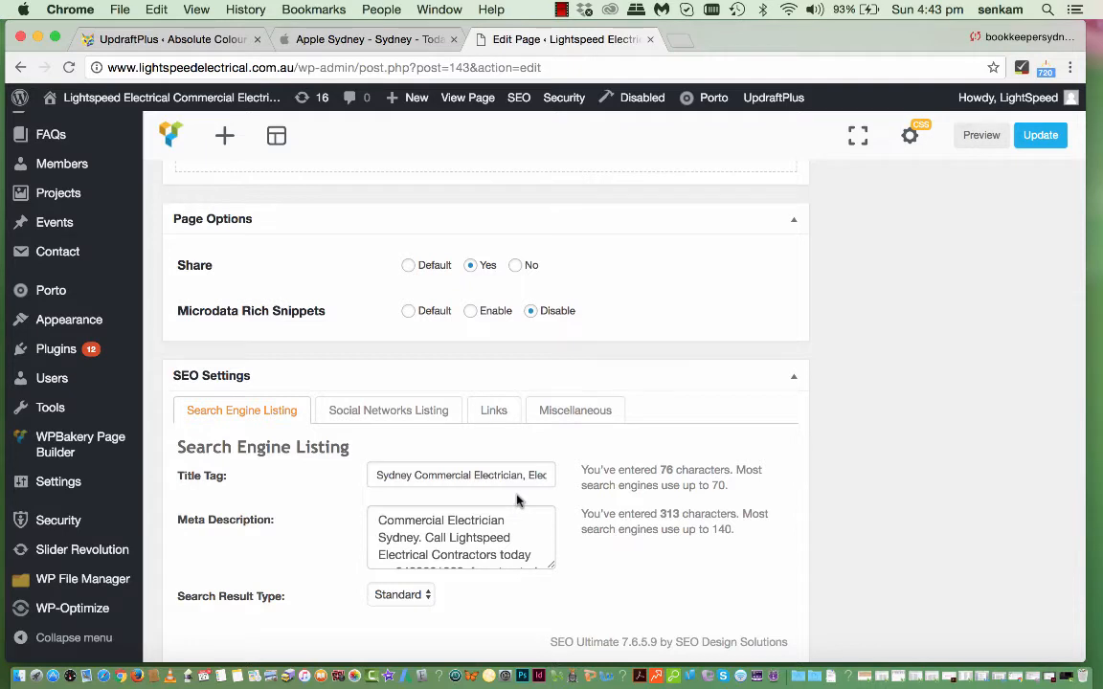
pyautogui.scroll(-3)
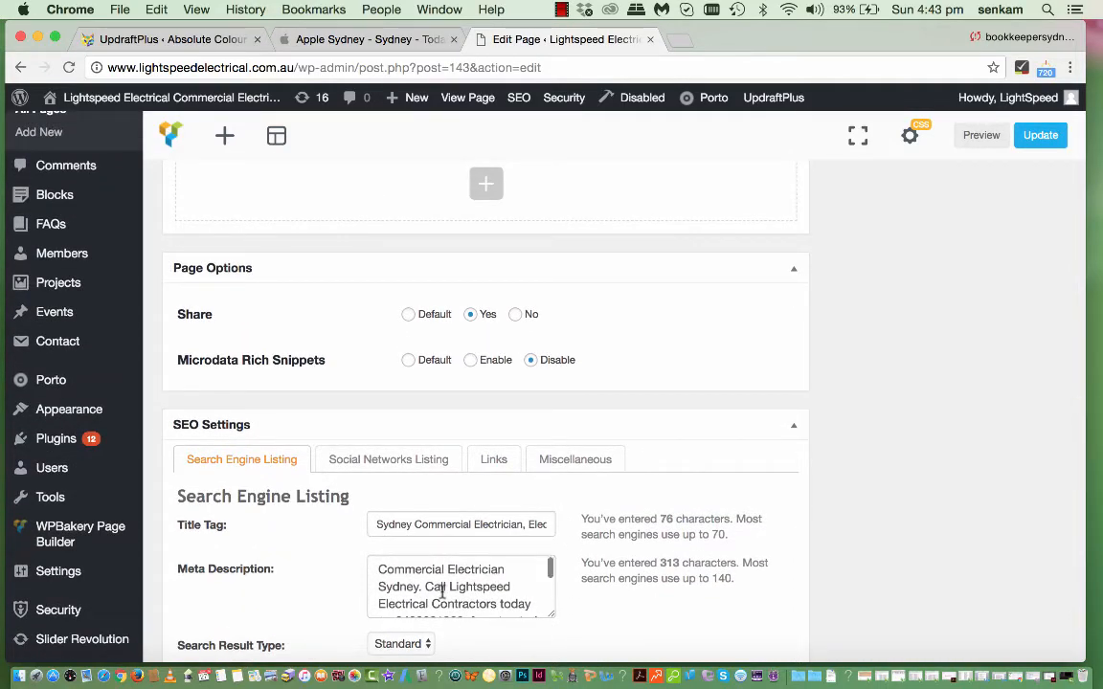
pyautogui.moveTo(513, 549)
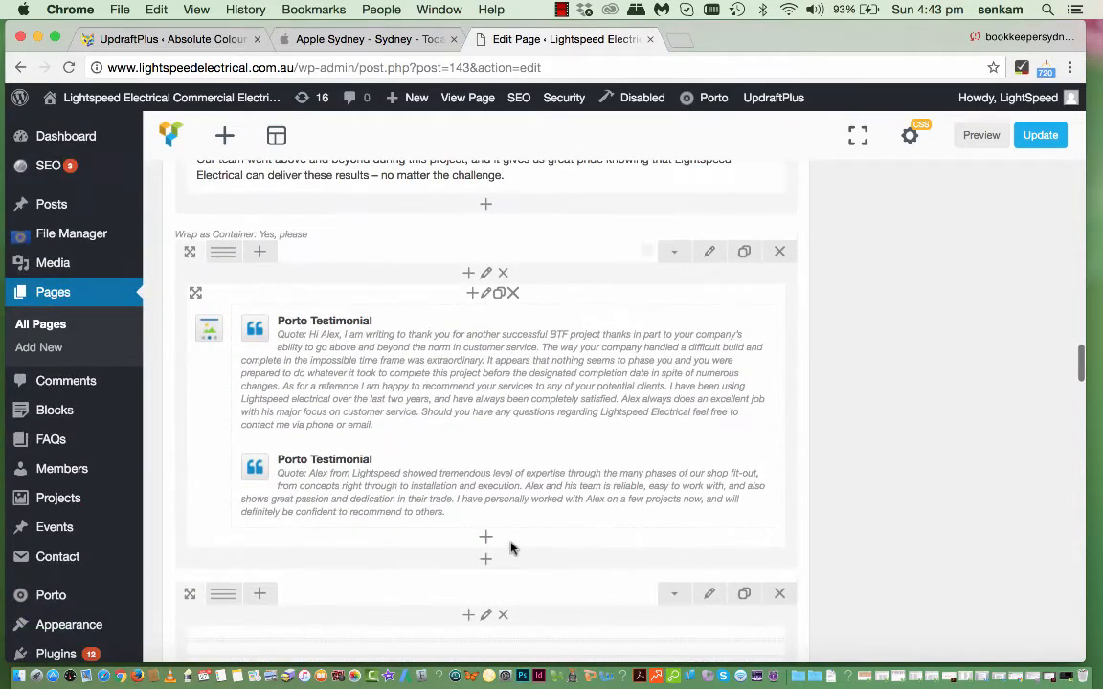
pyautogui.scroll(-3)
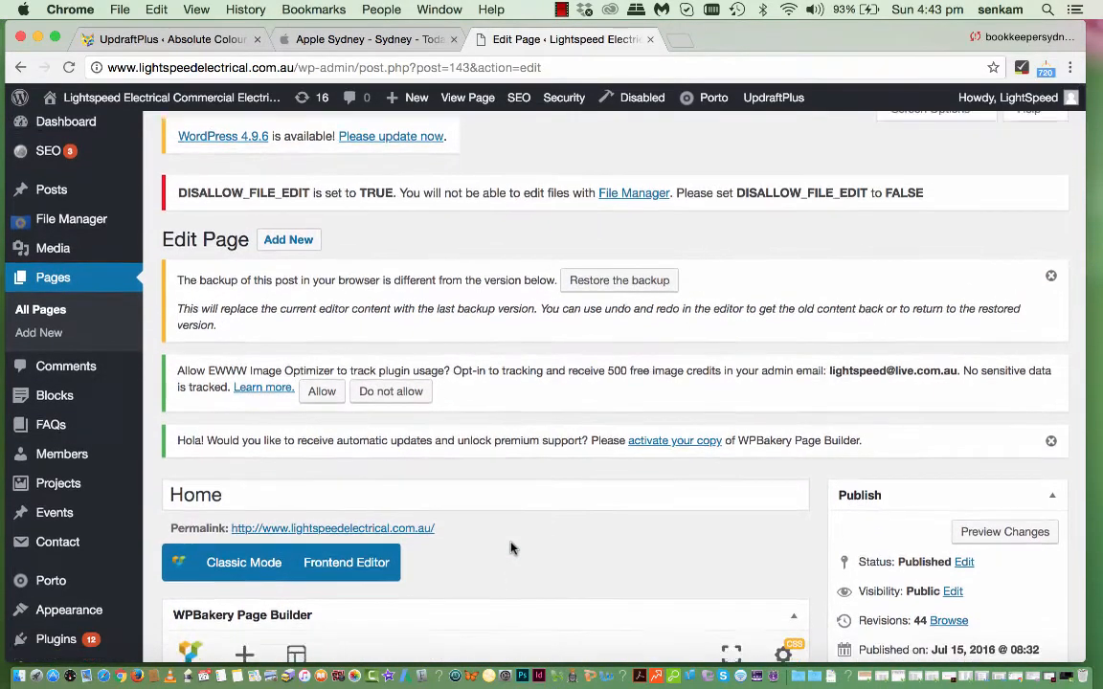
# - Update the Home page from the Publish box and view the refreshed live homepage
pyautogui.scroll(-3)
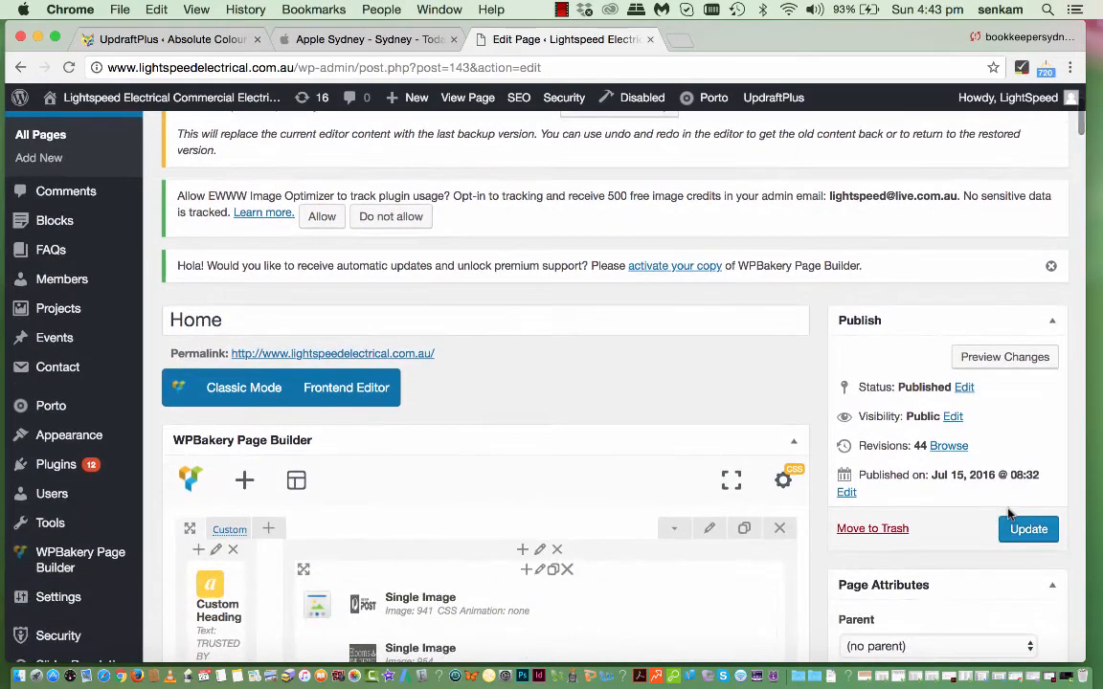
pyautogui.scroll(-3)
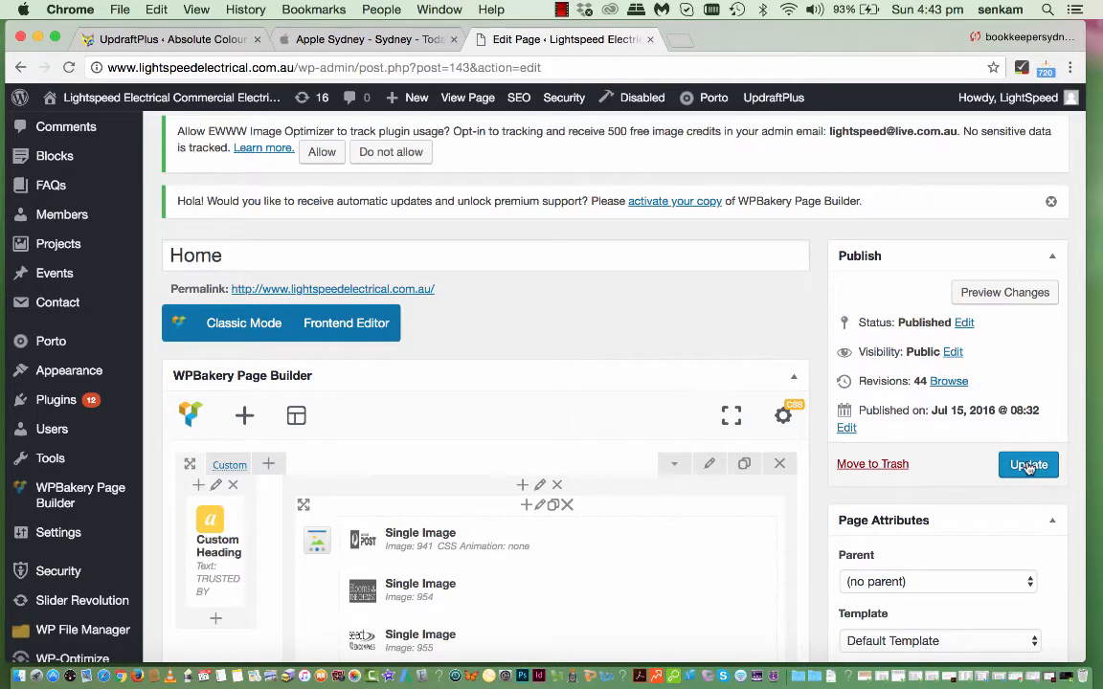
pyautogui.click(1027, 466)
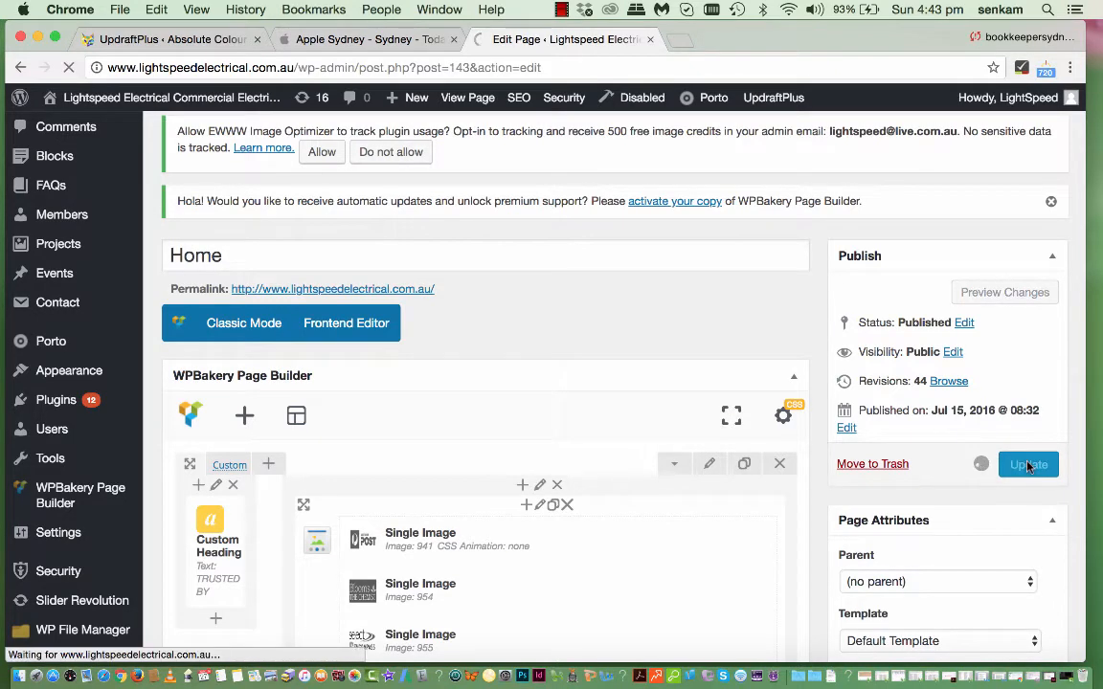
pyautogui.click(1026, 465)
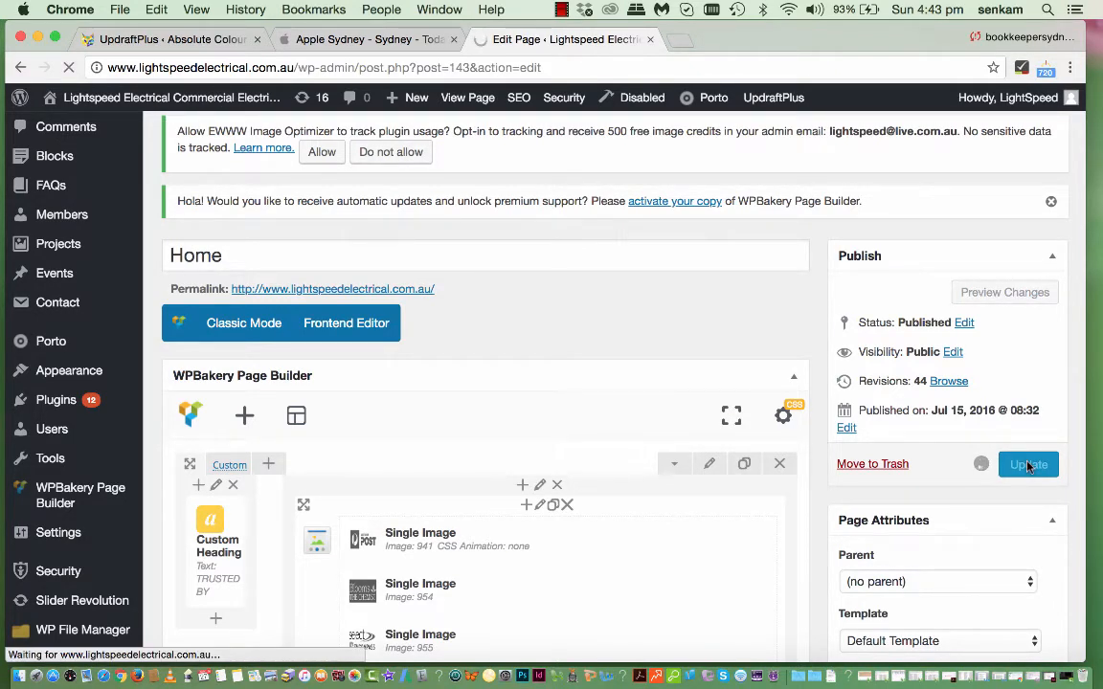
pyautogui.click(1026, 464)
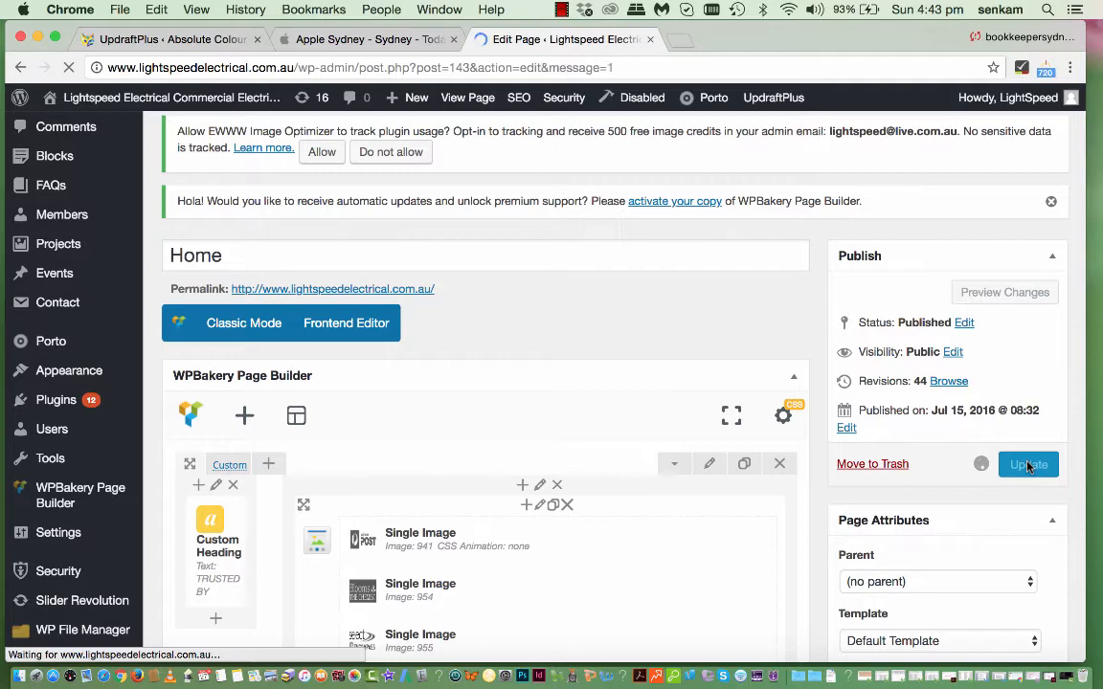
pyautogui.click(1027, 465)
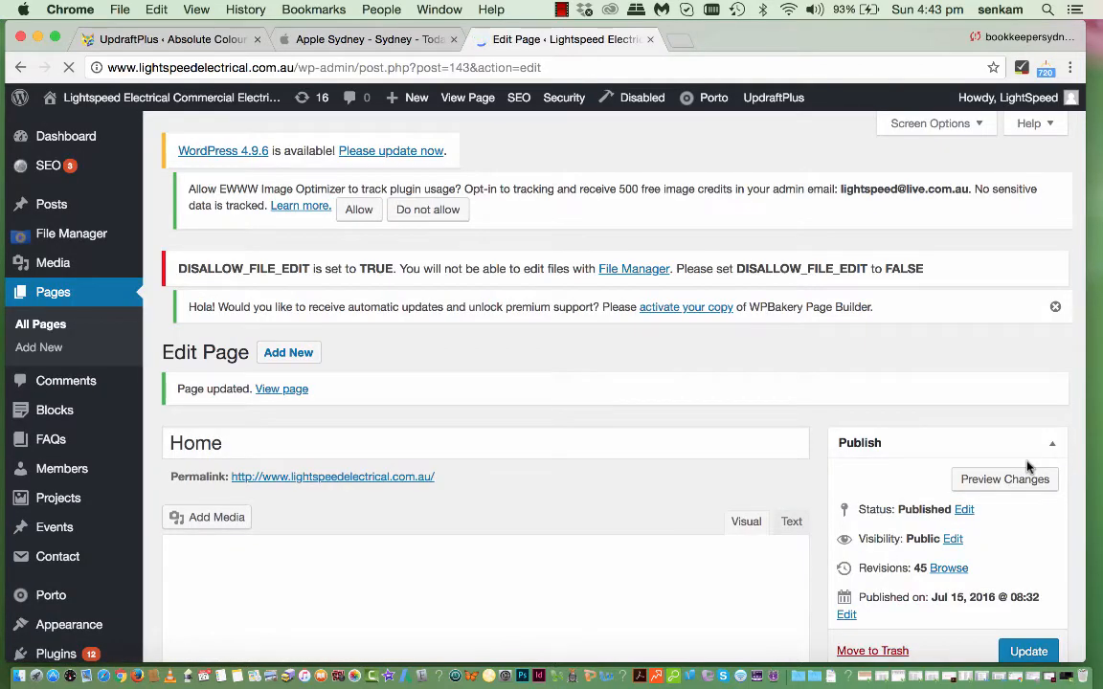
pyautogui.click(521, 96)
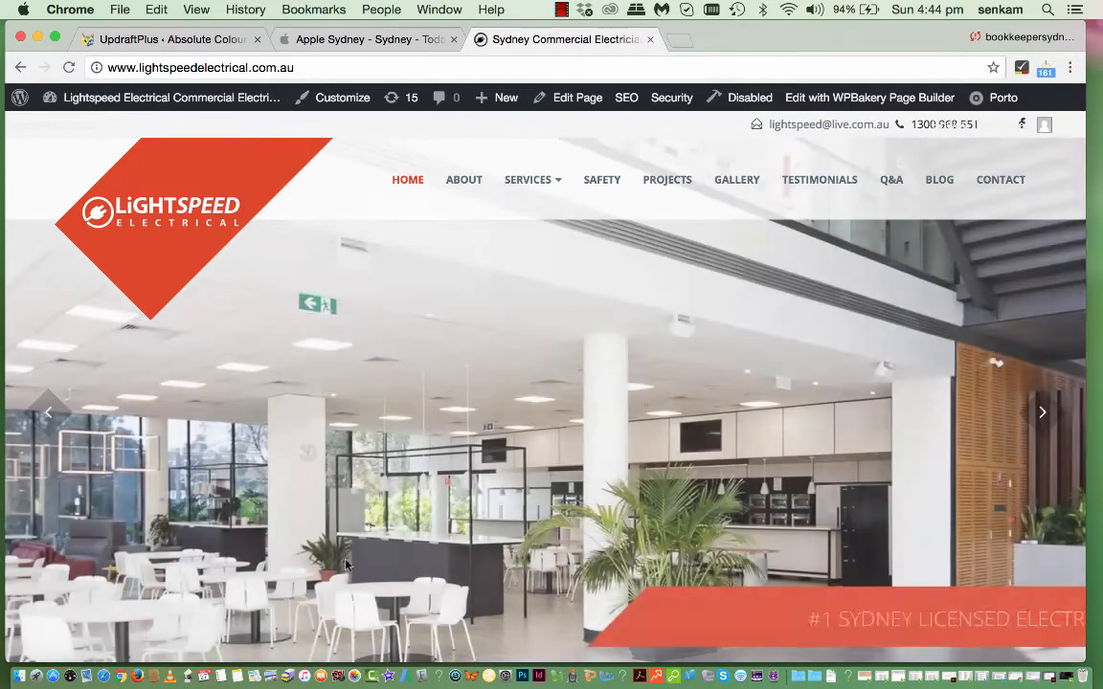
pyautogui.scroll(-3)
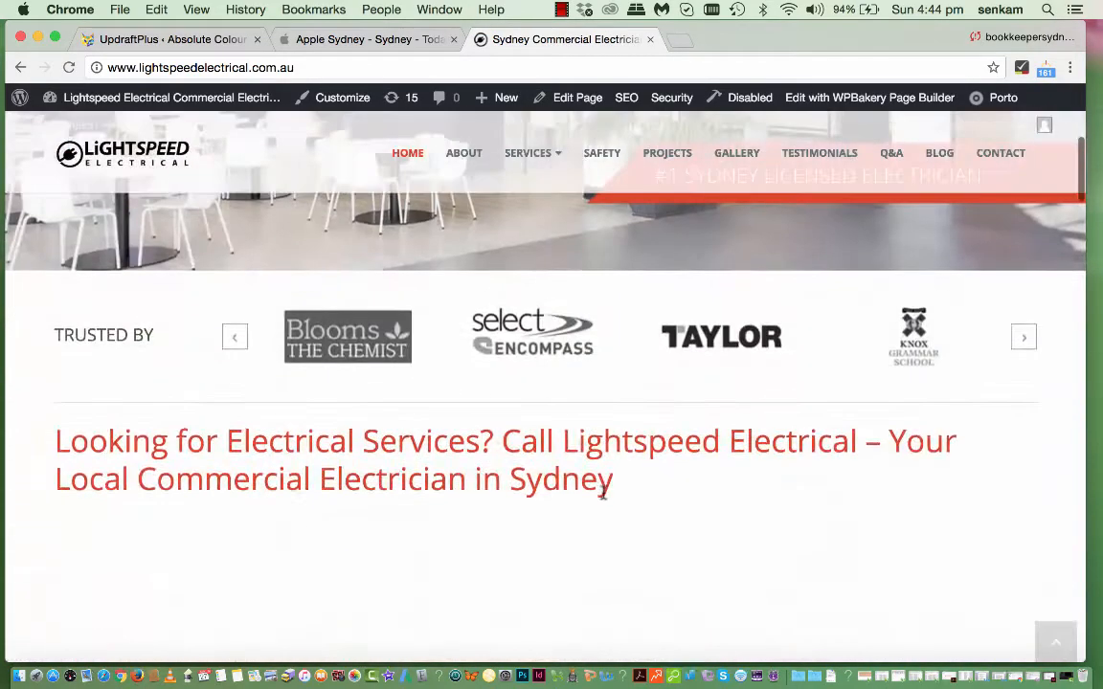
pyautogui.scroll(-3)
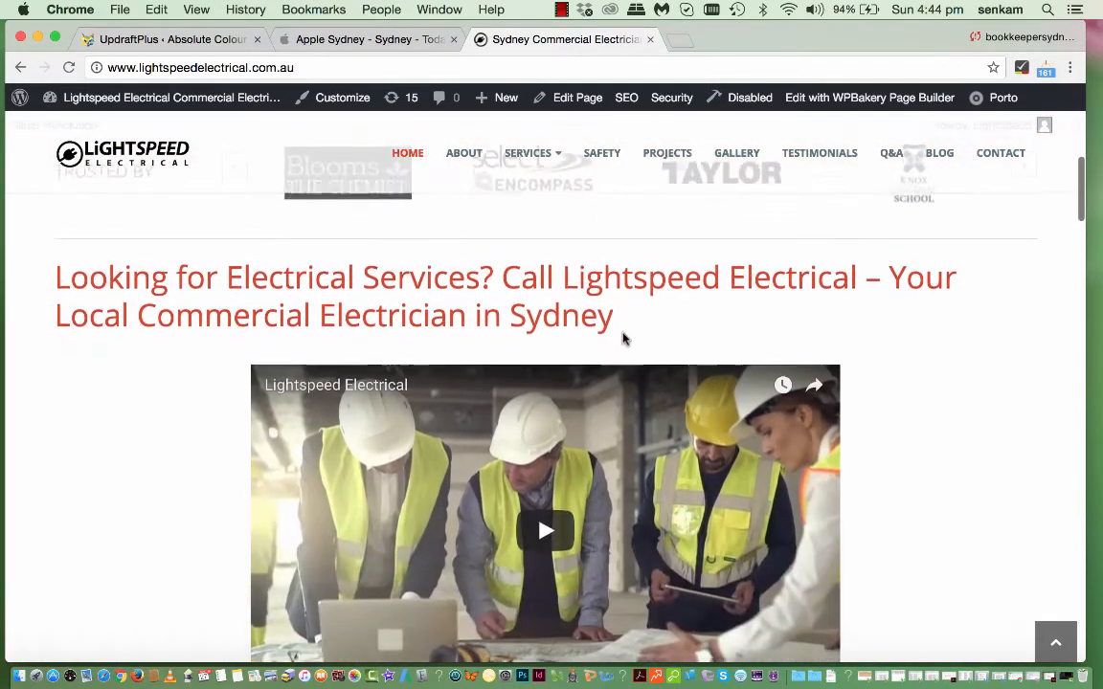
pyautogui.scroll(-3)
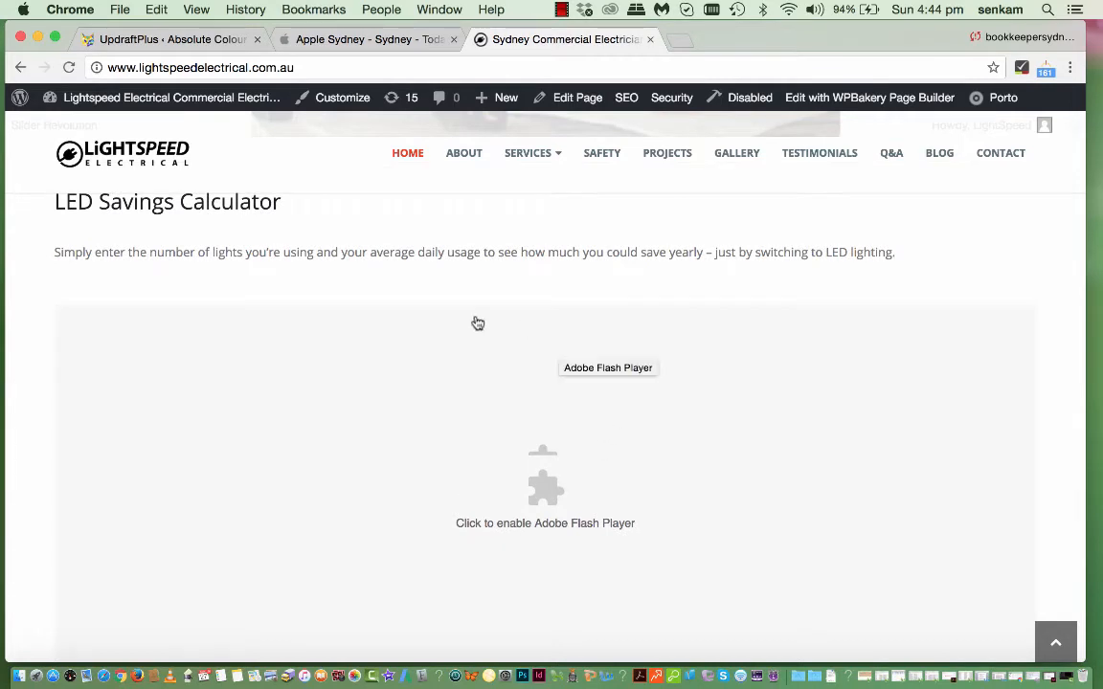
pyautogui.moveTo(544, 530)
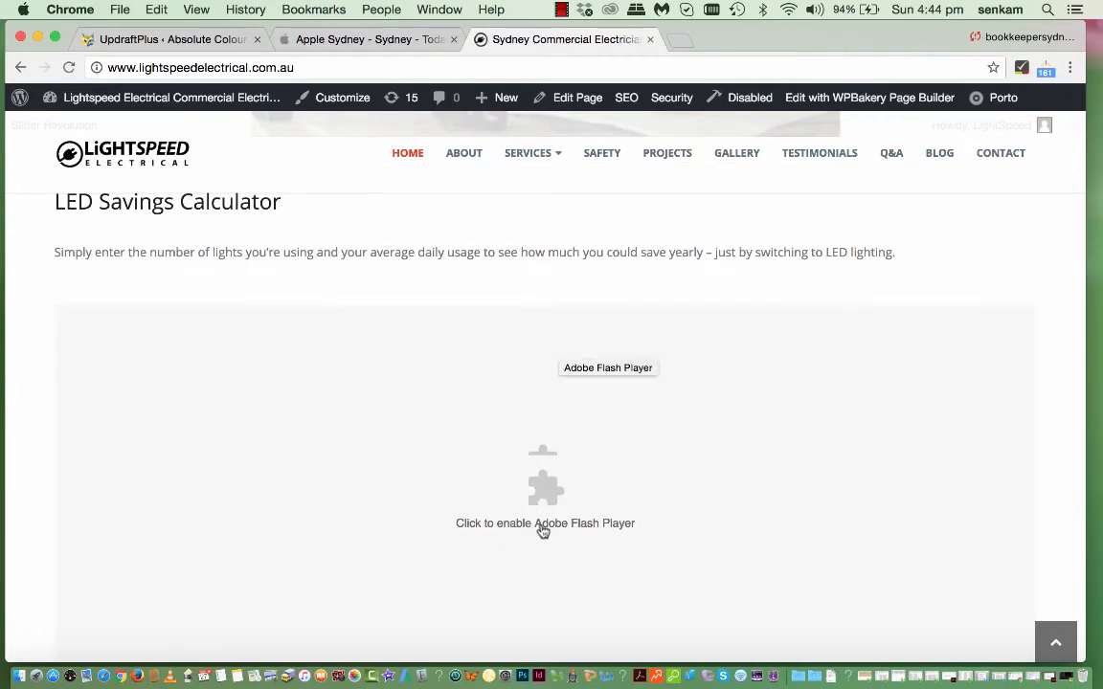
pyautogui.moveTo(552, 532)
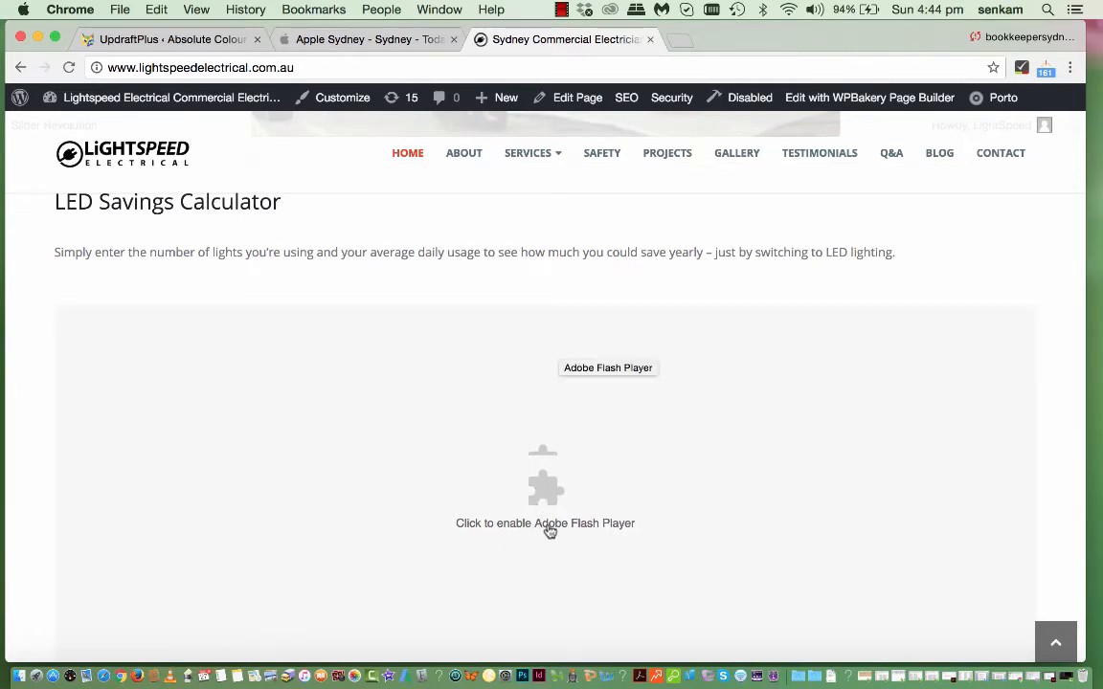
pyautogui.moveTo(605, 436)
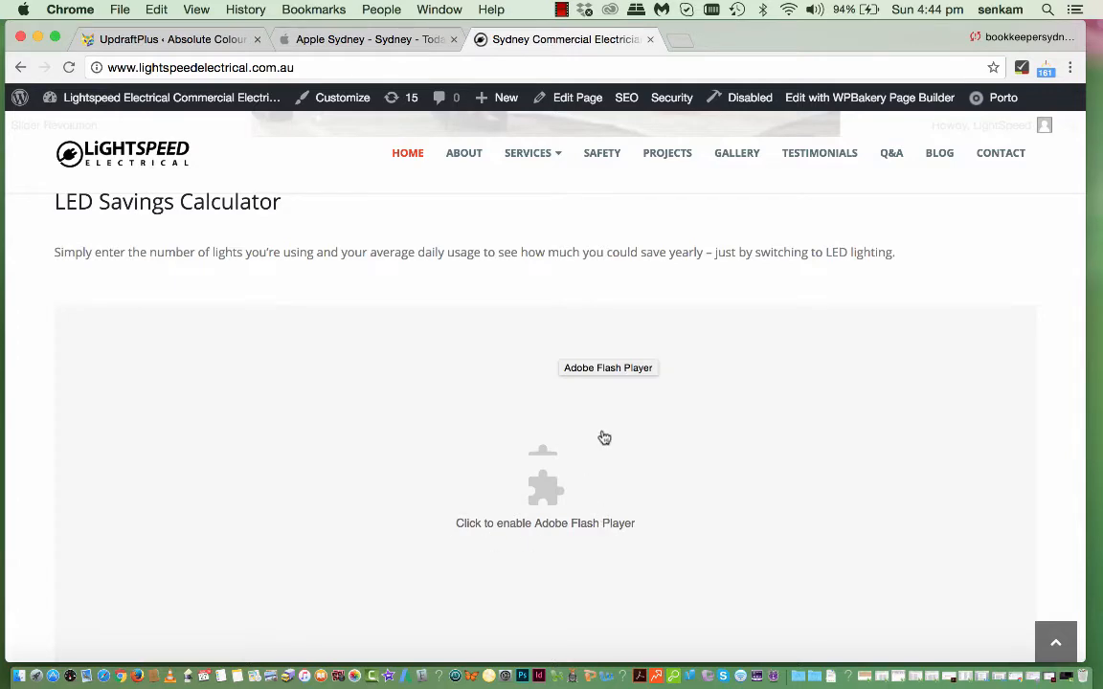
pyautogui.scroll(-3)
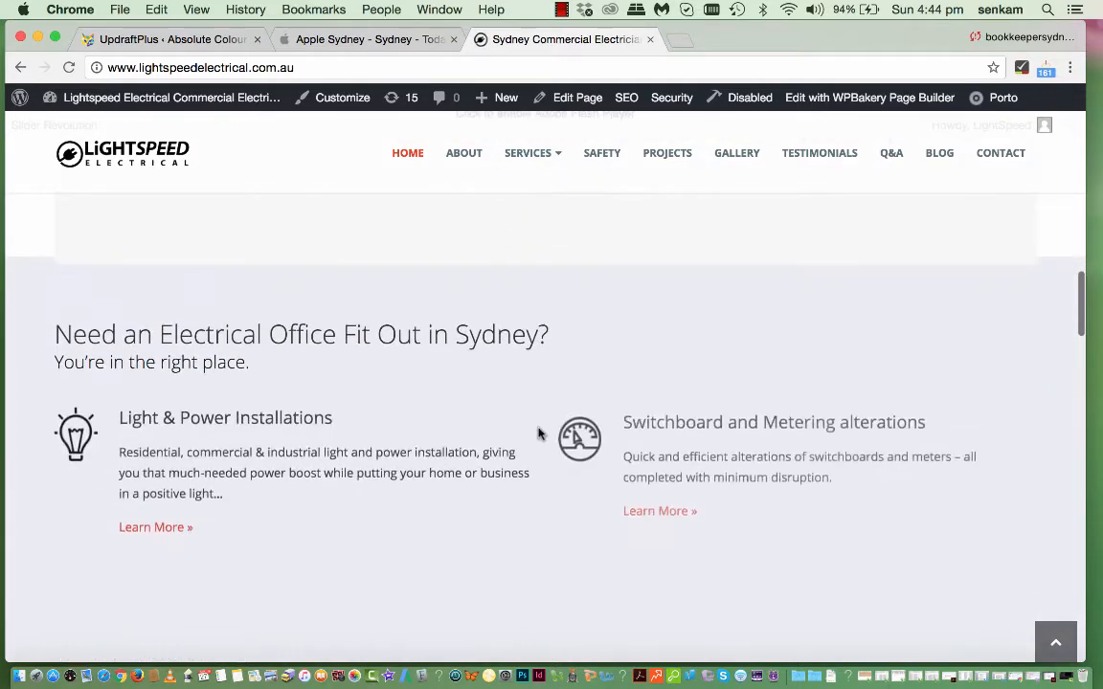
pyautogui.scroll(-3)
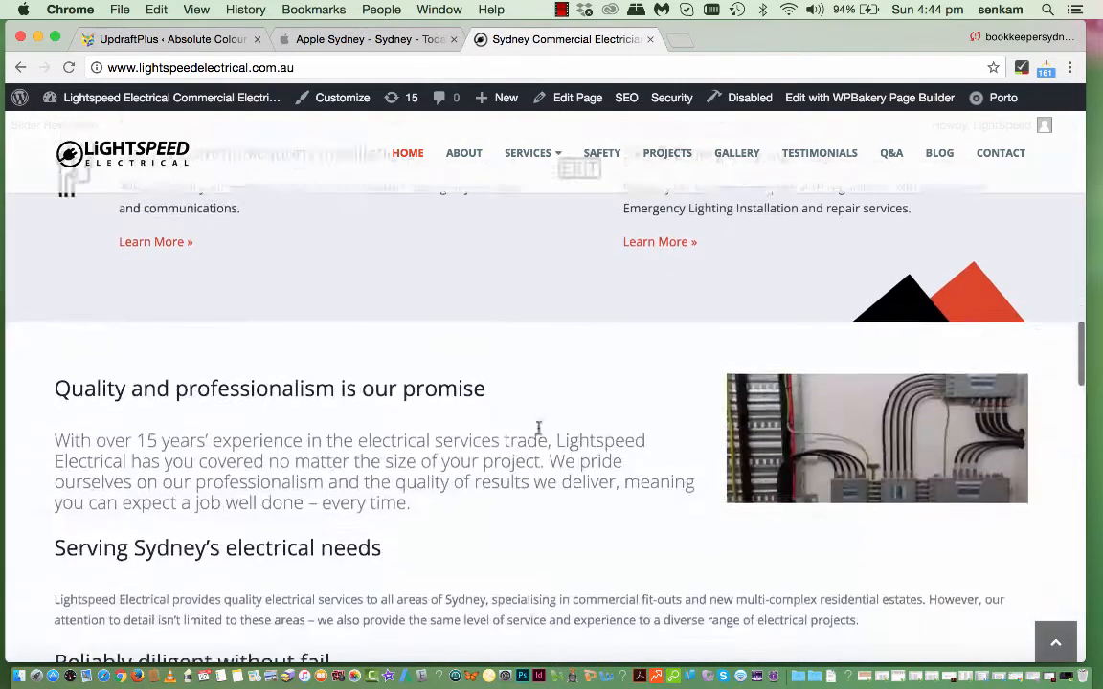
pyautogui.scroll(-3)
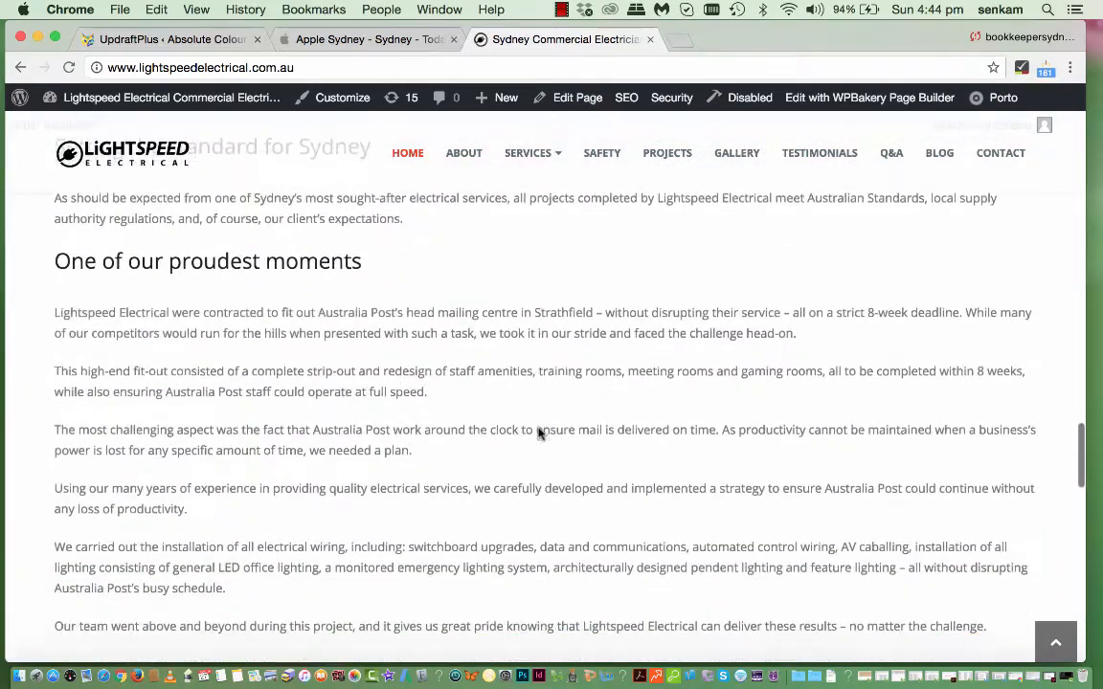
pyautogui.scroll(-3)
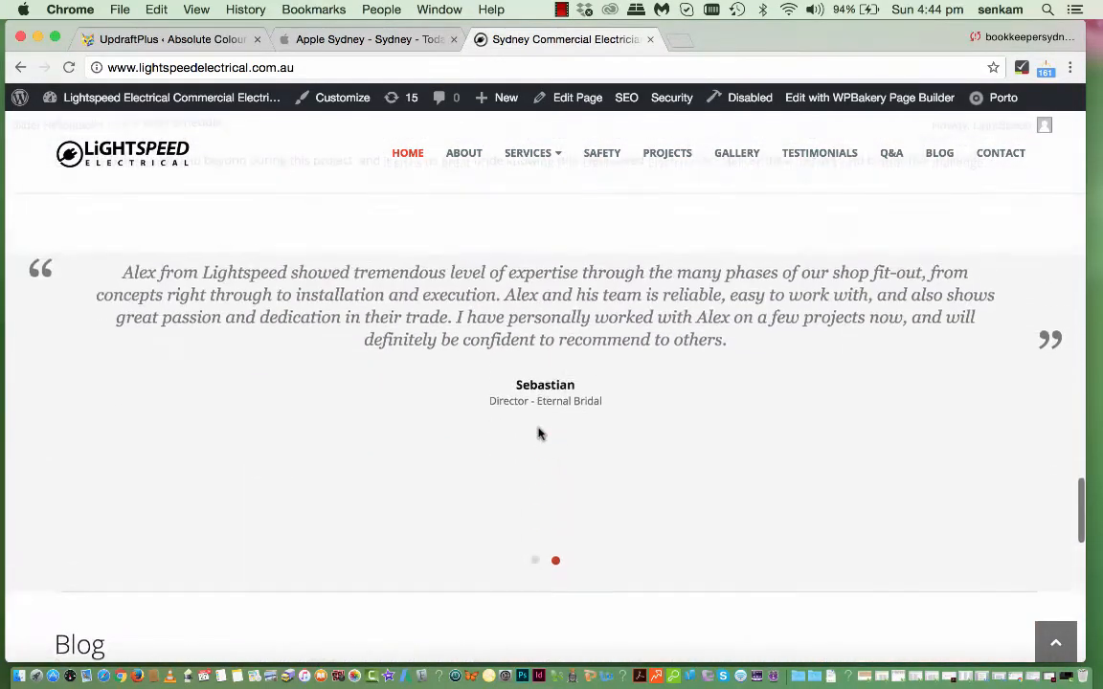
pyautogui.scroll(-3)
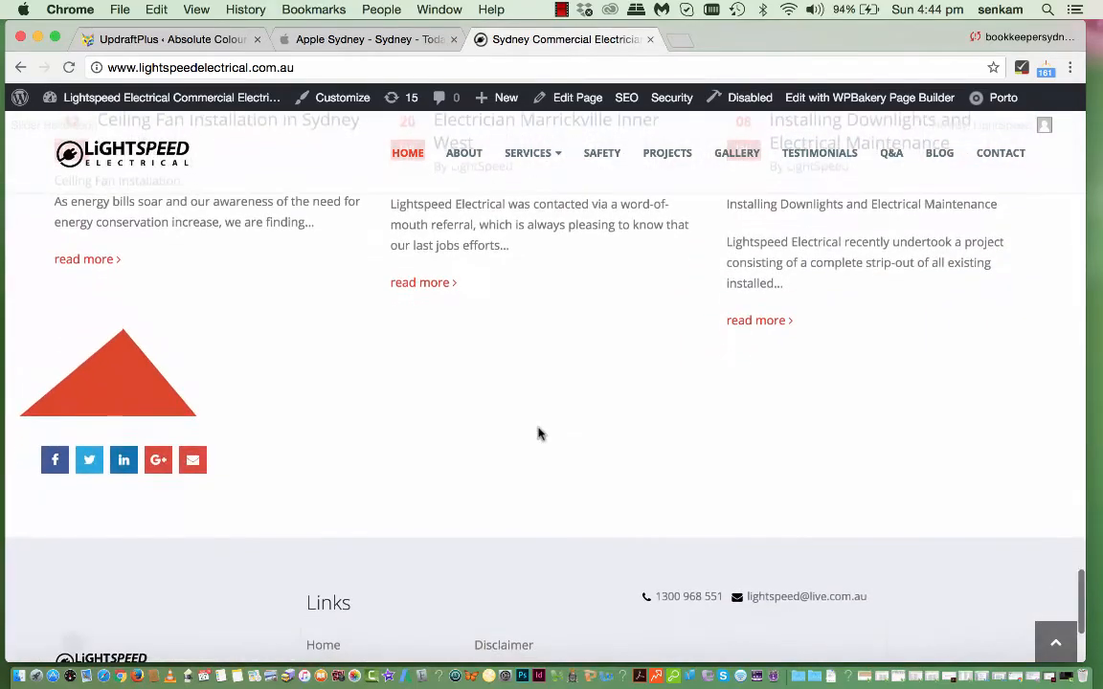
pyautogui.scroll(-3)
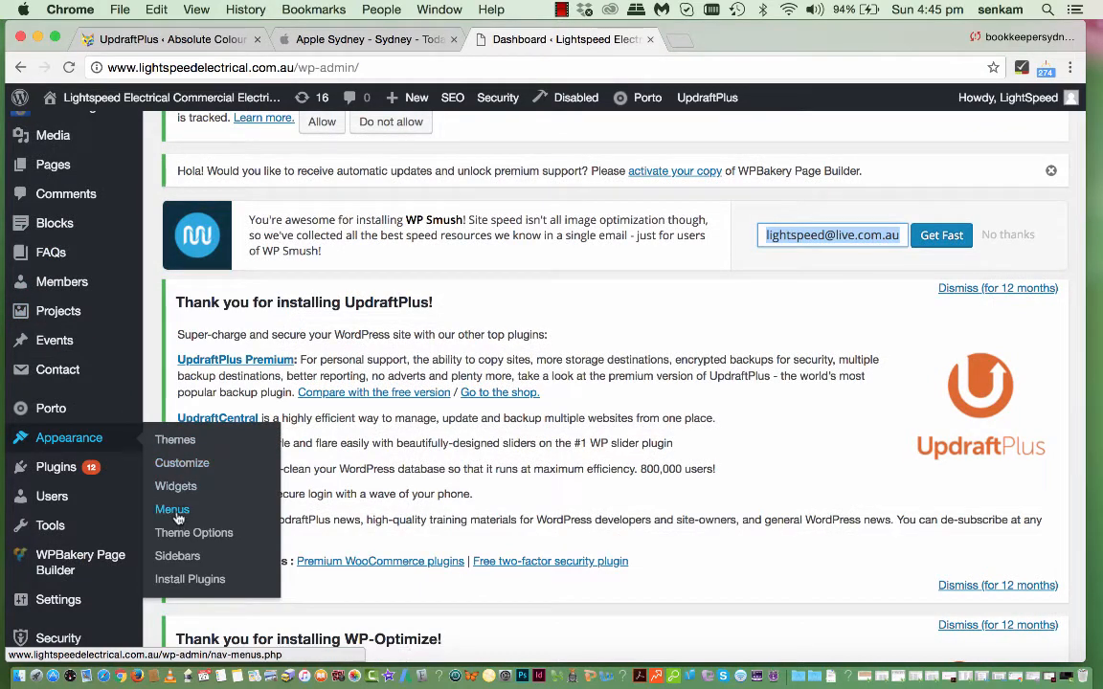
# - Go to Appearance > Menus and scroll the Main Menu structure with its Services sub-items
pyautogui.click(172, 510)
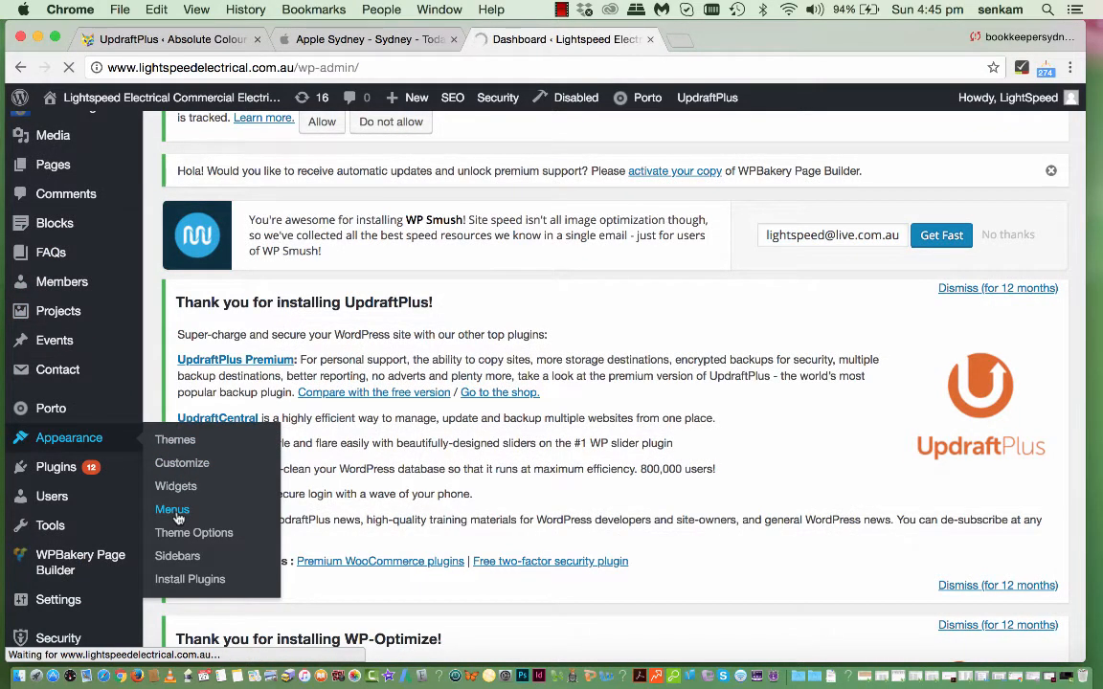
pyautogui.click(172, 509)
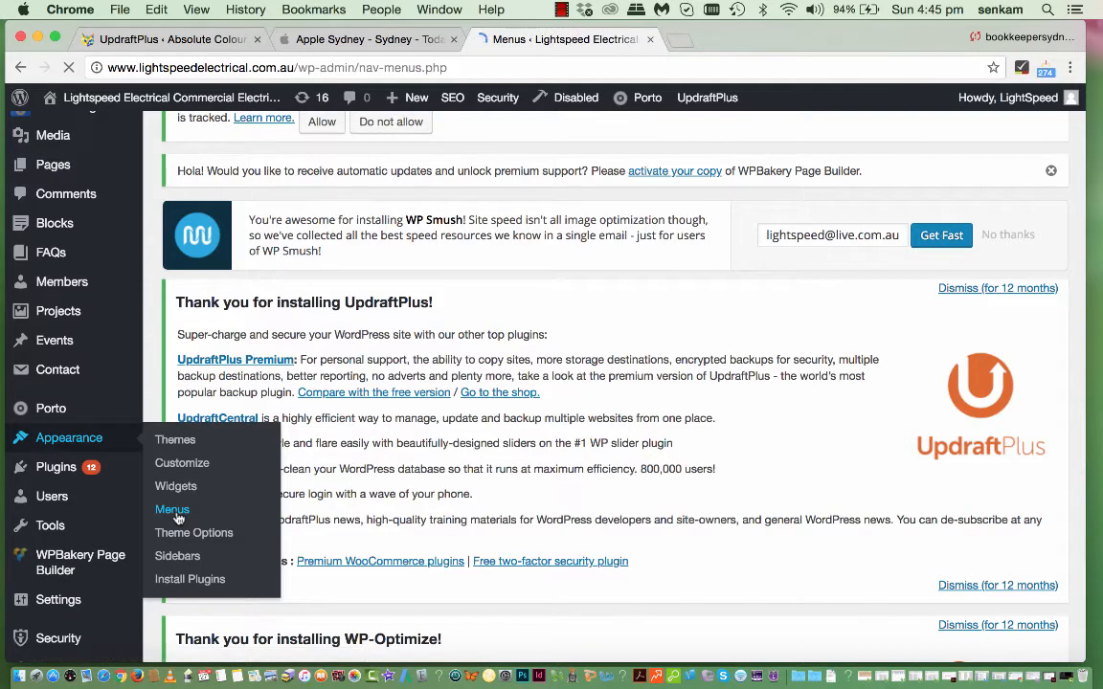
pyautogui.click(173, 509)
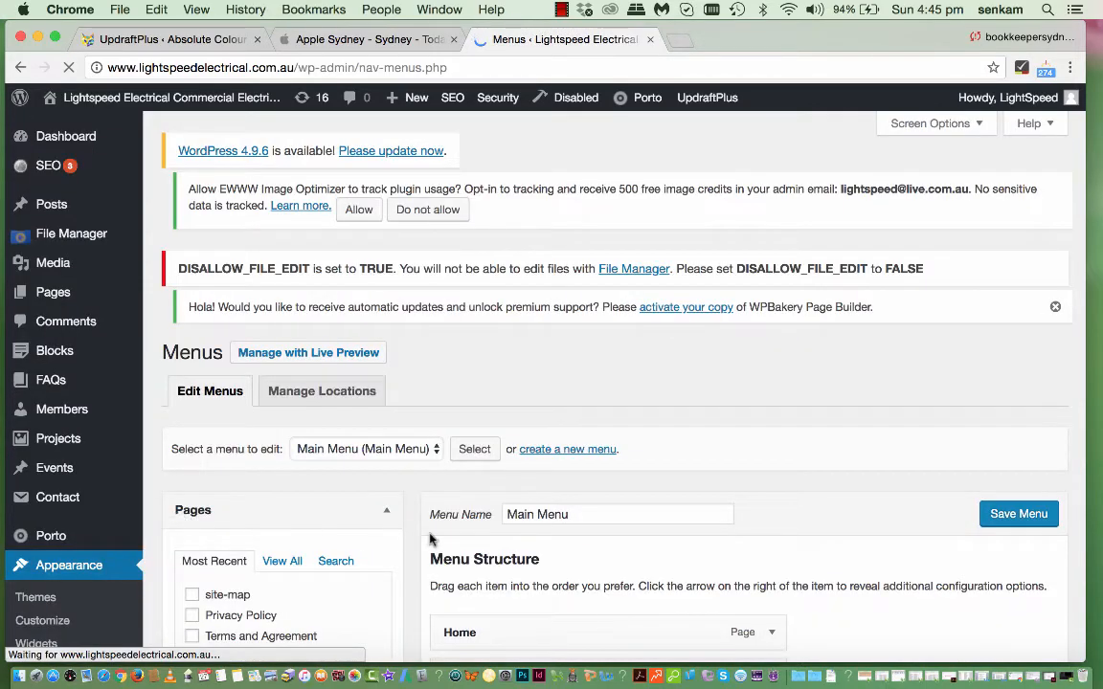
pyautogui.scroll(-3)
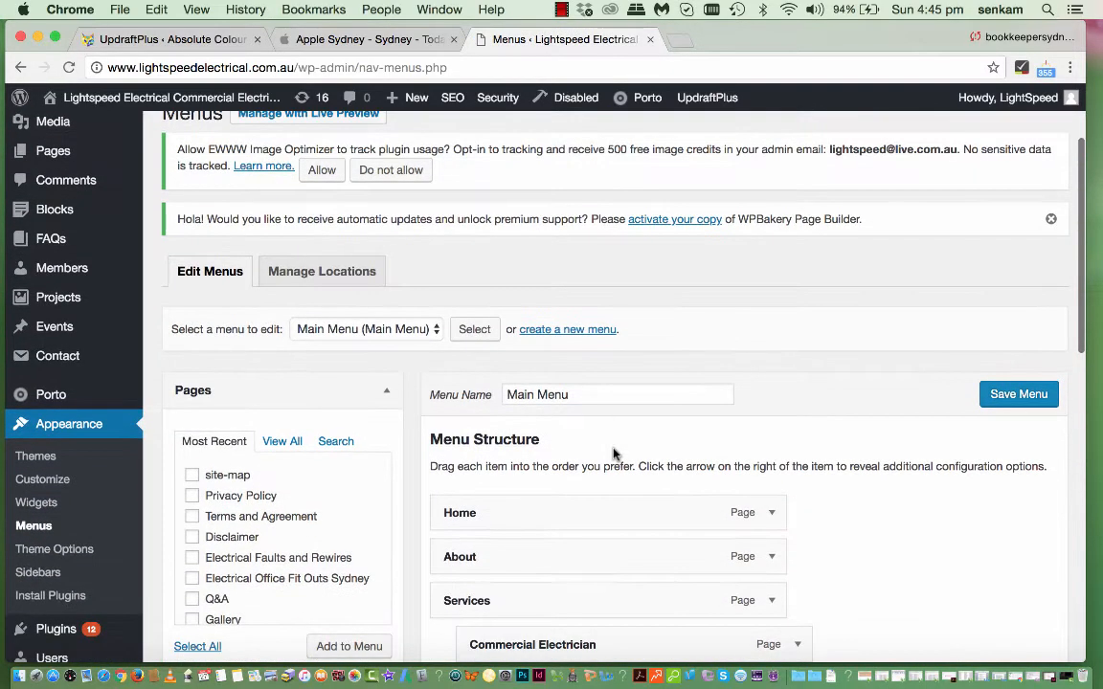
pyautogui.scroll(-3)
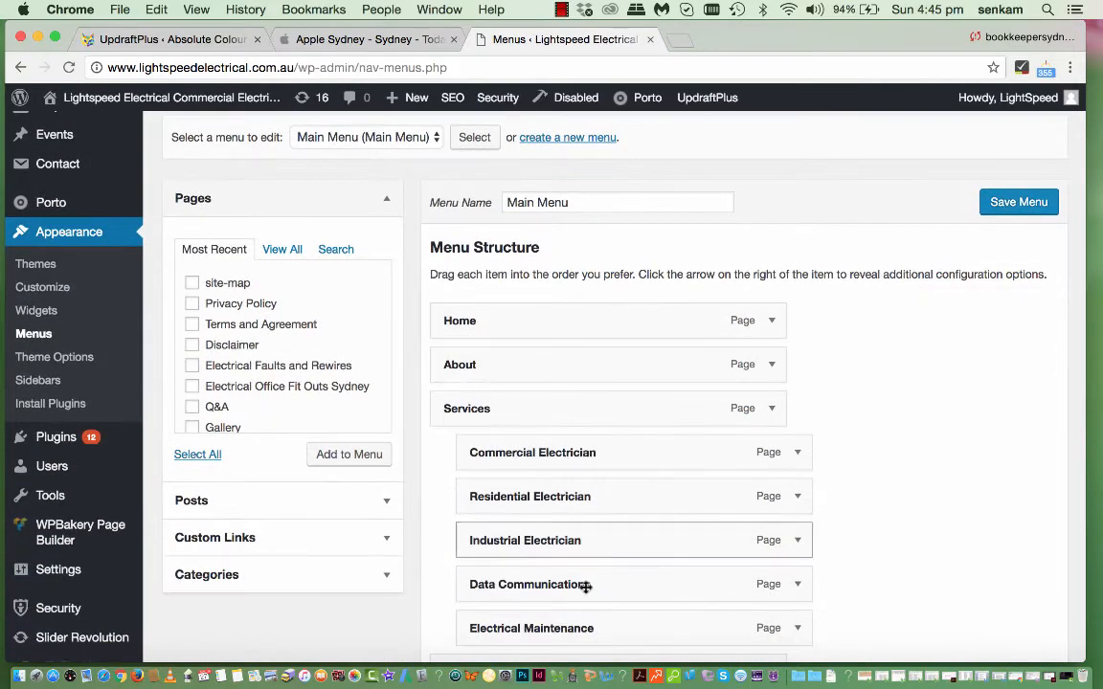
pyautogui.scroll(-3)
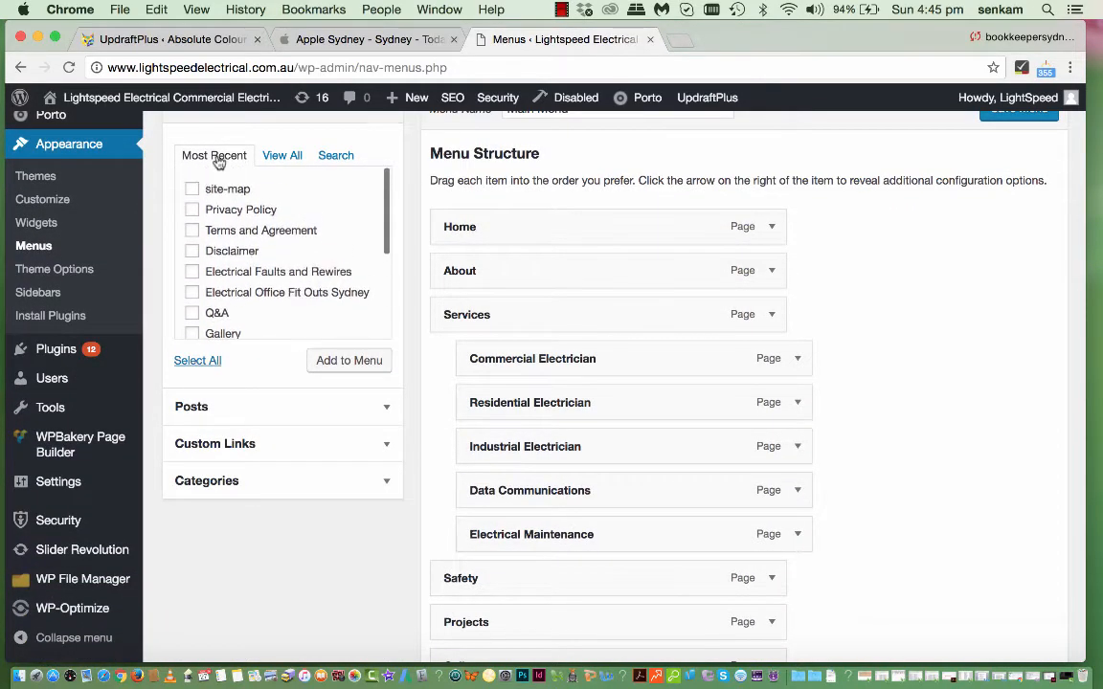
pyautogui.scroll(-3)
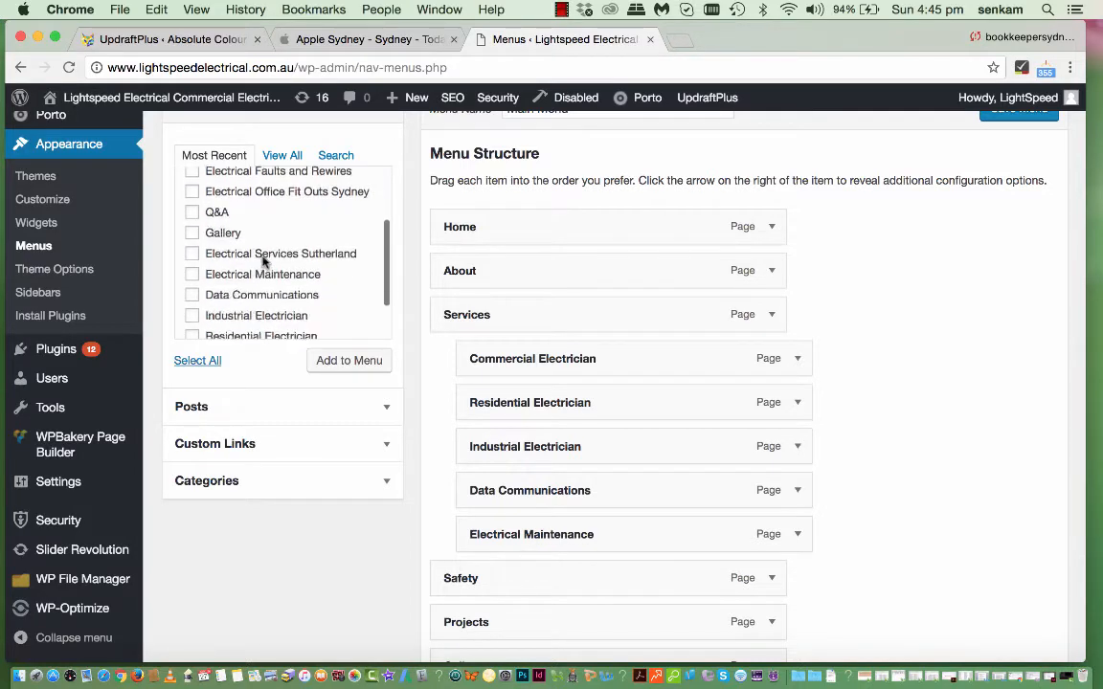
pyautogui.scroll(-3)
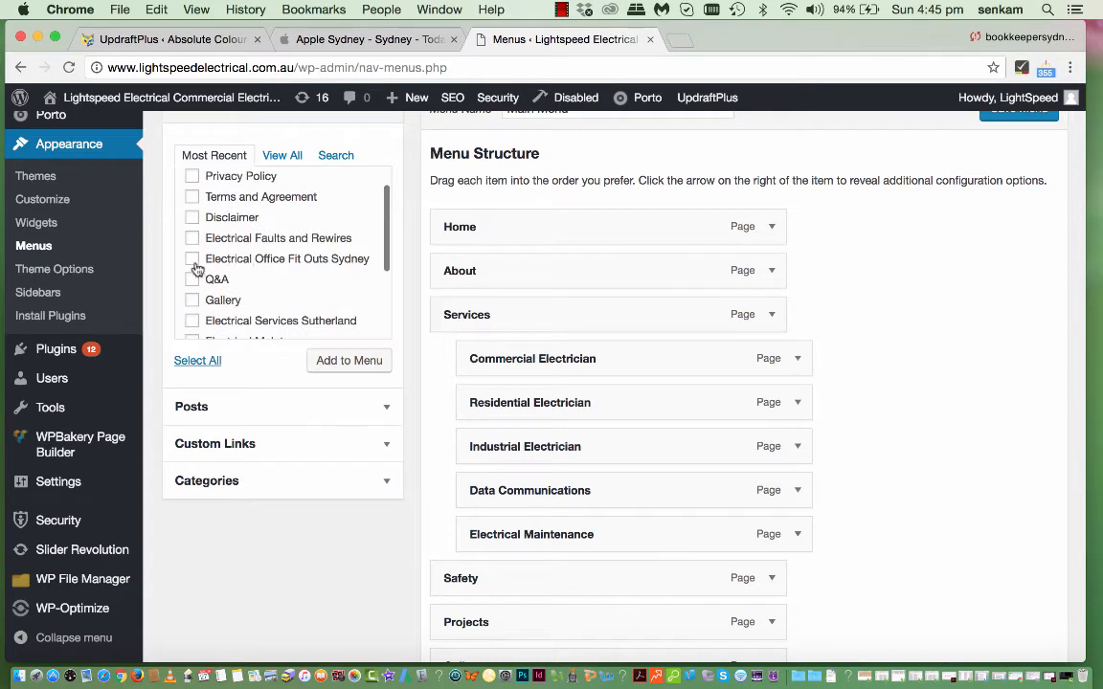
# - Add the Electrical Office Fit Outs Sydney page to the Main Menu and drag it into the Services group
pyautogui.click(192, 259)
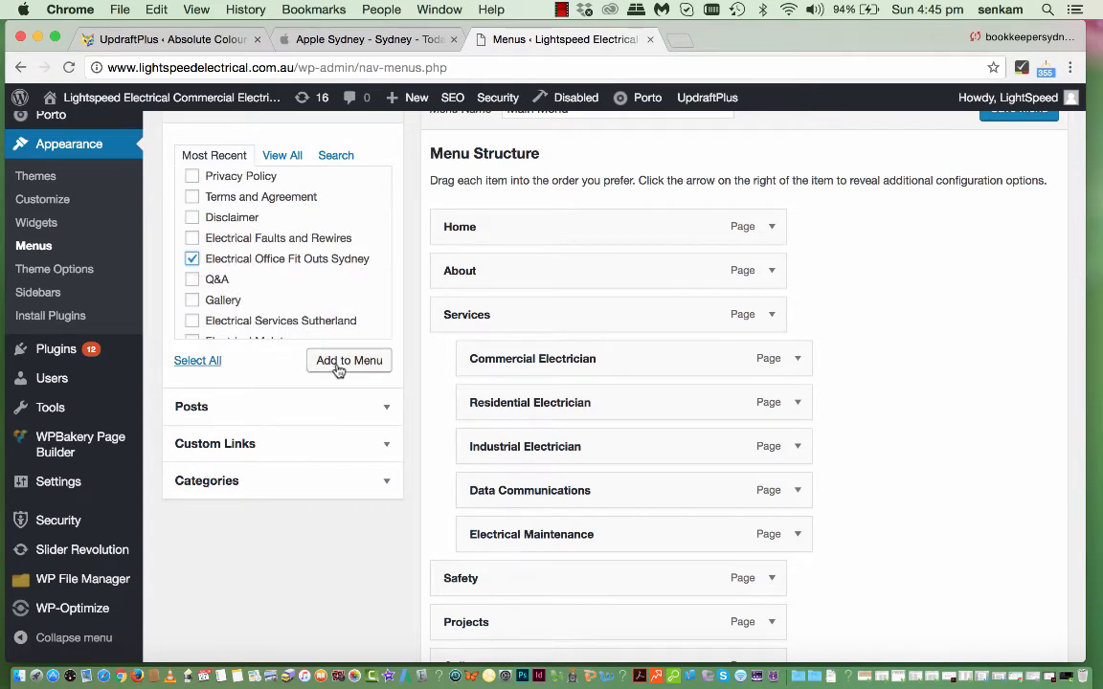
pyautogui.click(348, 360)
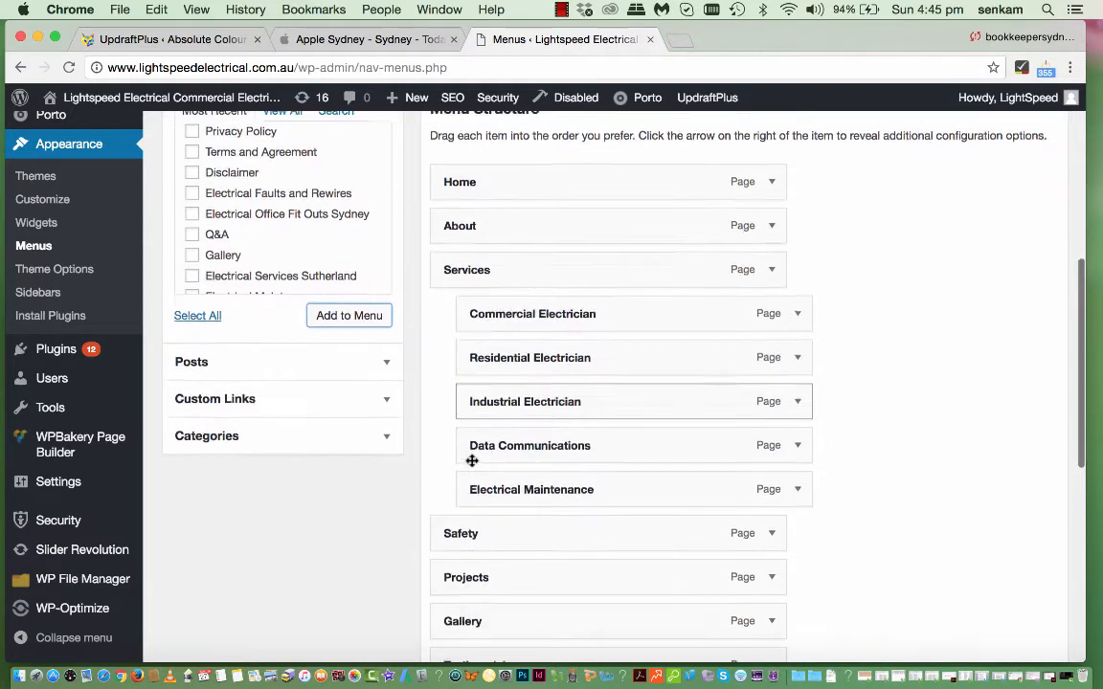
pyautogui.scroll(-3)
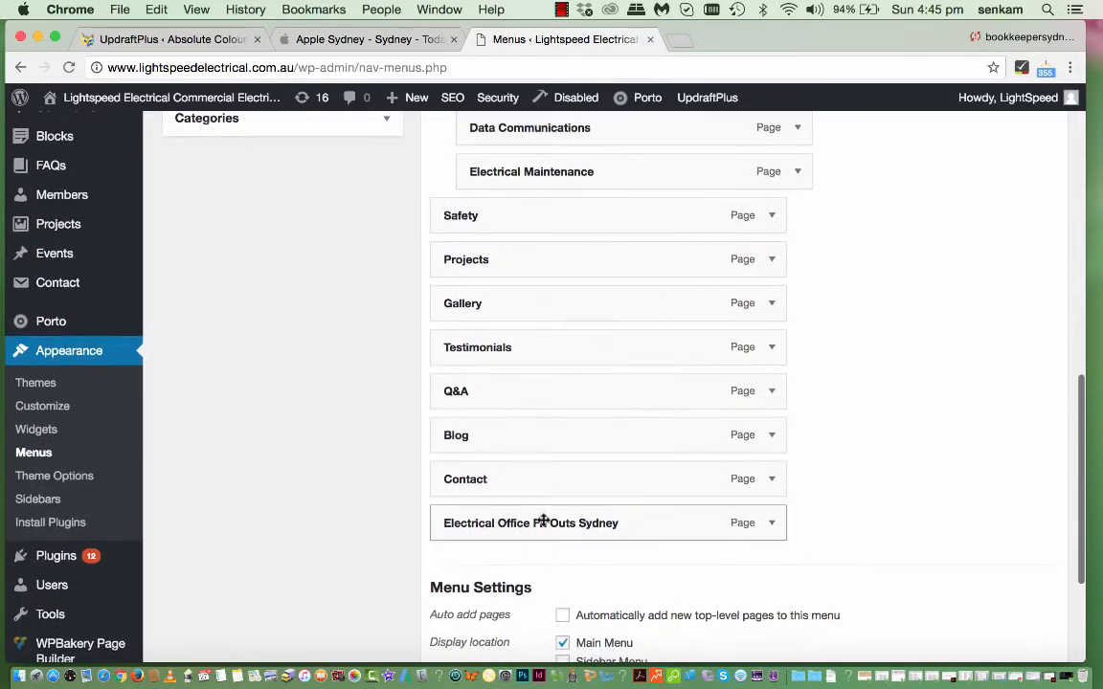
pyautogui.moveTo(532, 523); pyautogui.dragTo(563, 184)
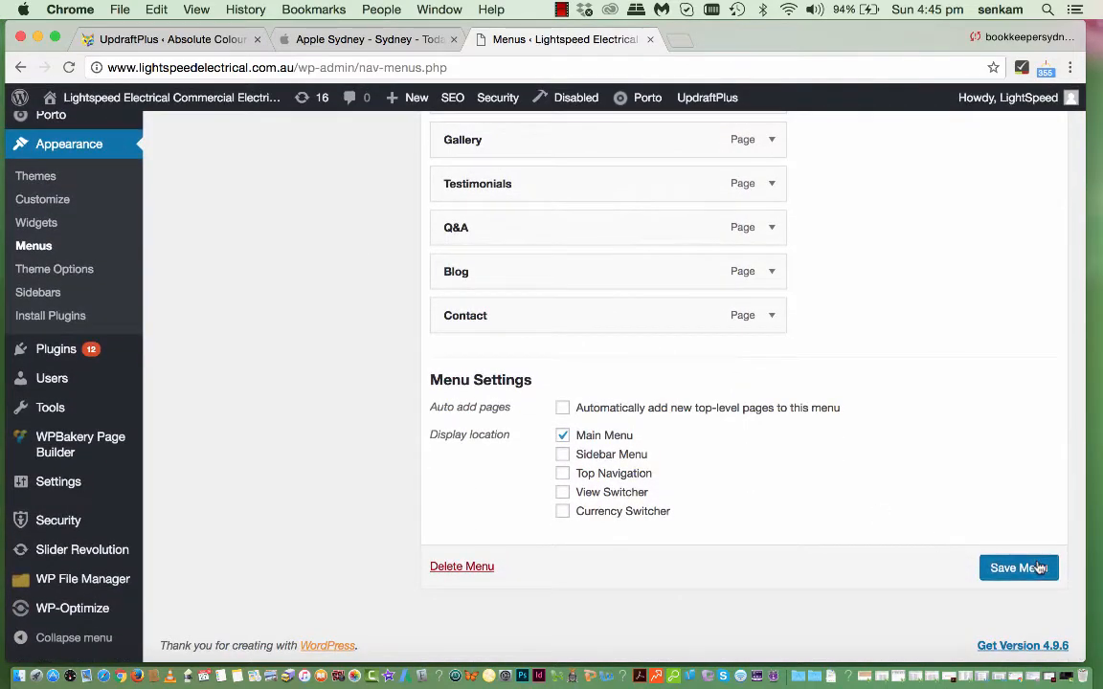
# - Save the updated Main Menu
pyautogui.click(1018, 567)
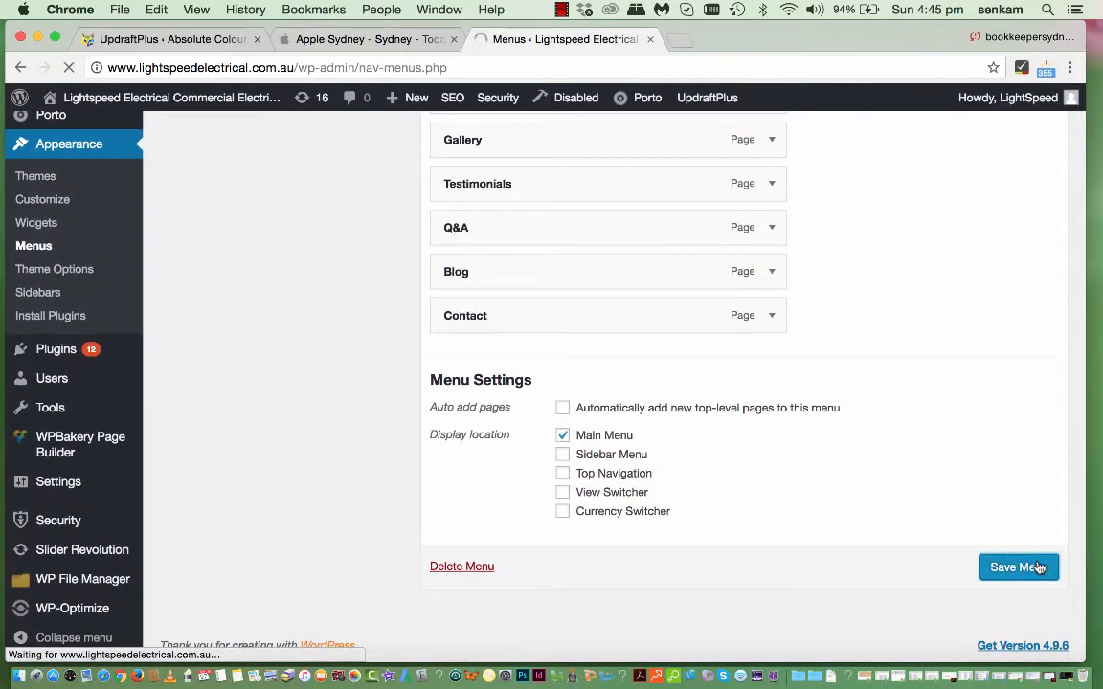
pyautogui.click(1019, 567)
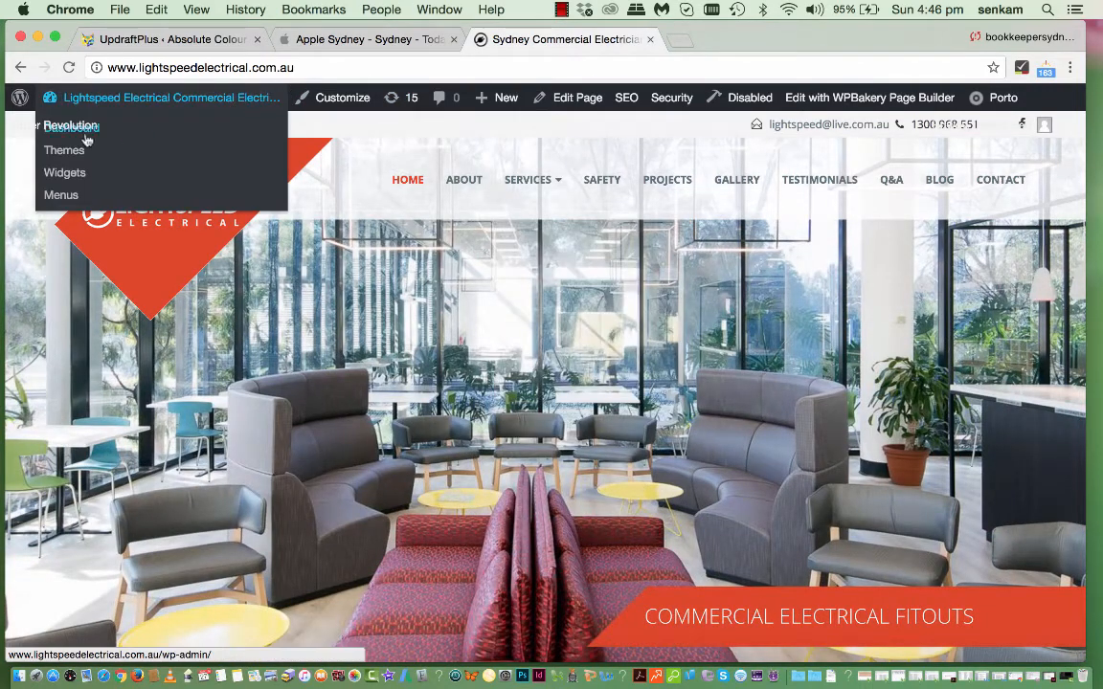
pyautogui.moveTo(137, 138)
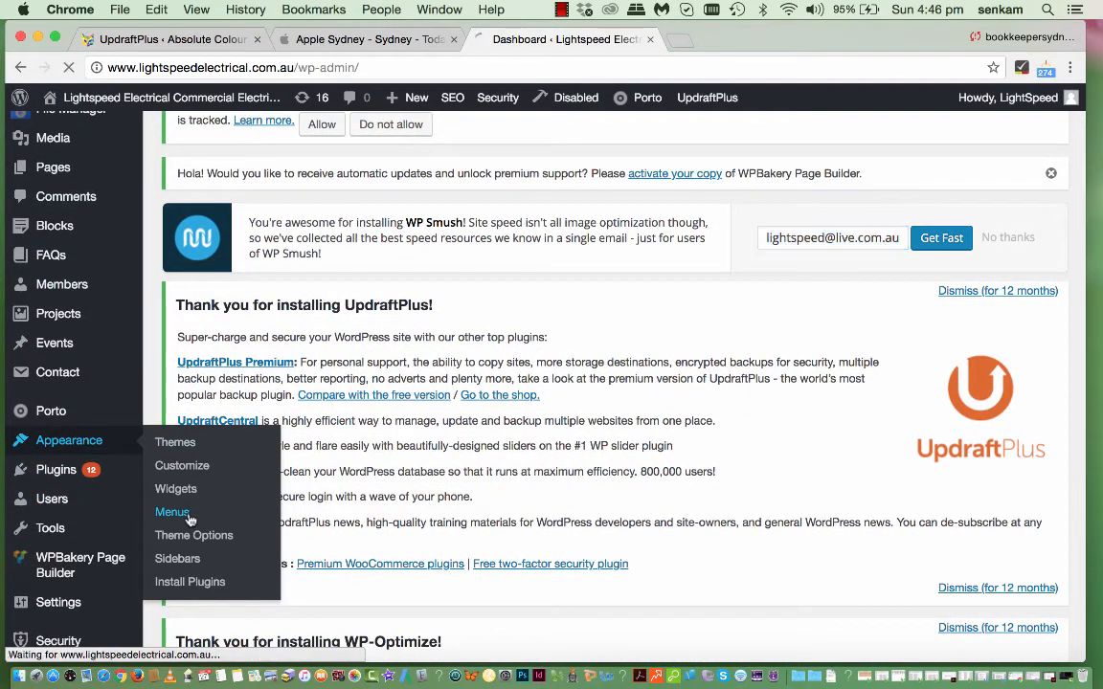
# - Reopen the menu editor and expand the Electrical Office Fit Outs Sydney item's settings
pyautogui.click(173, 511)
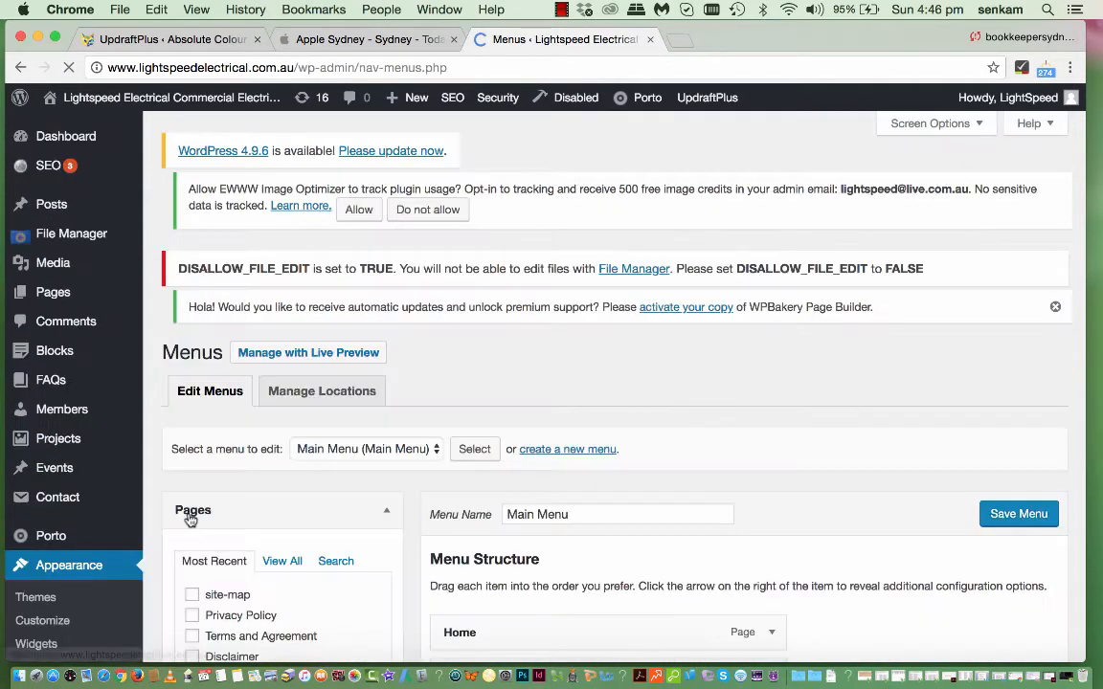
pyautogui.scroll(-3)
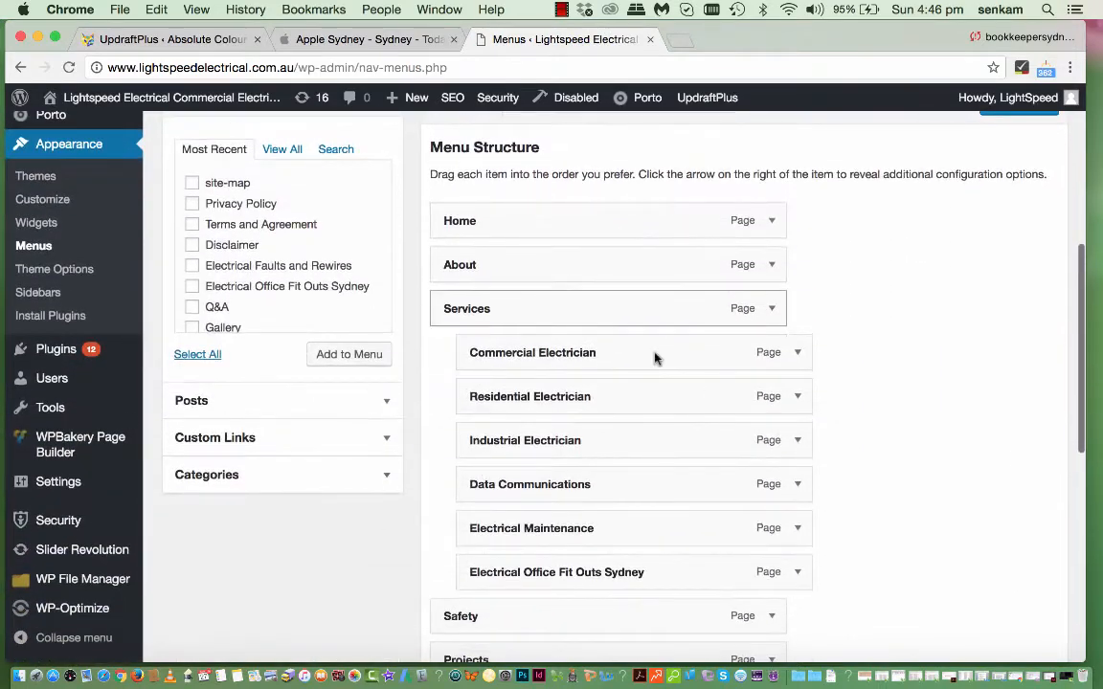
pyautogui.moveTo(714, 571)
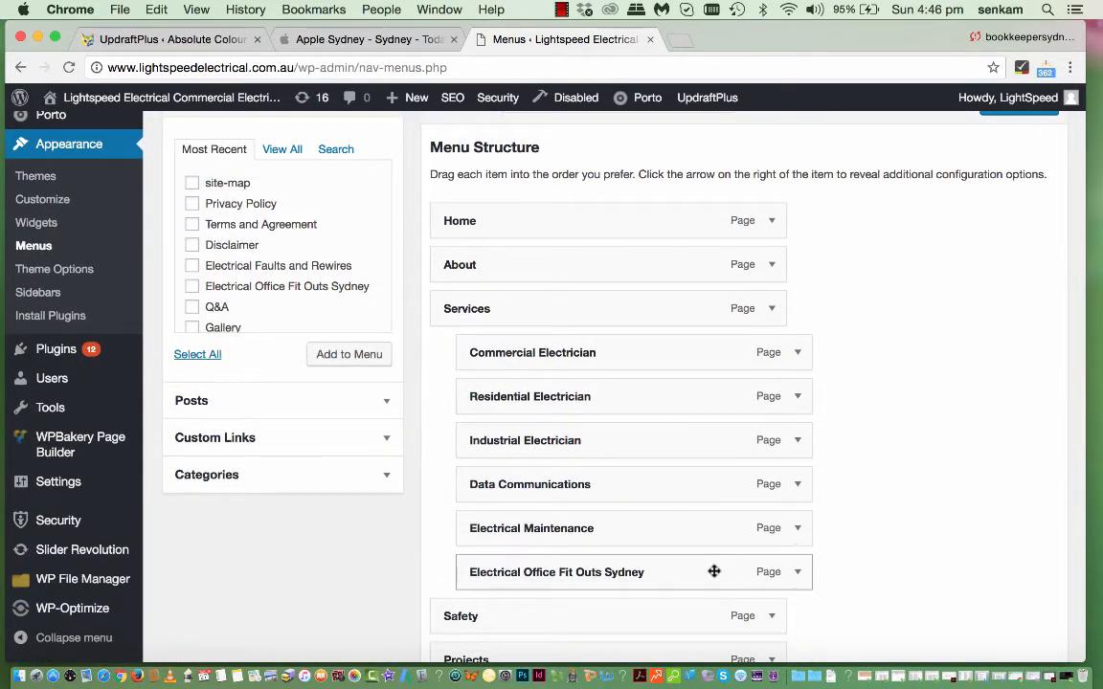
pyautogui.scroll(-3)
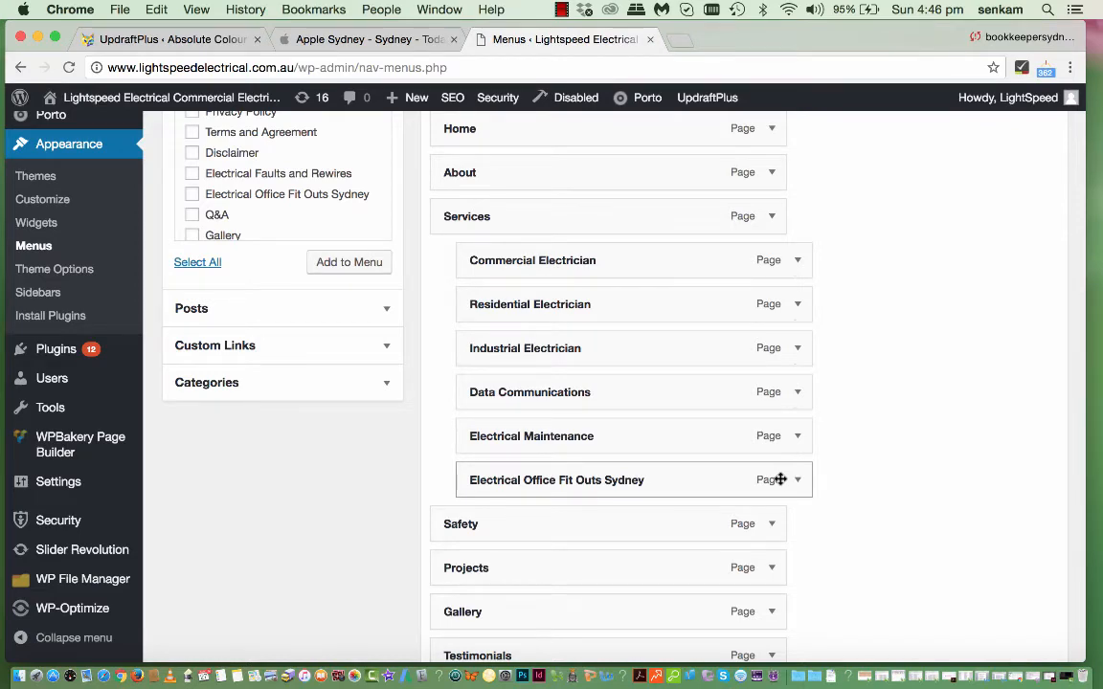
pyautogui.click(797, 479)
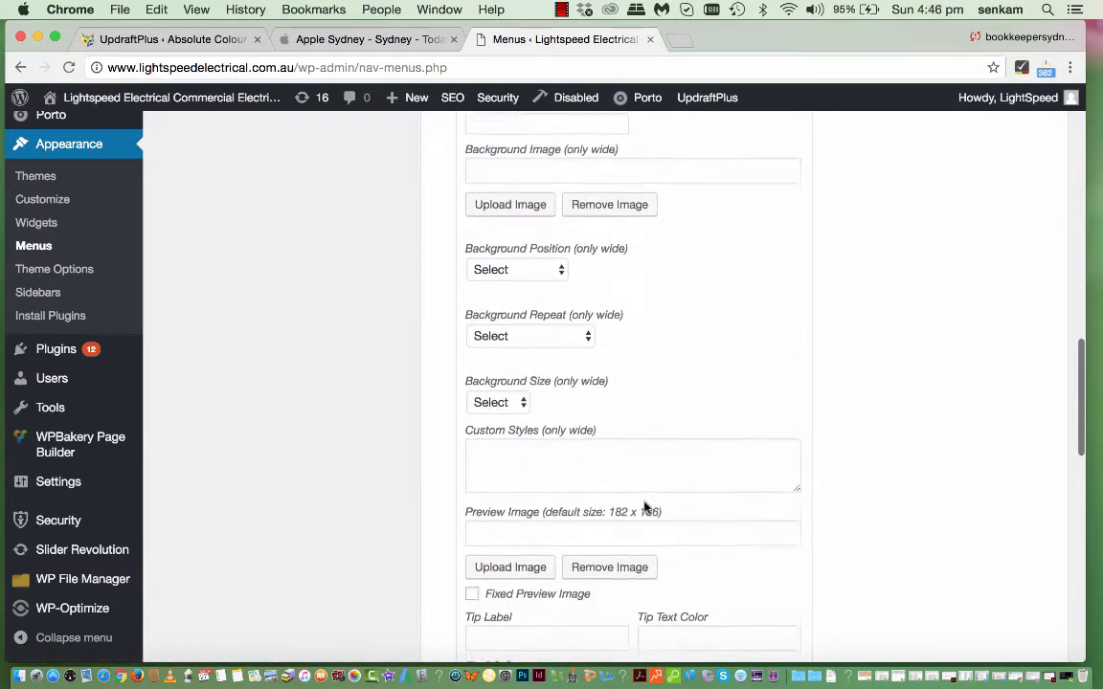
# - Save the Main Menu so WordPress confirms it has been updated
pyautogui.scroll(-3)
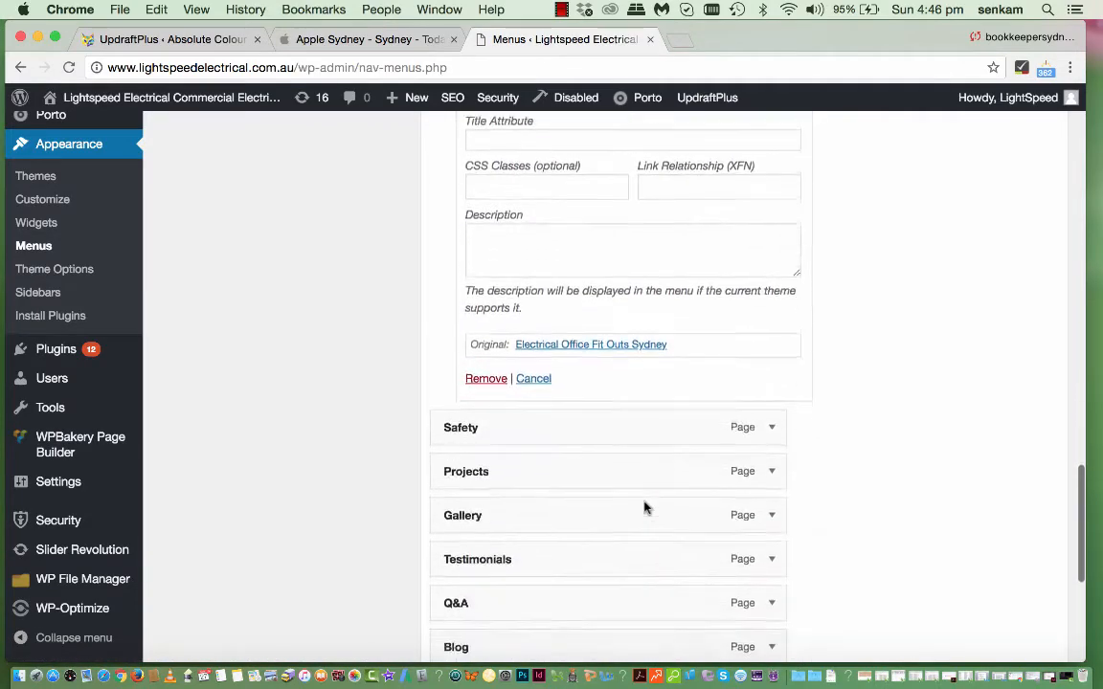
pyautogui.scroll(-3)
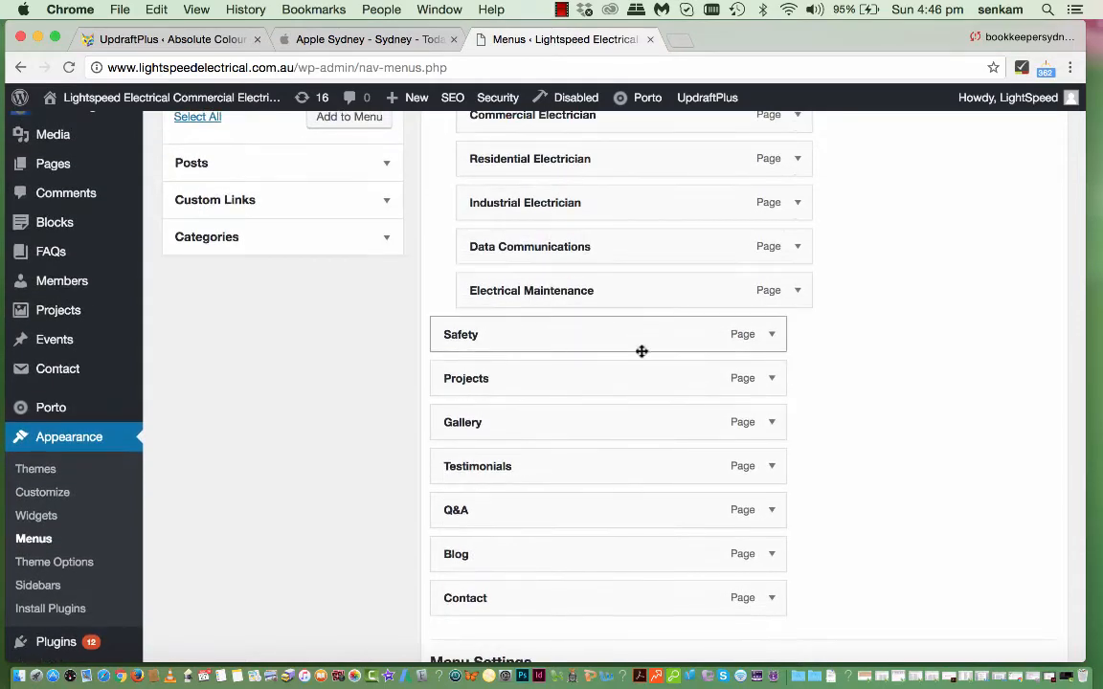
pyautogui.scroll(-3)
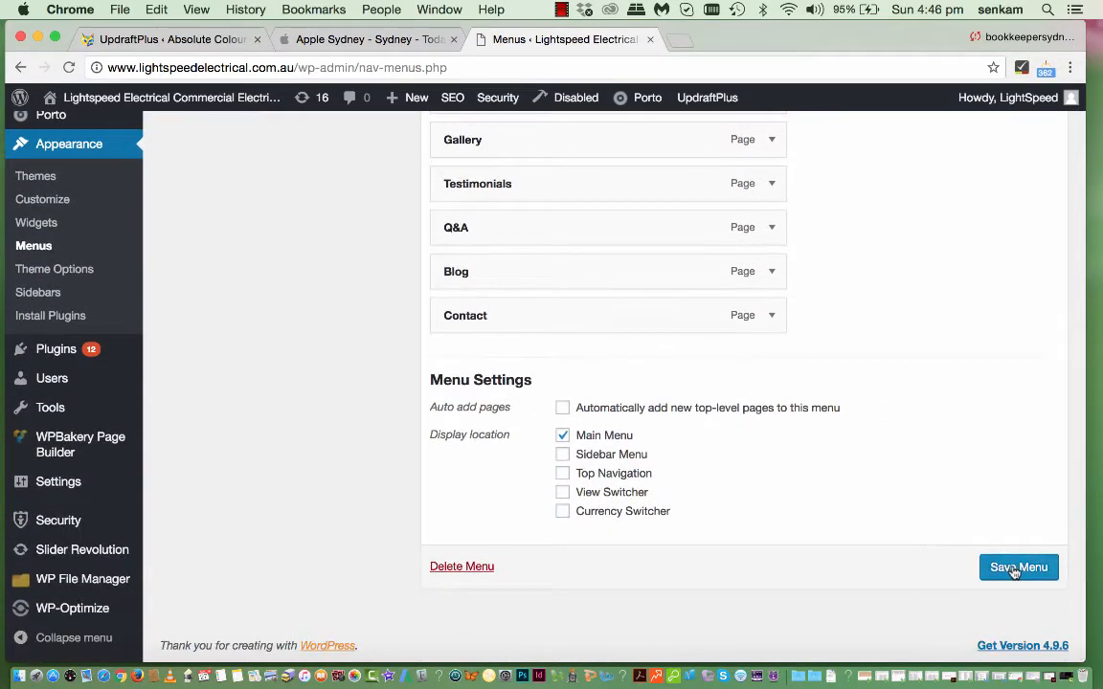
pyautogui.click(1018, 566)
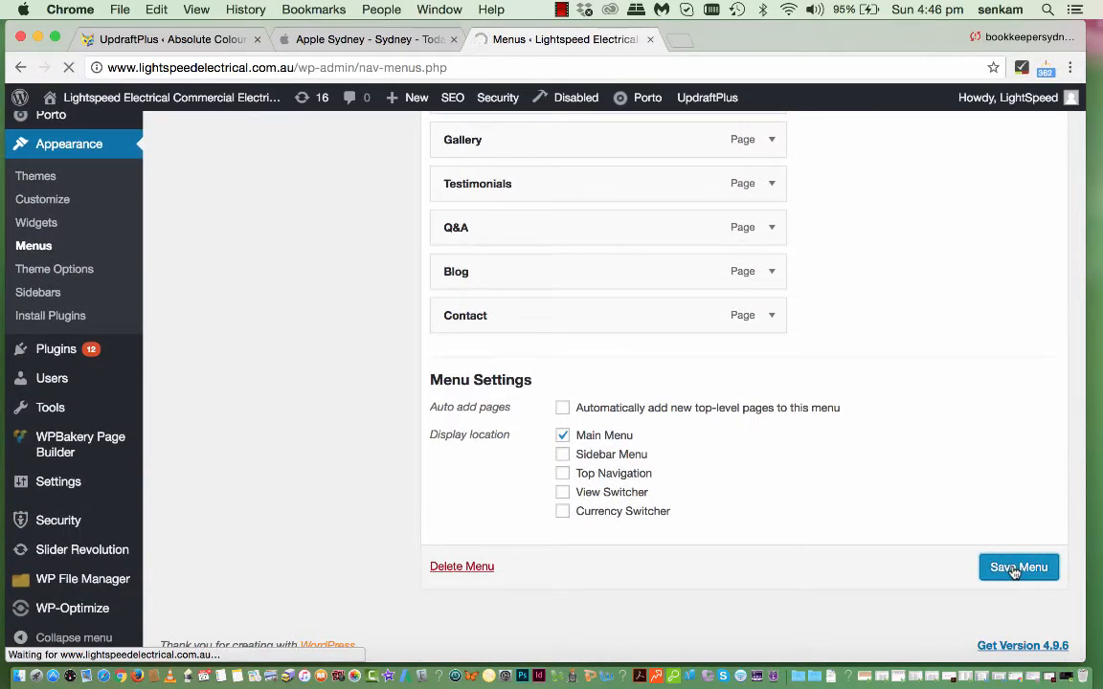
pyautogui.click(1019, 566)
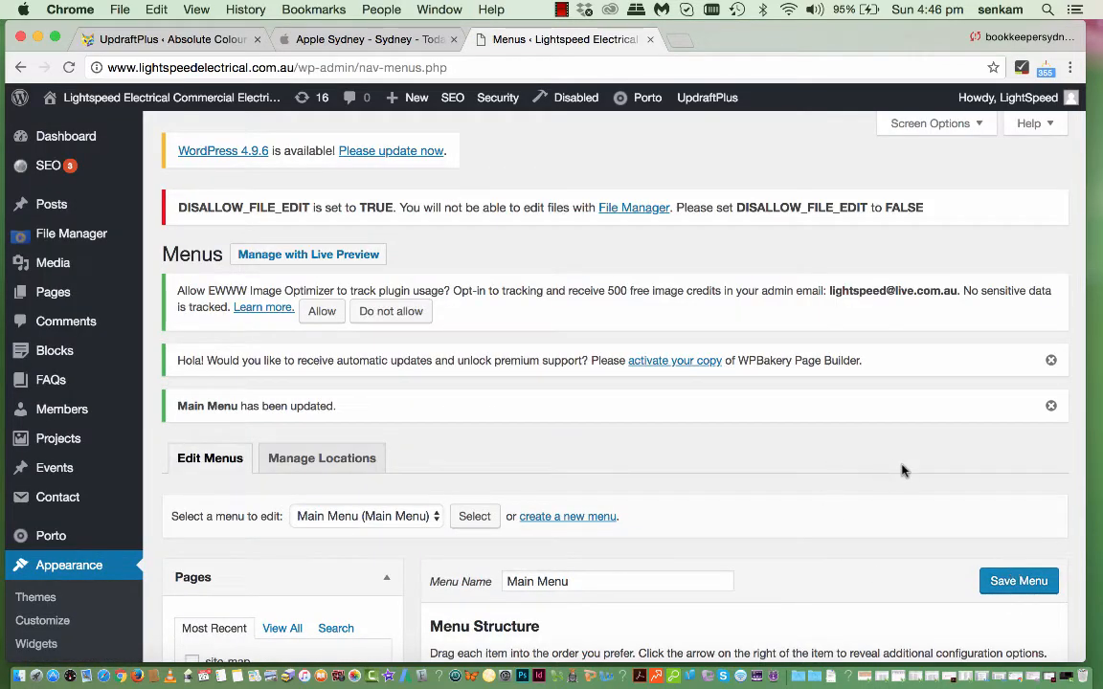
pyautogui.moveTo(58, 439)
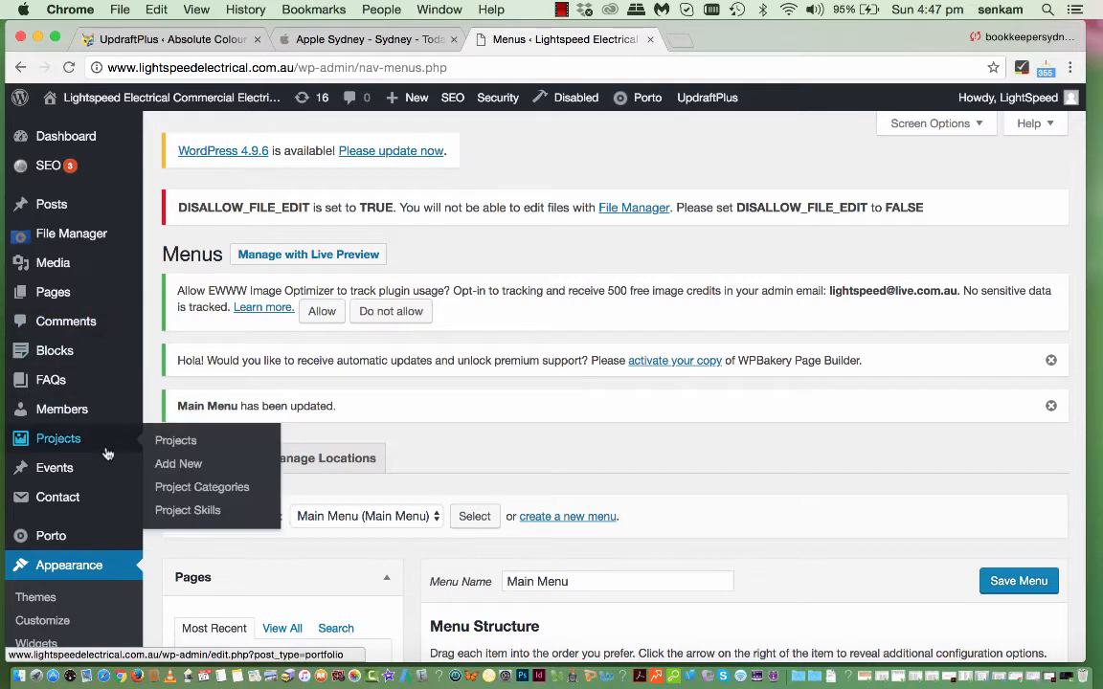
pyautogui.moveTo(486, 420)
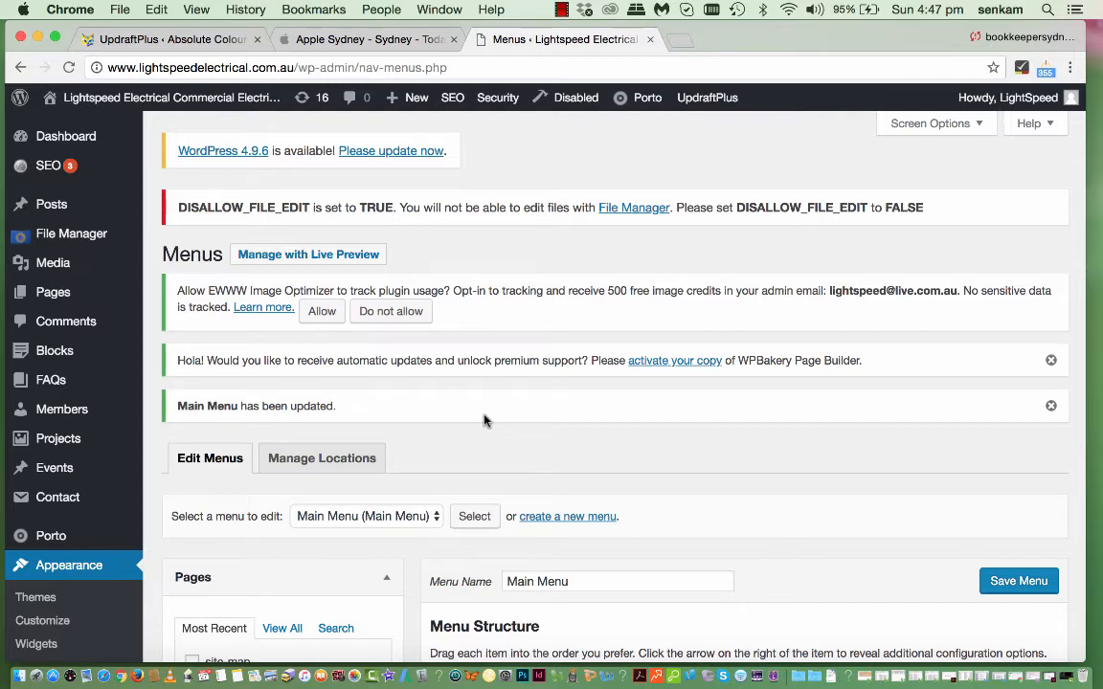
pyautogui.moveTo(367, 414)
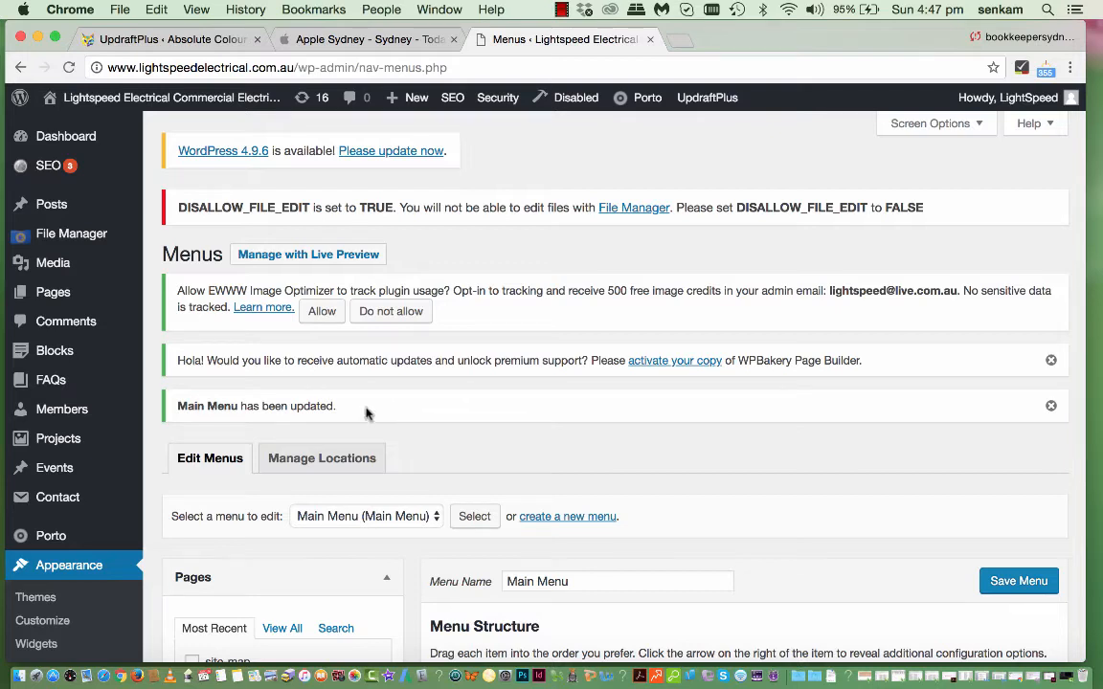
pyautogui.moveTo(58, 497)
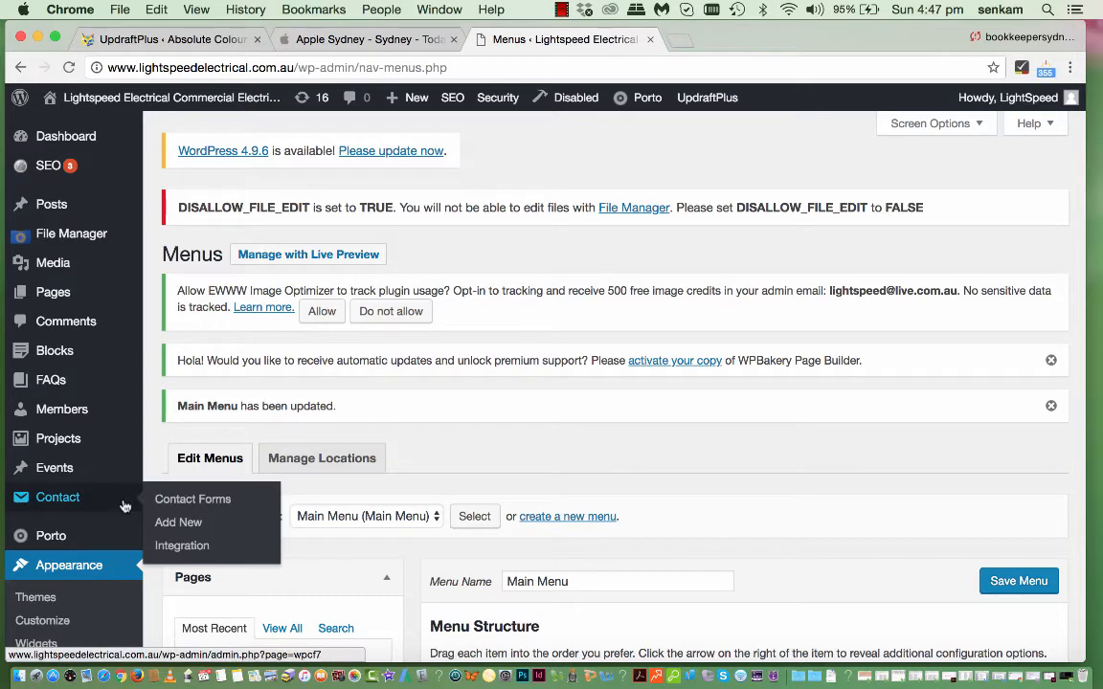
pyautogui.moveTo(50, 536)
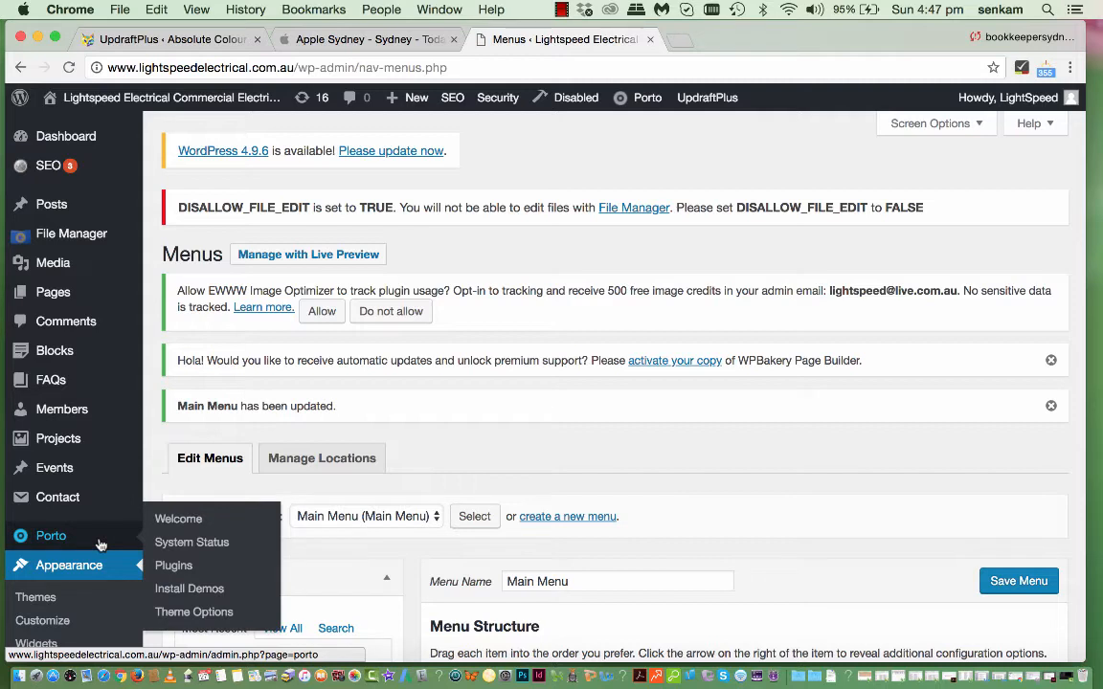
pyautogui.moveTo(61, 379)
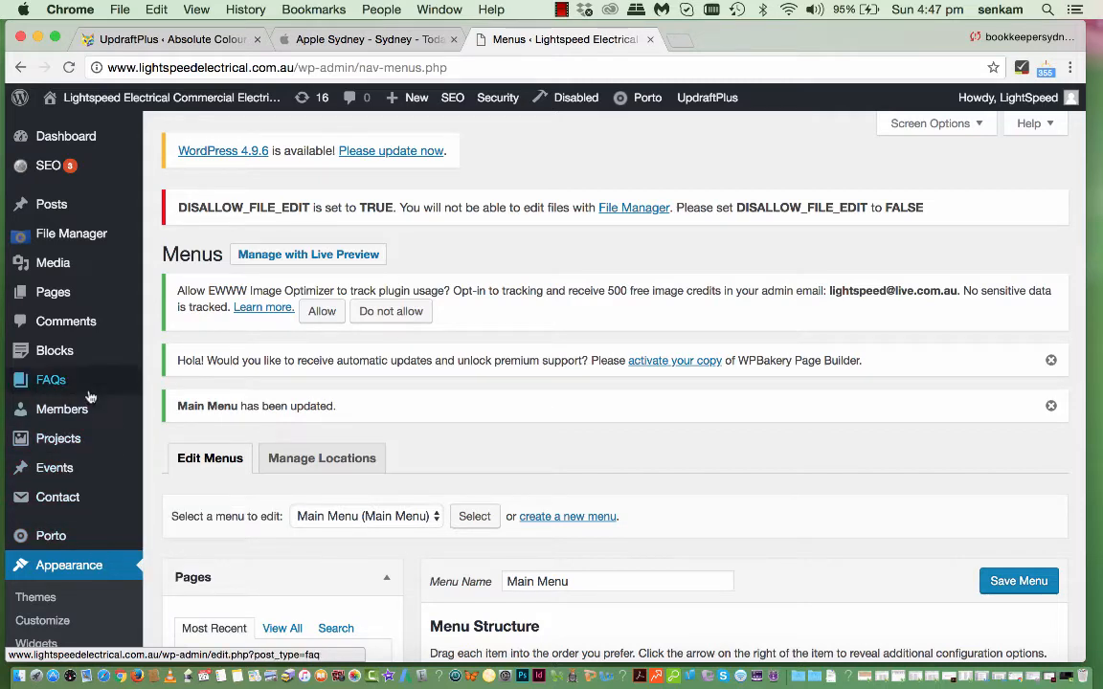
pyautogui.moveTo(53, 292)
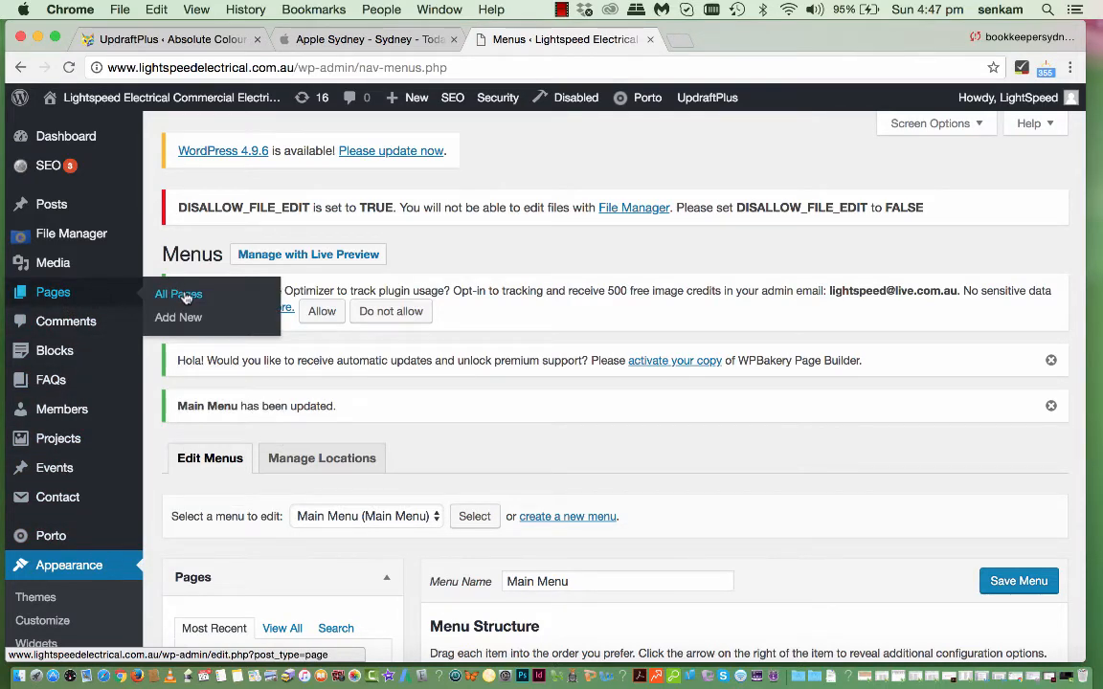
# - Show All Pages, scroll the 32 page titles and select the list's URL in the address bar
pyautogui.click(178, 294)
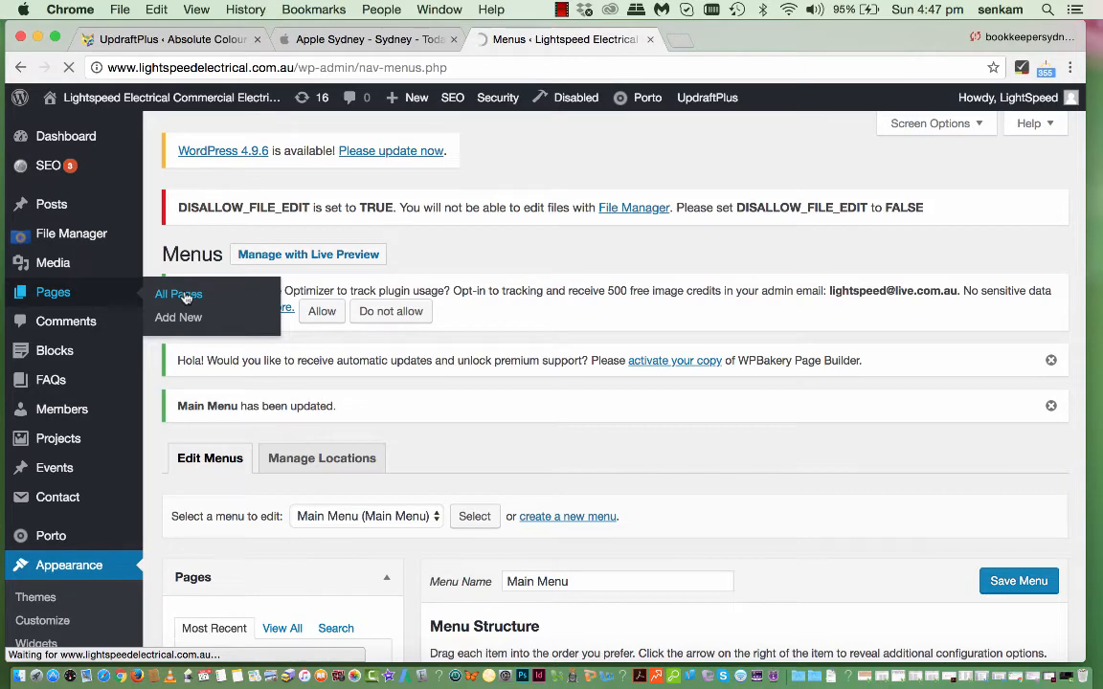
pyautogui.click(178, 295)
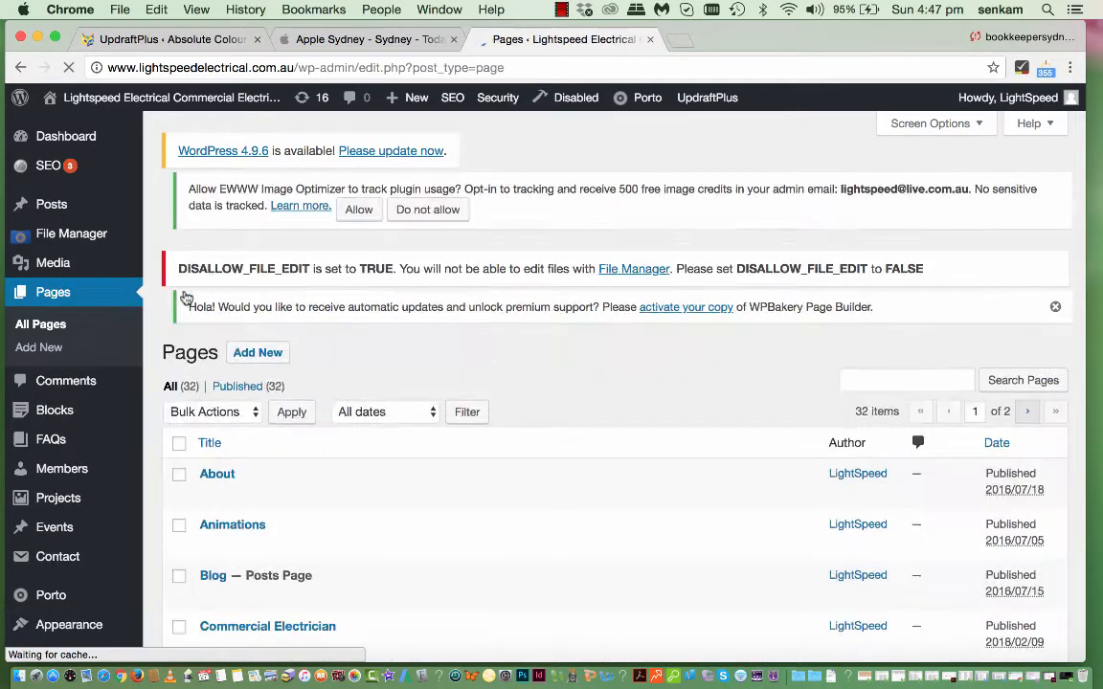
pyautogui.scroll(-3)
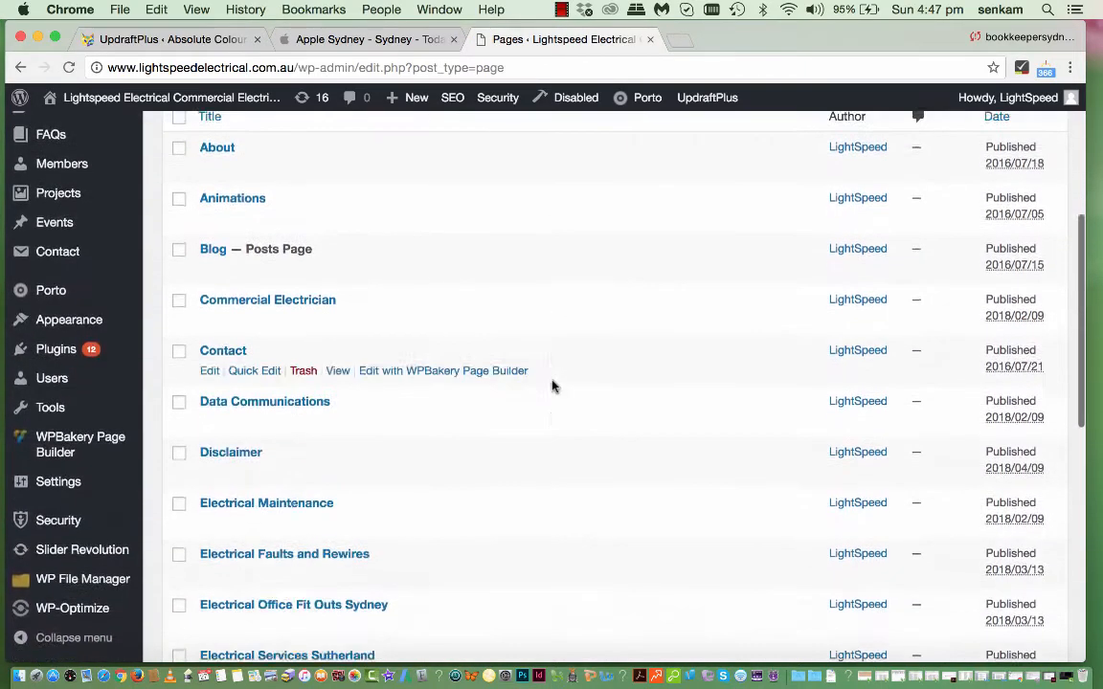
pyautogui.scroll(-3)
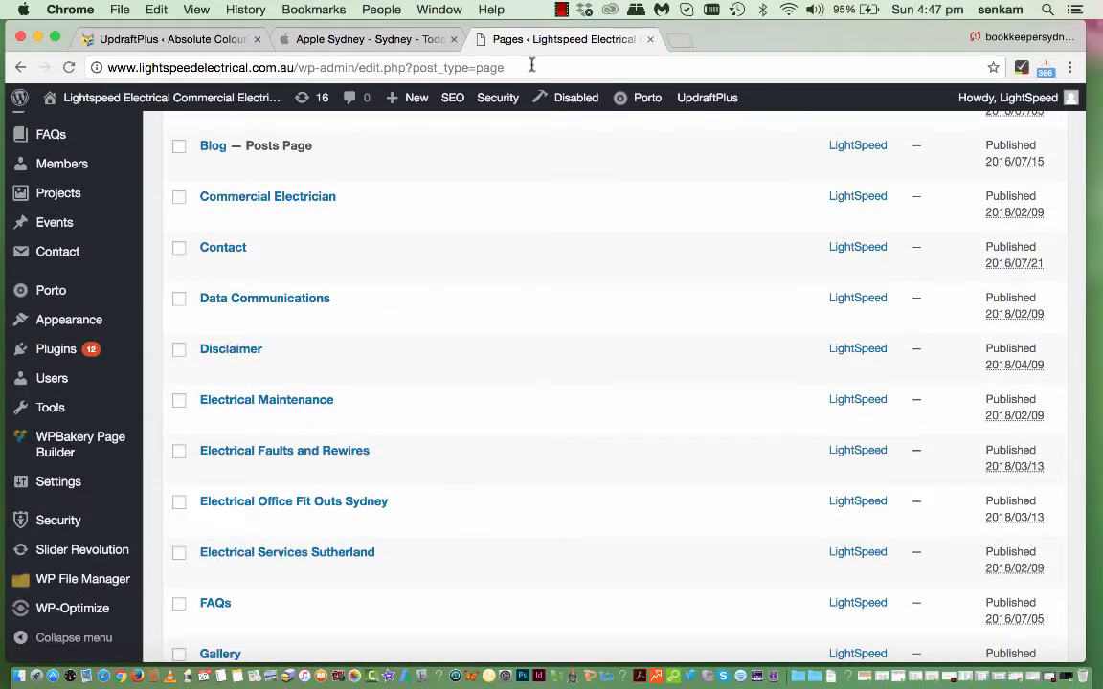
pyautogui.click(527, 67)
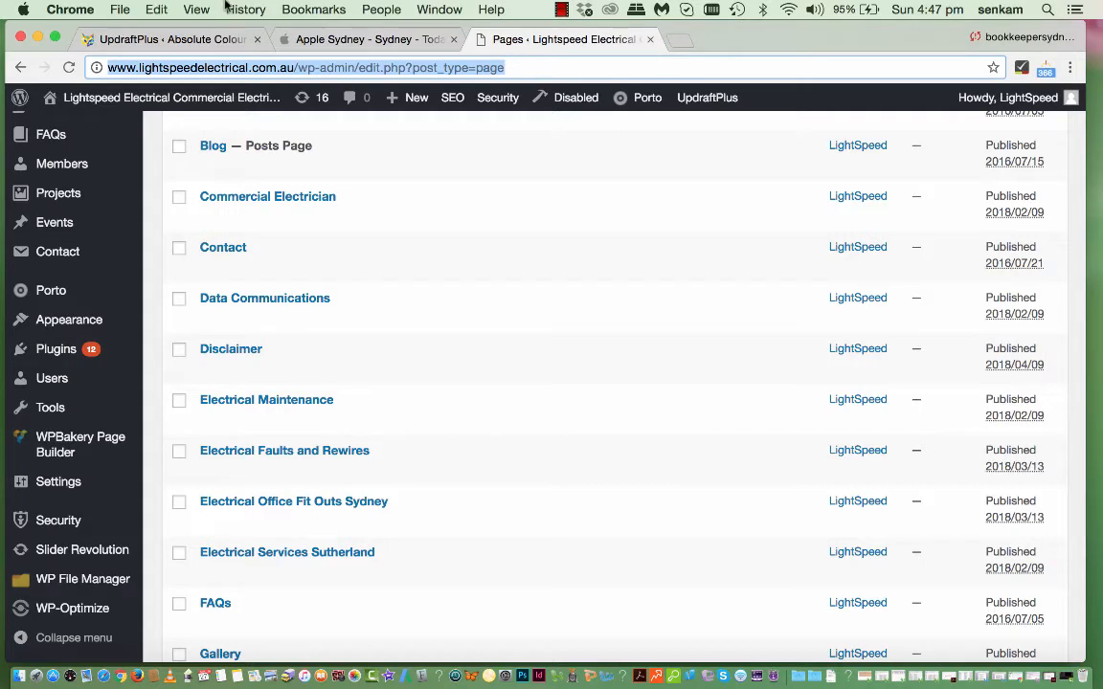
pyautogui.moveTo(690, 46)
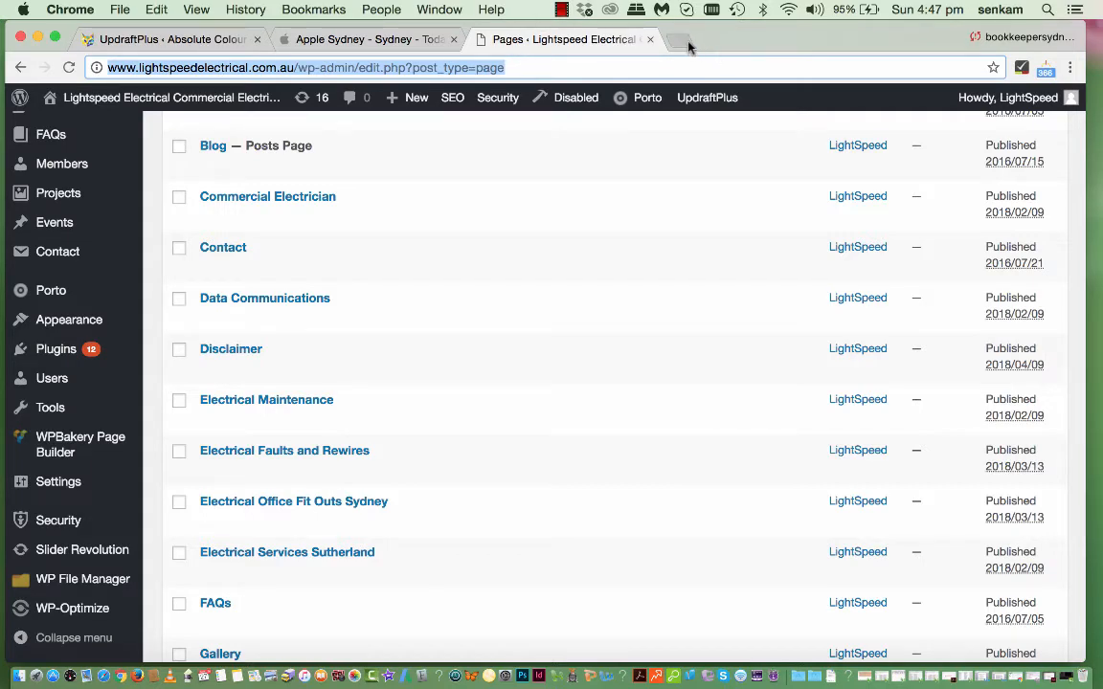
# - Load the pages list in a new Chrome tab and edit Electrical Office Fit Outs Sydney
pyautogui.click(686, 46)
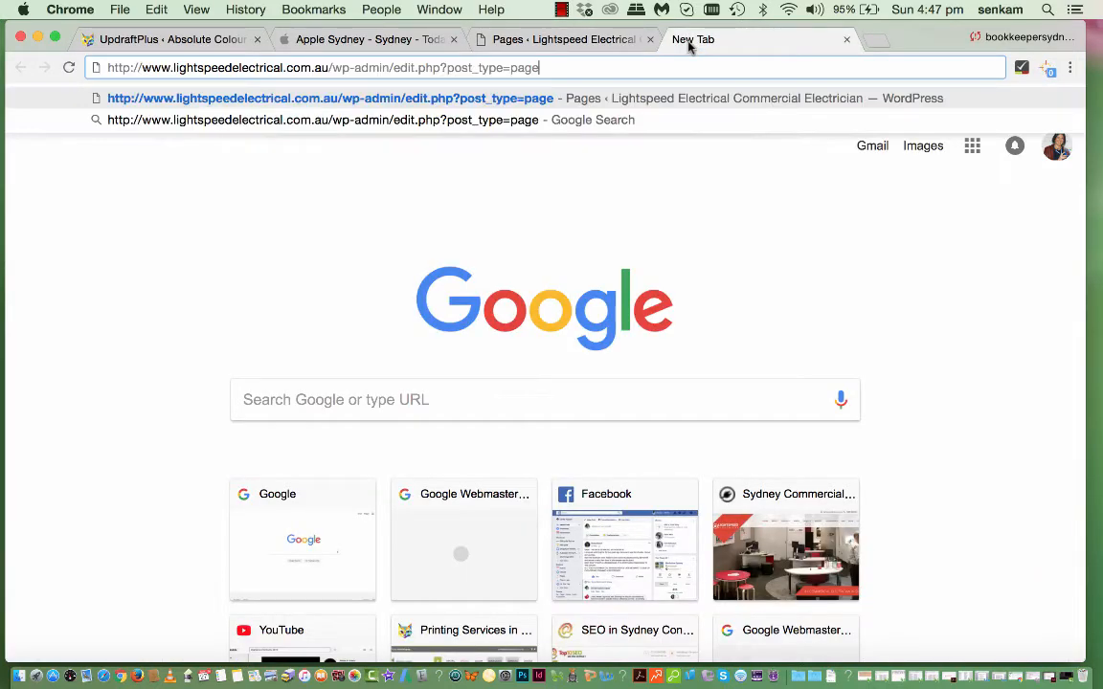
pyautogui.click(563, 39)
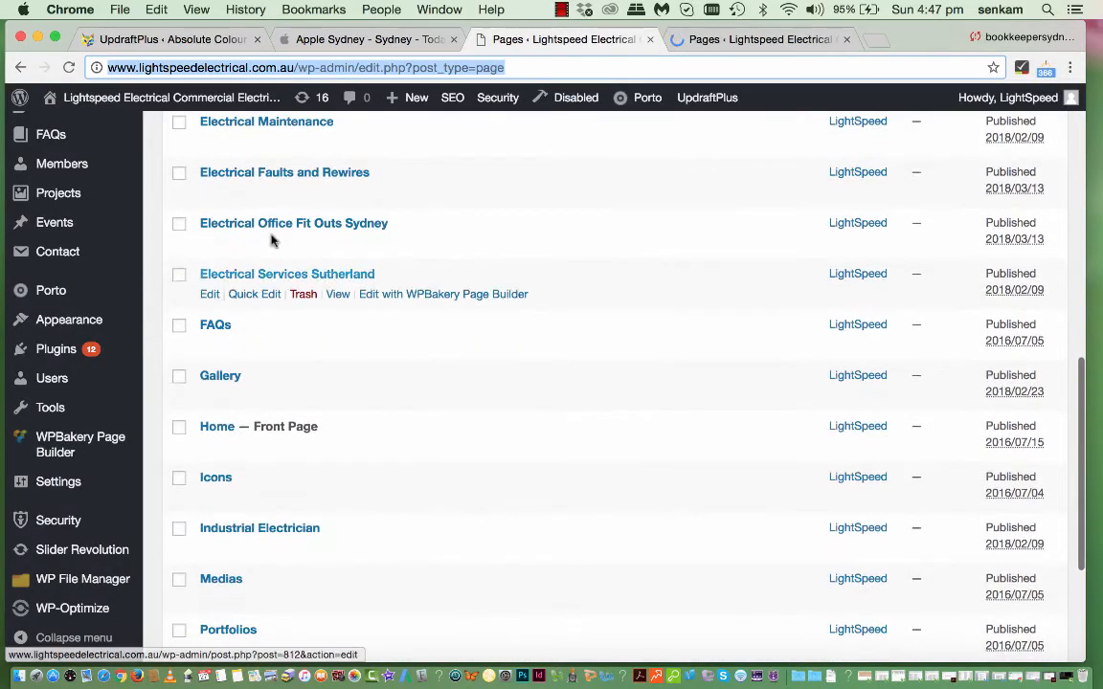
pyautogui.moveTo(278, 222)
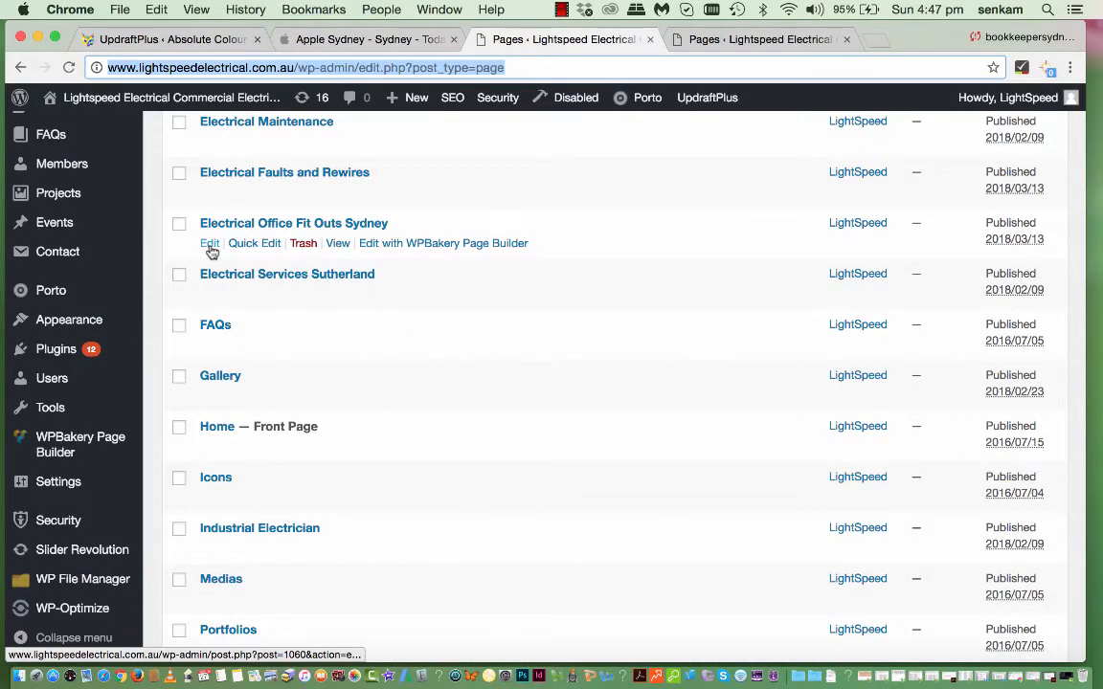
pyautogui.click(209, 243)
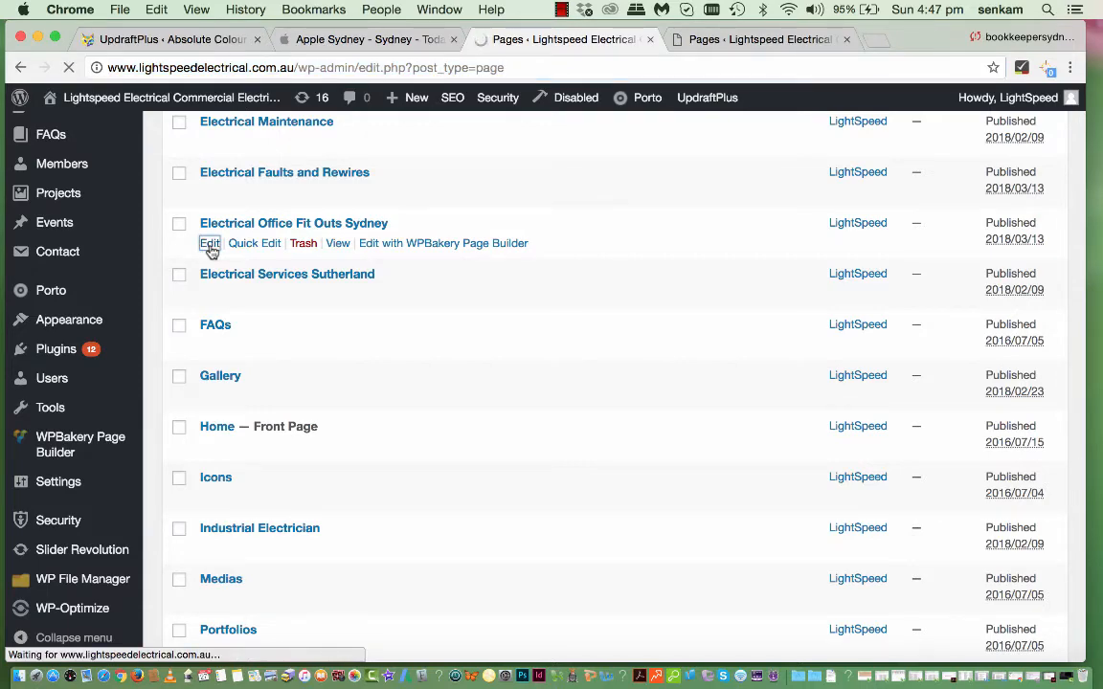
pyautogui.click(208, 243)
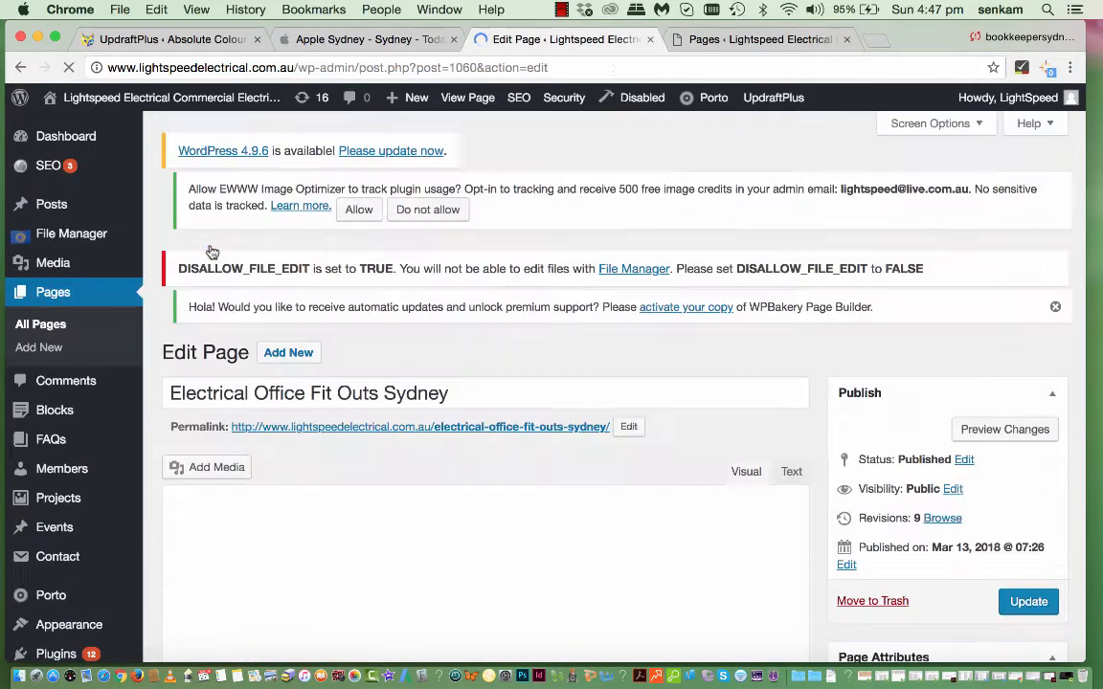
# - Start a new blank page with Add New from the Pages list in the second tab
pyautogui.scroll(-3)
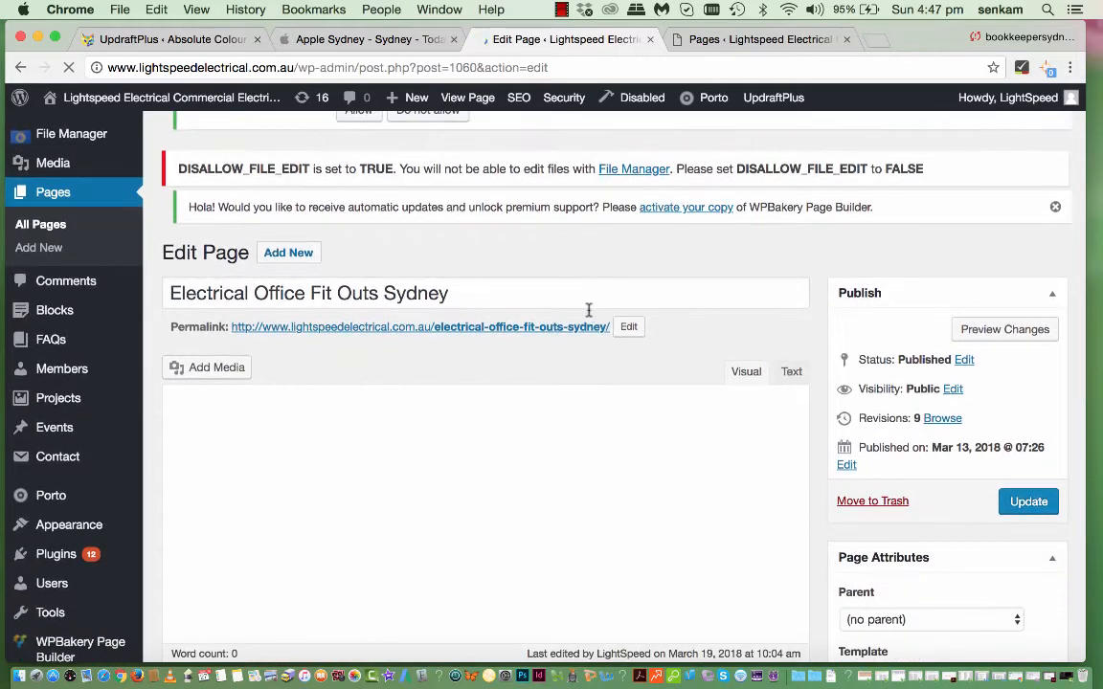
pyautogui.moveTo(479, 532)
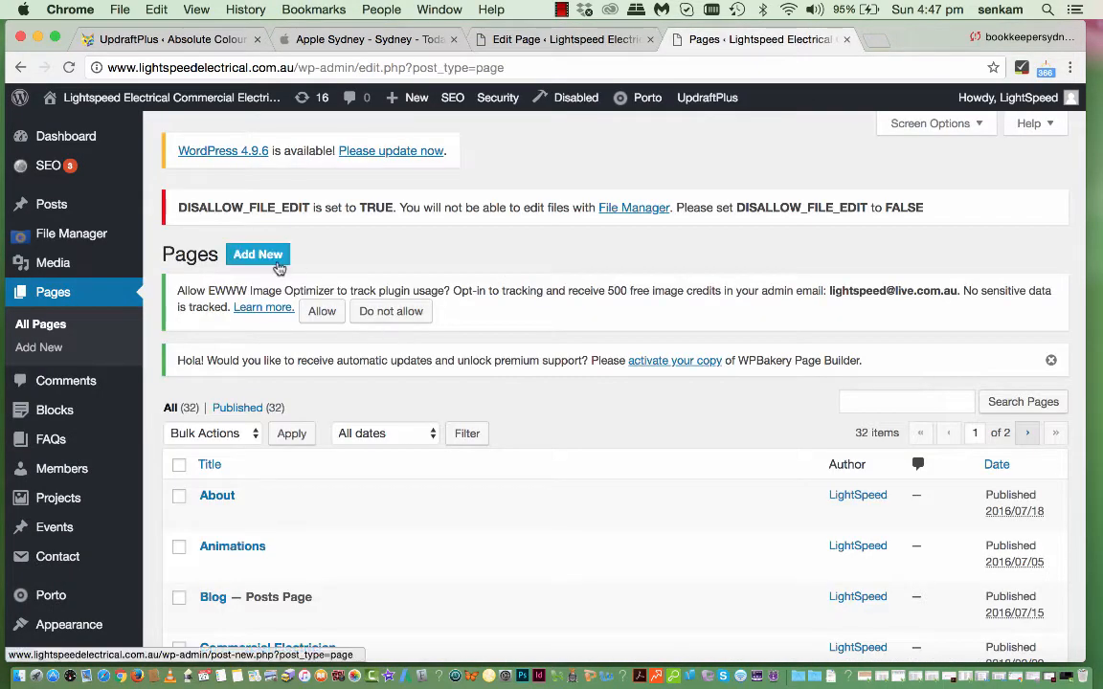
pyautogui.click(256, 254)
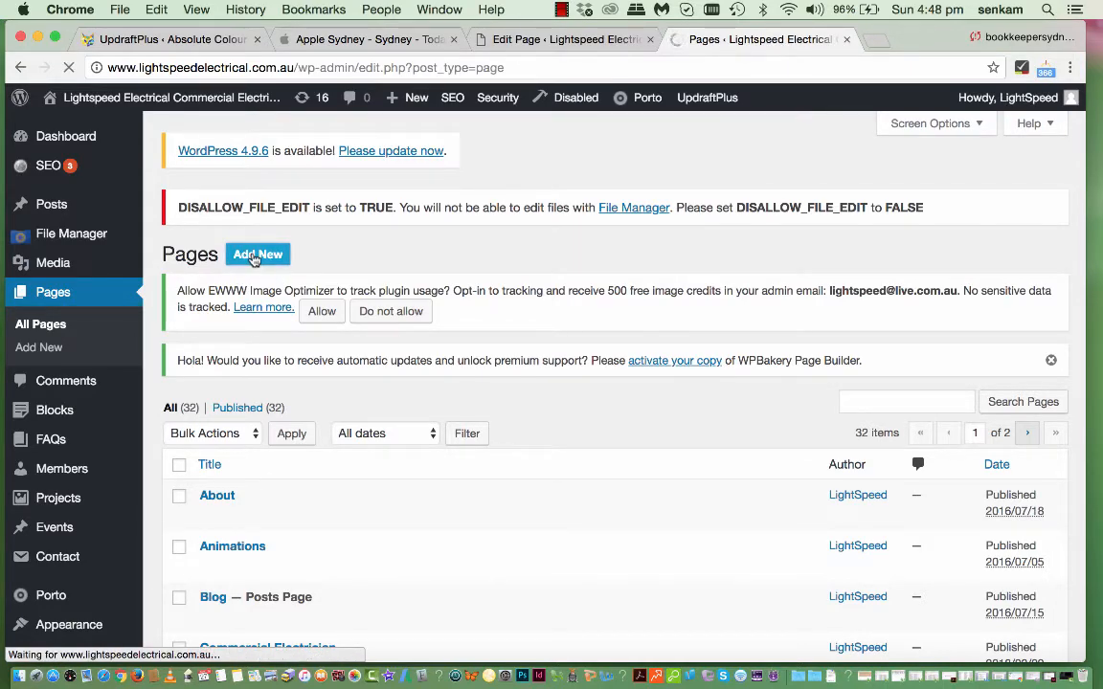
pyautogui.click(257, 255)
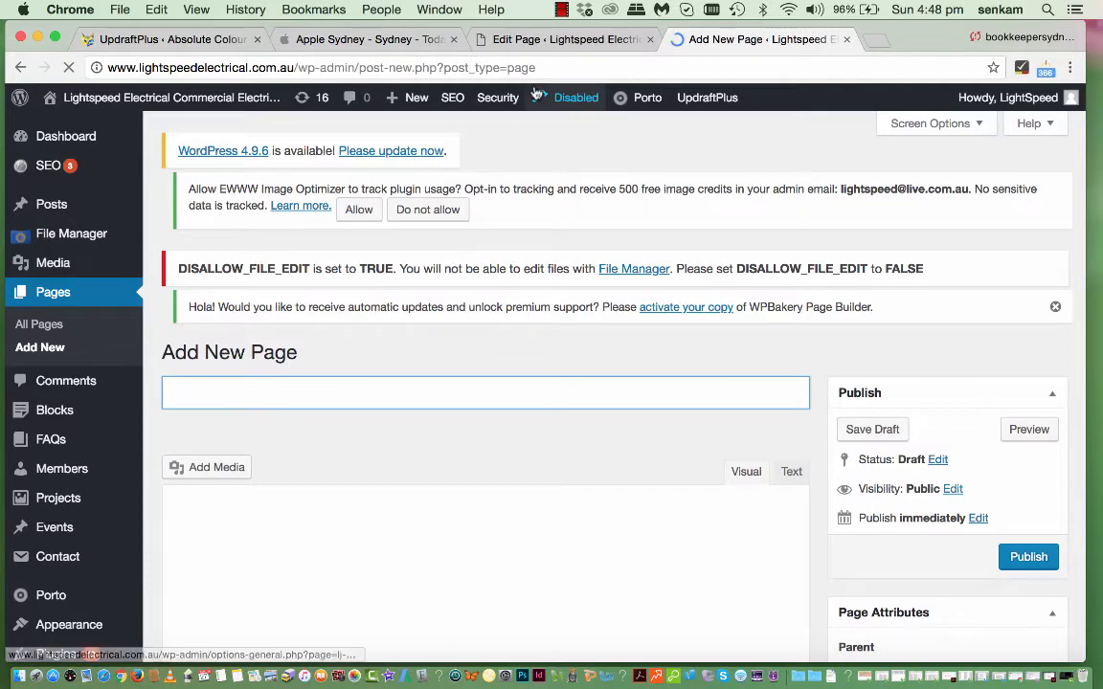
pyautogui.moveTo(556, 38)
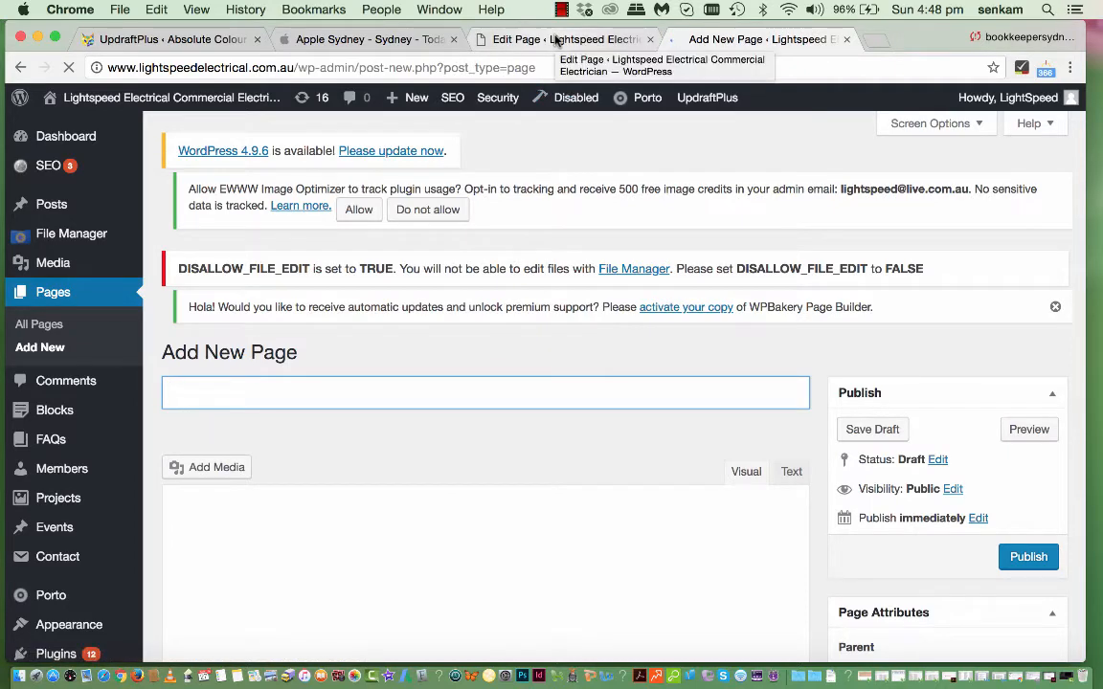
pyautogui.moveTo(337, 400)
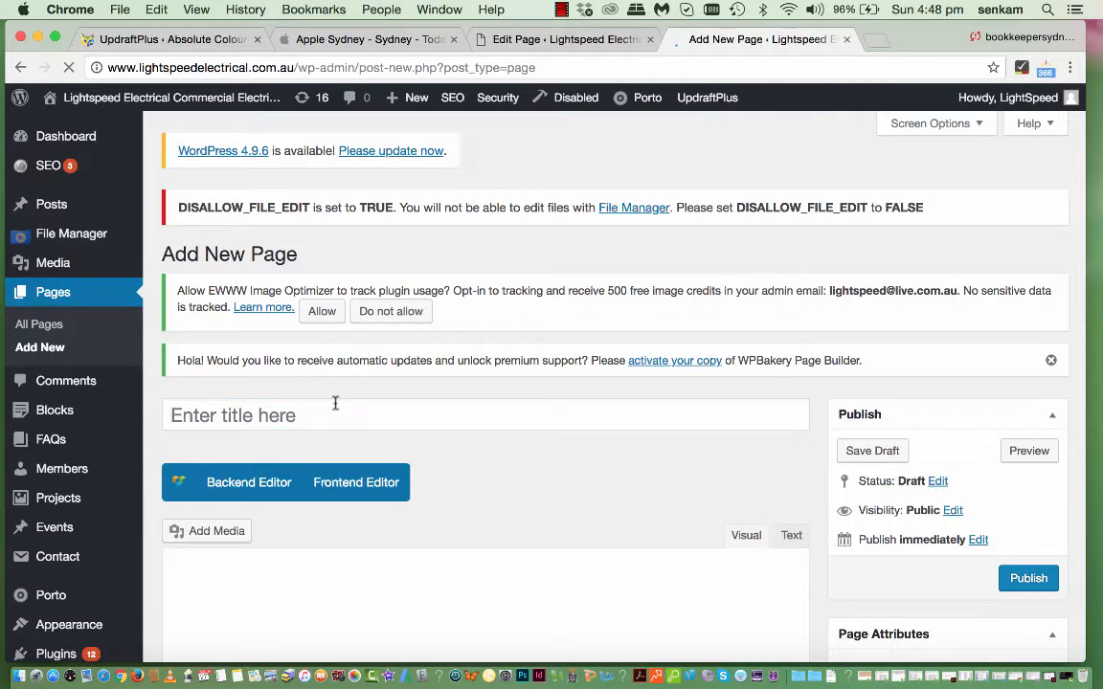
# - Title the new page 'New Service' and switch it to the WPBakery Backend Editor
pyautogui.write('Newe')
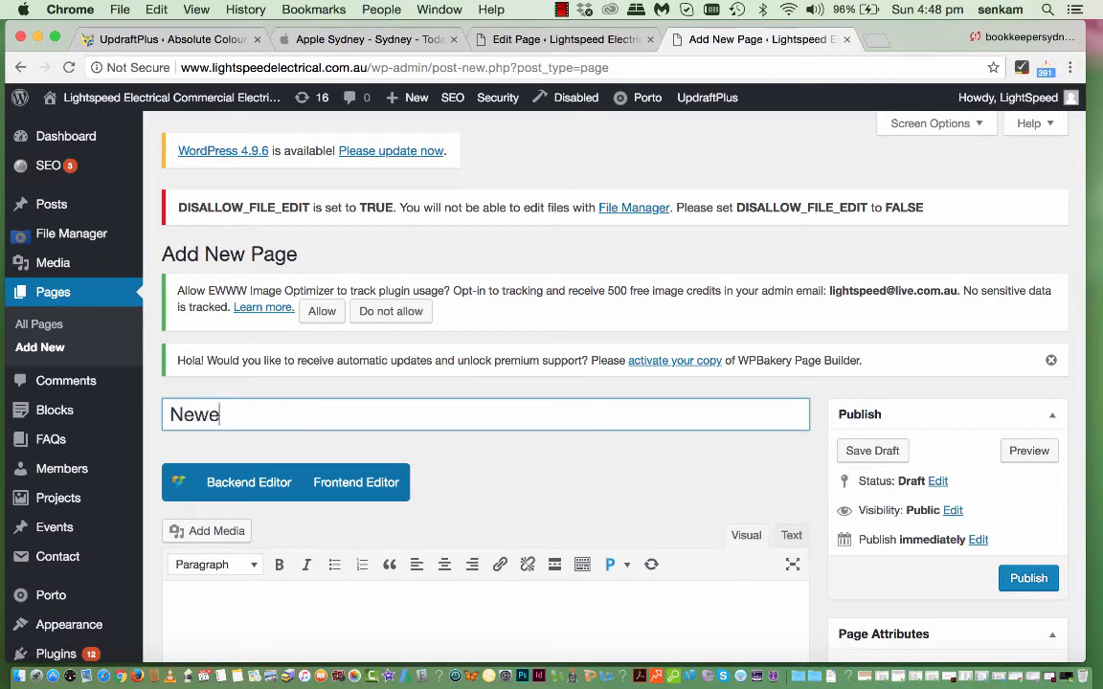
pyautogui.write('New Service')
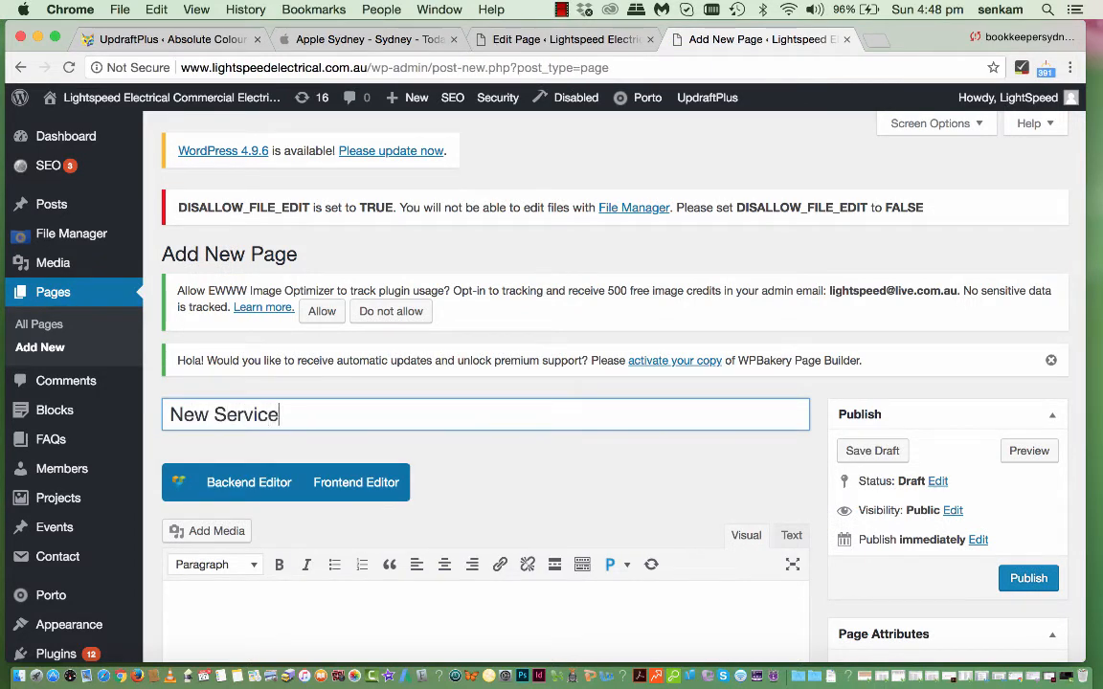
pyautogui.scroll(-3)
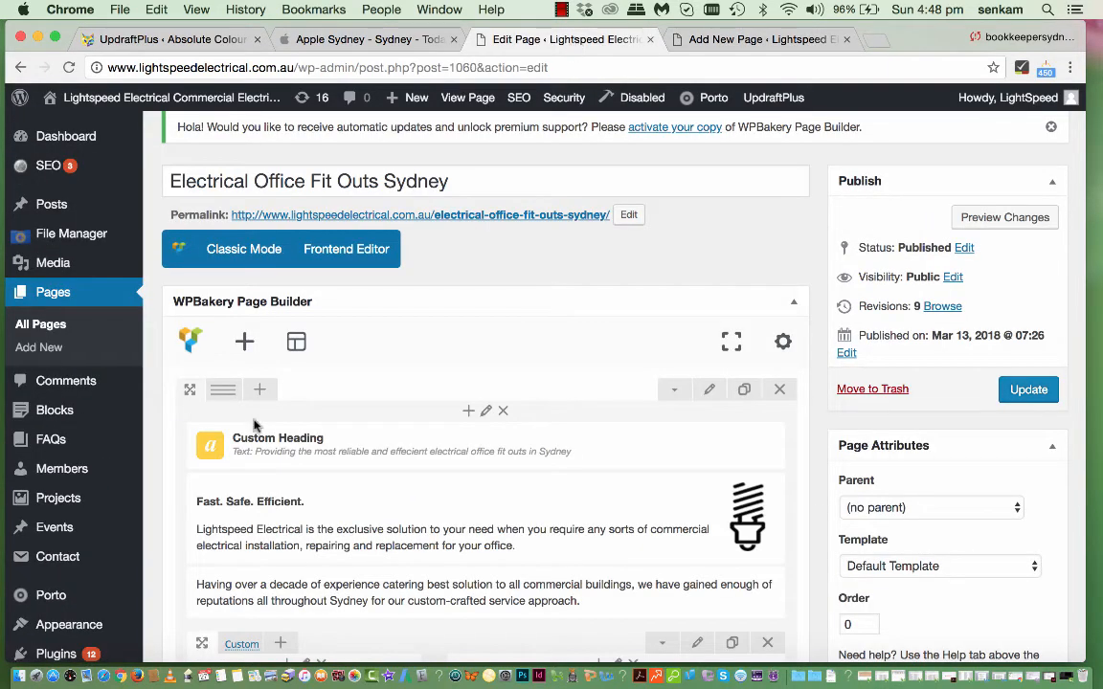
pyautogui.moveTo(325, 452)
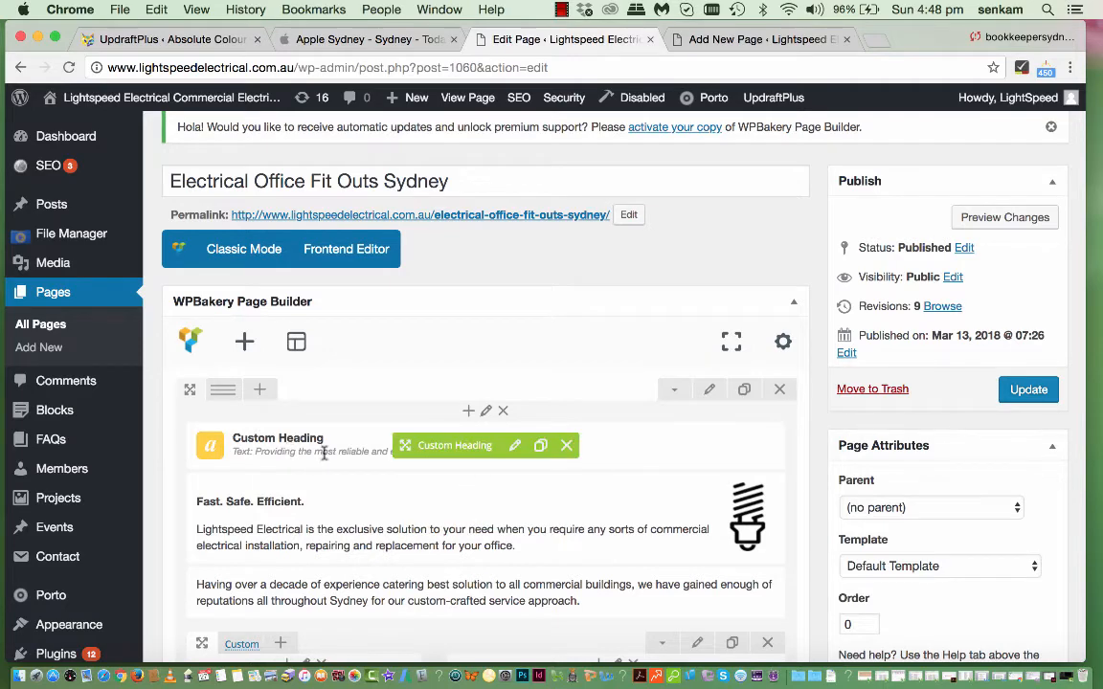
pyautogui.click(745, 38)
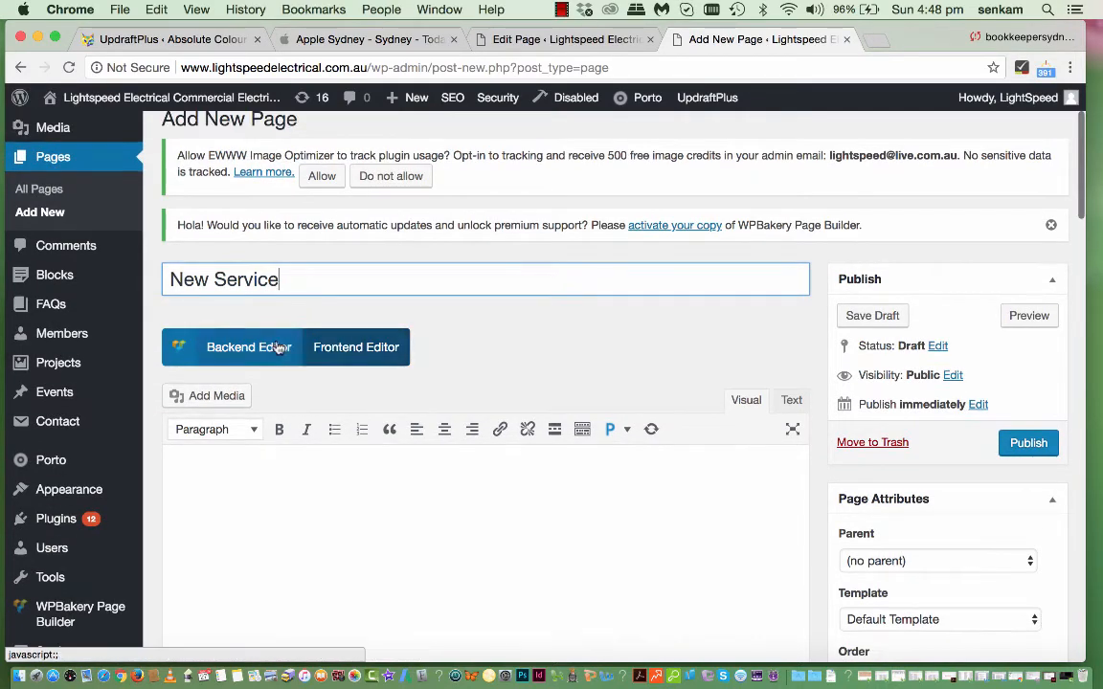
pyautogui.scroll(-3)
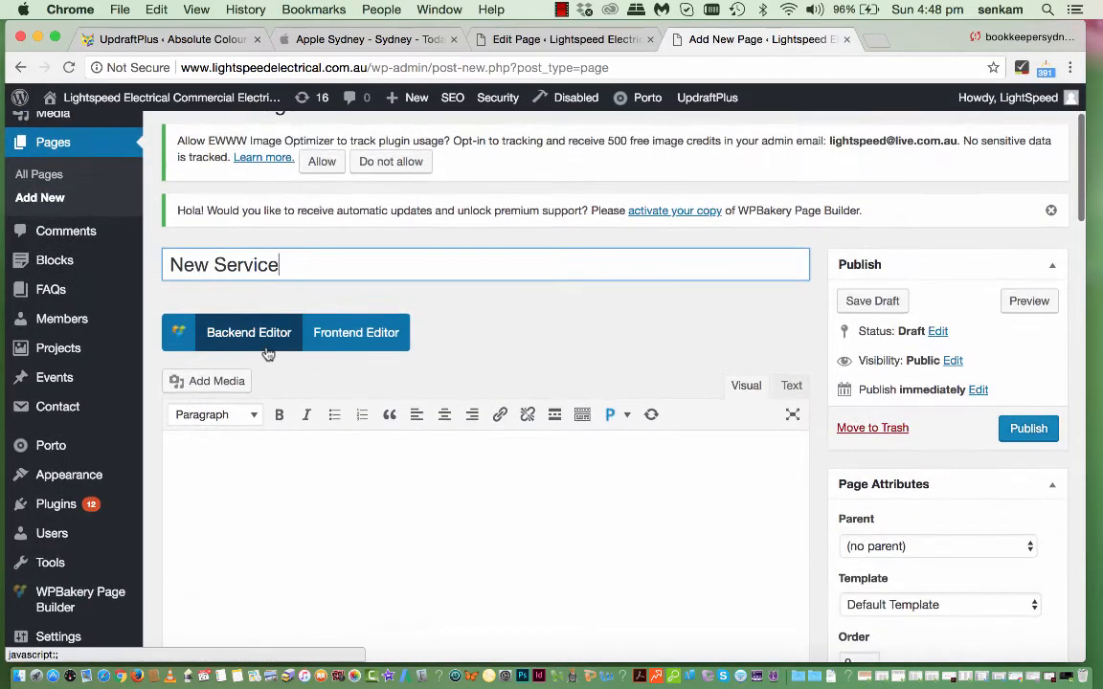
pyautogui.click(249, 333)
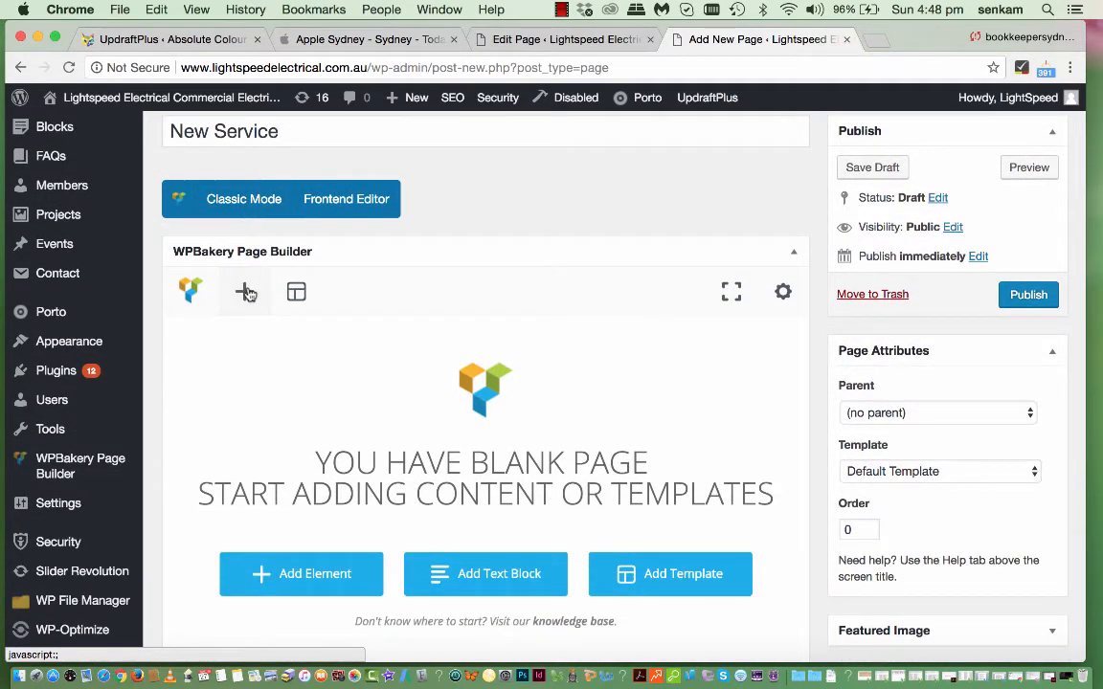
# - Insert a Custom Heading element with default text from the Add Element panel
pyautogui.click(245, 291)
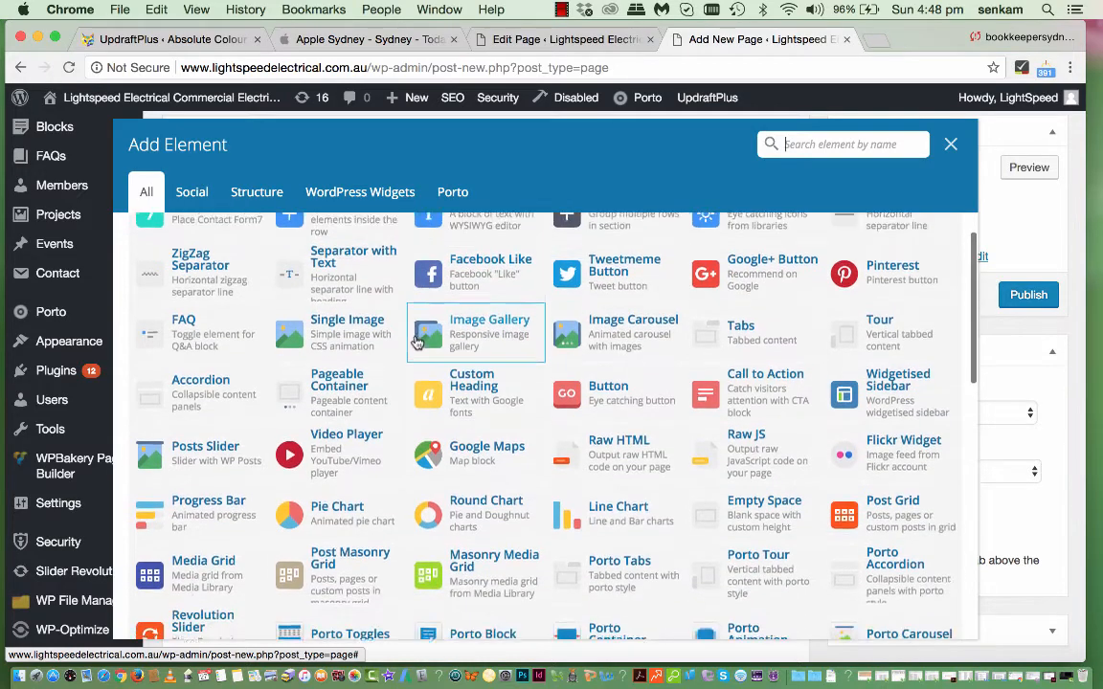
pyautogui.click(473, 393)
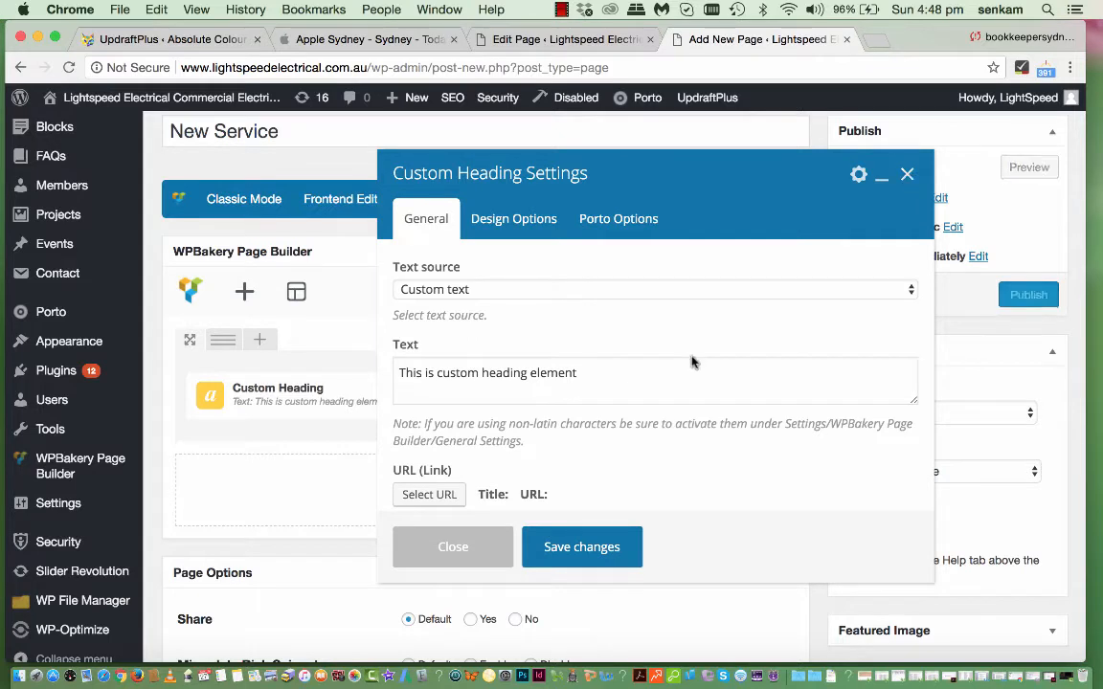
pyautogui.moveTo(910, 176)
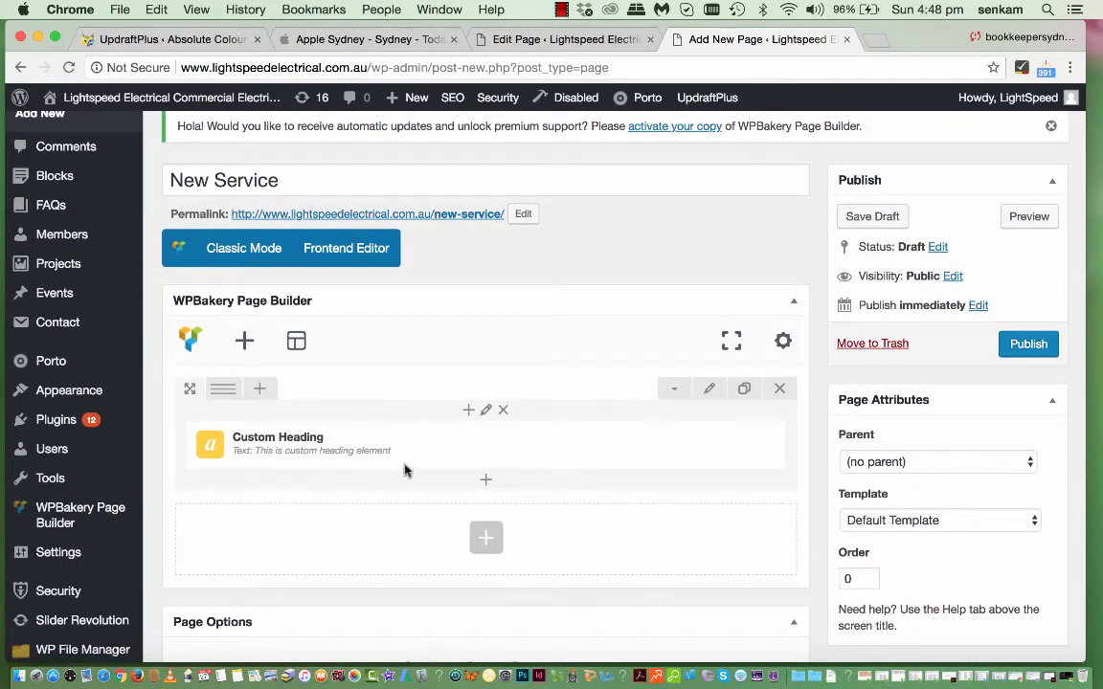
pyautogui.moveTo(164, 410)
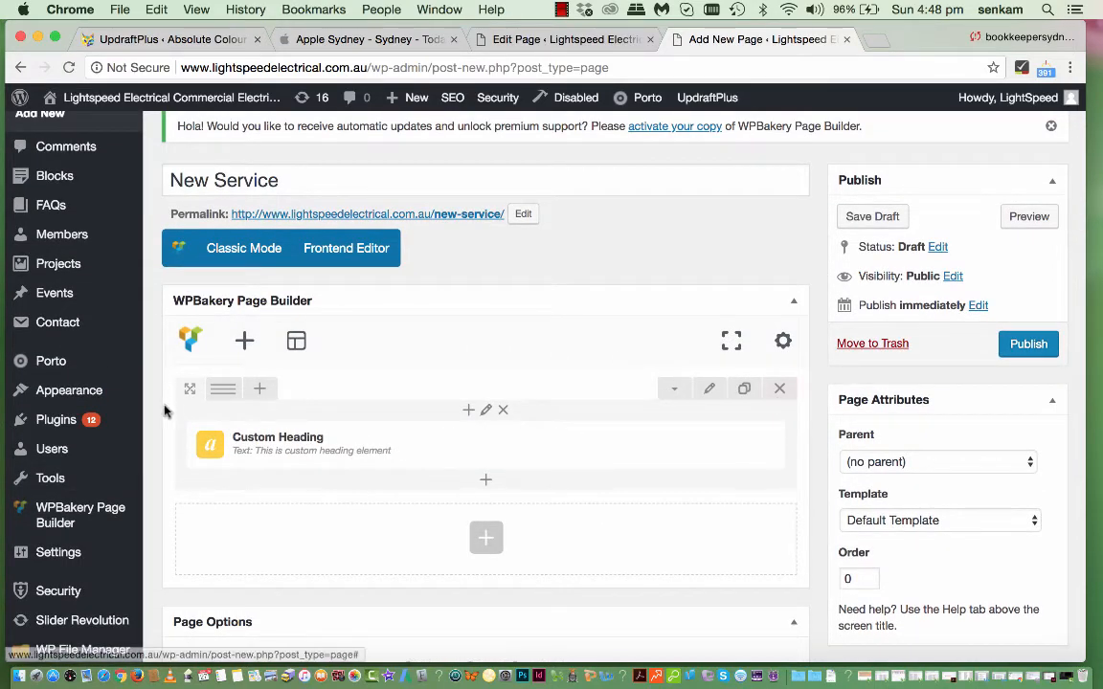
pyautogui.moveTo(445, 433)
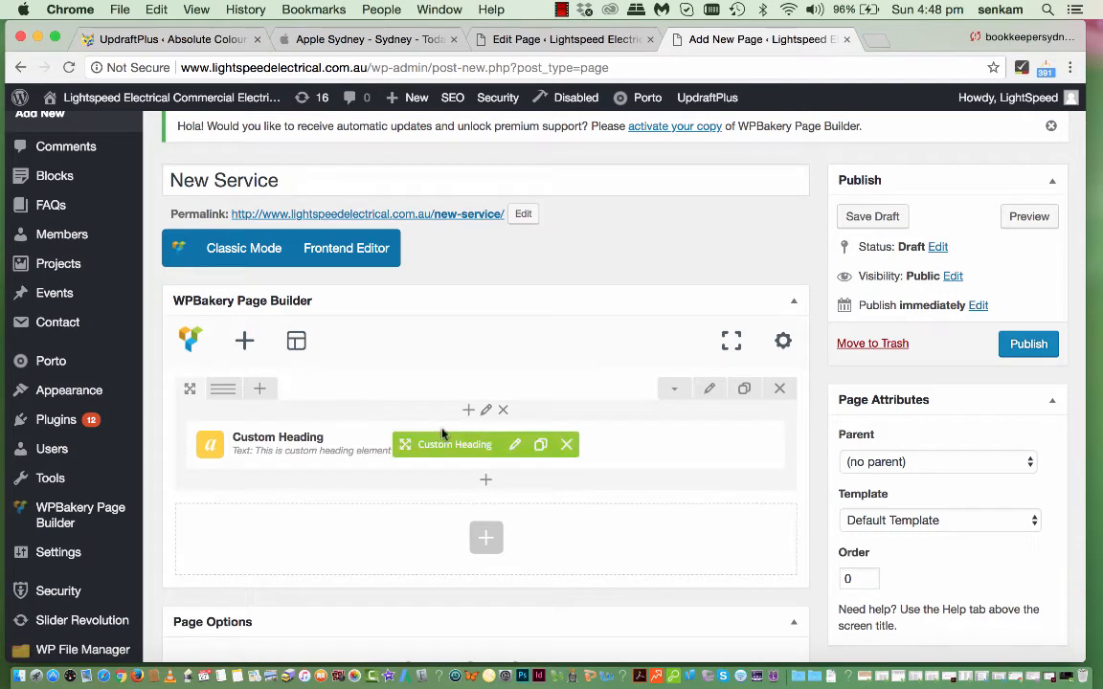
pyautogui.click(513, 444)
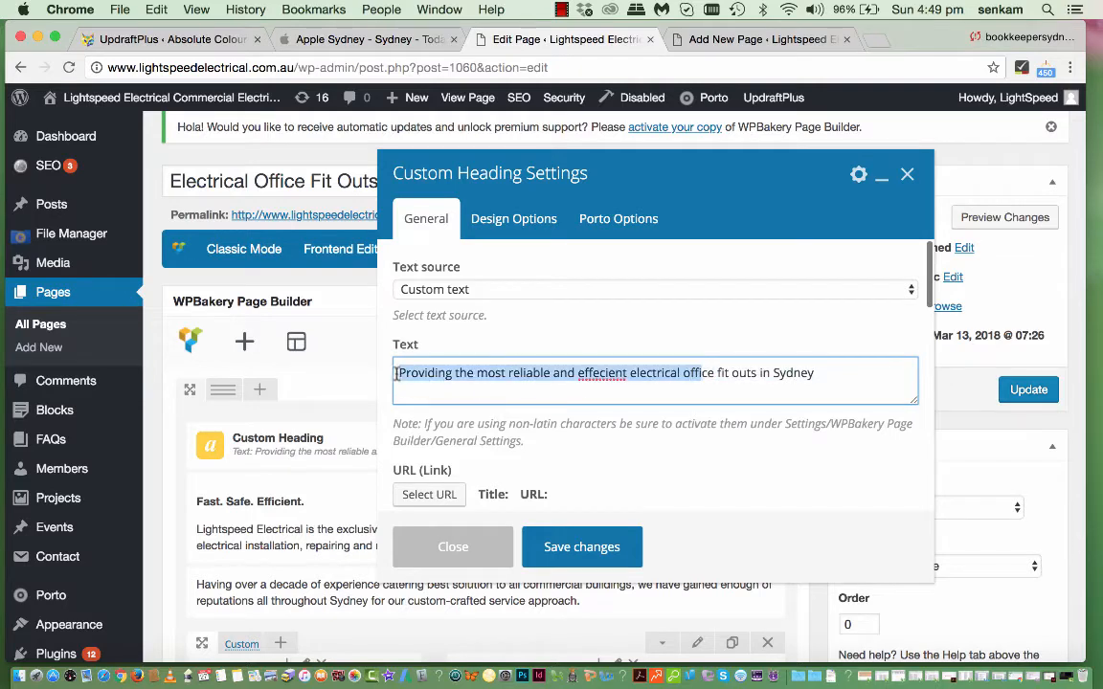
pyautogui.click(750, 38)
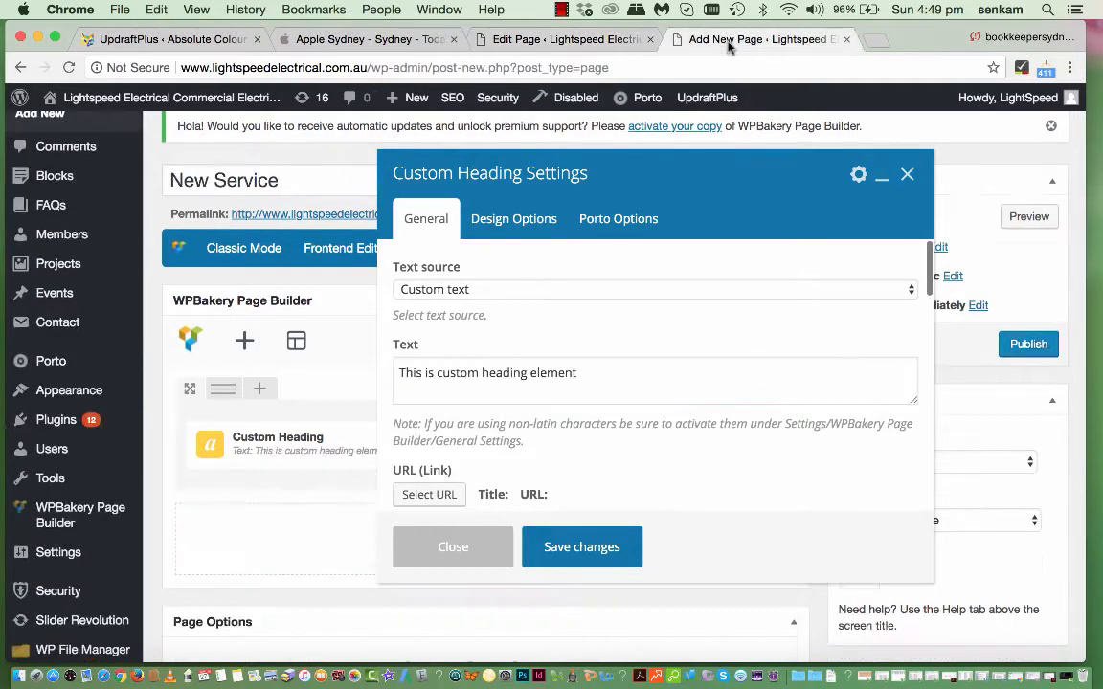
pyautogui.click(521, 372)
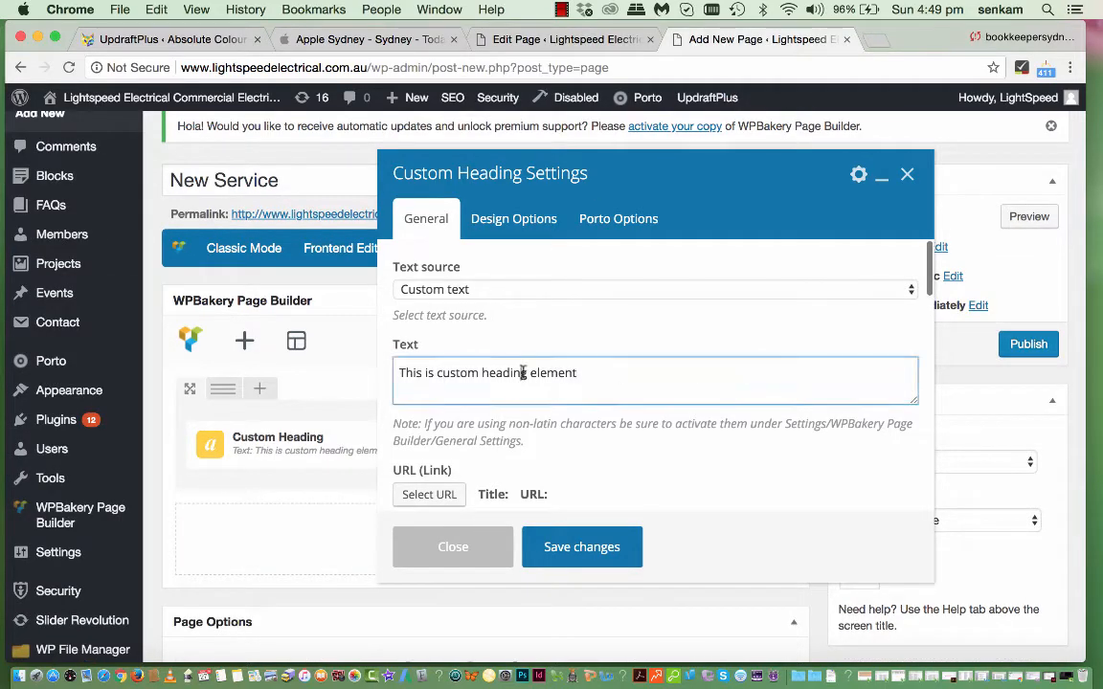
pyautogui.write('Providing the most reliable and effecient electrical offi')
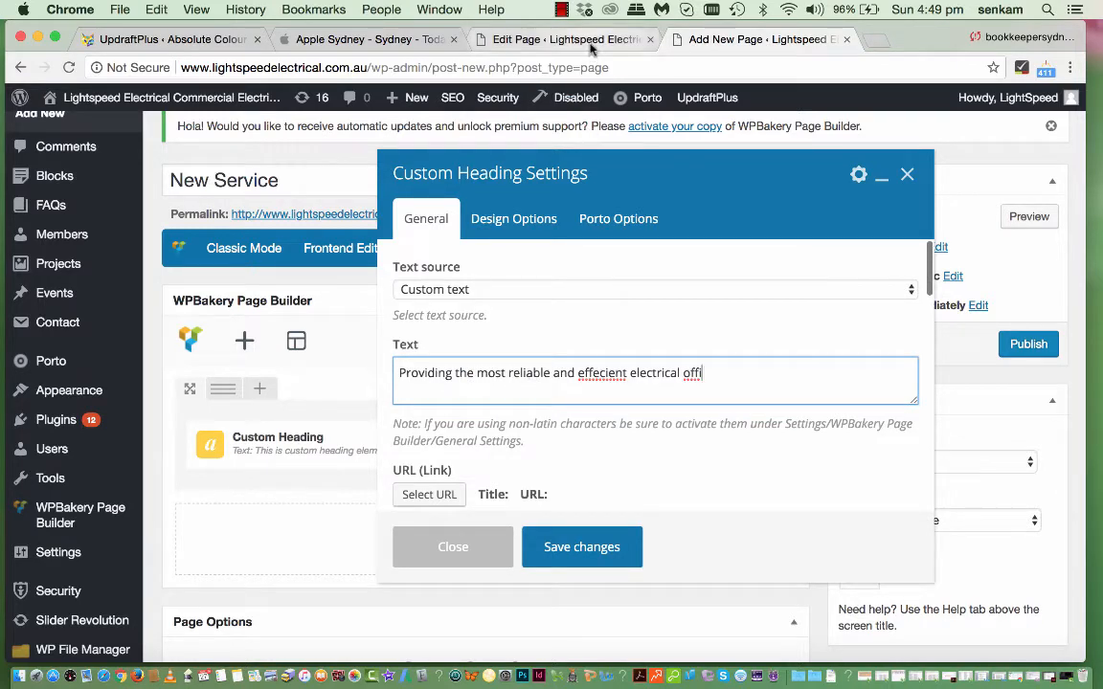
pyautogui.scroll(-3)
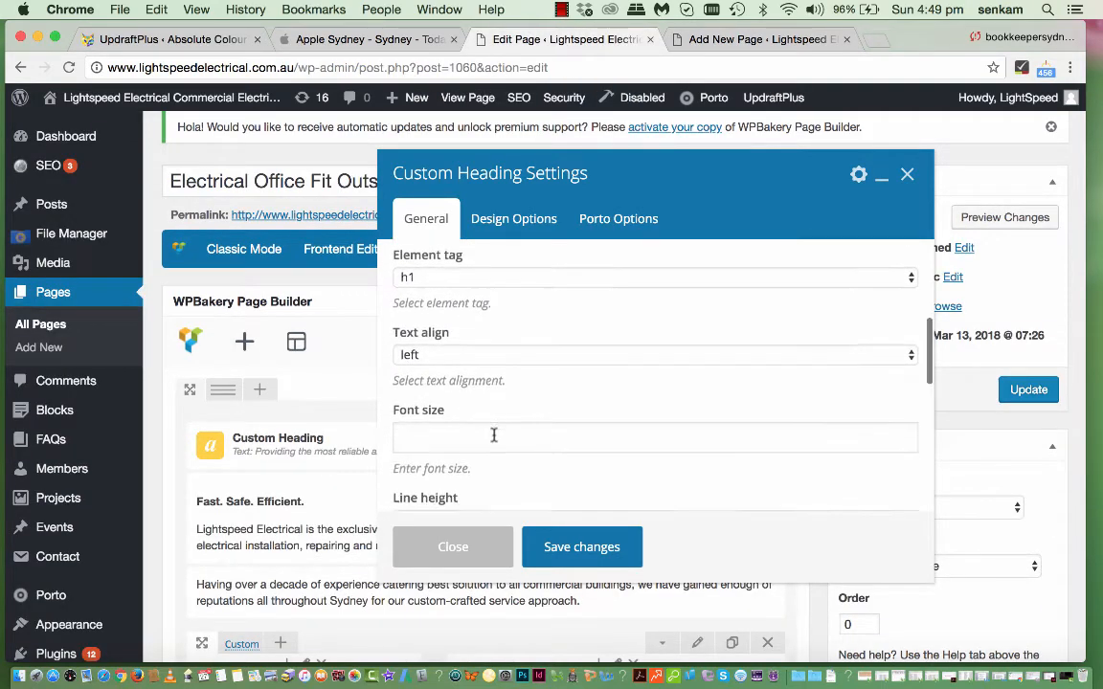
pyautogui.scroll(-3)
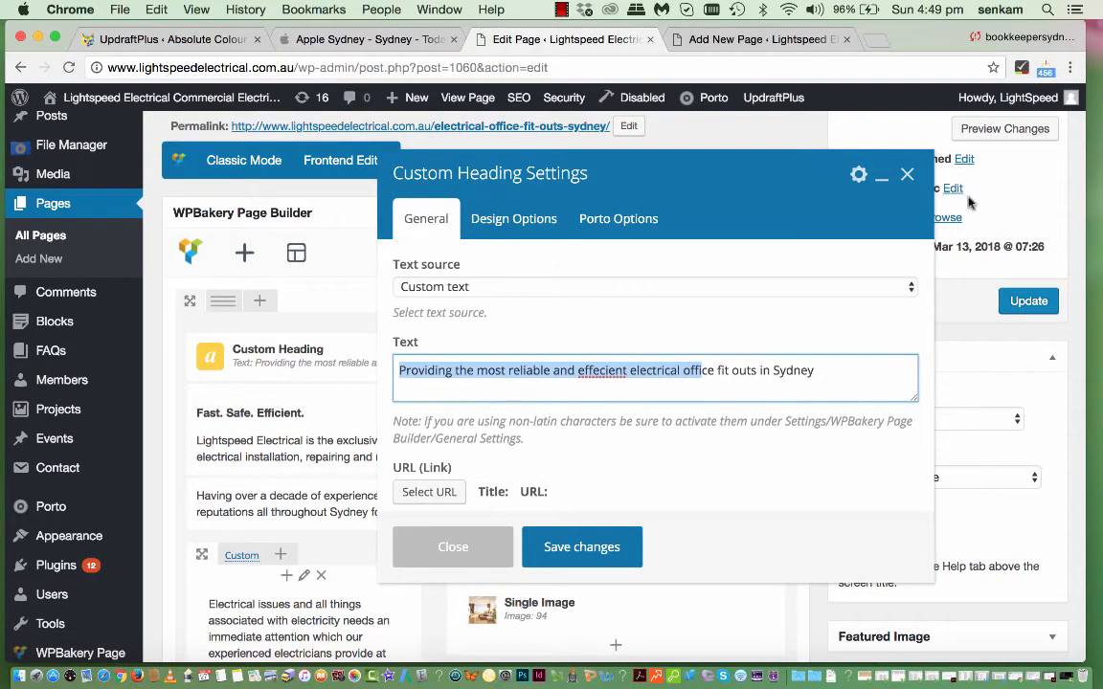
pyautogui.moveTo(907, 176)
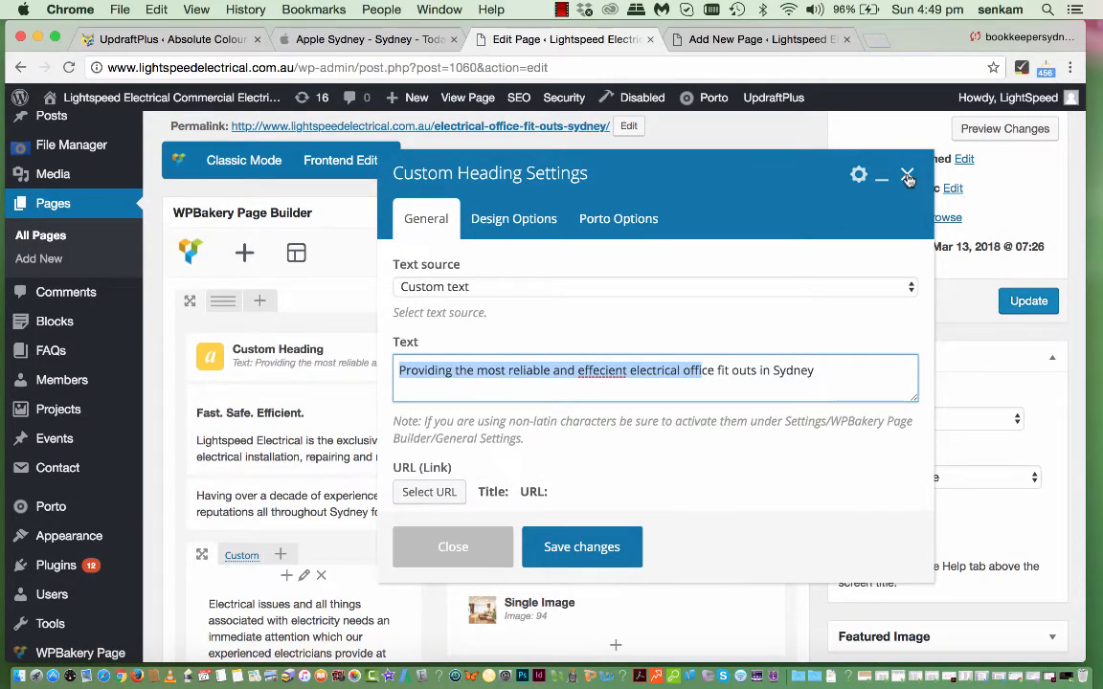
pyautogui.click(908, 176)
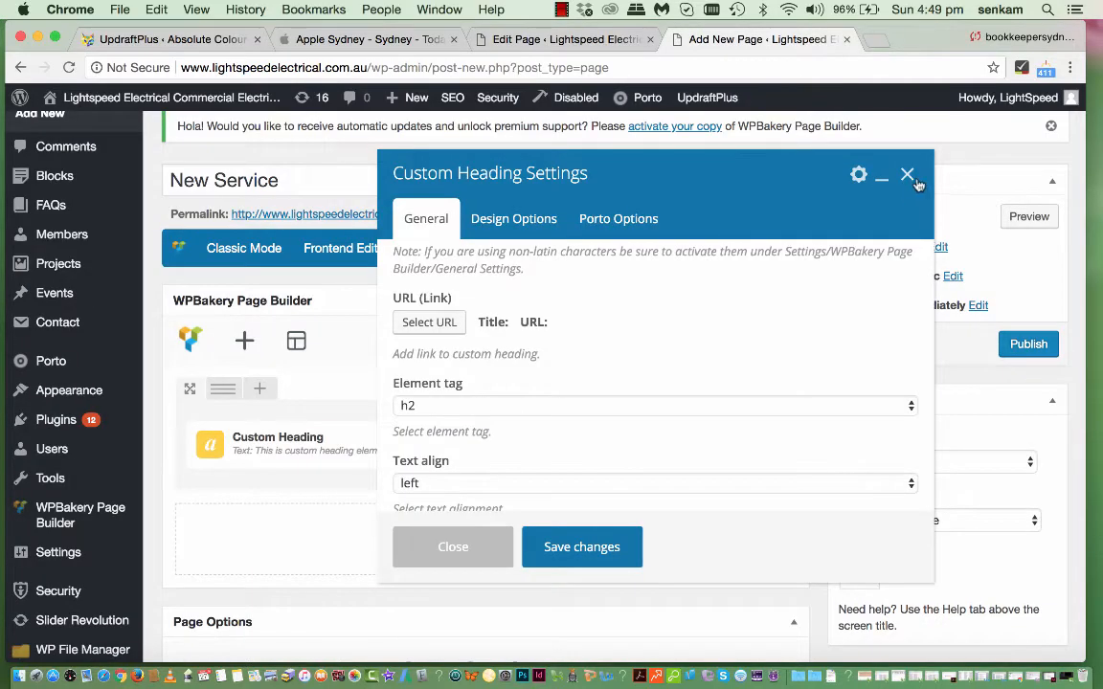
pyautogui.click(908, 176)
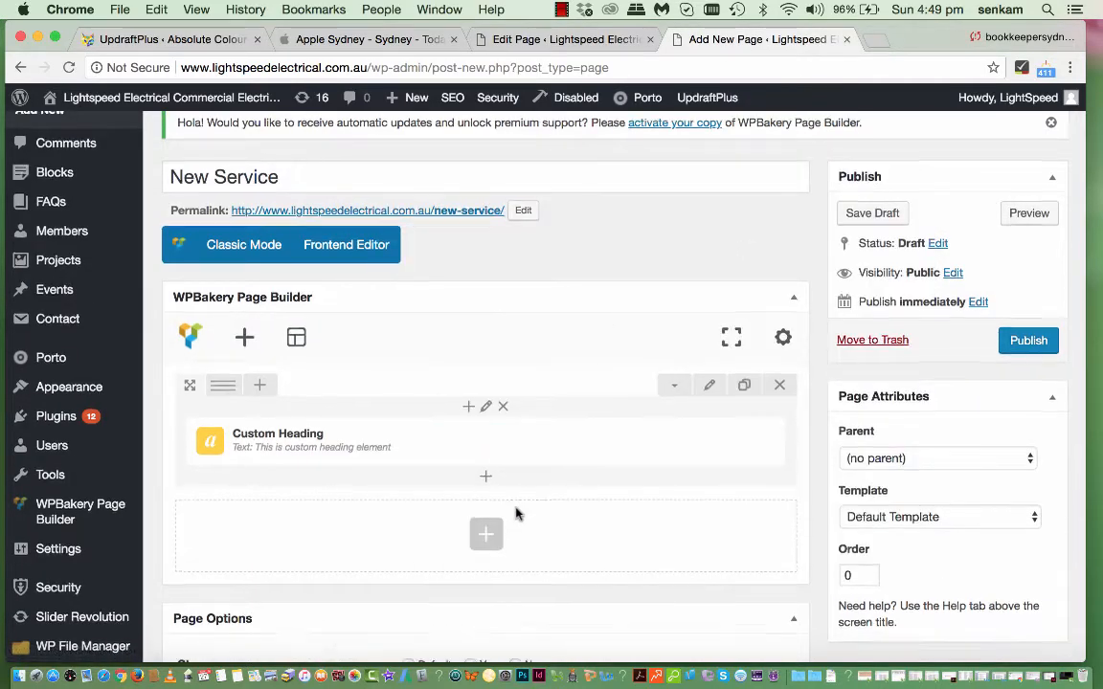
pyautogui.scroll(-3)
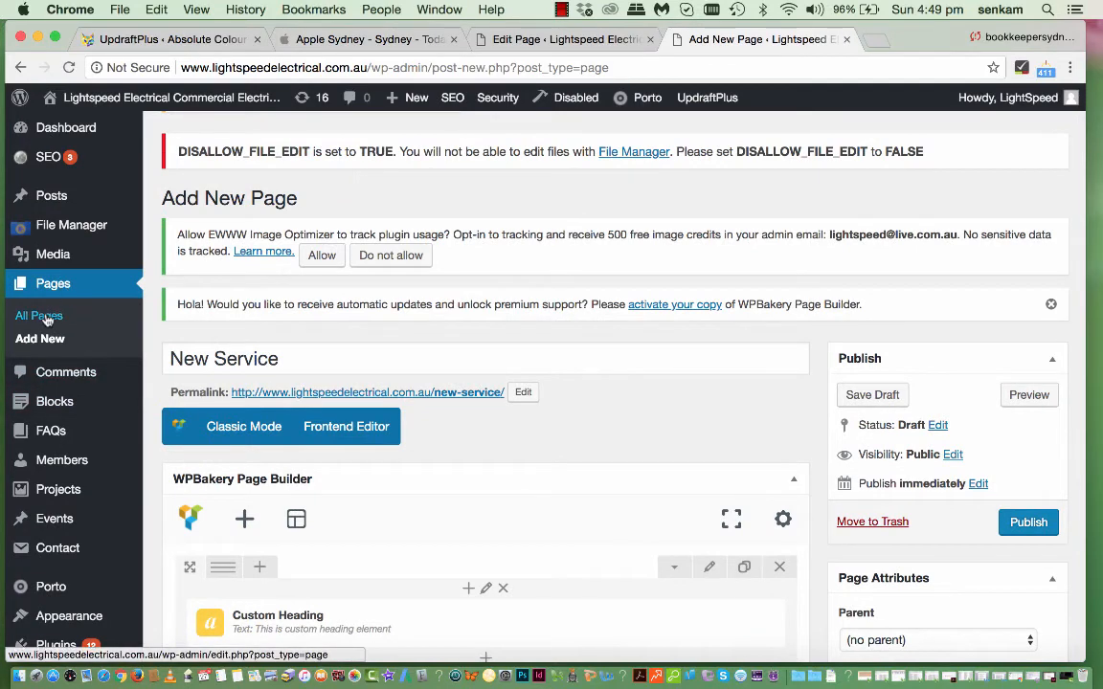
# - Show All Pages and move to the second page of the 33-item list with New Service as draft
pyautogui.click(39, 314)
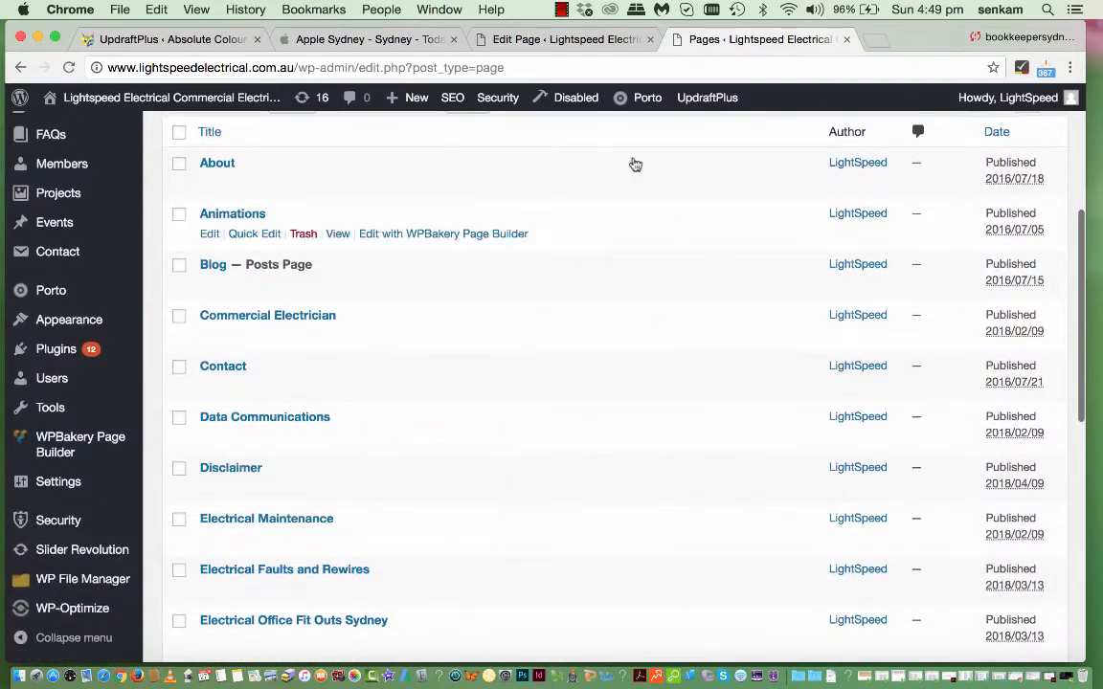
pyautogui.scroll(-3)
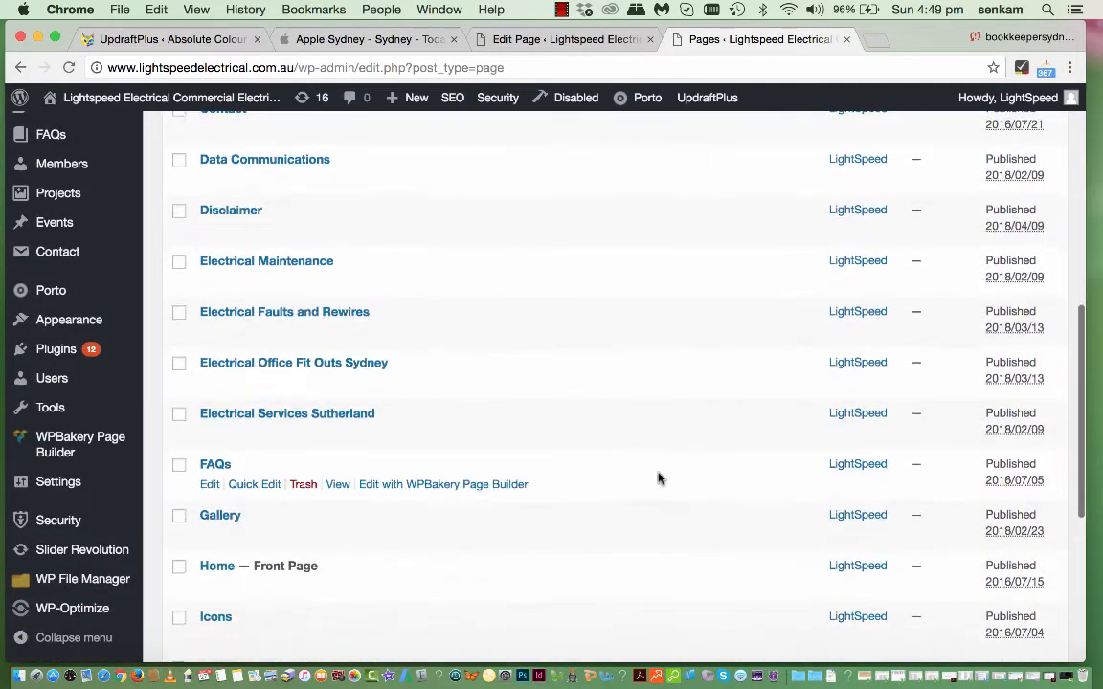
pyautogui.scroll(-3)
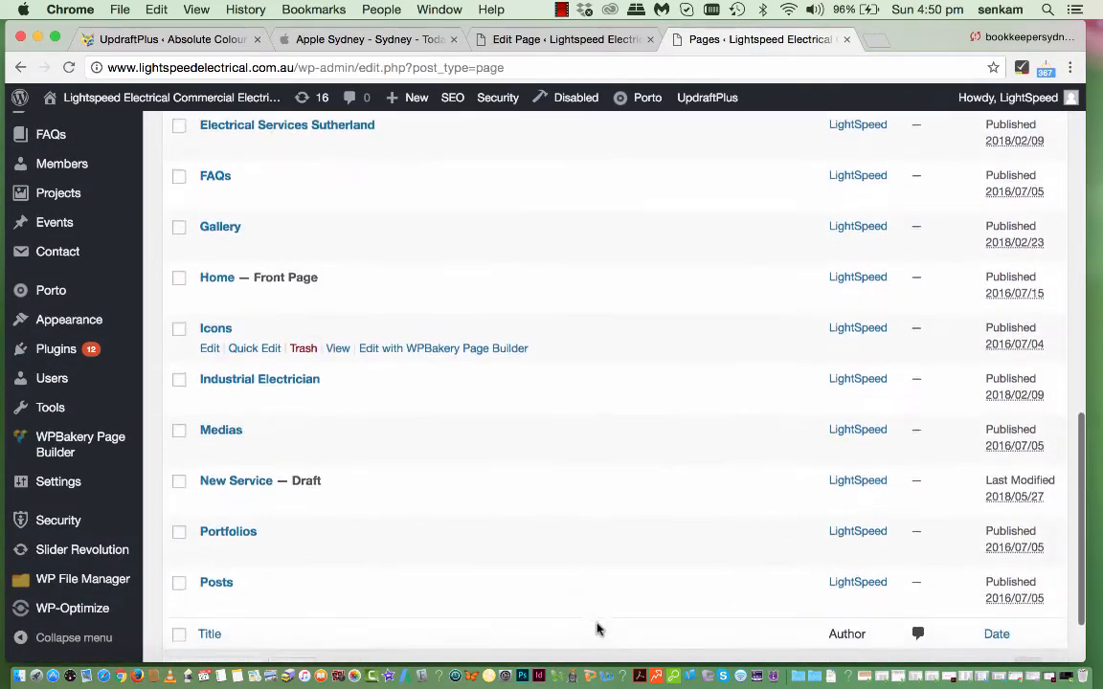
pyautogui.scroll(-3)
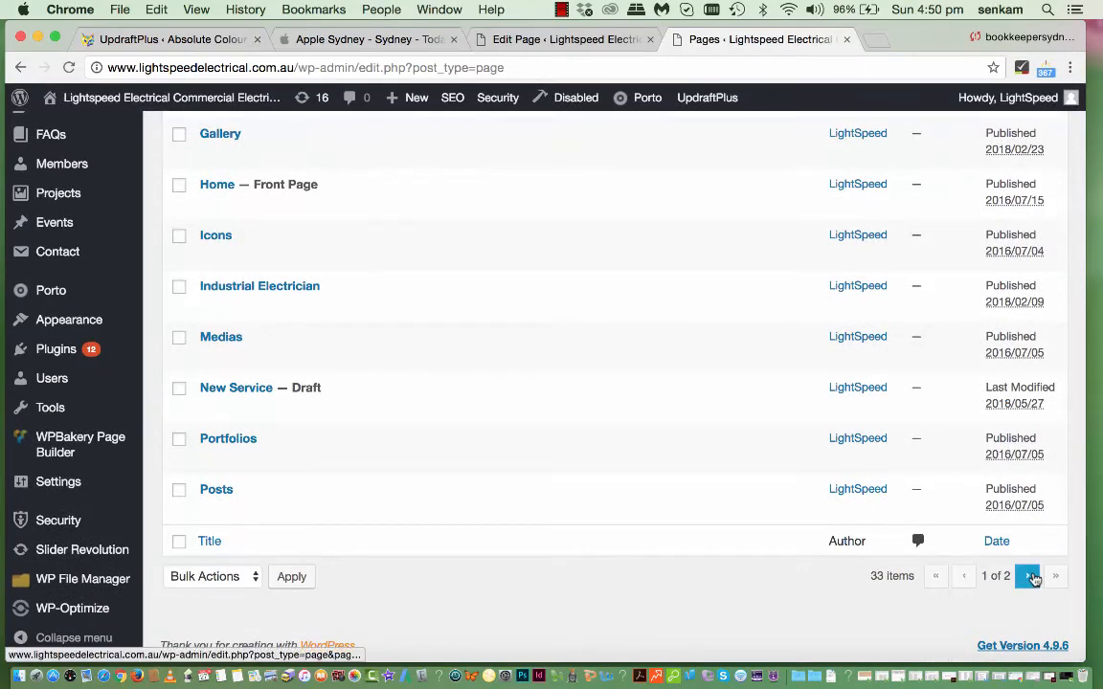
pyautogui.click(1026, 577)
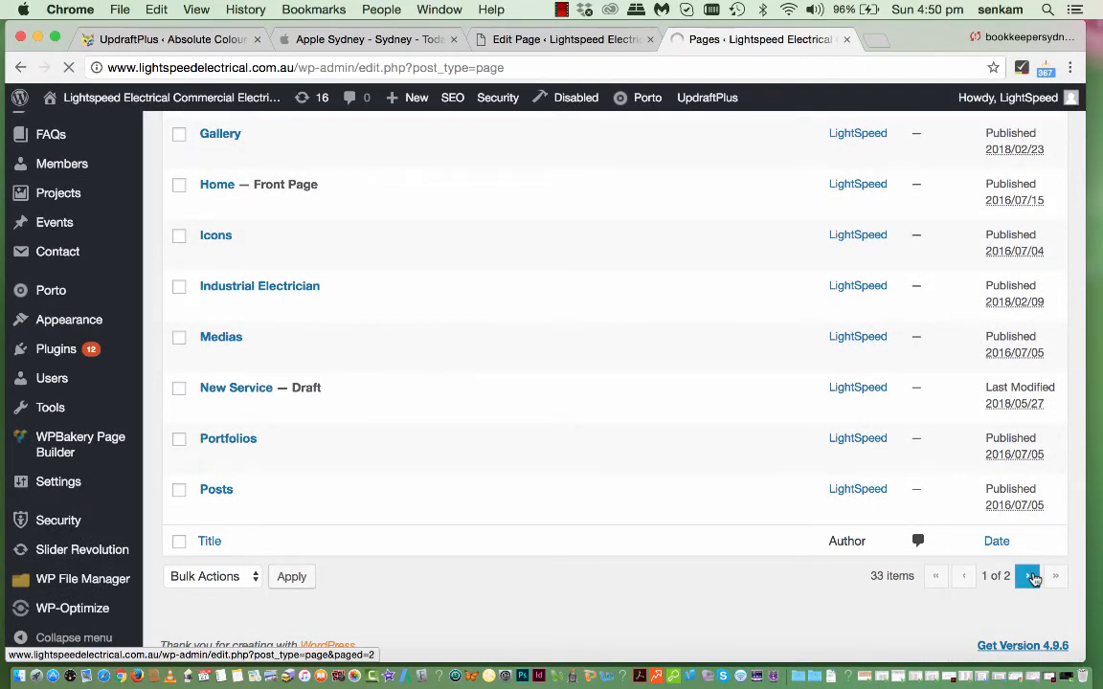
pyautogui.click(1027, 576)
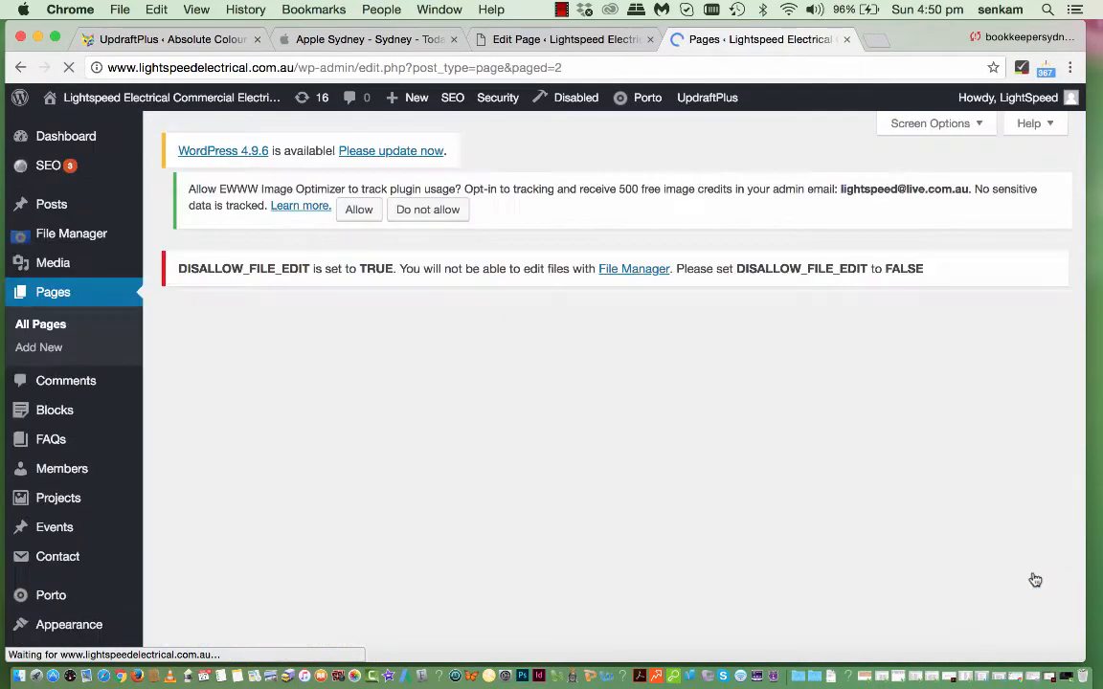
# - Open the Privacy Policy page for editing
pyautogui.scroll(-3)
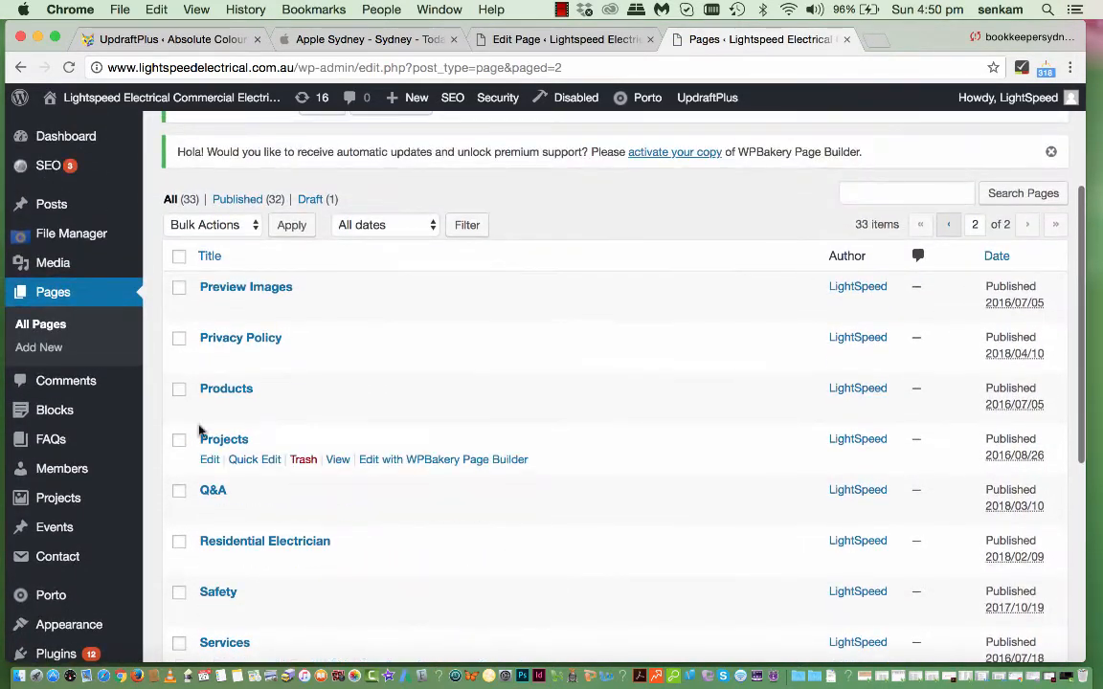
pyautogui.moveTo(241, 337)
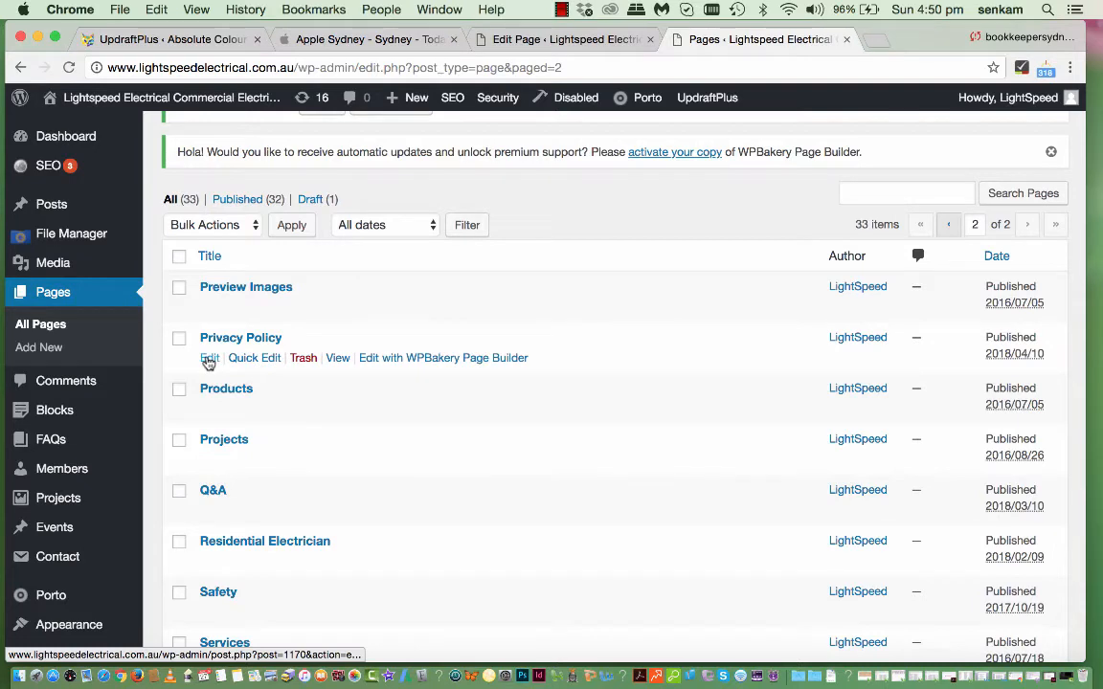
pyautogui.click(209, 358)
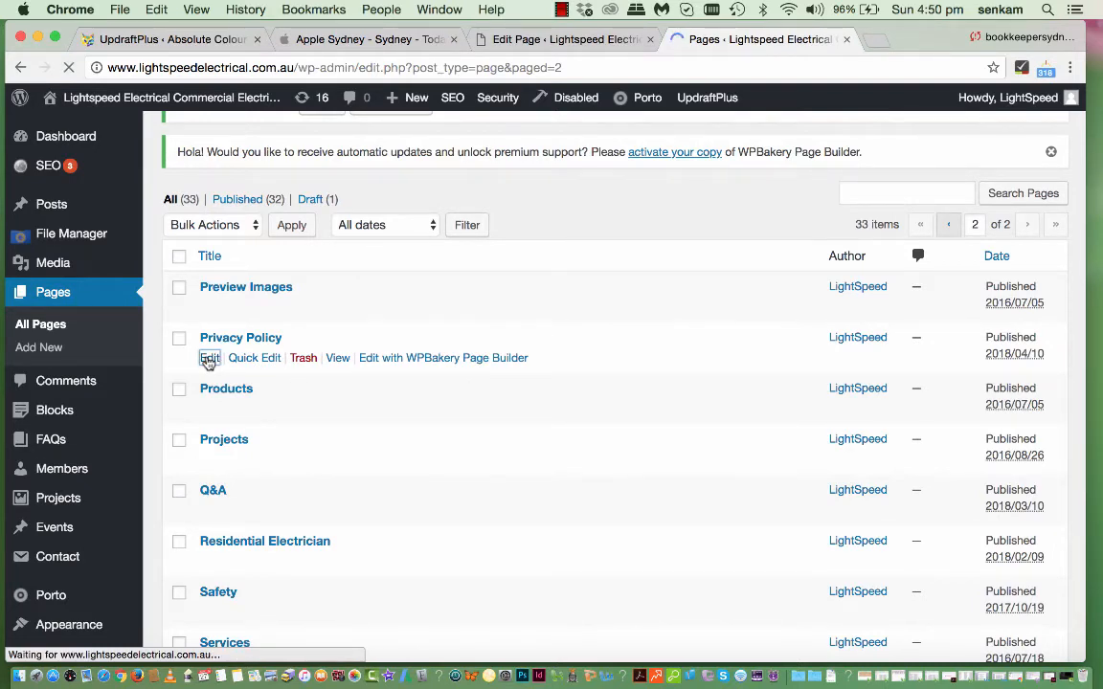
pyautogui.click(210, 358)
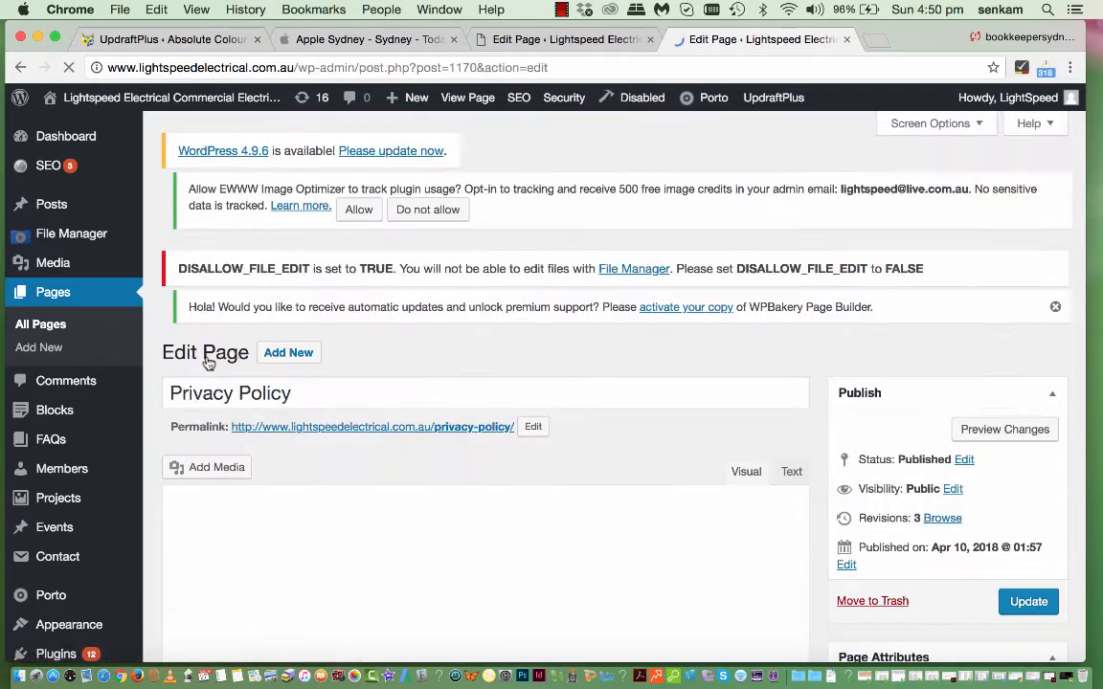
pyautogui.moveTo(596, 498)
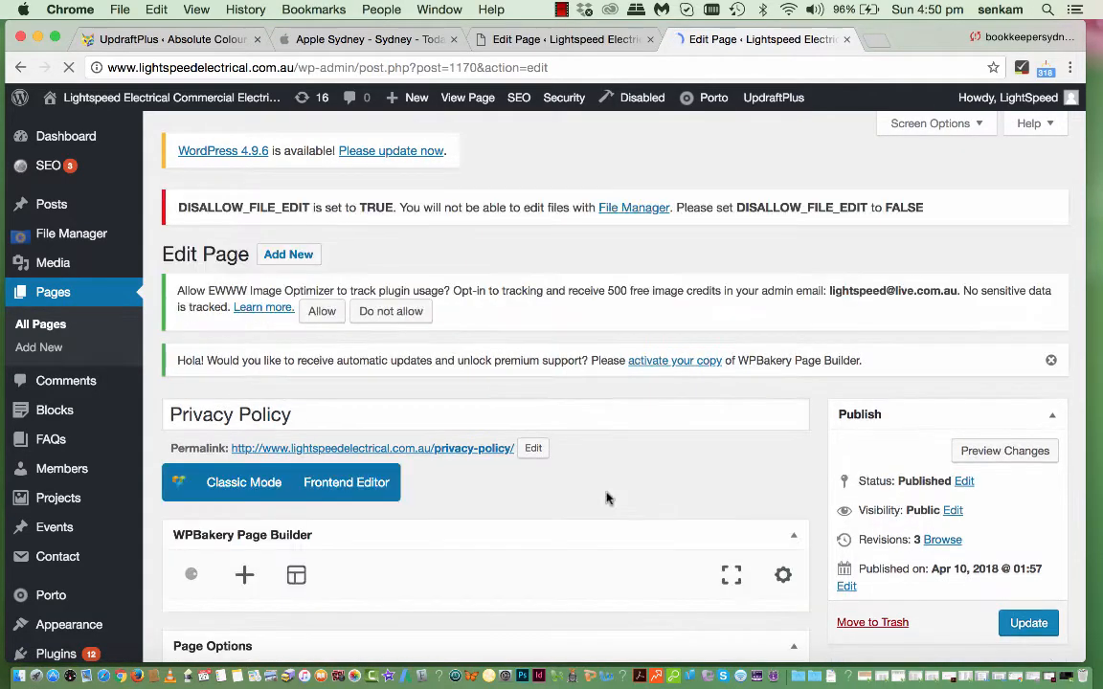
pyautogui.scroll(-3)
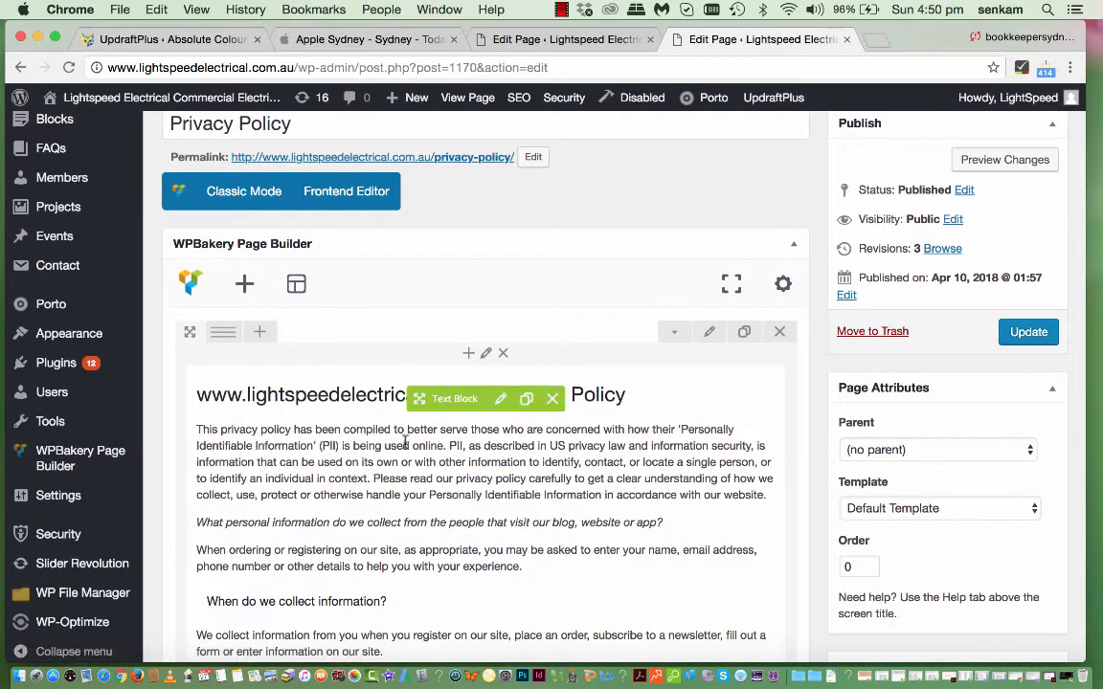
pyautogui.scroll(-3)
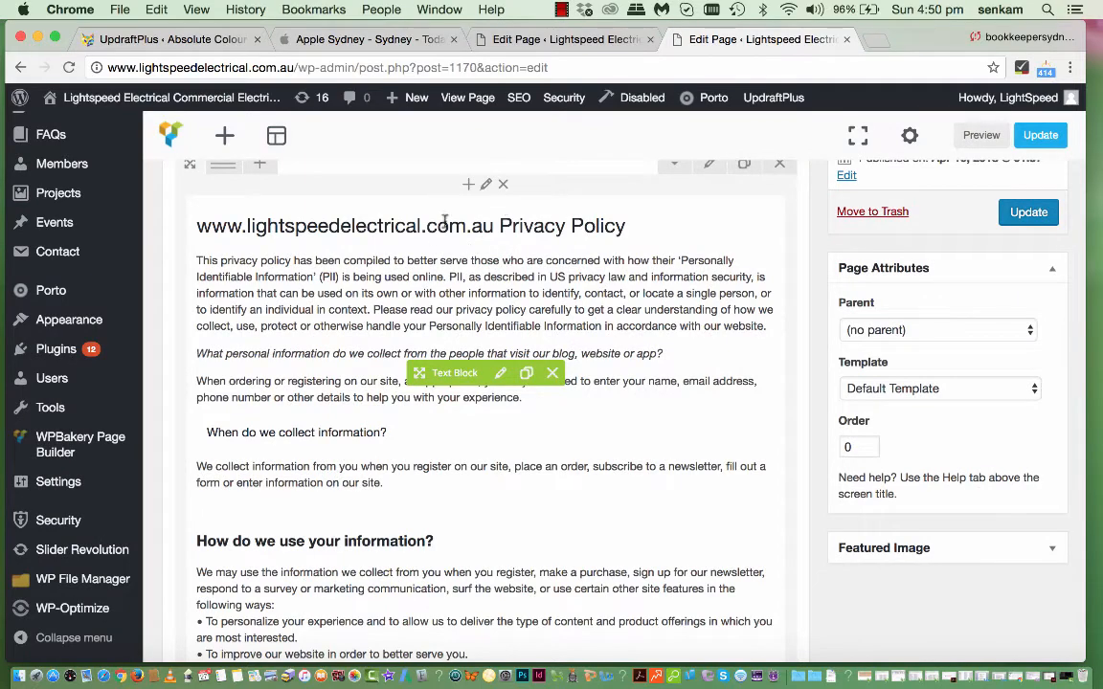
pyautogui.scroll(-3)
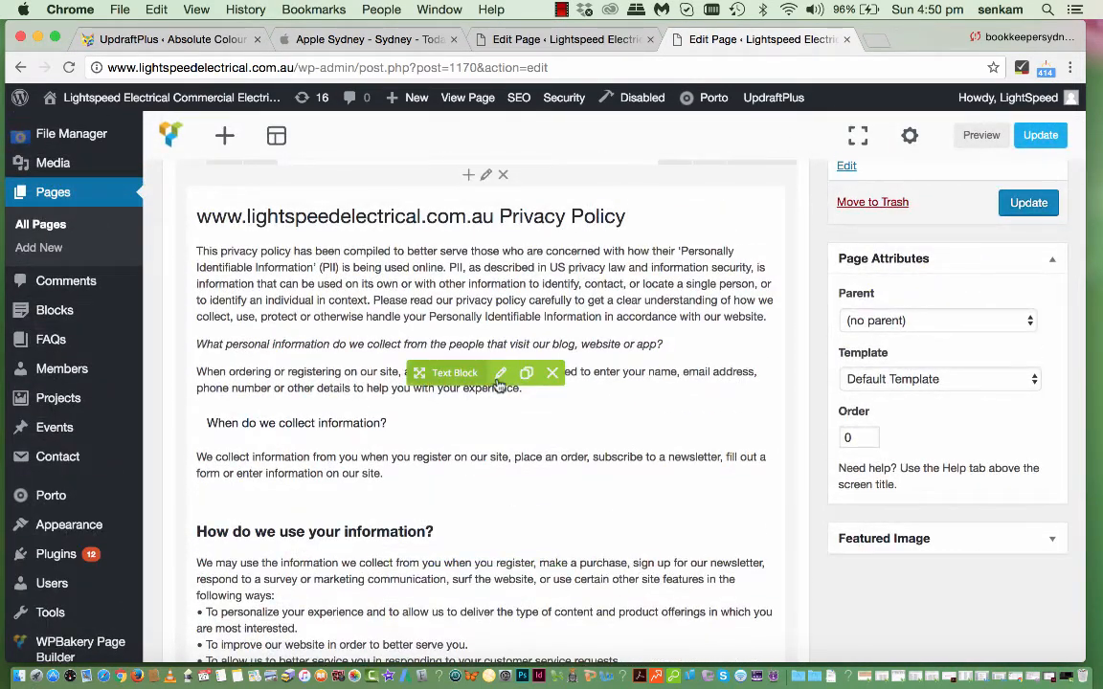
pyautogui.click(499, 371)
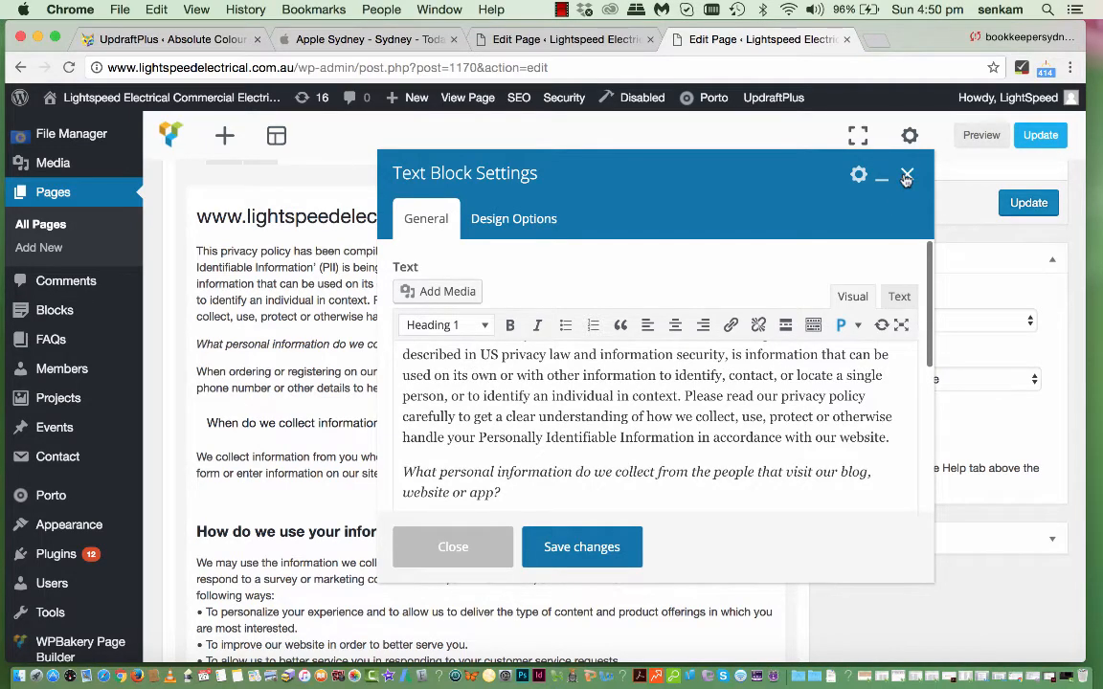
pyautogui.click(907, 176)
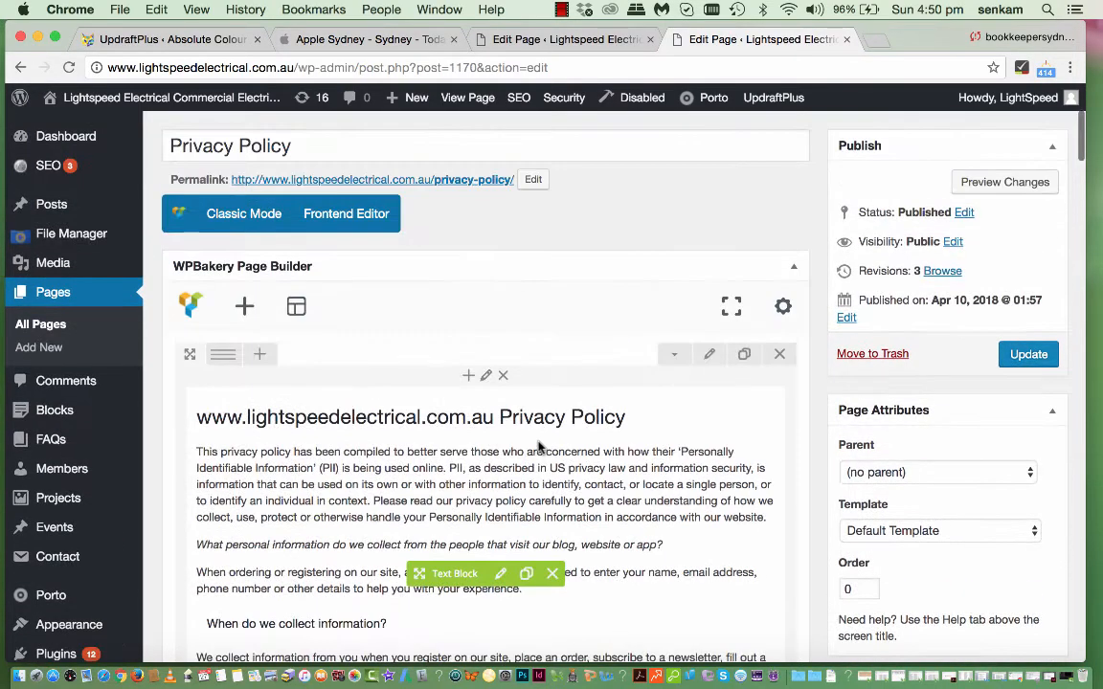
pyautogui.moveTo(65, 381)
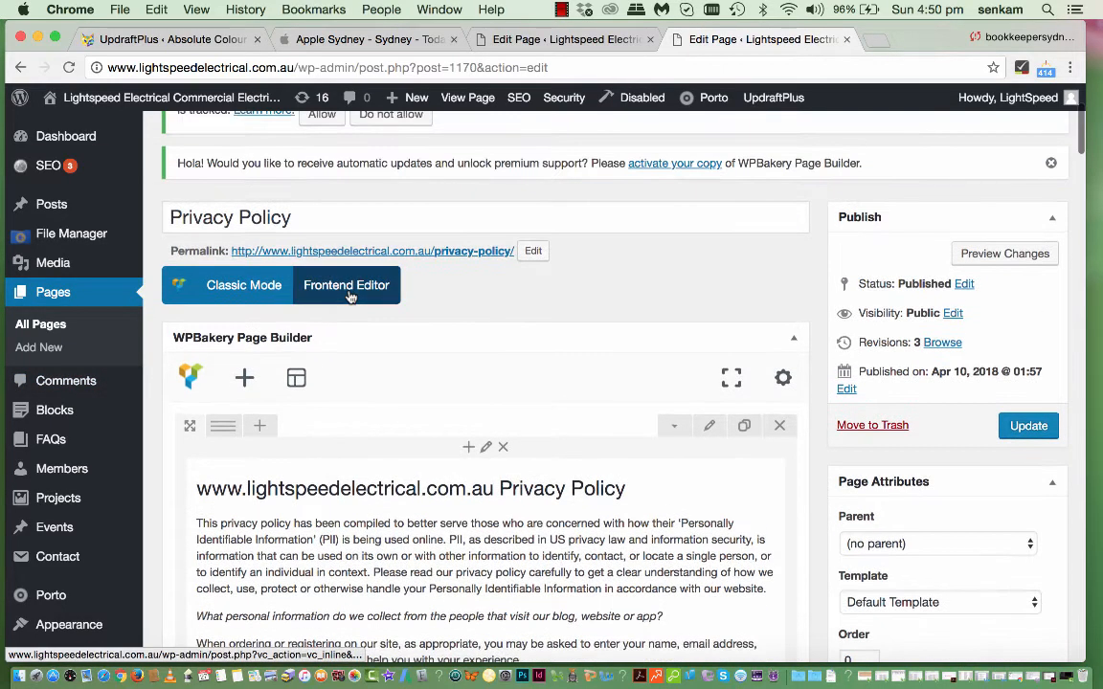
pyautogui.scroll(3)
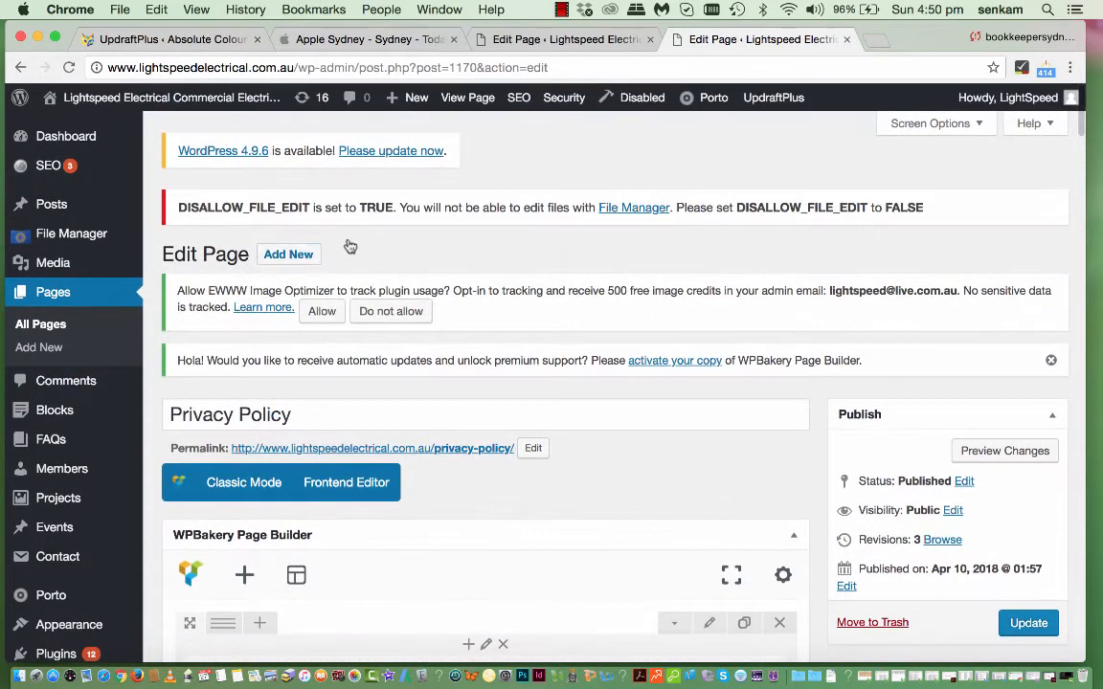
pyautogui.click(40, 324)
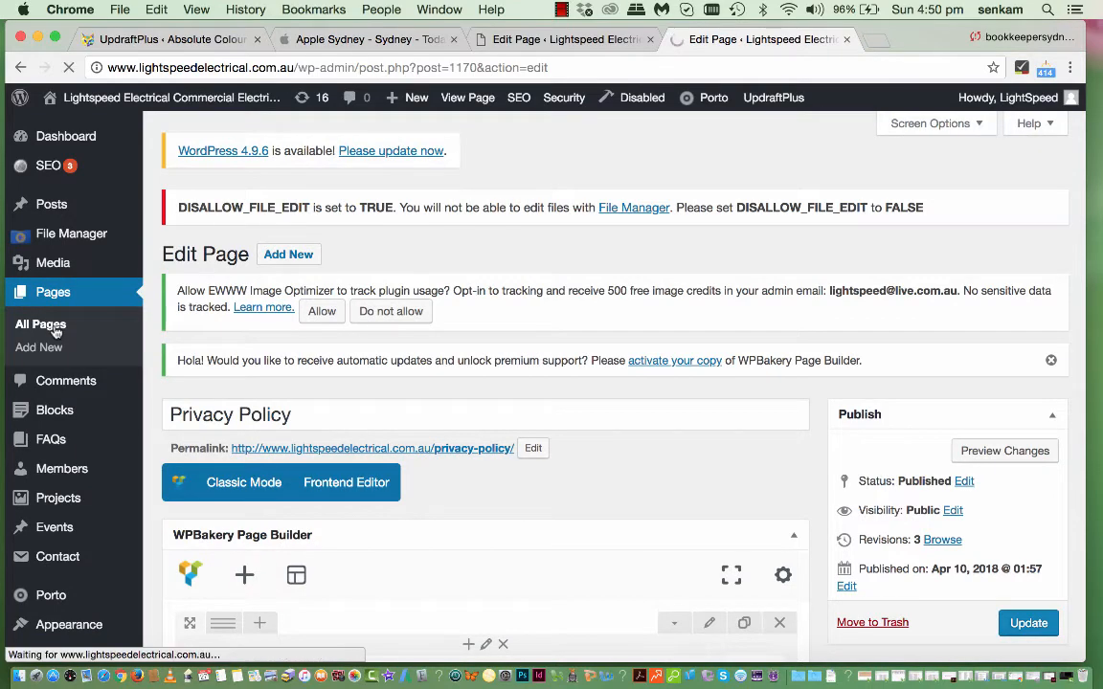
# - Return to the All Pages list and scroll the 33 pages from About onward
pyautogui.click(40, 323)
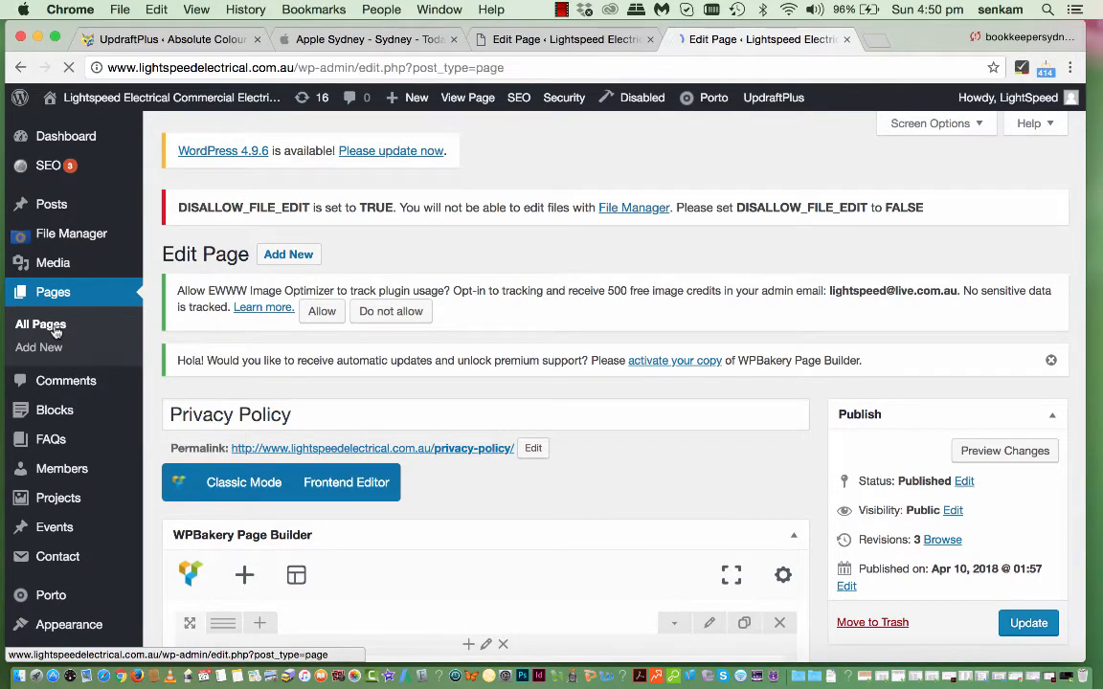
pyautogui.click(40, 324)
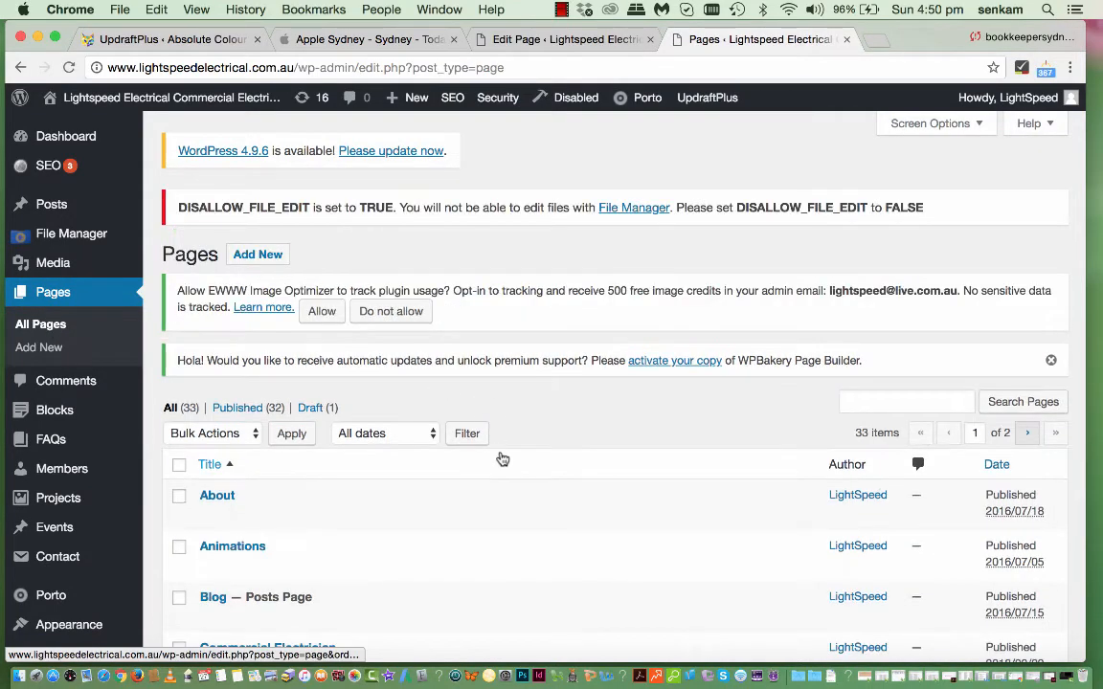
pyautogui.scroll(-3)
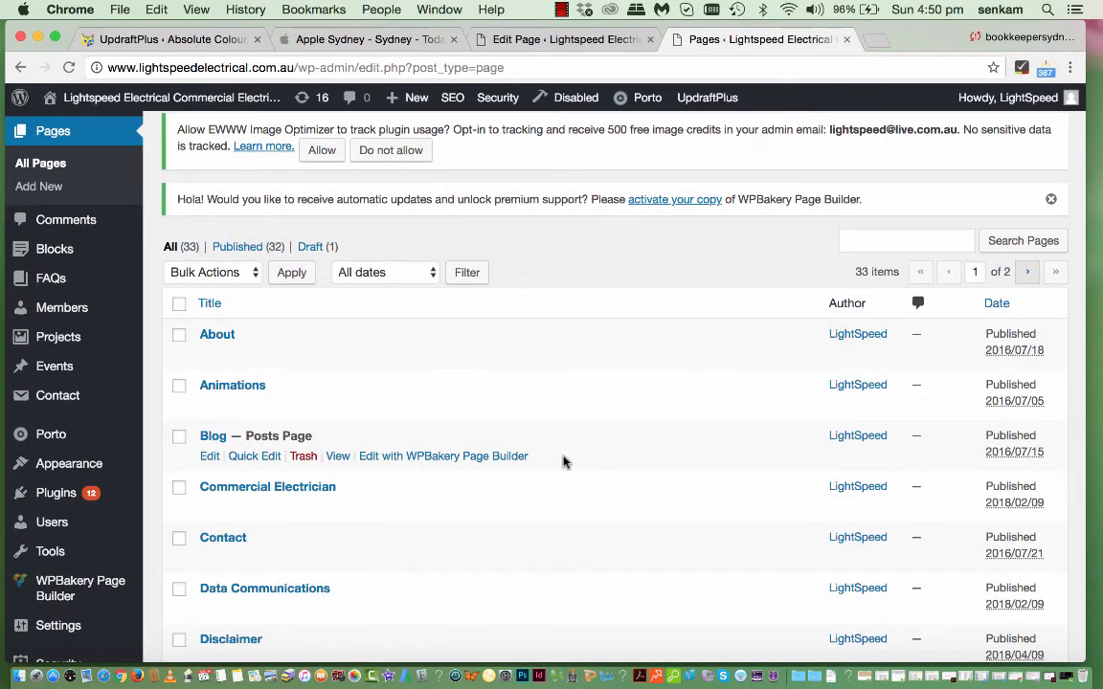
pyautogui.moveTo(570, 402)
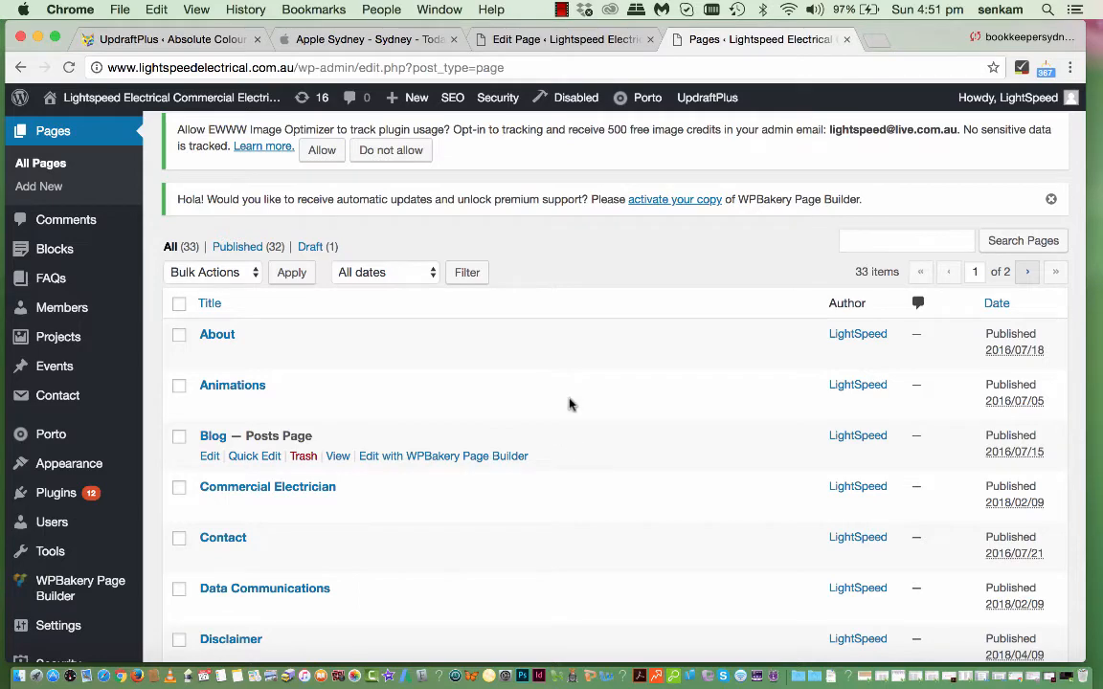
pyautogui.moveTo(616, 567)
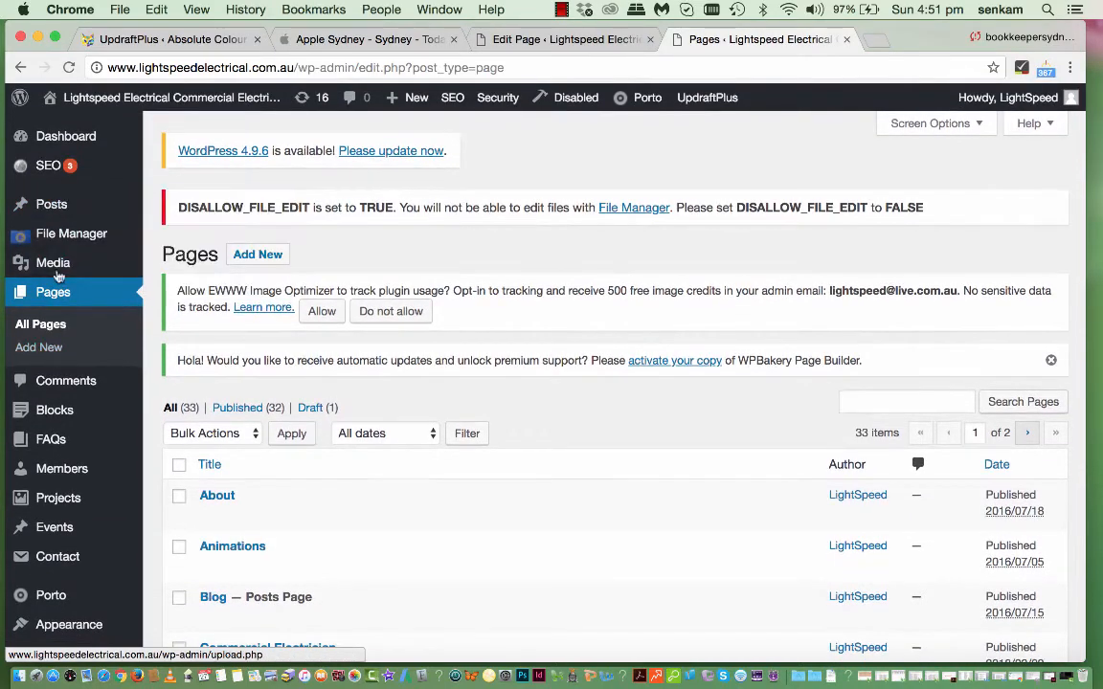
# - Browse the Media Library grid of logos, icons and office photos
pyautogui.click(52, 263)
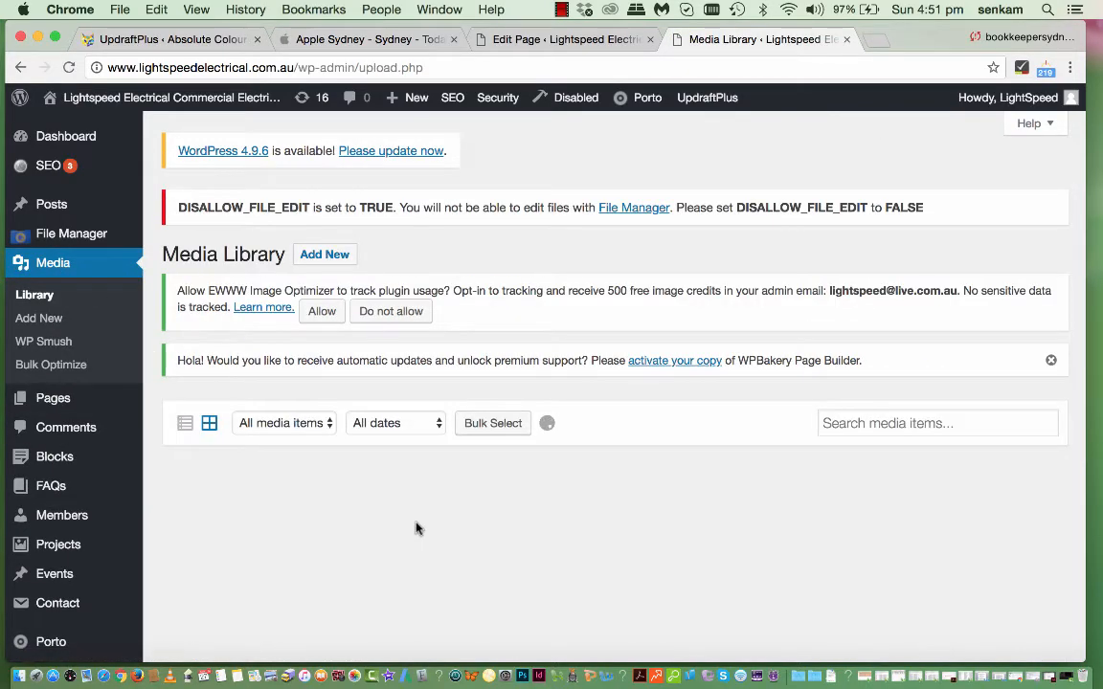
pyautogui.scroll(-3)
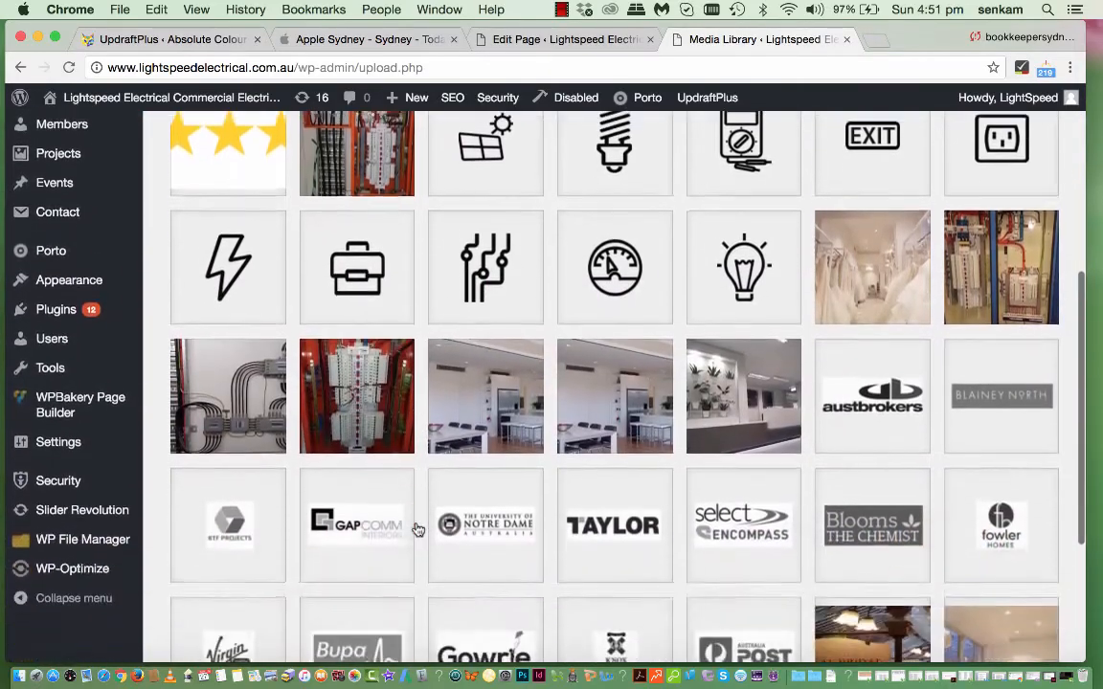
pyautogui.scroll(-3)
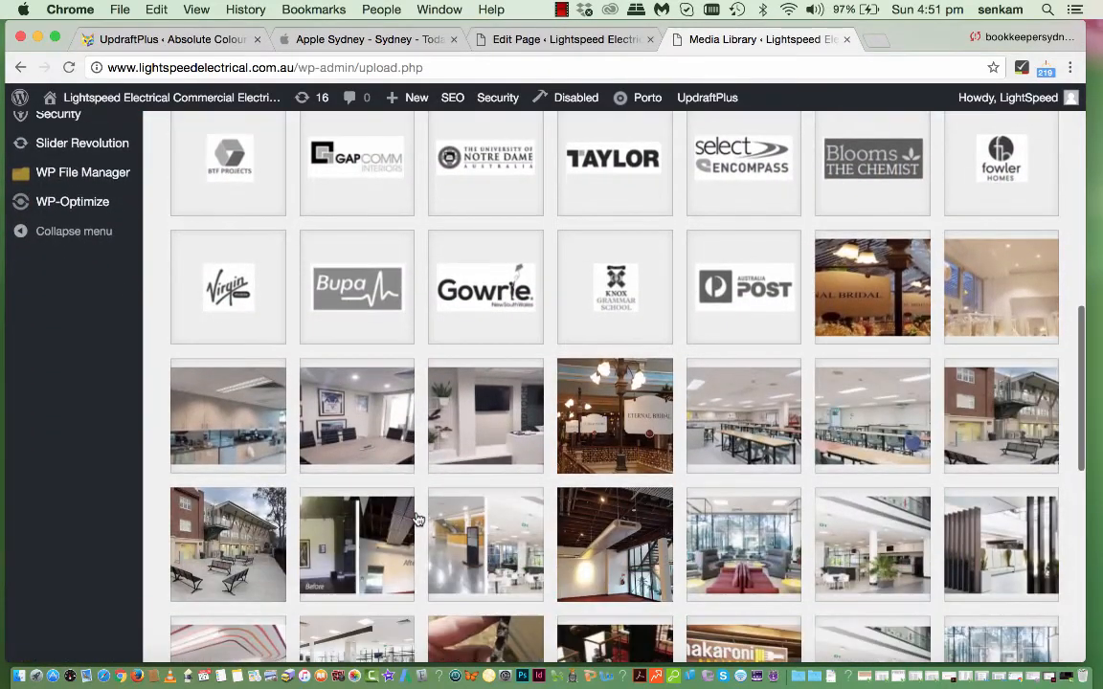
pyautogui.scroll(-3)
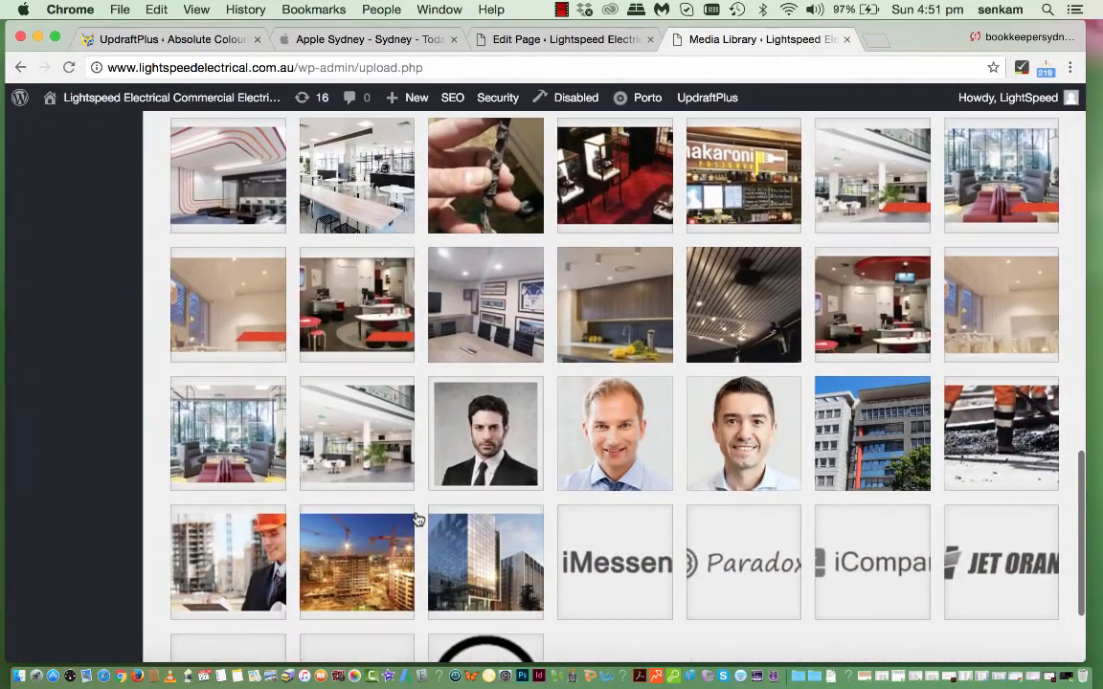
pyautogui.scroll(-3)
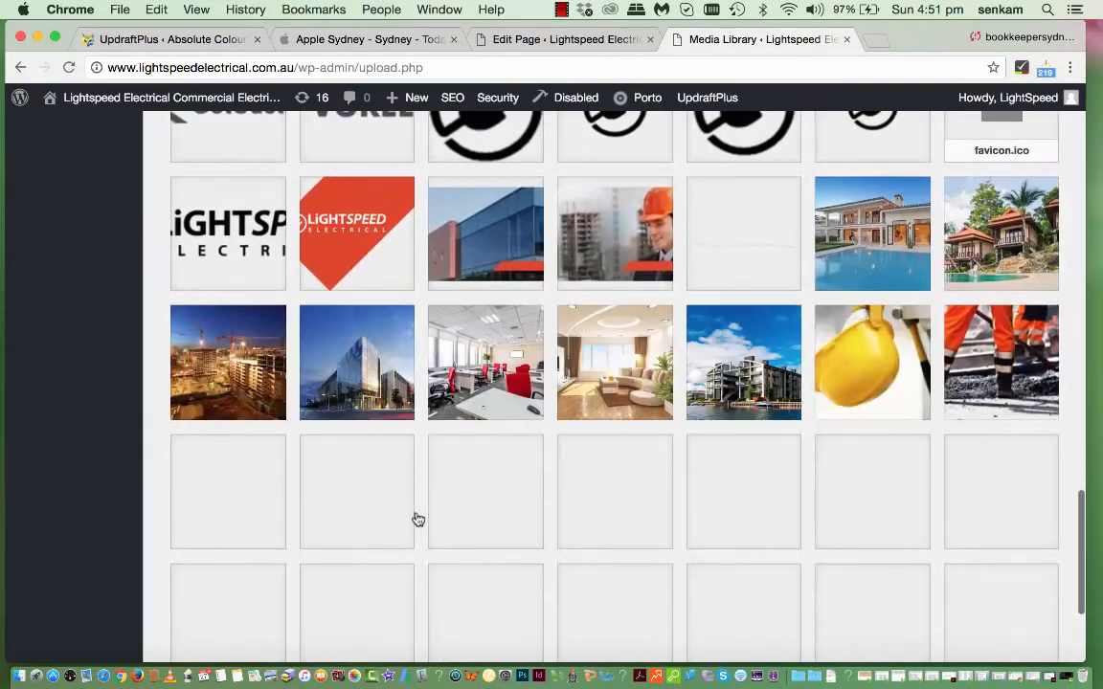
pyautogui.scroll(-3)
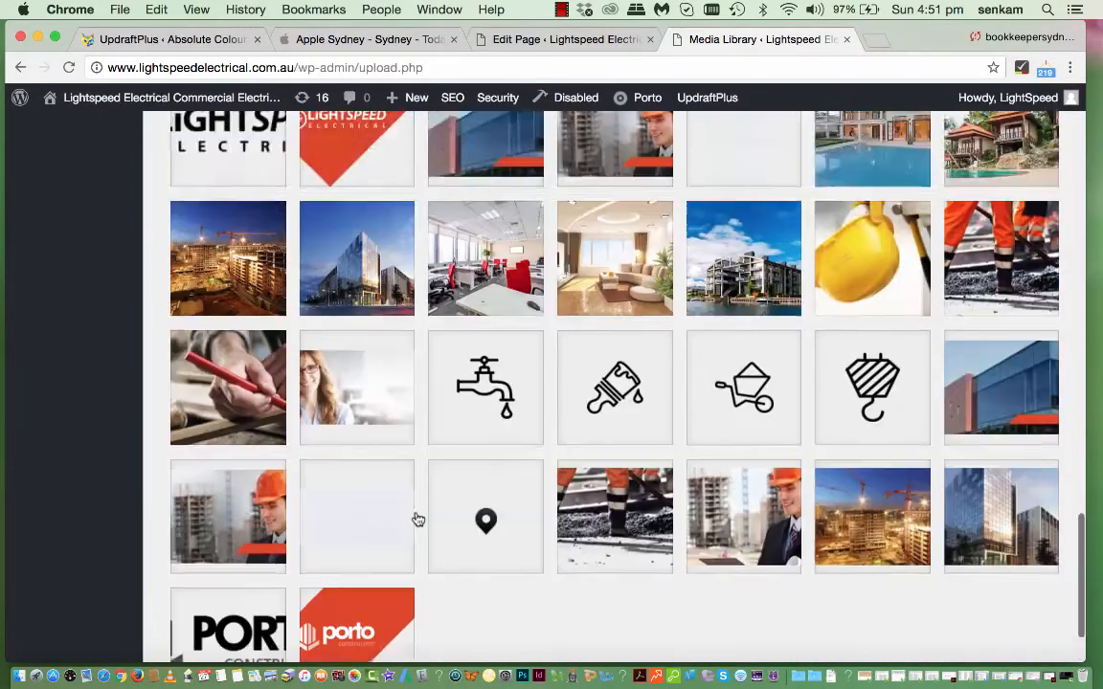
pyautogui.scroll(-3)
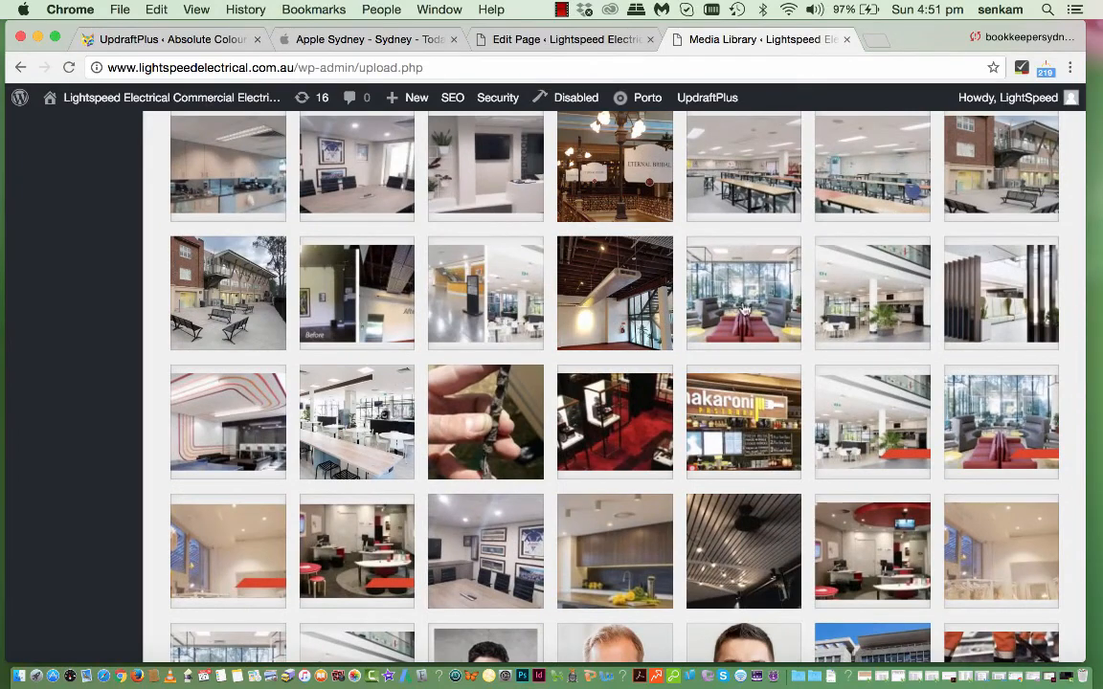
pyautogui.moveTo(262, 318)
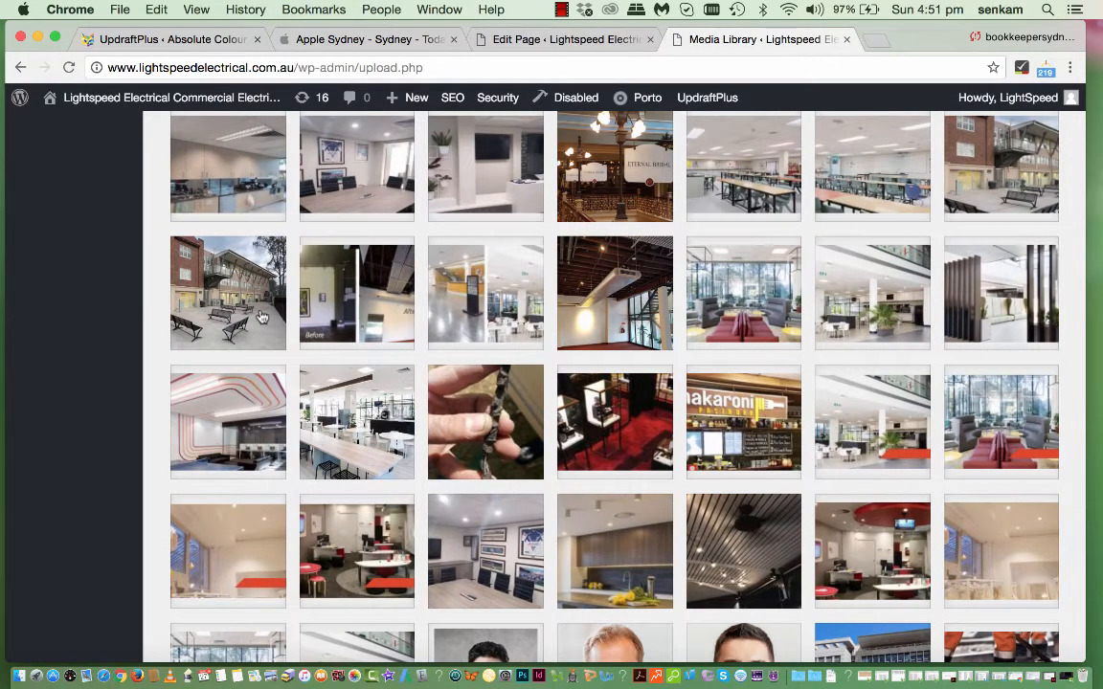
pyautogui.click(228, 294)
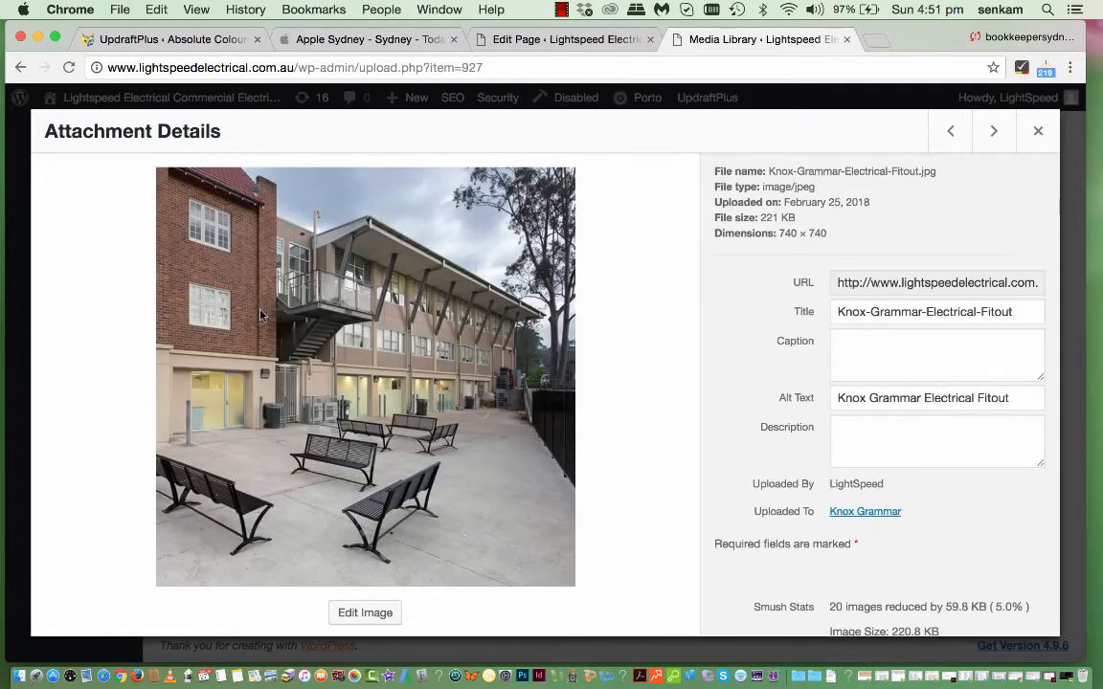
pyautogui.moveTo(660, 287)
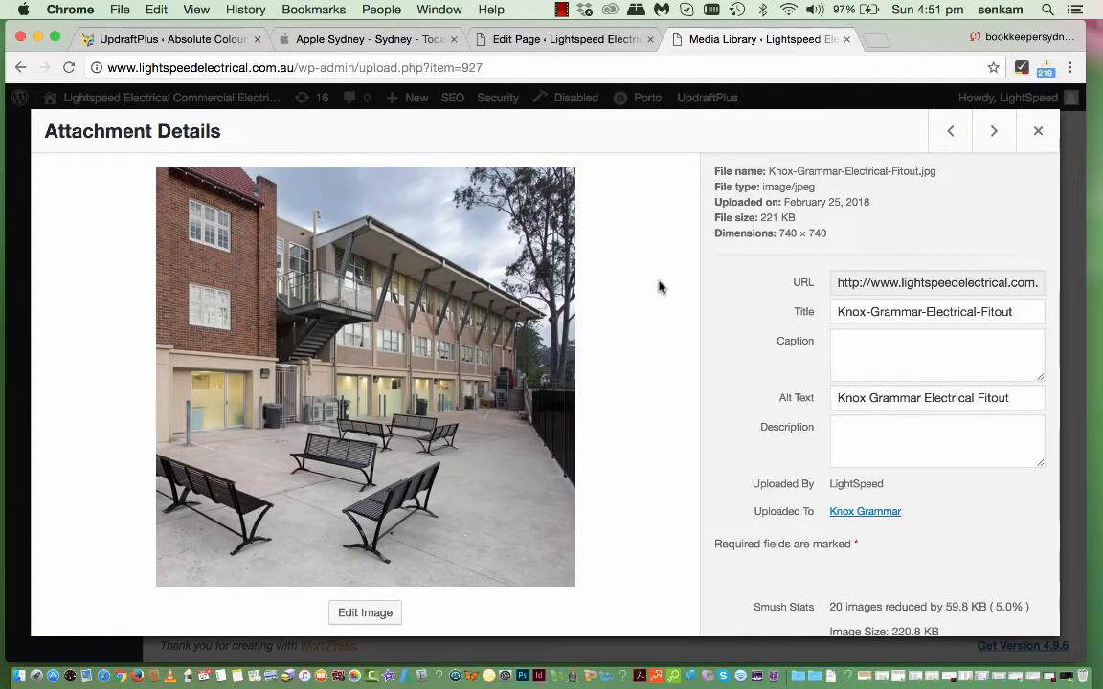
pyautogui.moveTo(789, 241)
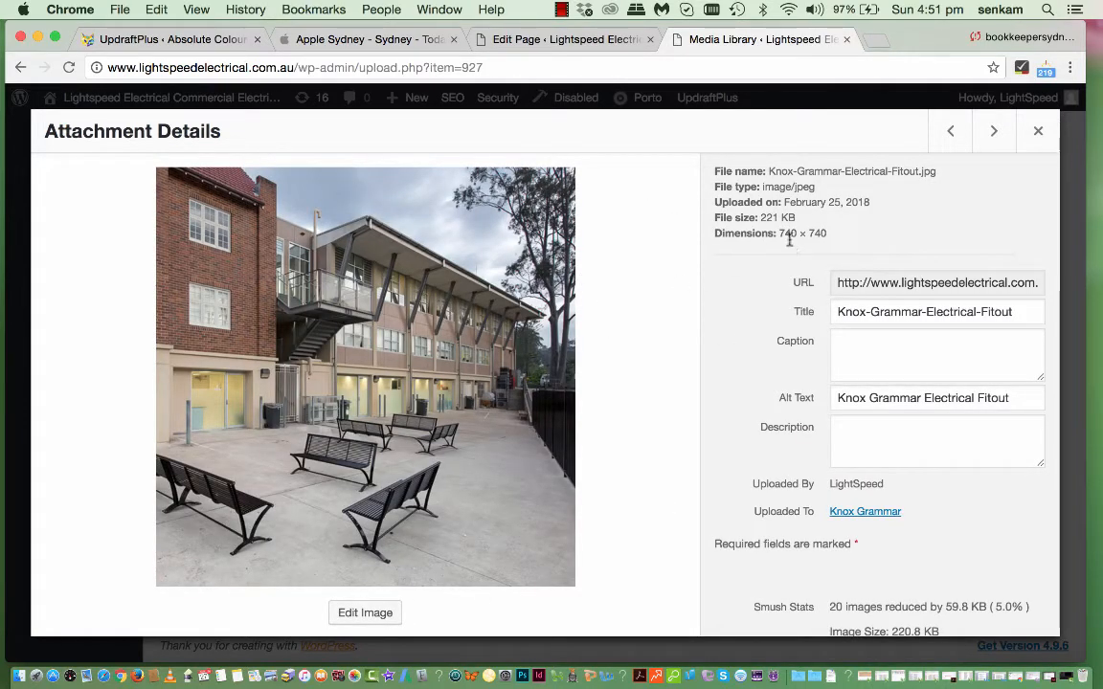
pyautogui.moveTo(842, 241)
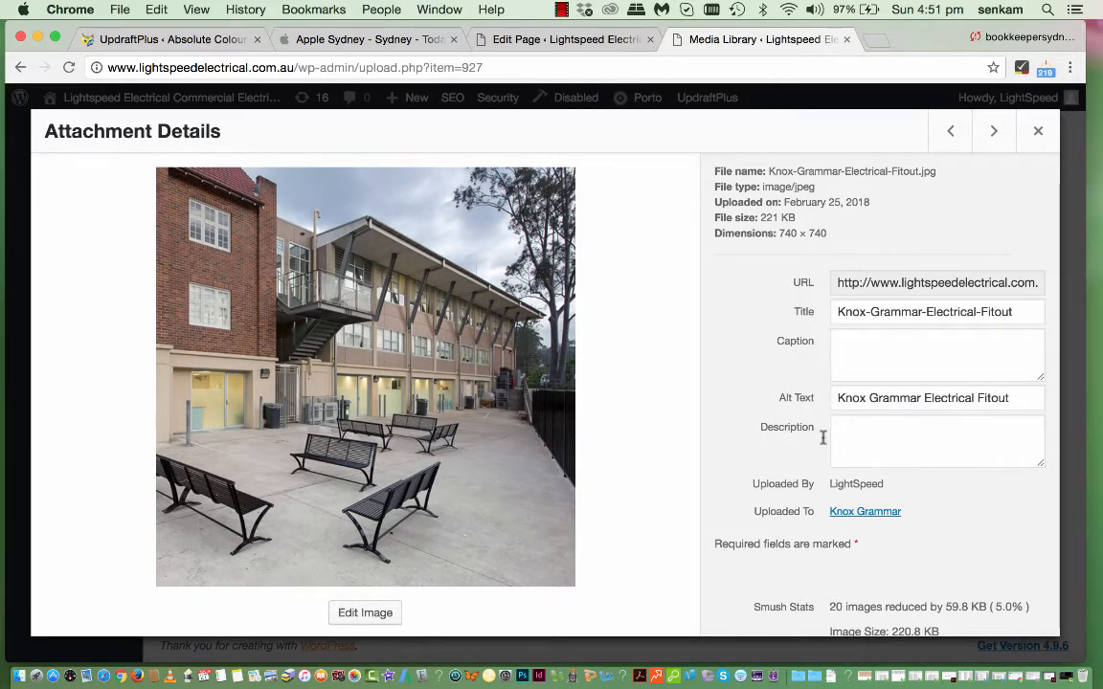
pyautogui.click(1038, 131)
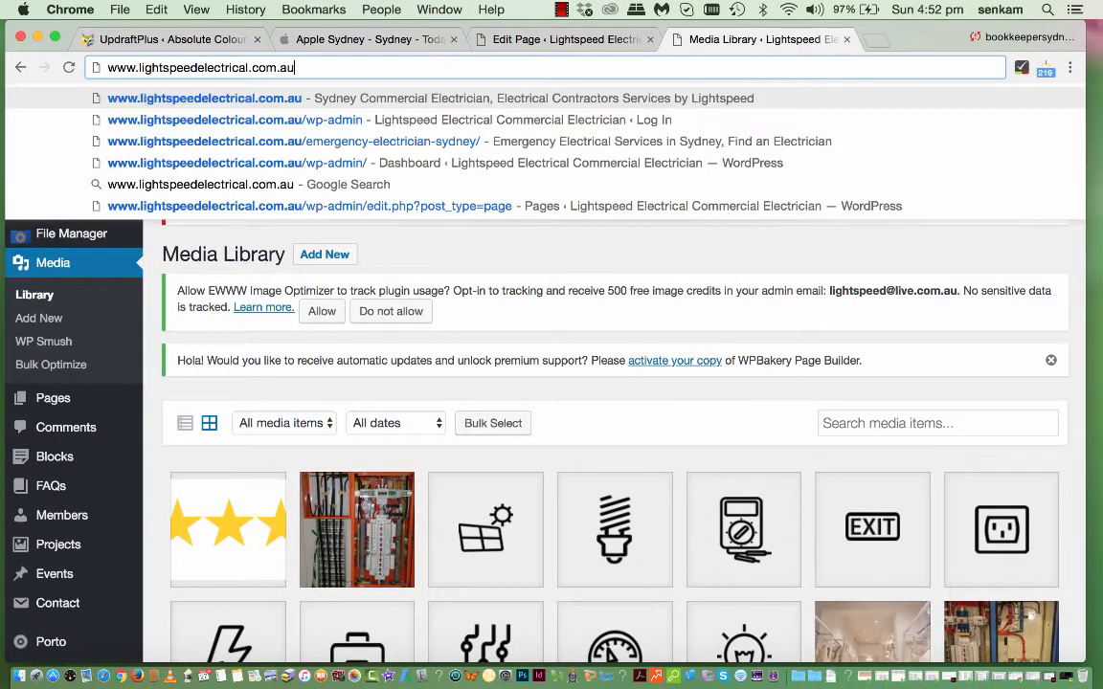
# - Navigate the live site from Home to Projects and open the Knox Grammar project page
pyautogui.press('Return')
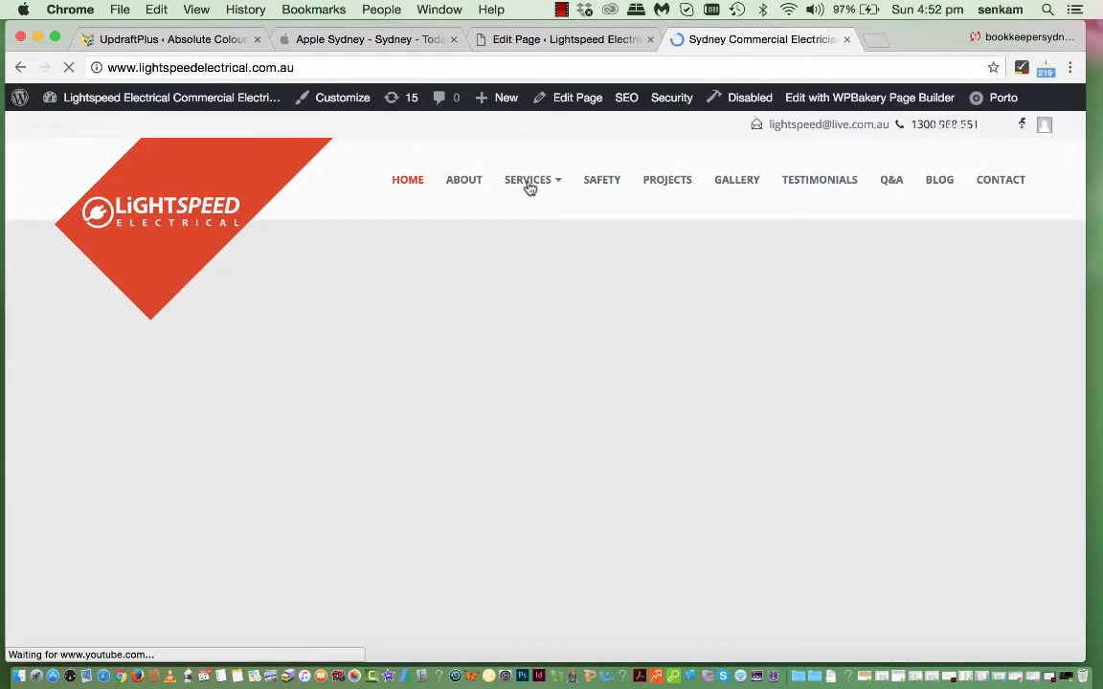
pyautogui.moveTo(666, 182)
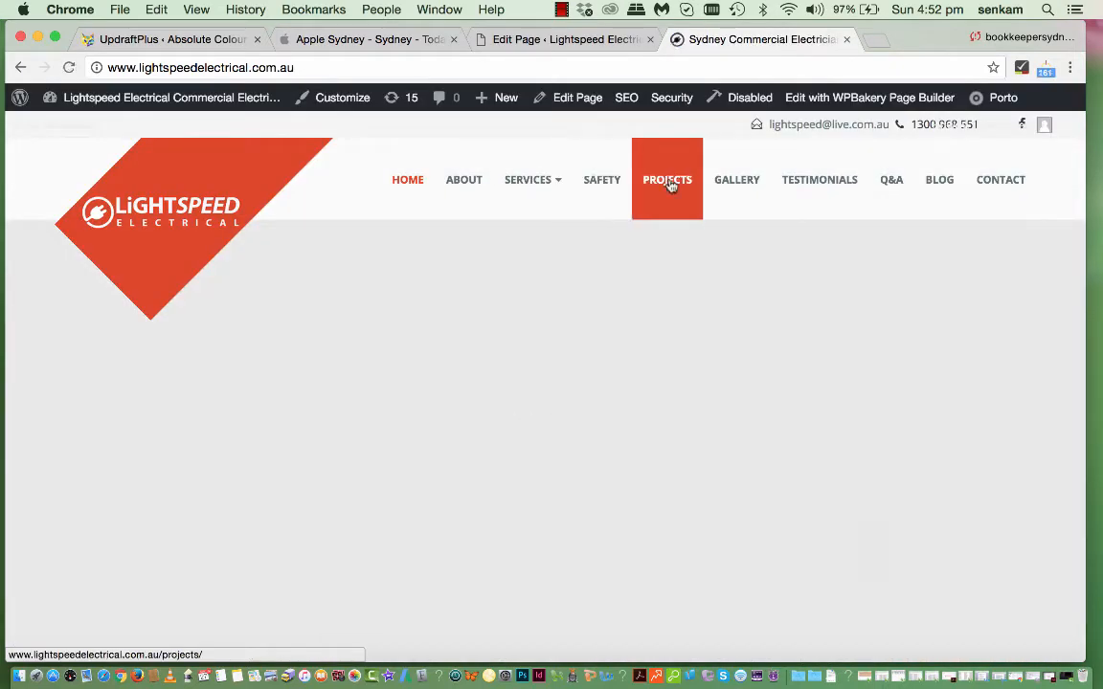
pyautogui.click(666, 180)
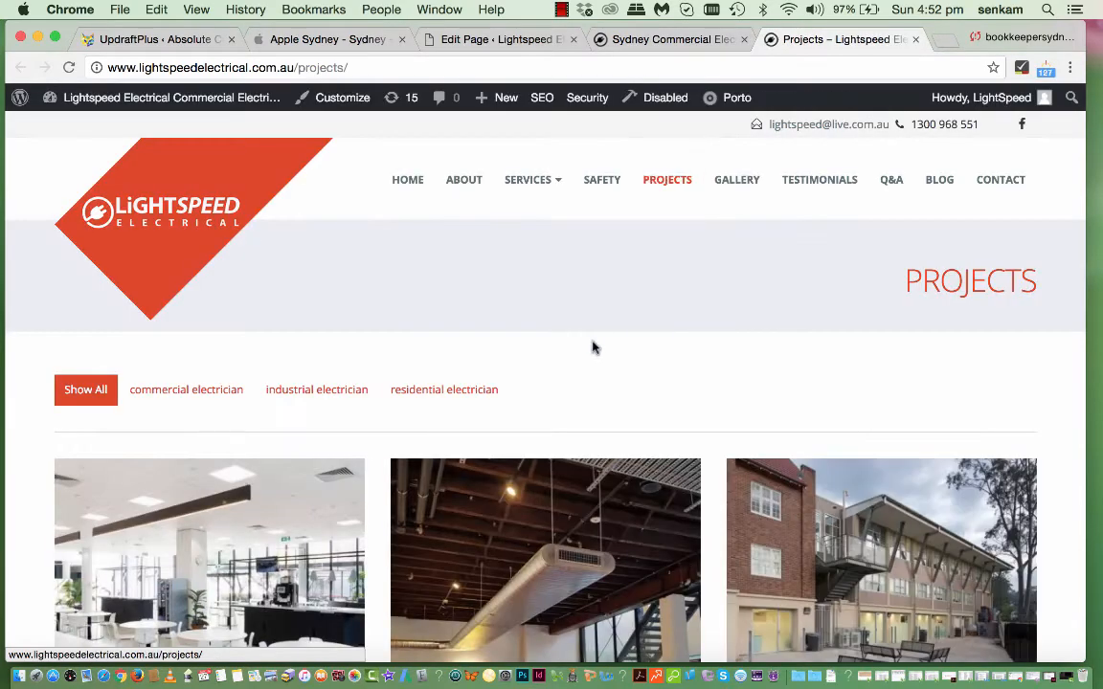
pyautogui.scroll(-3)
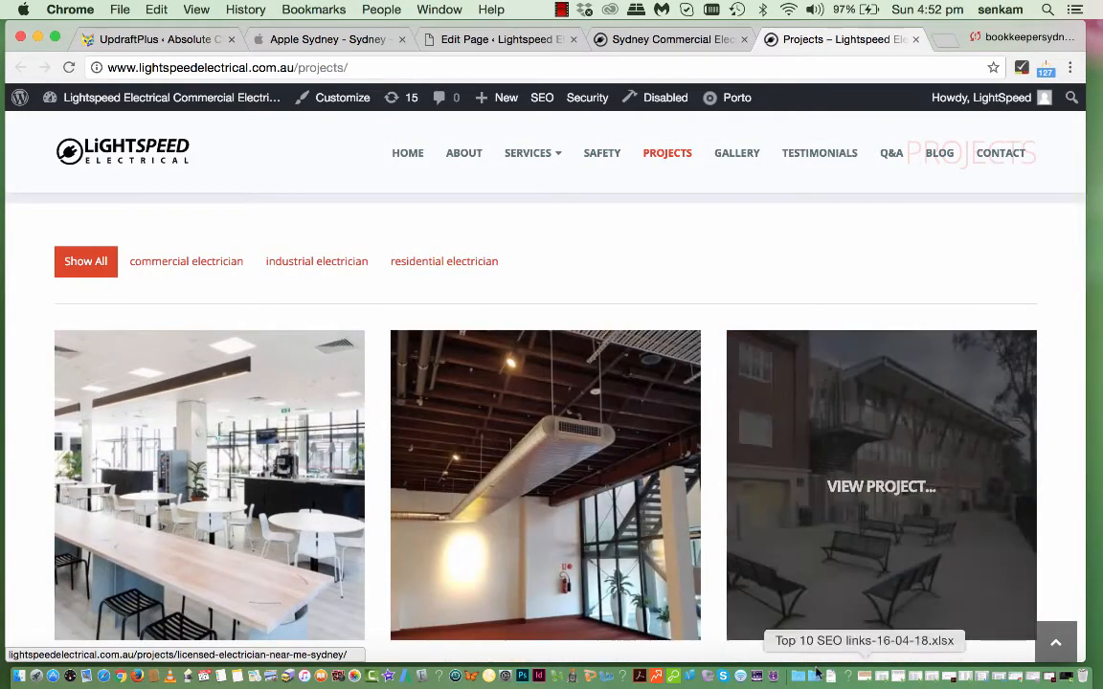
pyautogui.scroll(-3)
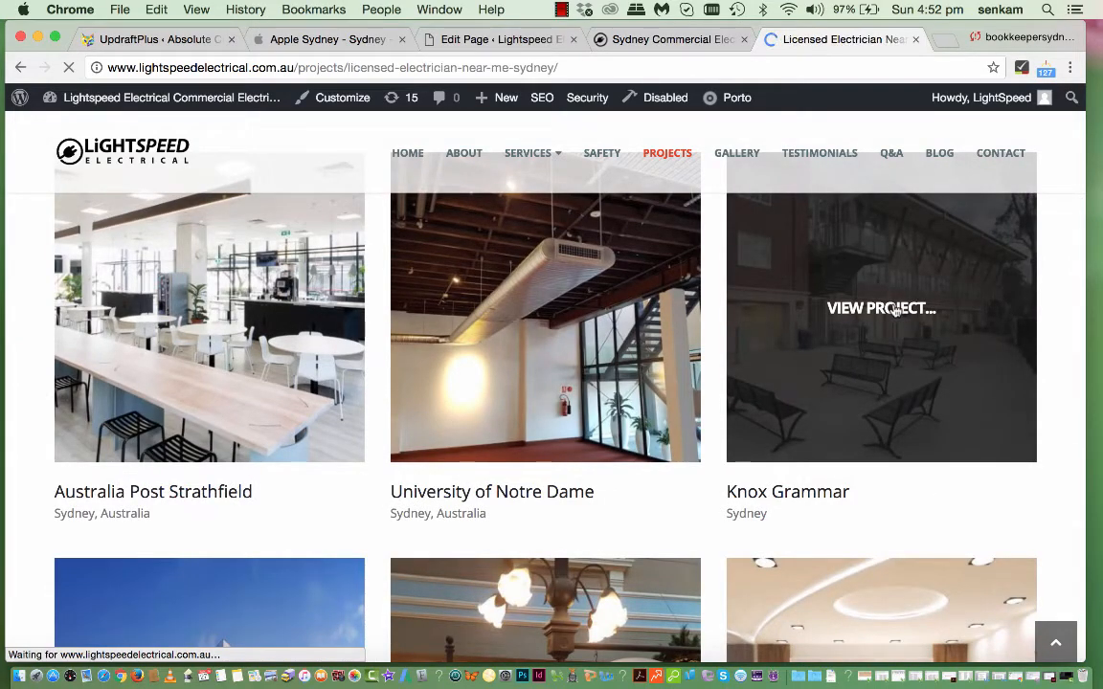
pyautogui.click(881, 306)
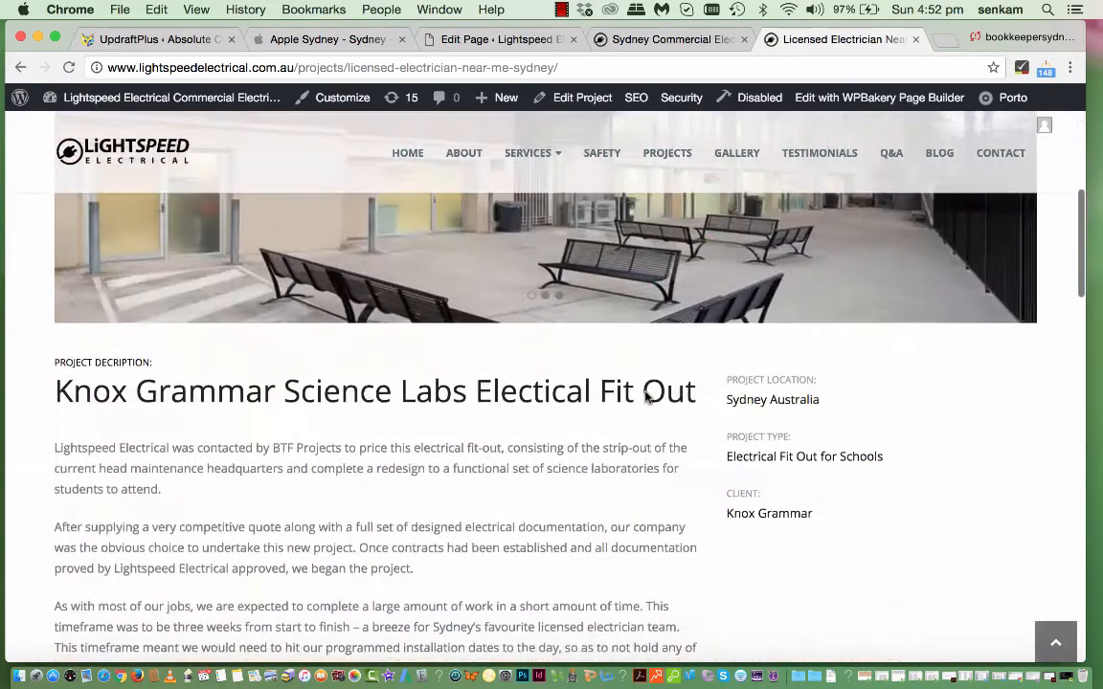
# - Start editing the Knox Grammar project from the admin bar
pyautogui.scroll(-3)
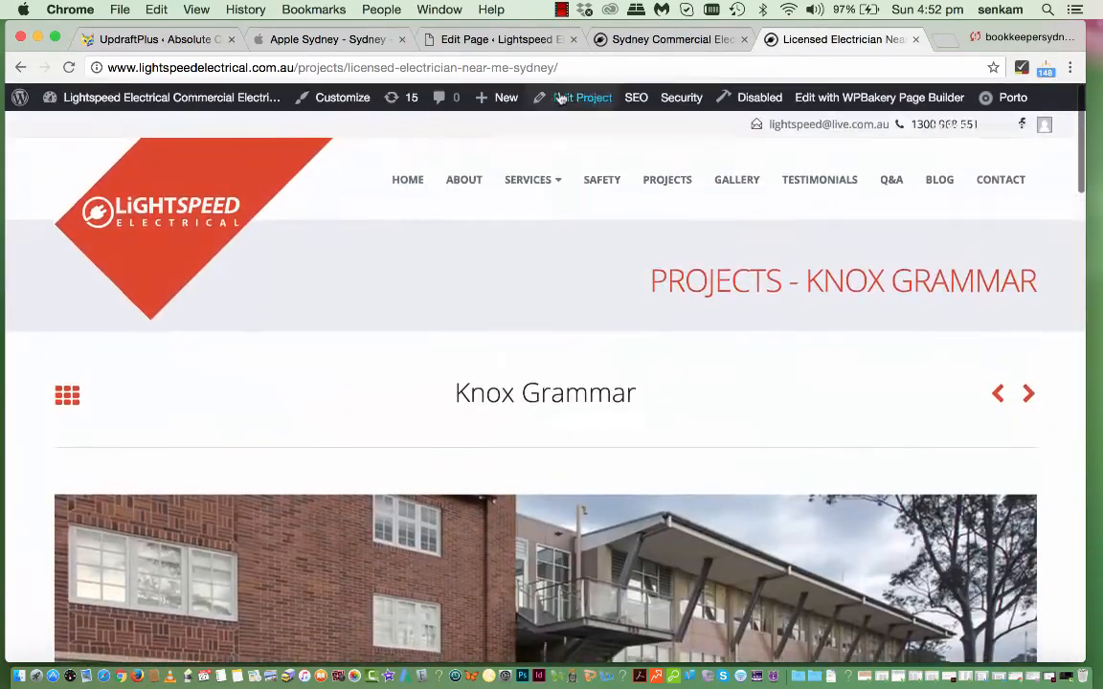
pyautogui.click(578, 96)
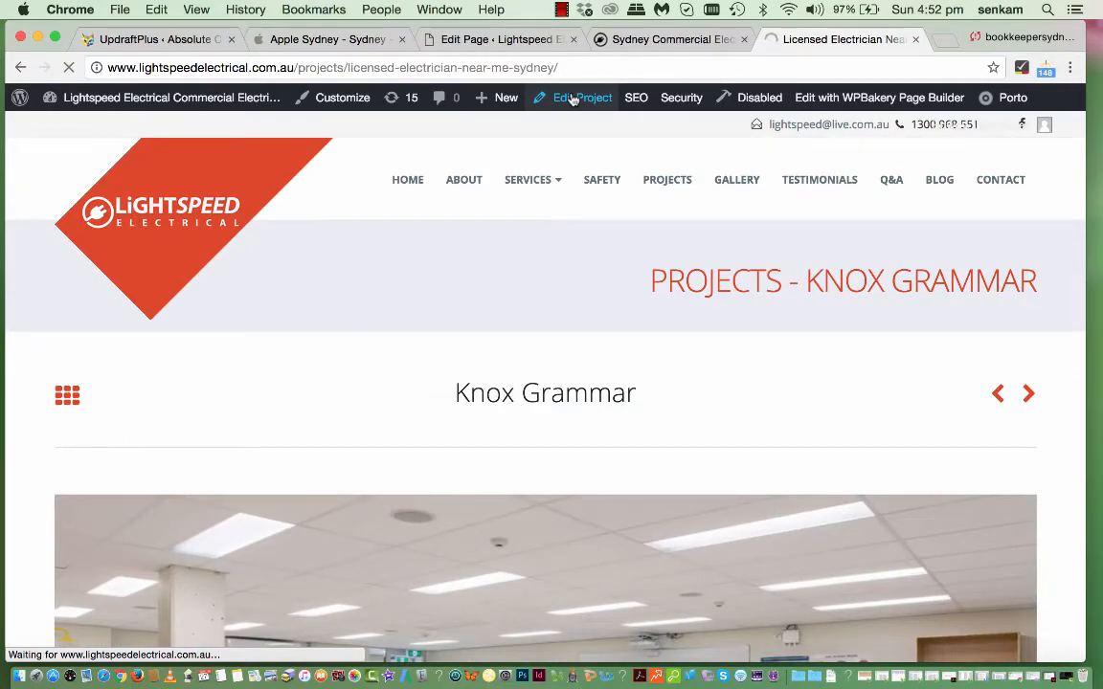
# - Load the WPBakery editor for Knox Grammar and bring up the Image Carousel settings
pyautogui.click(575, 95)
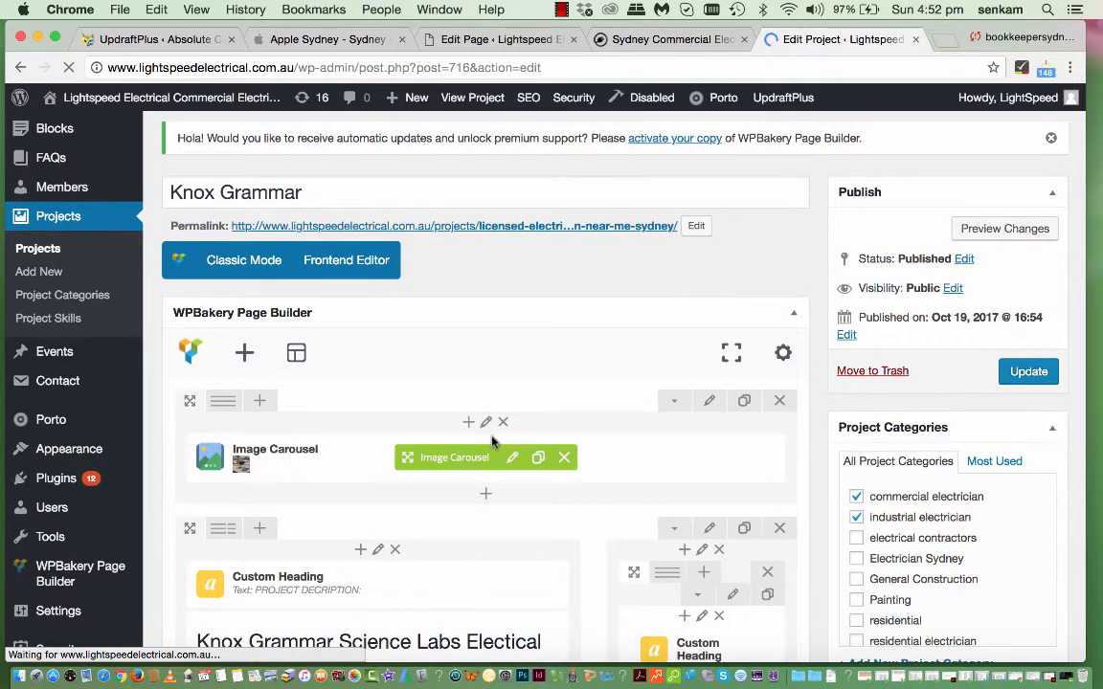
pyautogui.scroll(-3)
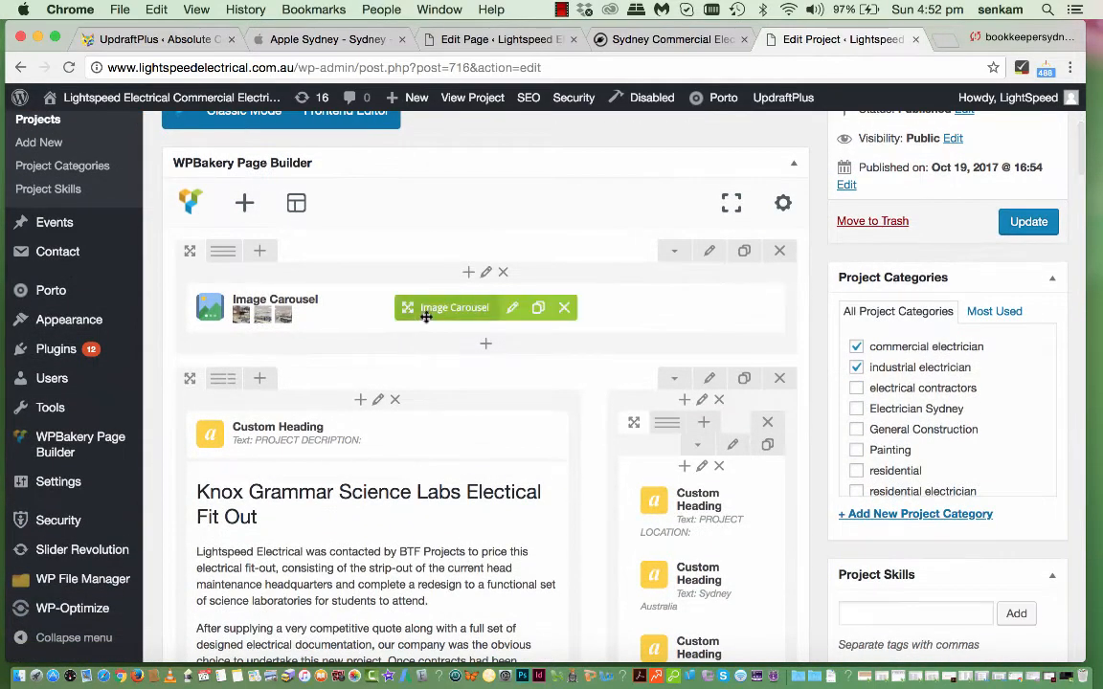
pyautogui.click(512, 306)
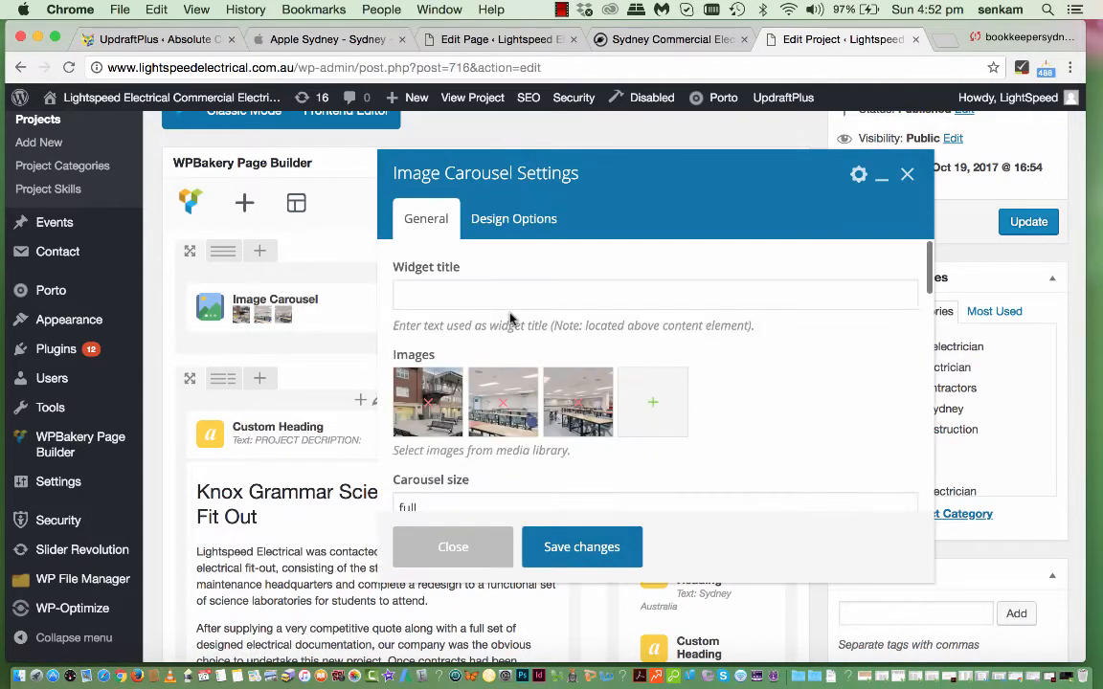
pyautogui.moveTo(682, 403)
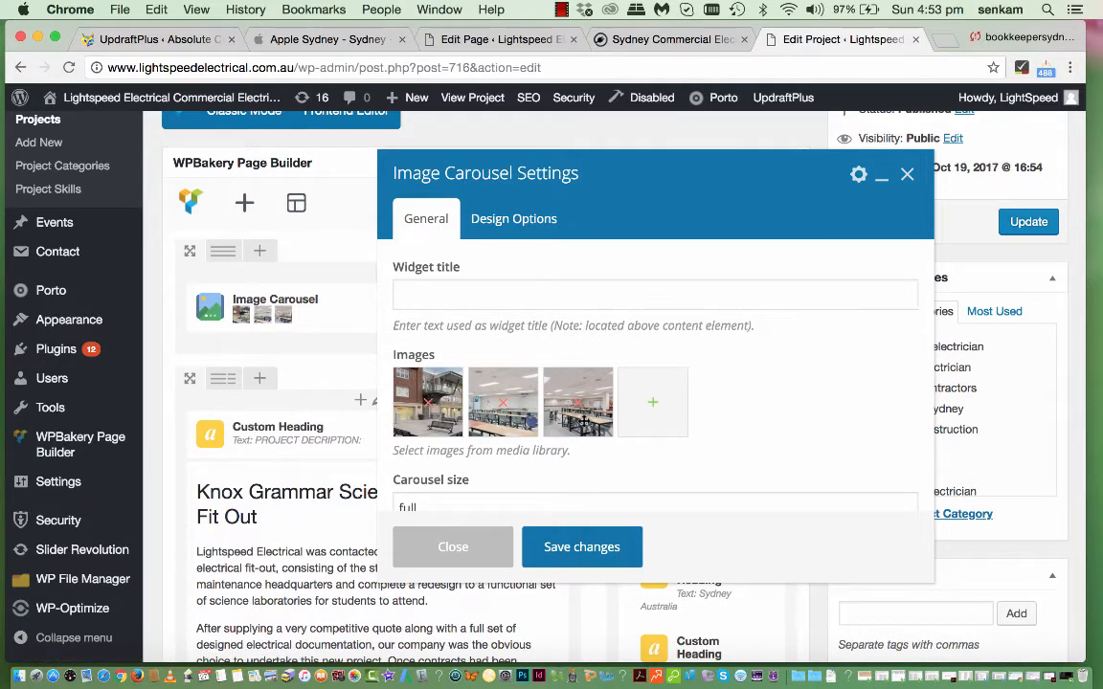
pyautogui.click(653, 402)
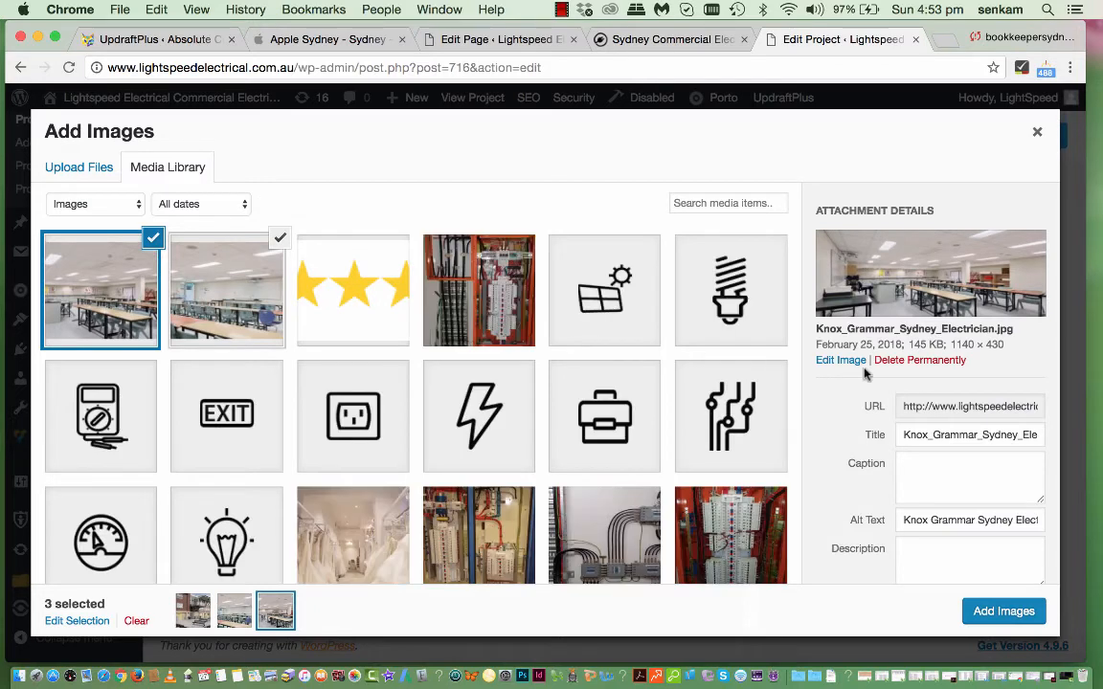
pyautogui.moveTo(960, 358)
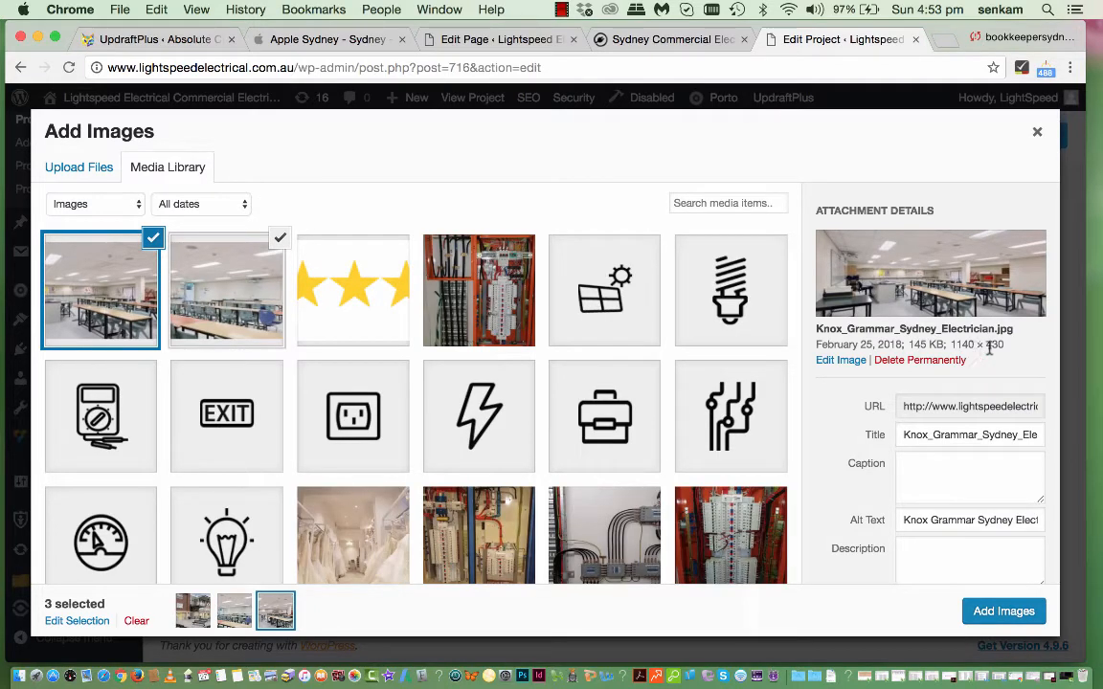
pyautogui.moveTo(1000, 348)
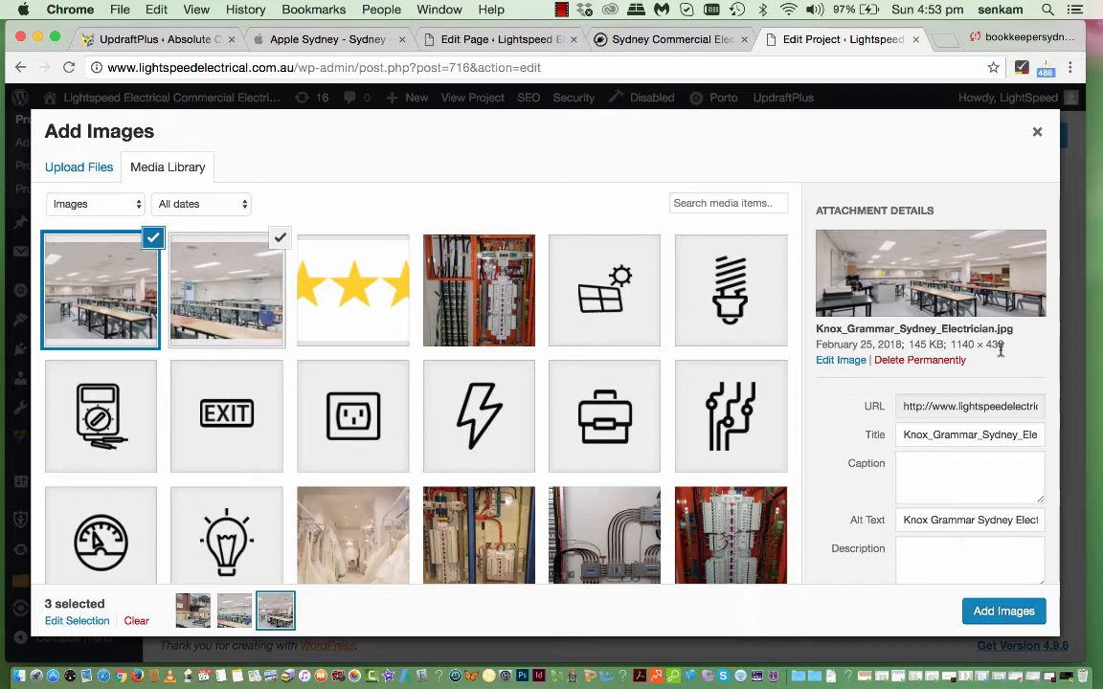
pyautogui.moveTo(990, 368)
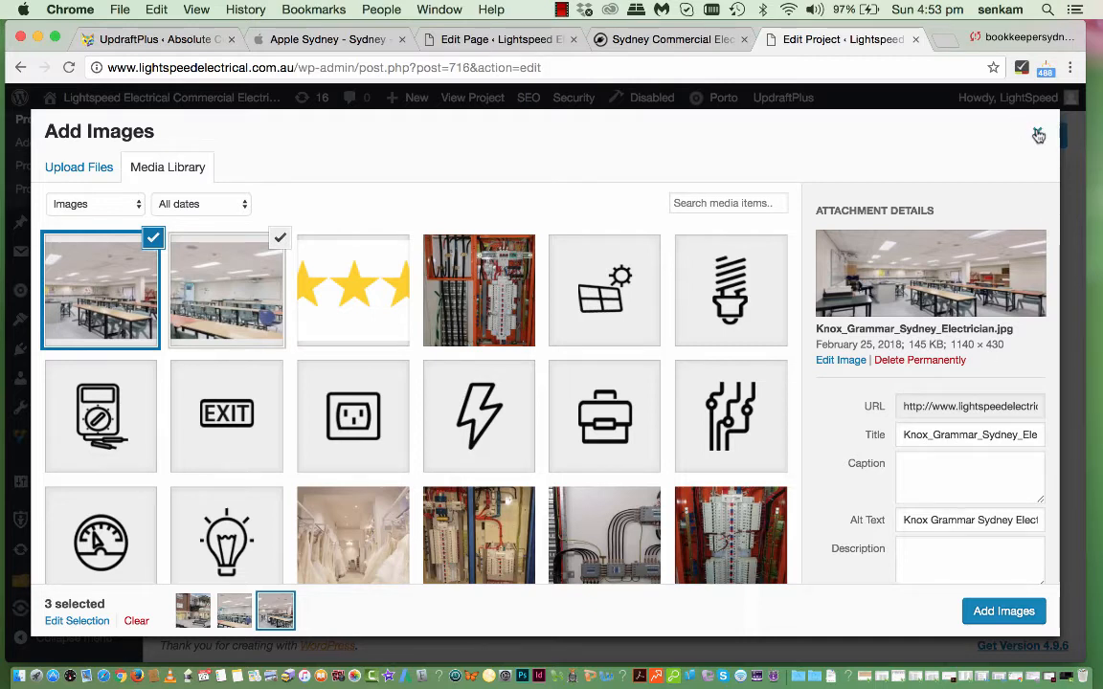
pyautogui.moveTo(1034, 134)
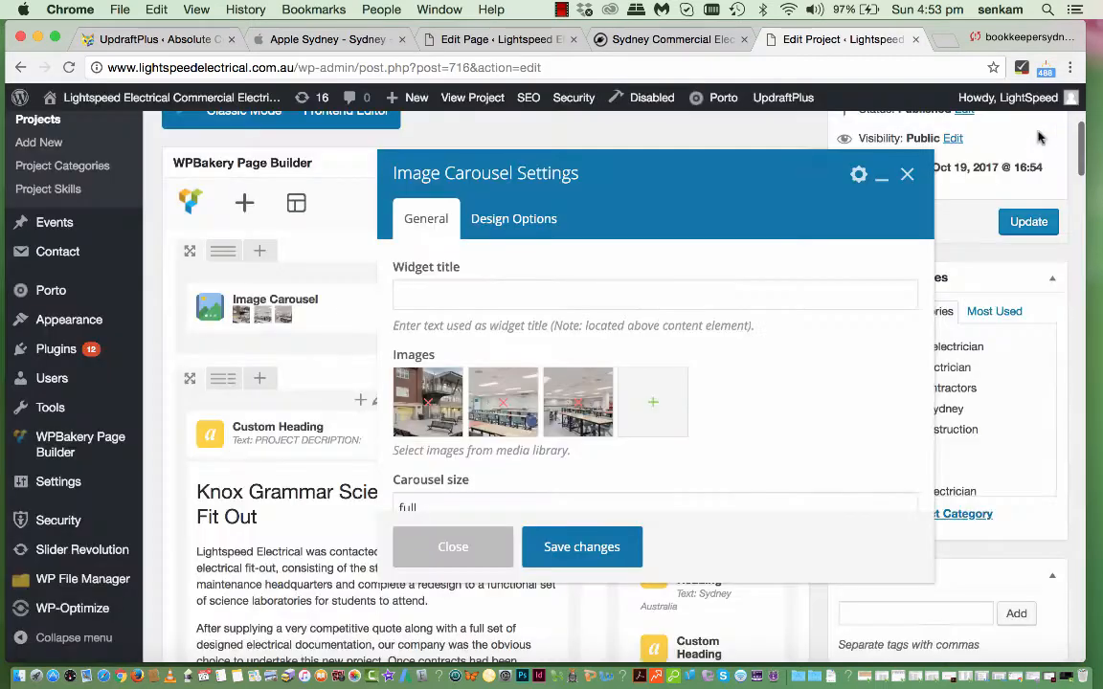
pyautogui.moveTo(908, 176)
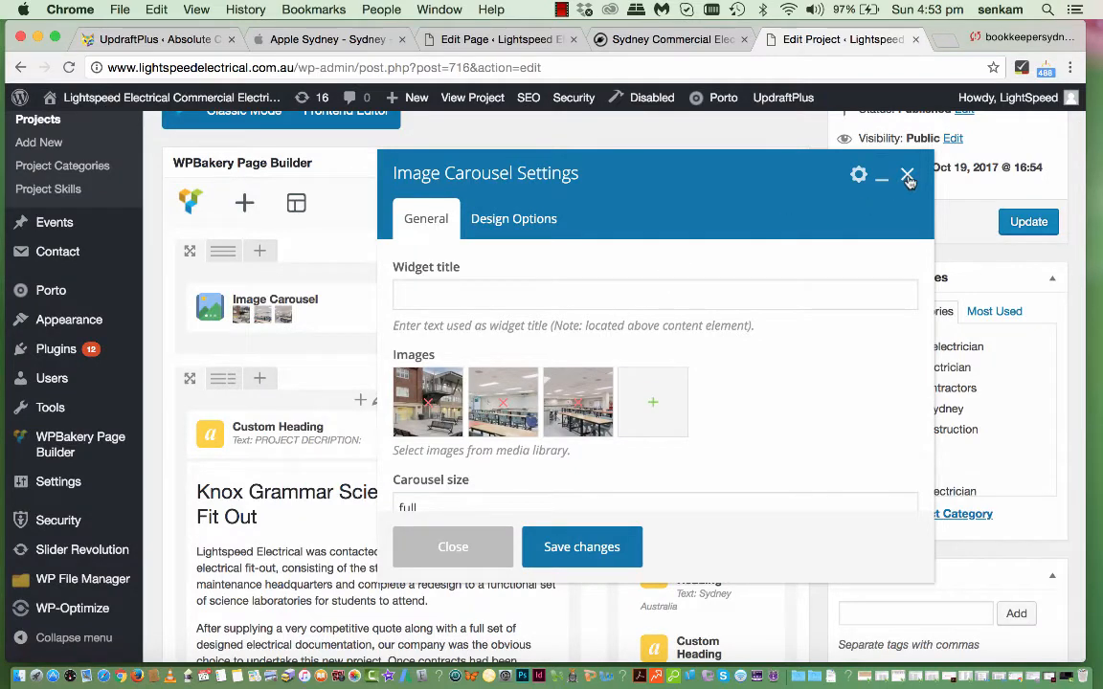
pyautogui.moveTo(657, 413)
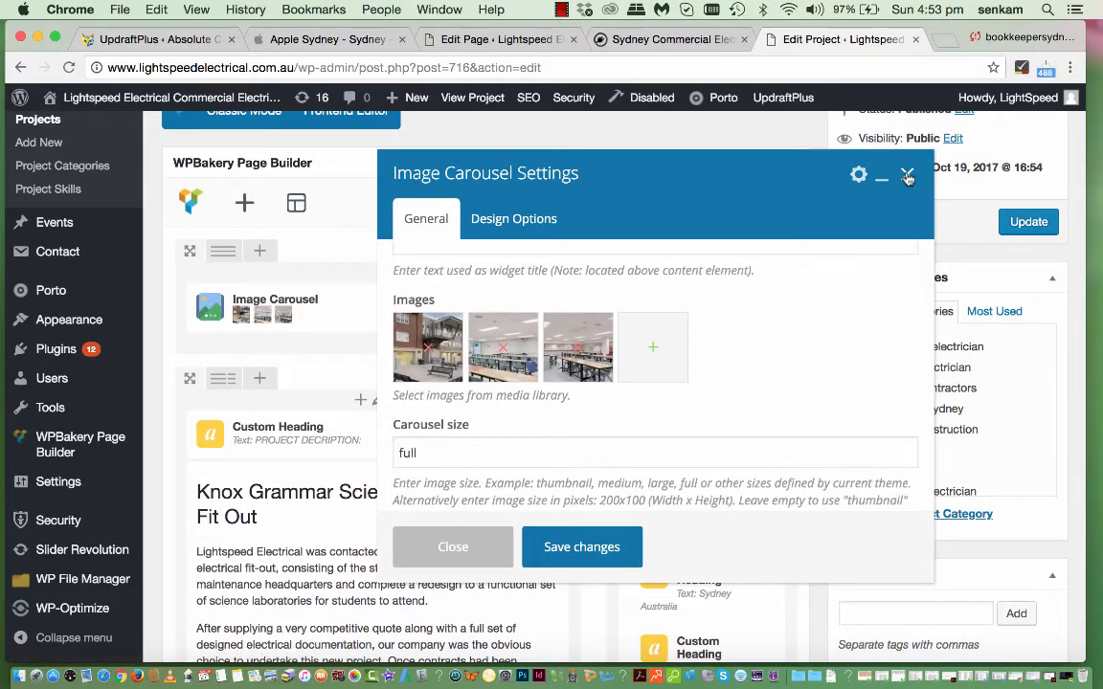
# - Close the Image Carousel settings without saving, returning to the project layout
pyautogui.click(908, 176)
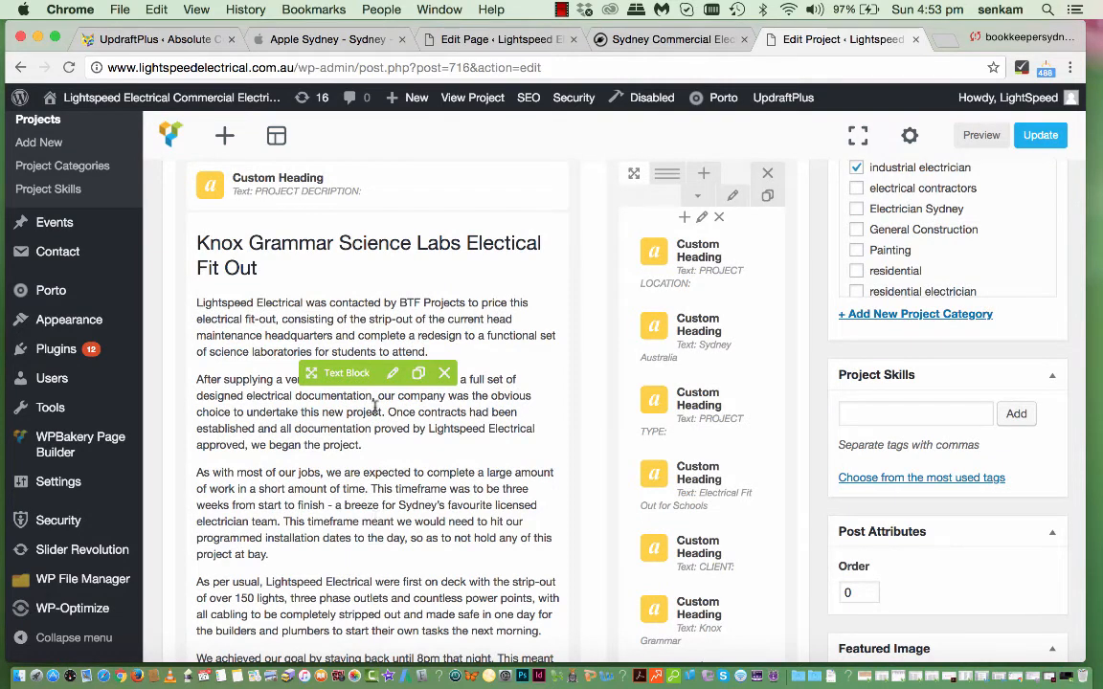
pyautogui.scroll(-3)
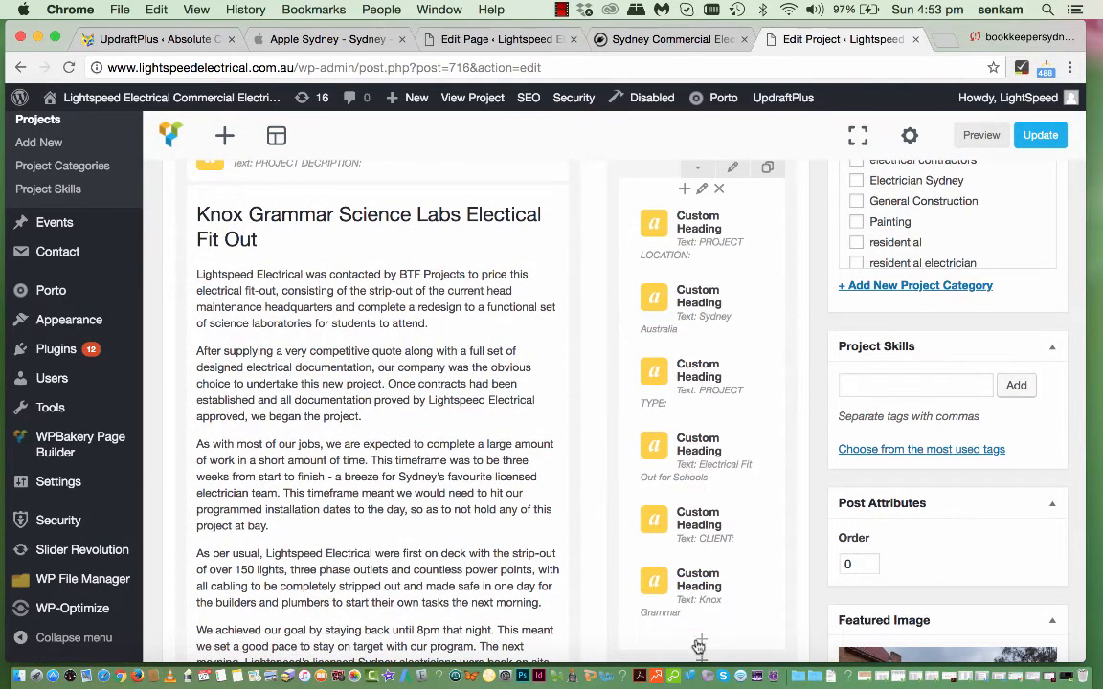
pyautogui.scroll(-3)
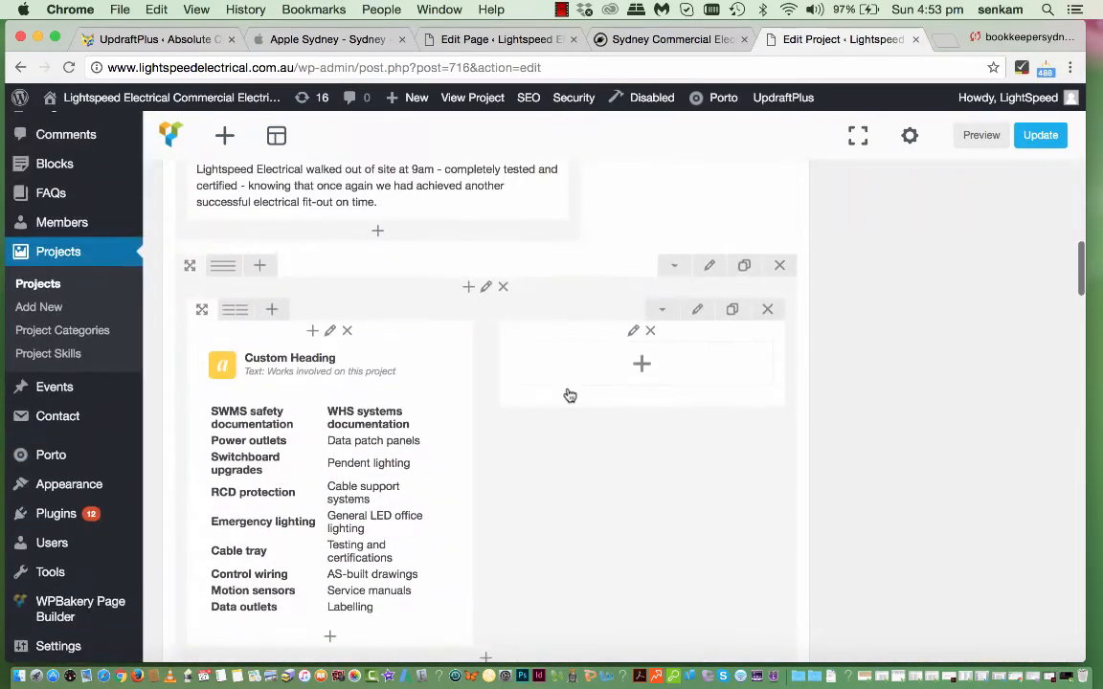
pyautogui.scroll(-3)
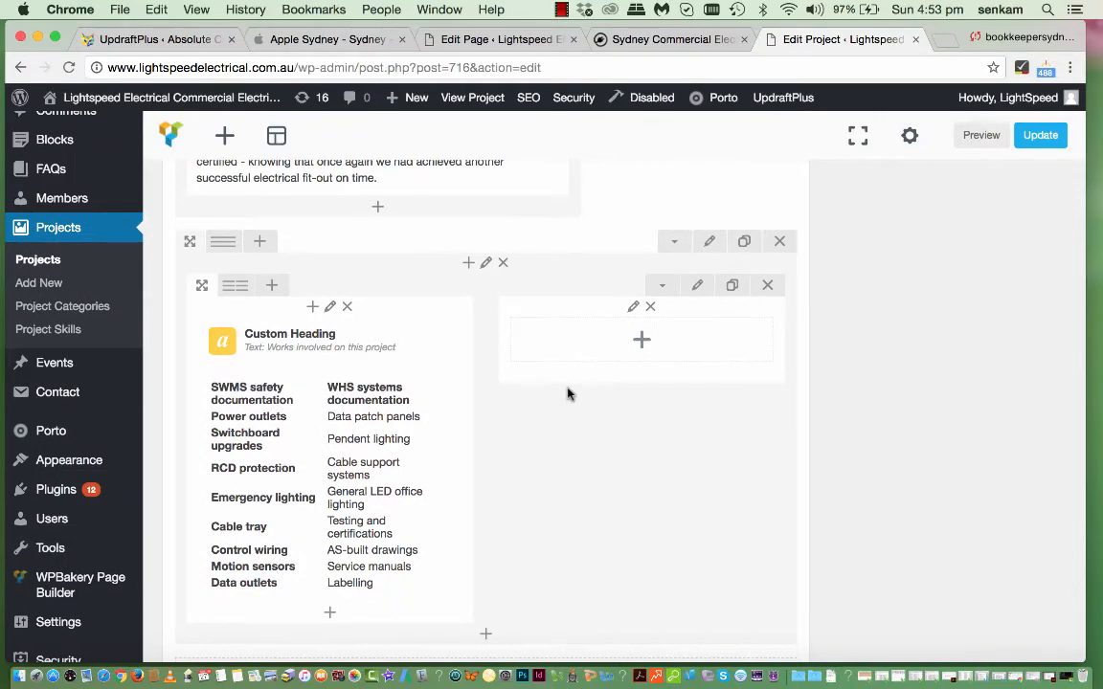
pyautogui.scroll(-3)
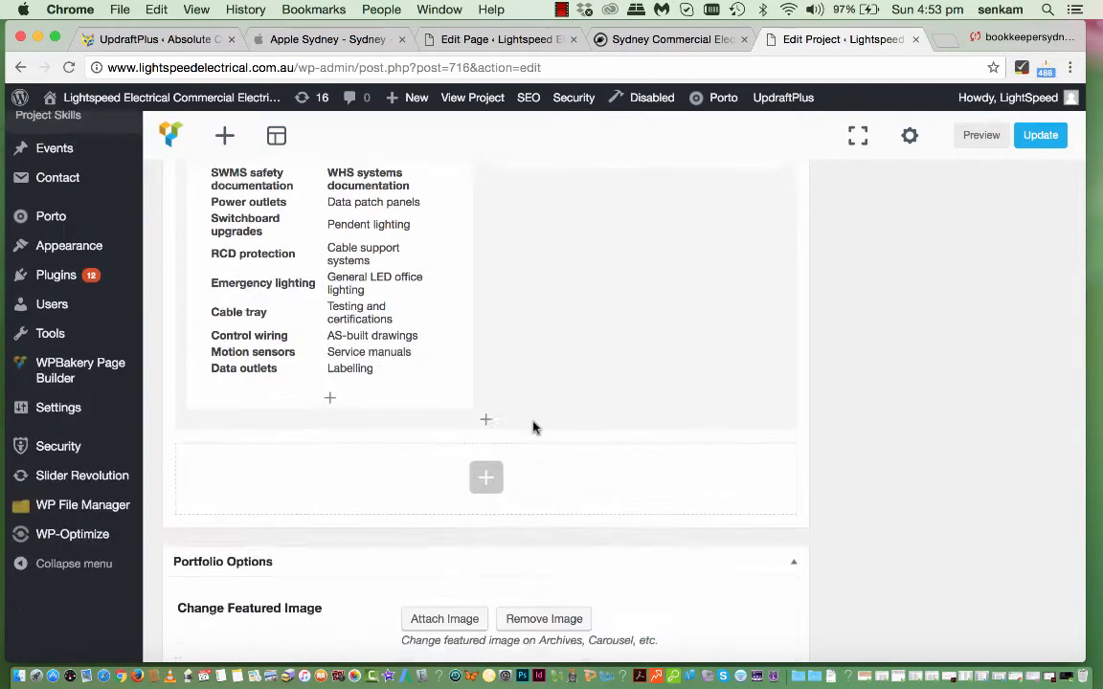
pyautogui.scroll(-3)
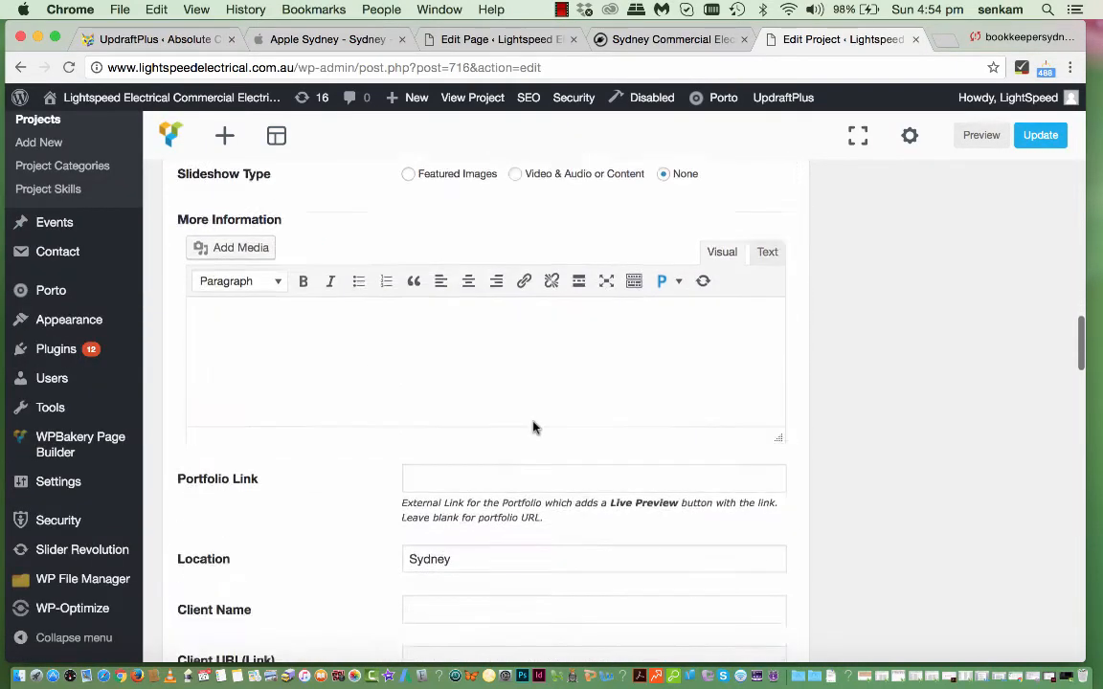
pyautogui.scroll(-3)
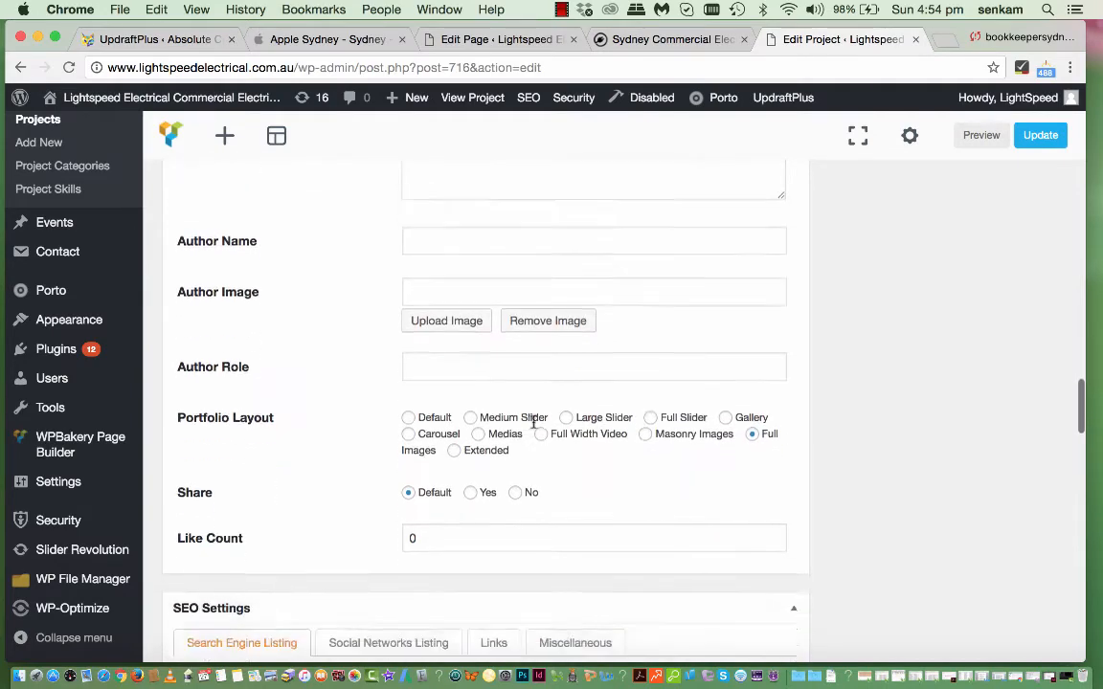
pyautogui.scroll(-3)
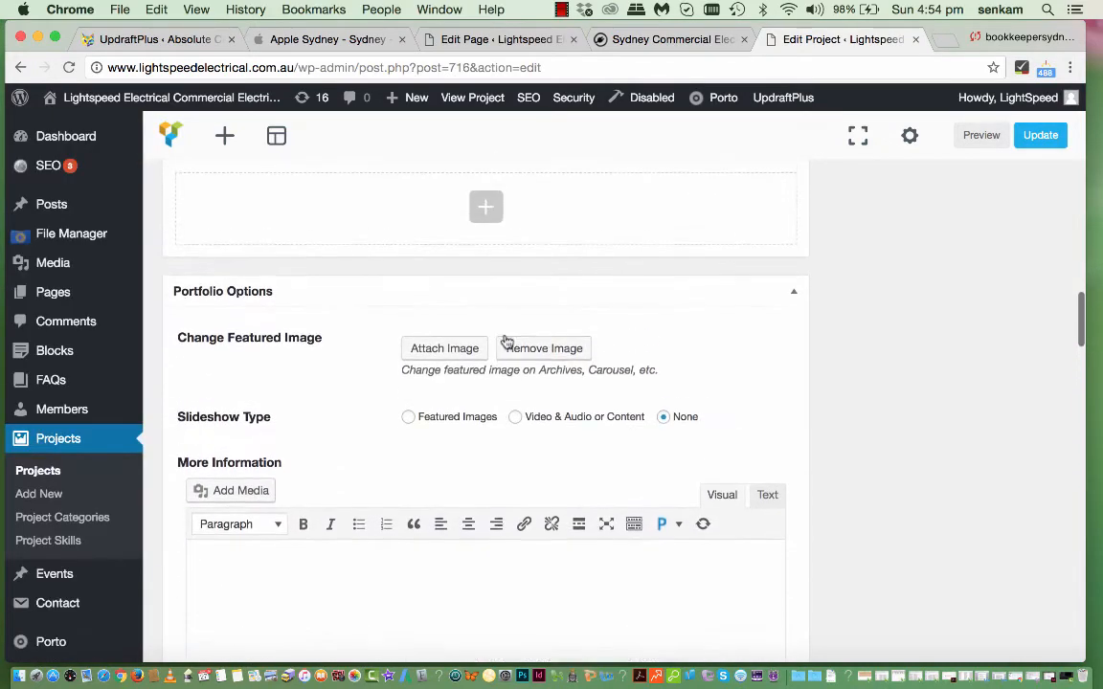
pyautogui.moveTo(62, 410)
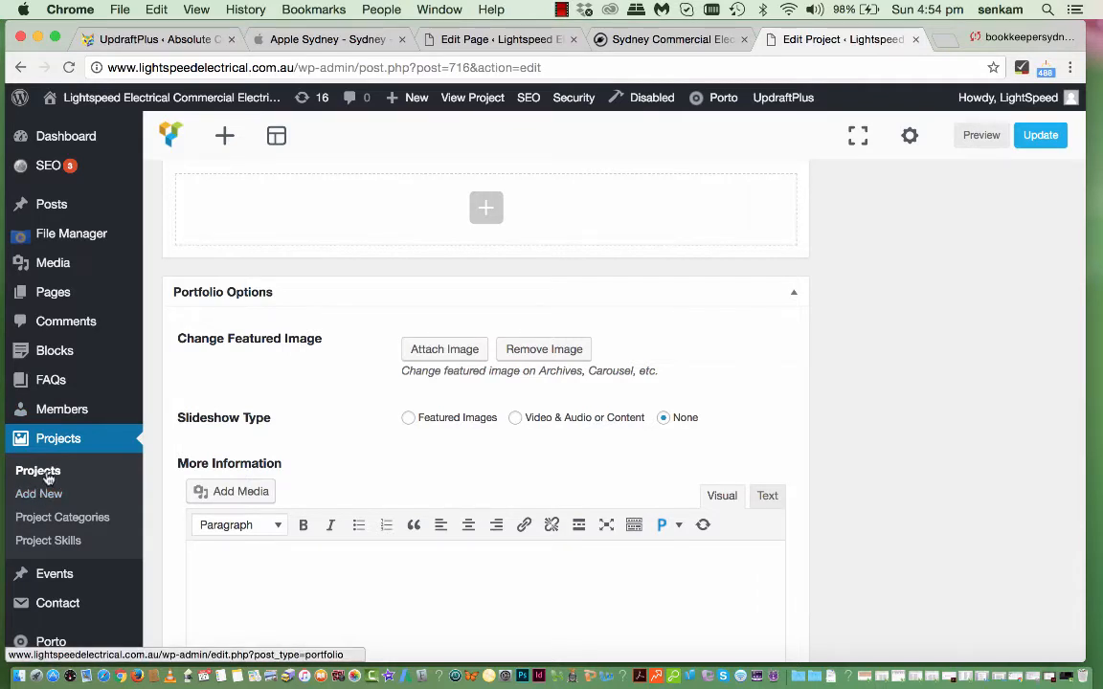
# - Return to the Projects list and open Australia Post Strathfield for editing
pyautogui.click(38, 471)
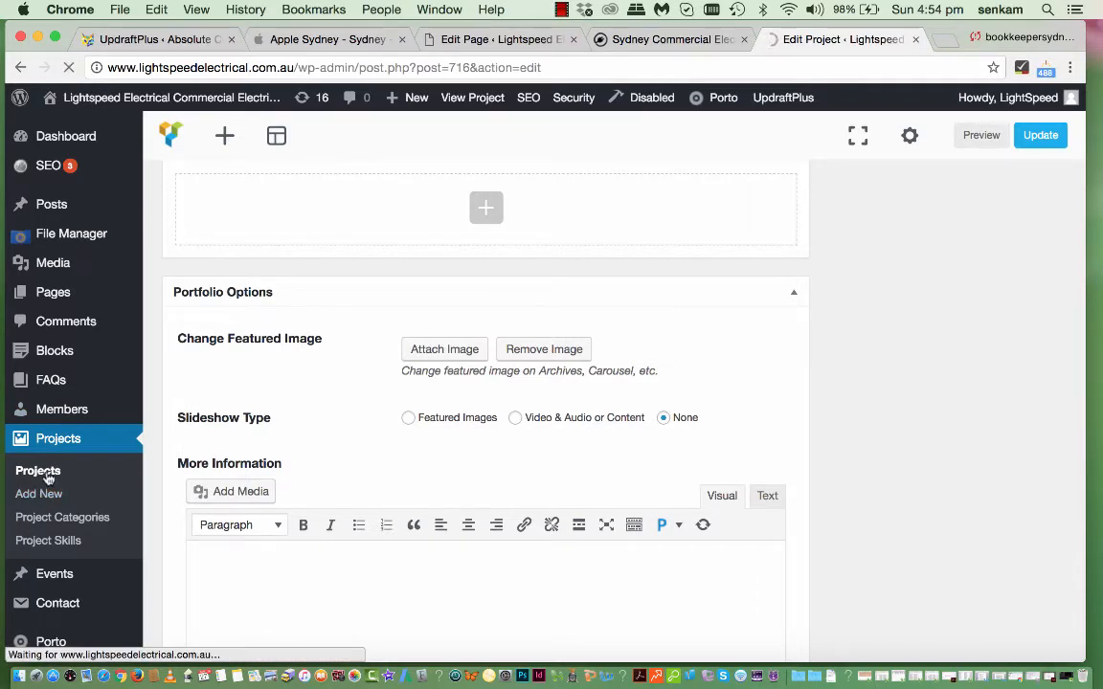
pyautogui.click(38, 471)
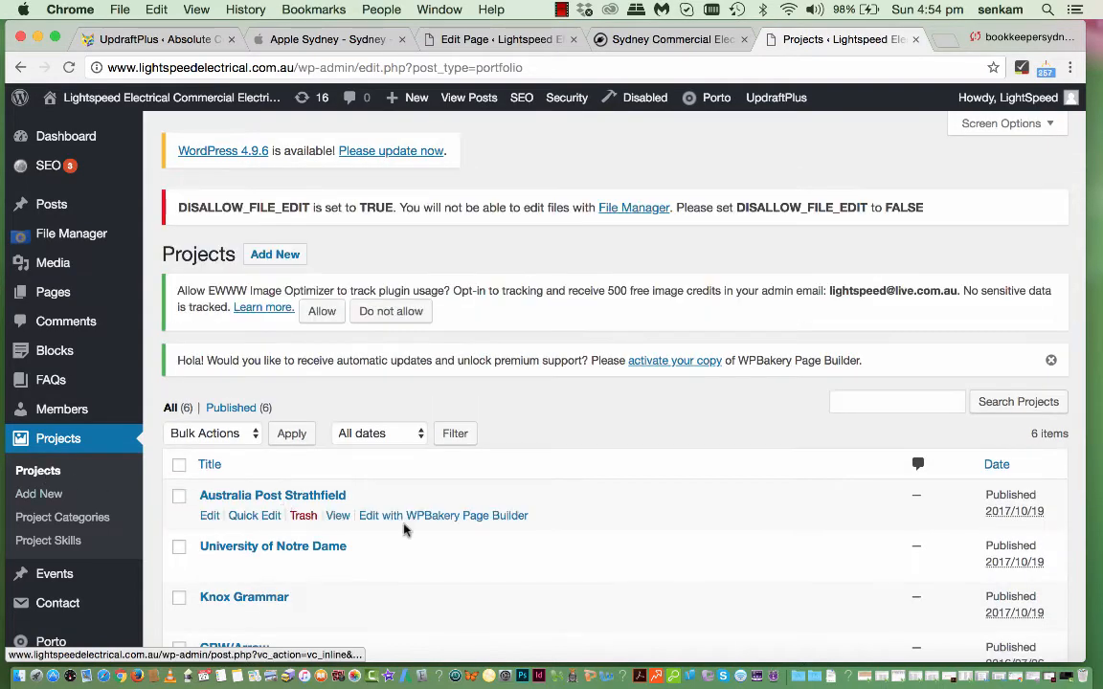
pyautogui.scroll(-3)
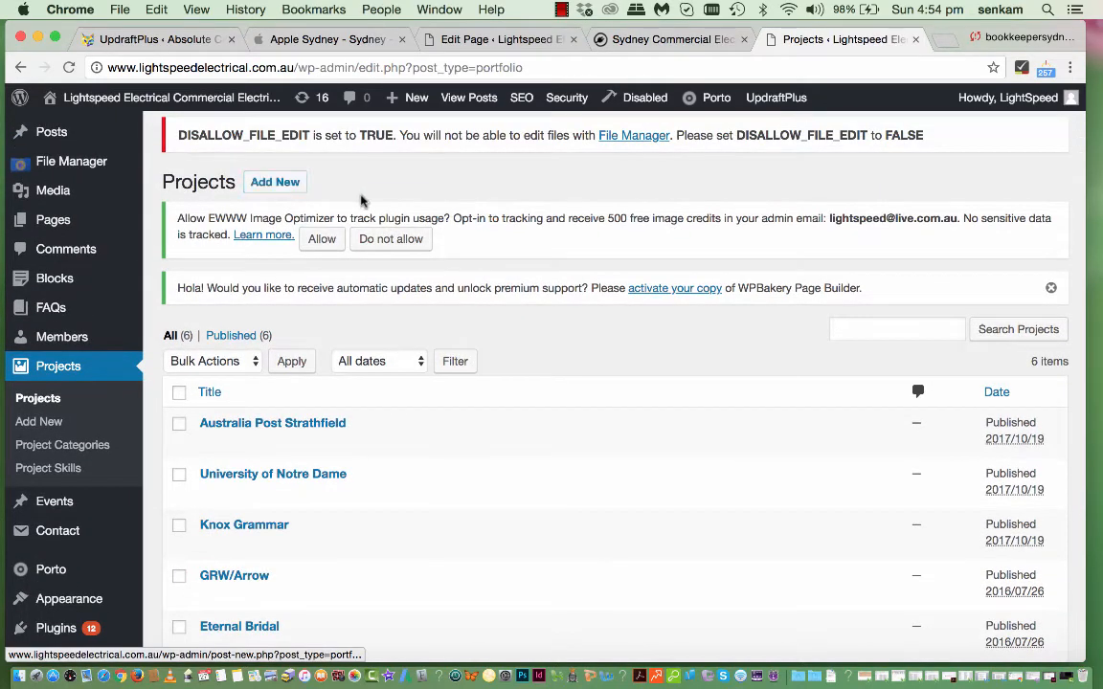
pyautogui.scroll(-3)
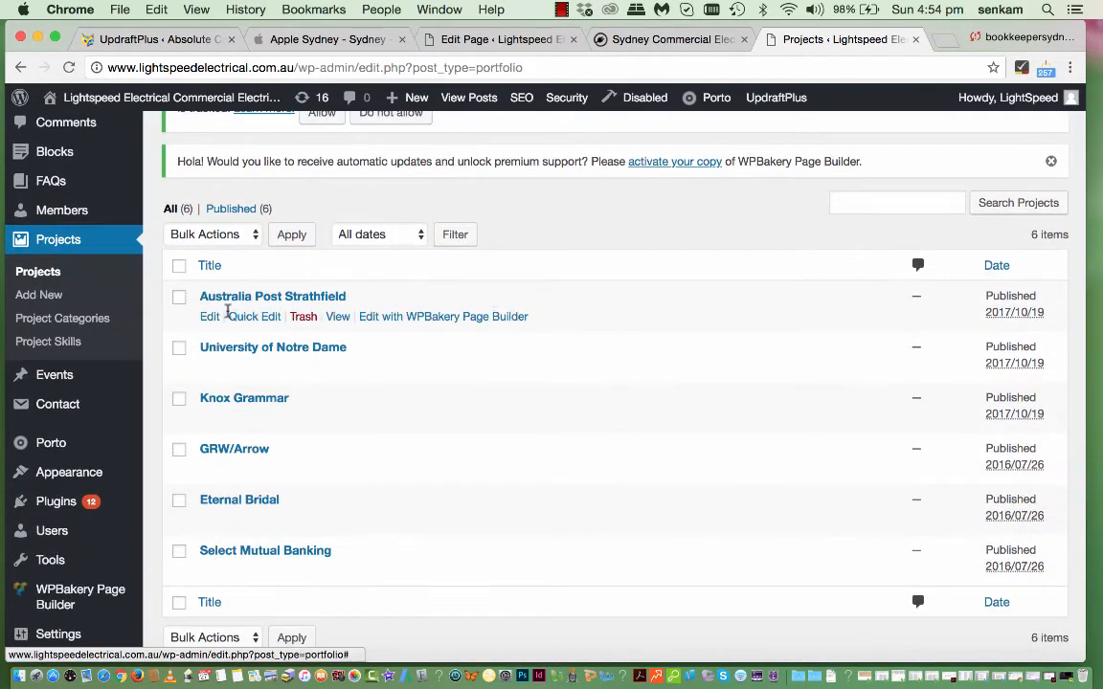
pyautogui.click(211, 316)
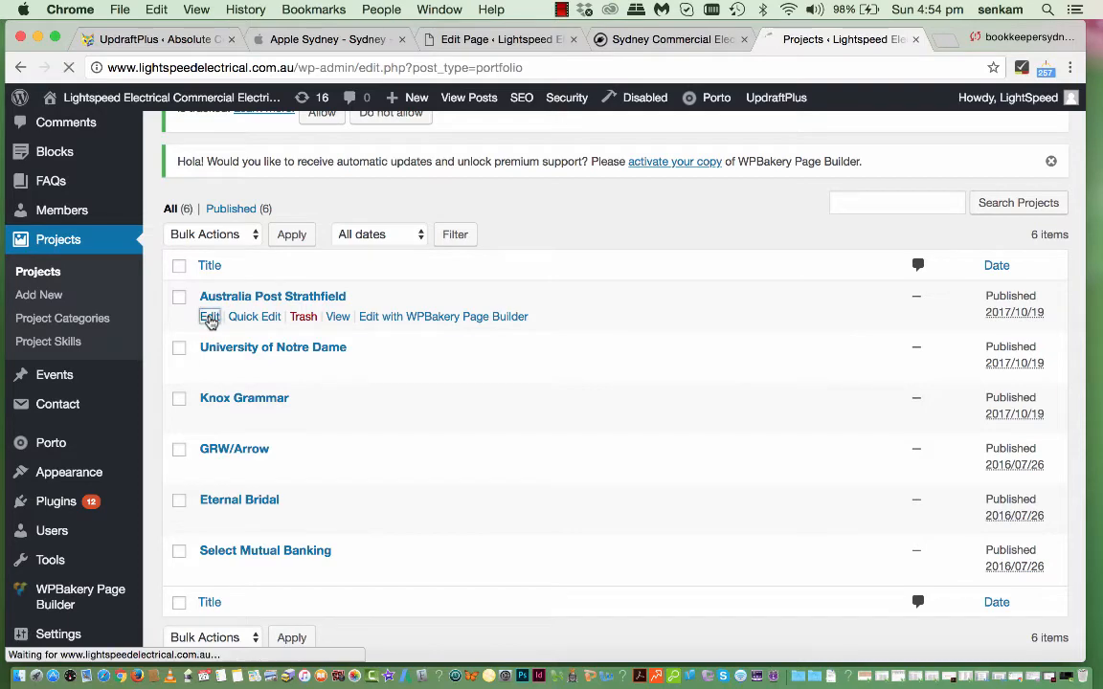
pyautogui.click(211, 316)
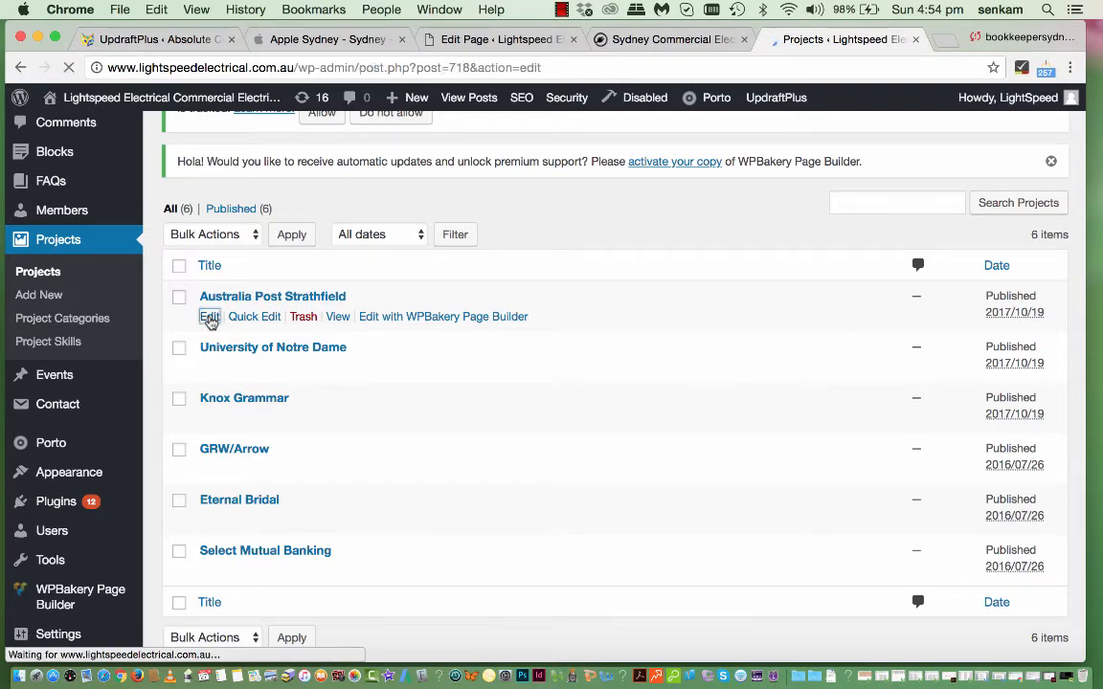
pyautogui.click(211, 316)
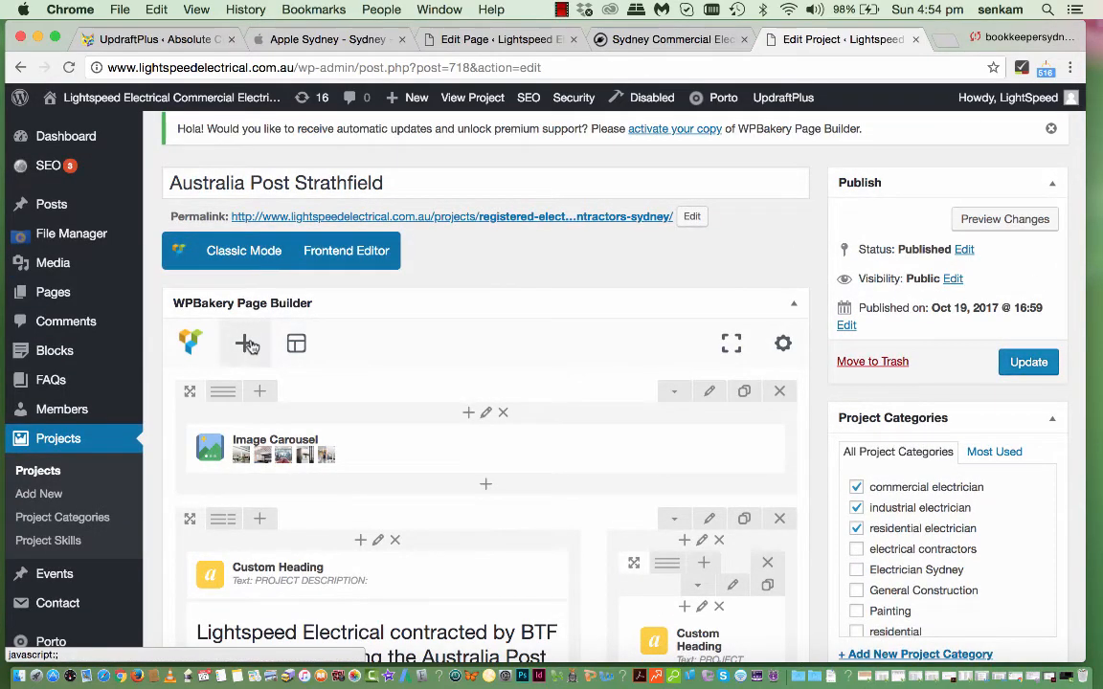
pyautogui.scroll(-3)
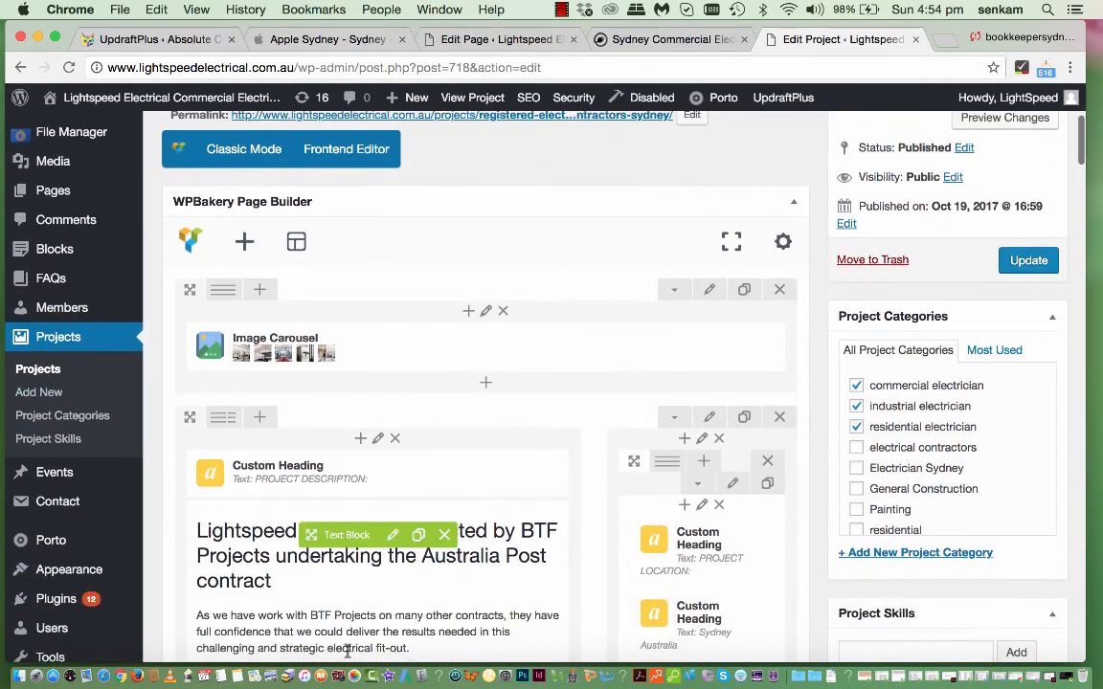
pyautogui.scroll(-3)
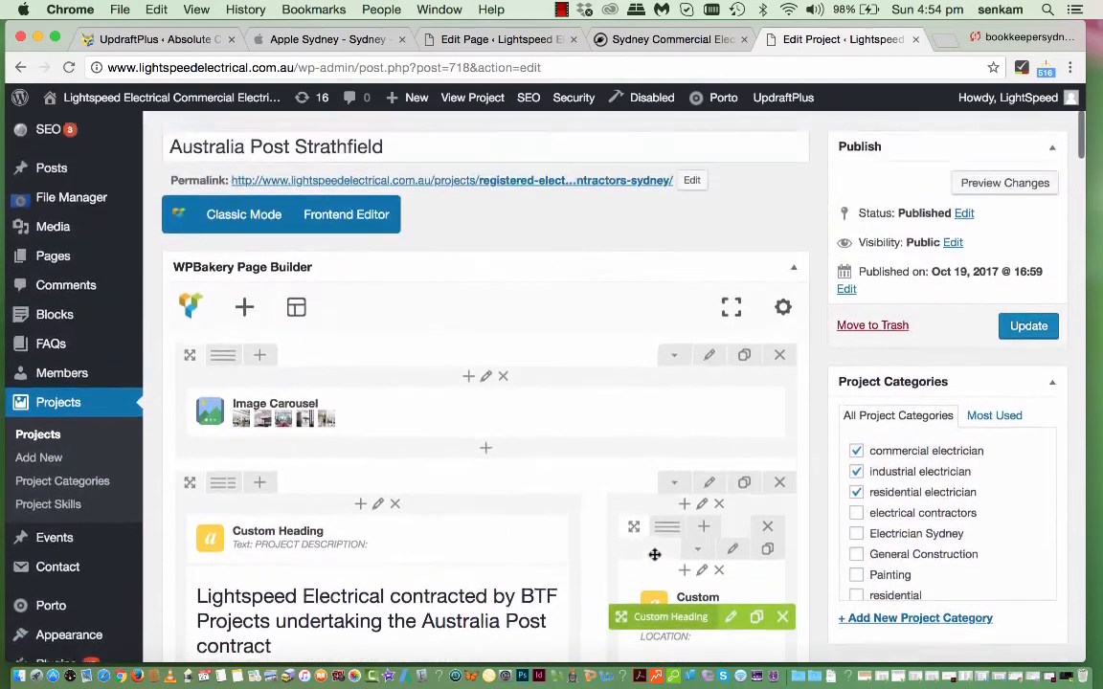
pyautogui.scroll(-3)
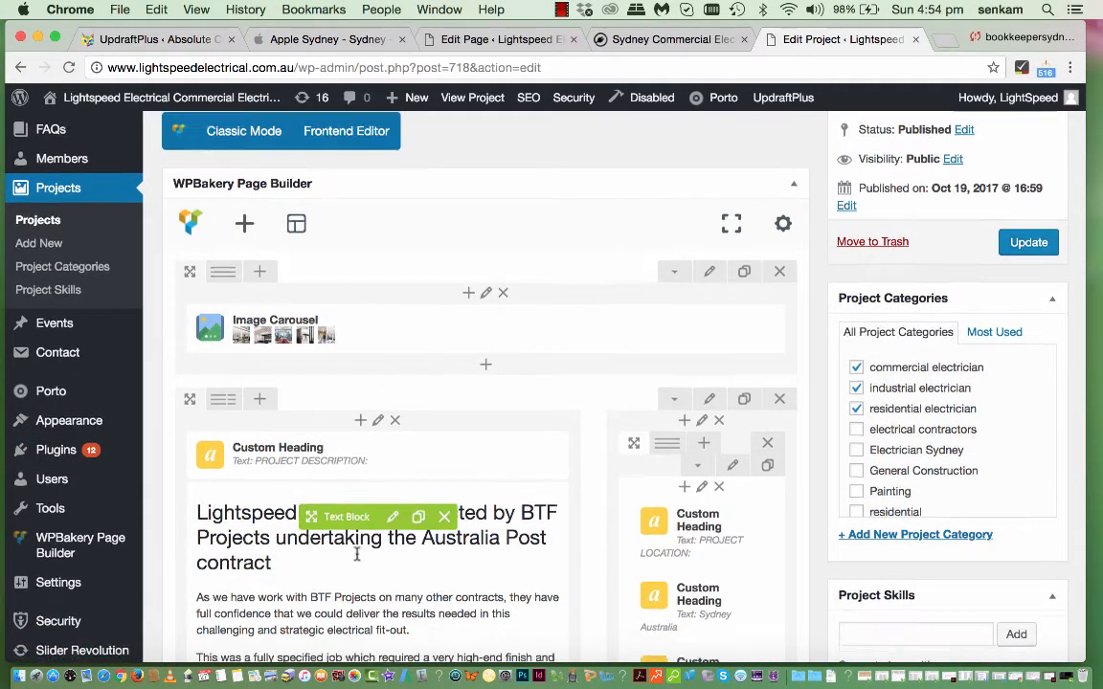
pyautogui.scroll(-3)
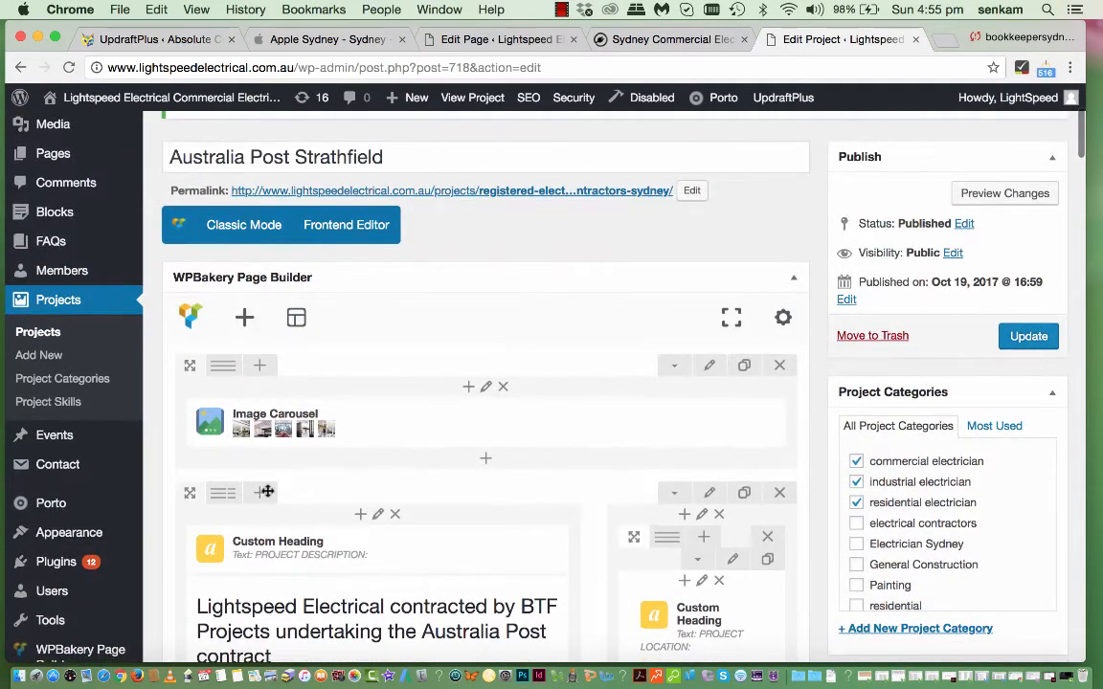
pyautogui.moveTo(245, 318)
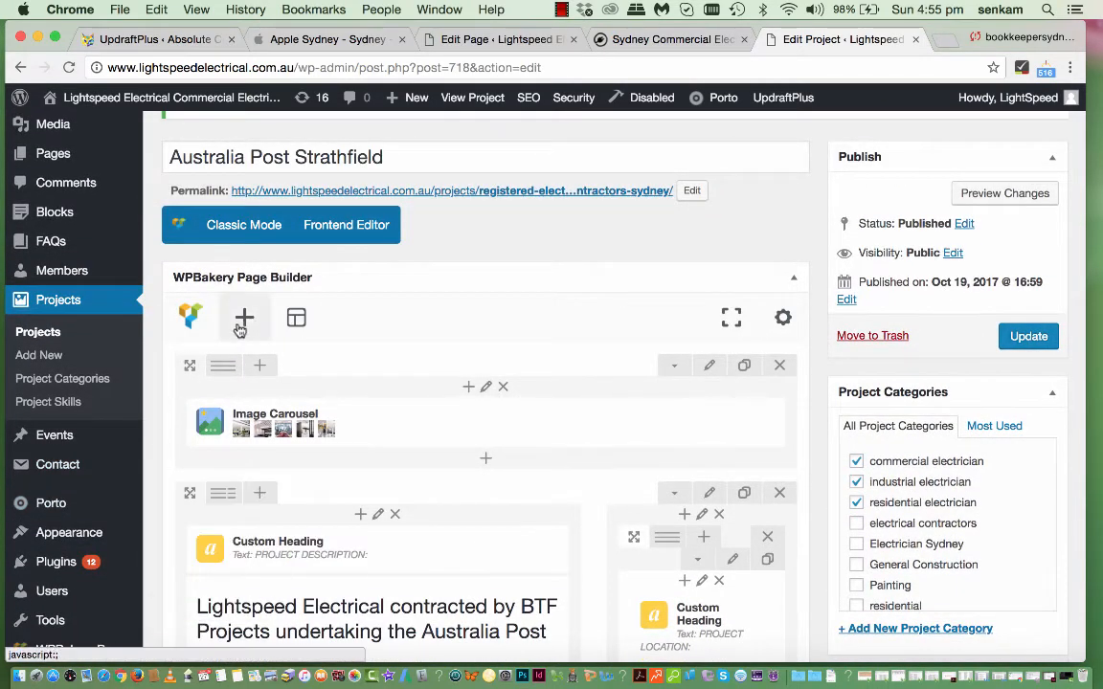
pyautogui.click(246, 317)
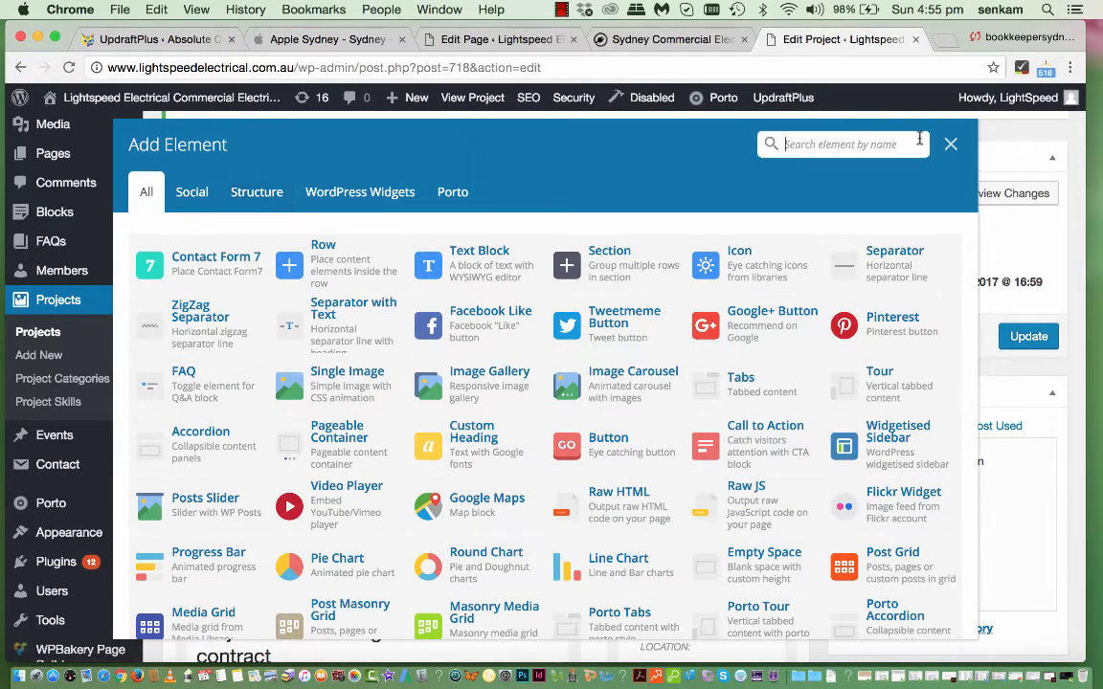
pyautogui.click(950, 144)
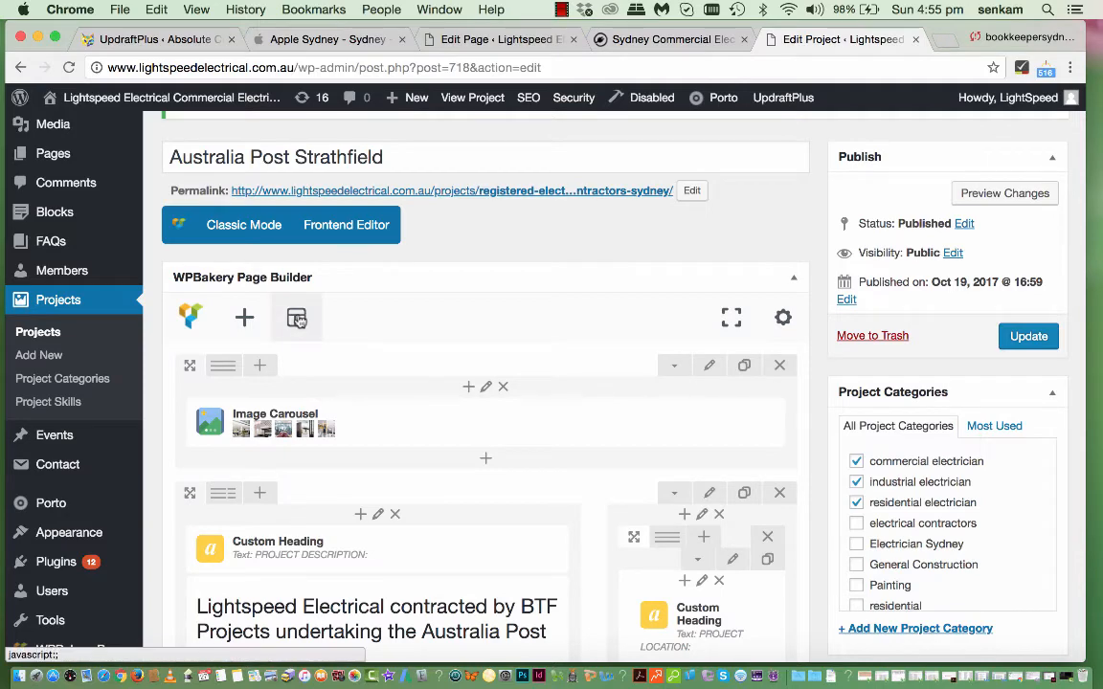
pyautogui.click(297, 318)
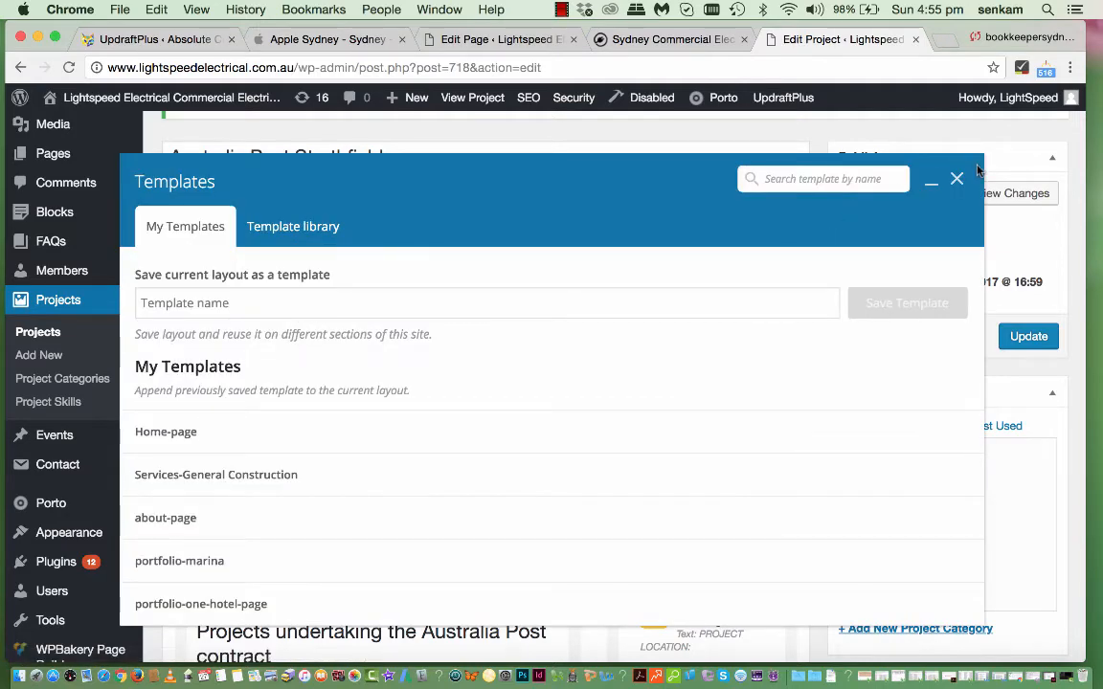
pyautogui.click(957, 180)
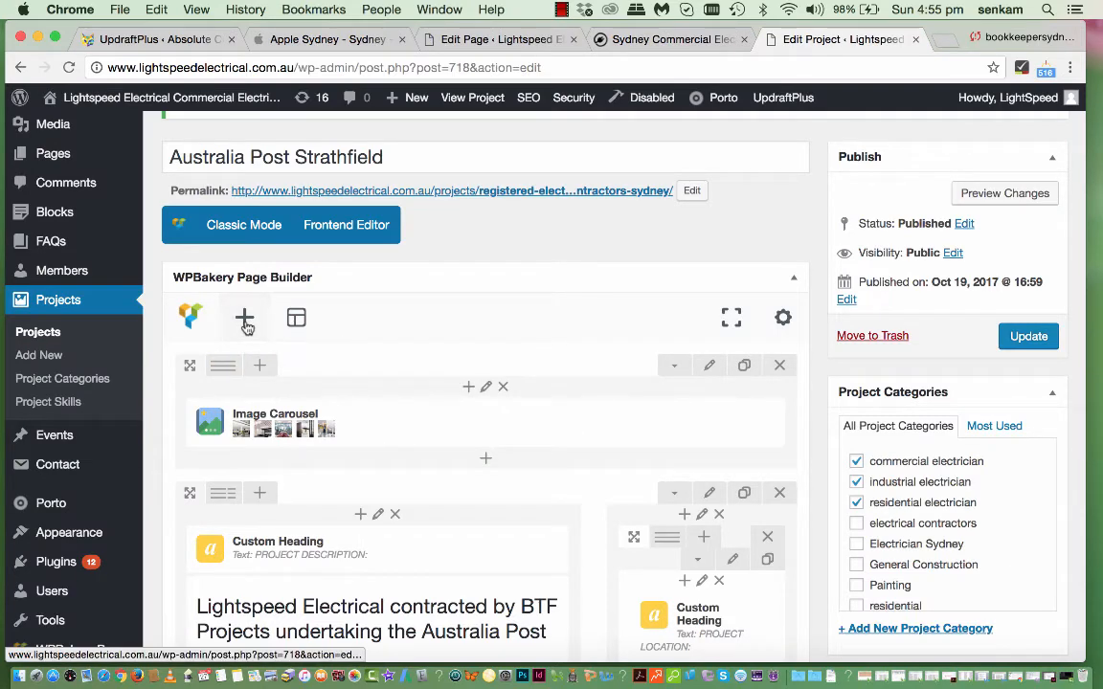
# - Bring up the Add Element catalogue and browse its Structure, WordPress Widgets and Porto tabs
pyautogui.click(245, 318)
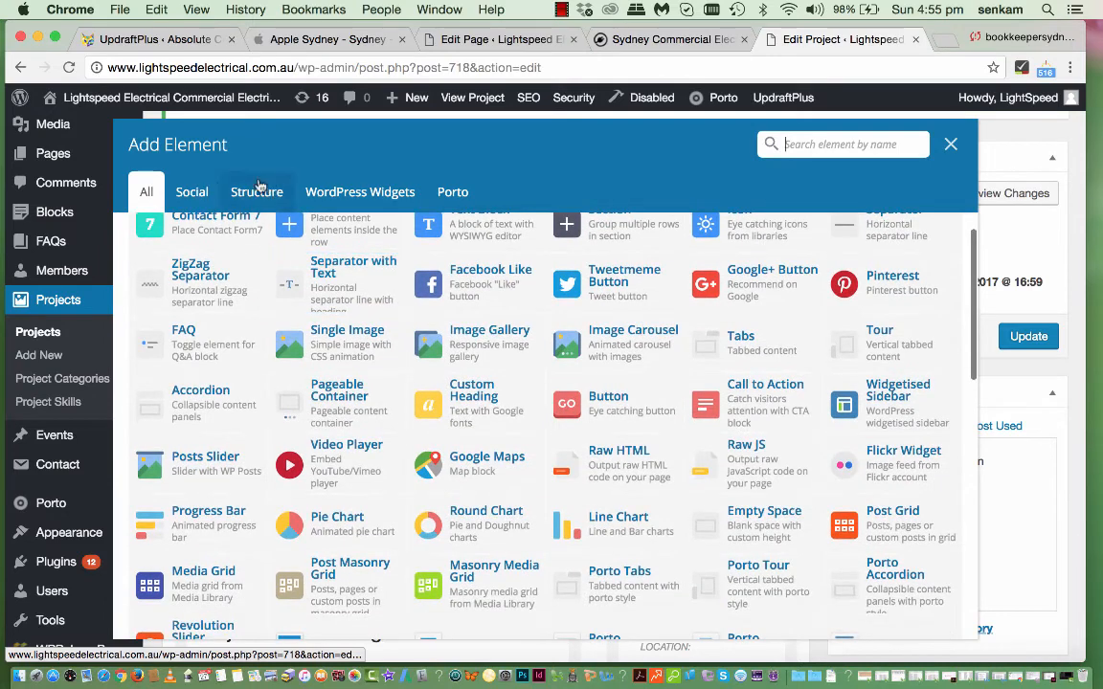
pyautogui.click(257, 192)
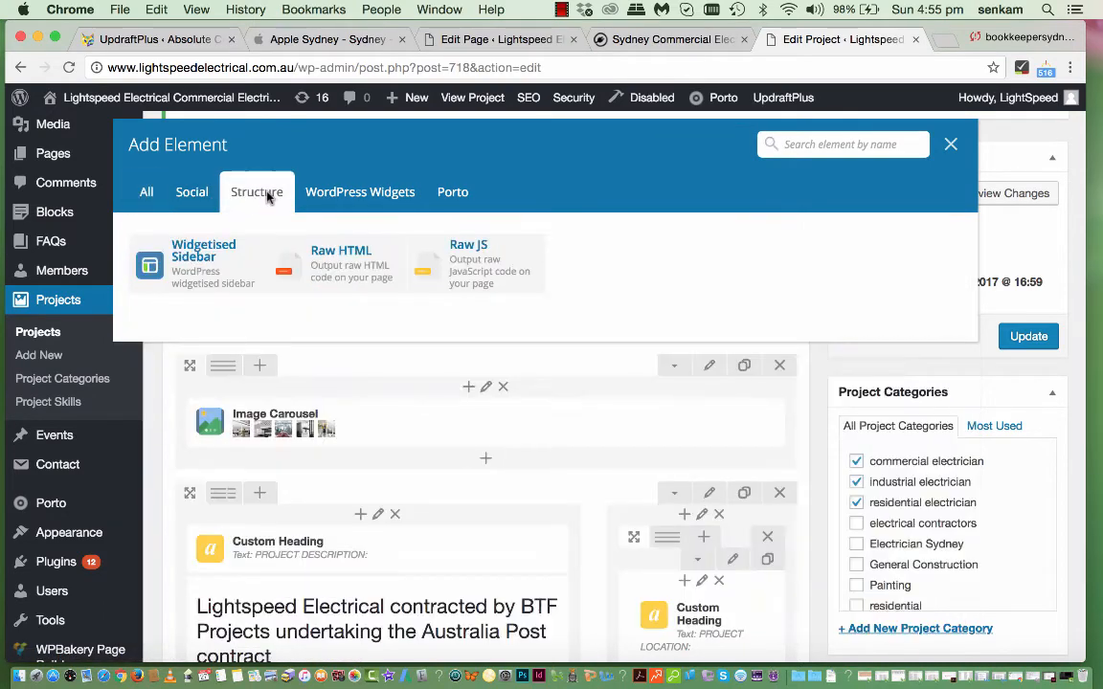
pyautogui.click(360, 191)
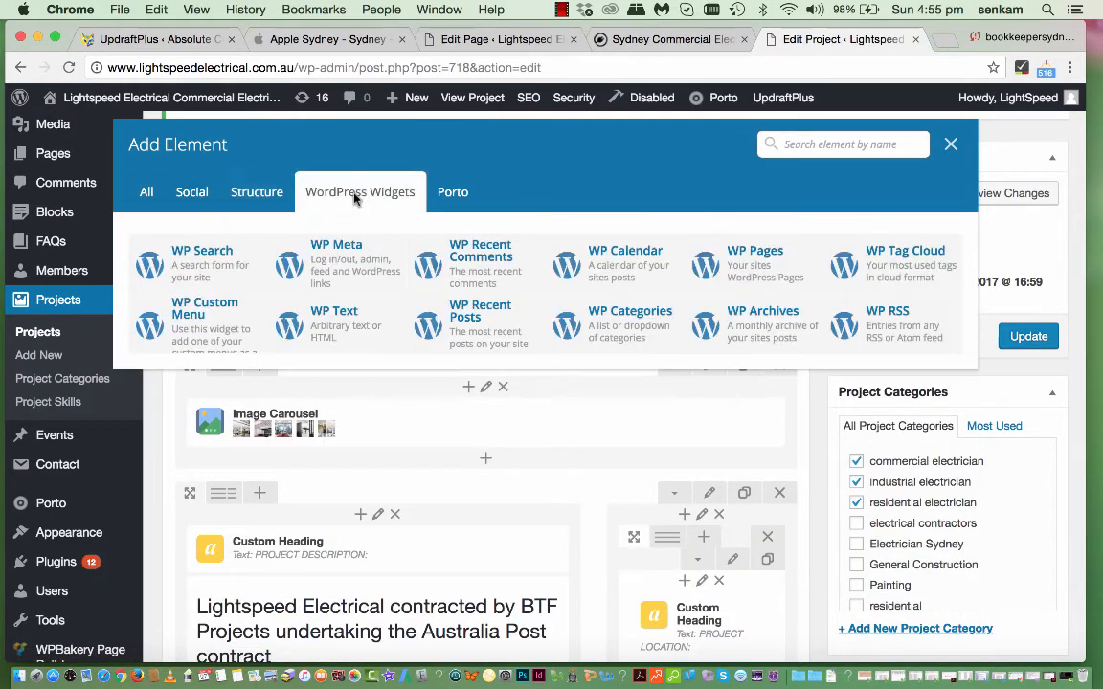
pyautogui.click(452, 191)
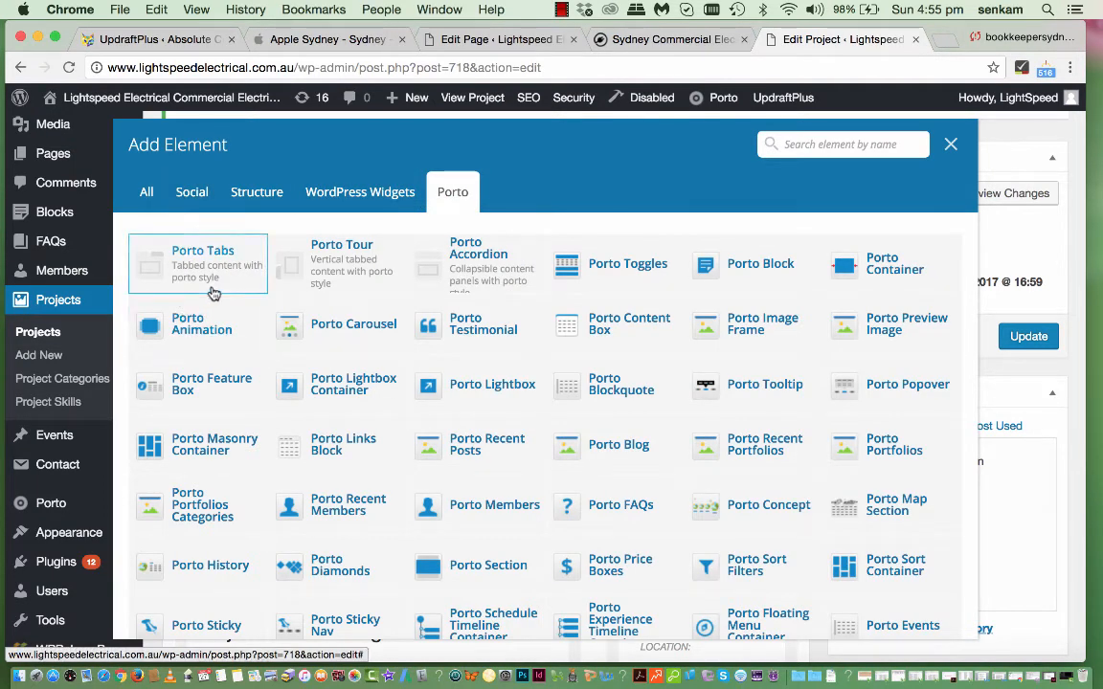
pyautogui.moveTo(620, 317)
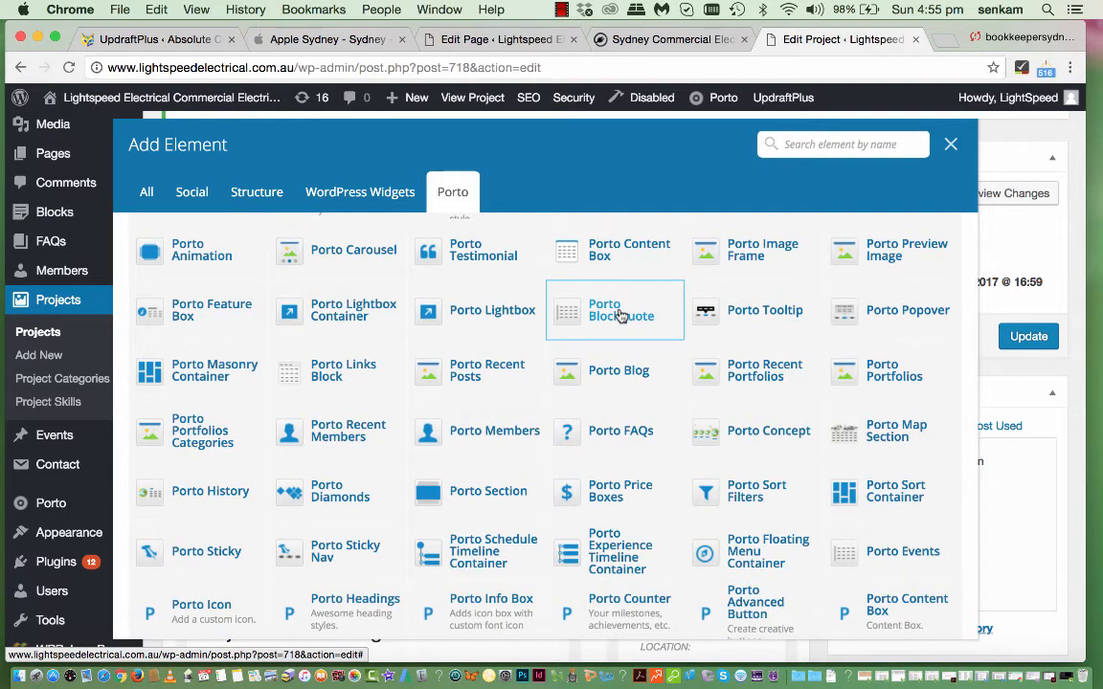
pyautogui.scroll(-3)
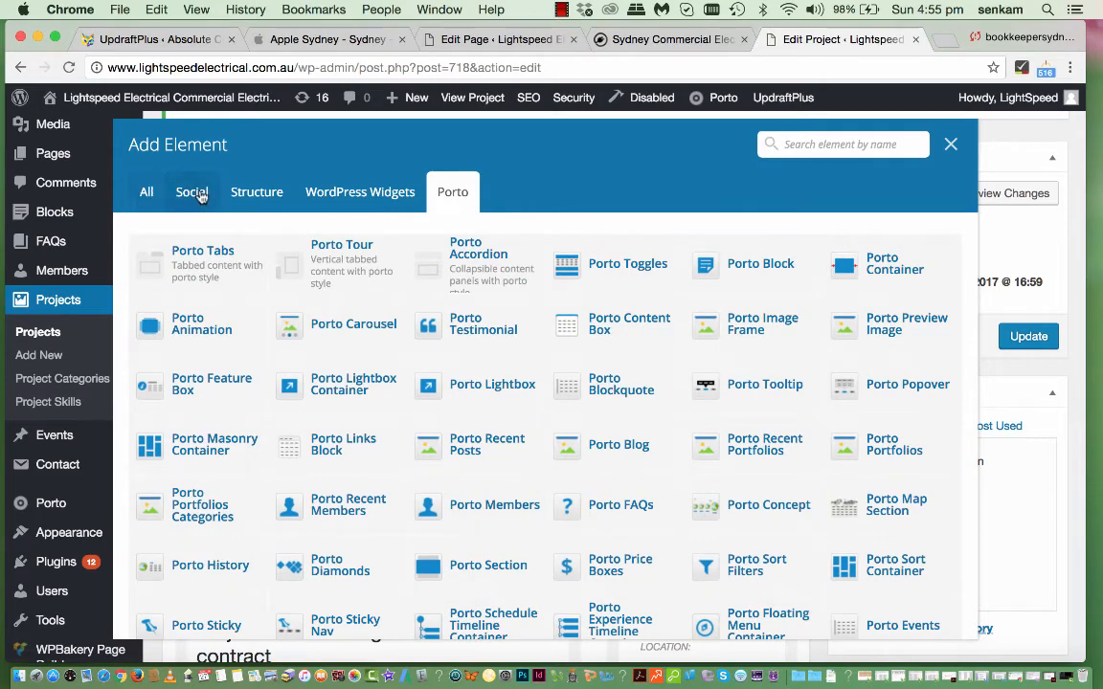
# - Review the full All list of available elements
pyautogui.click(256, 192)
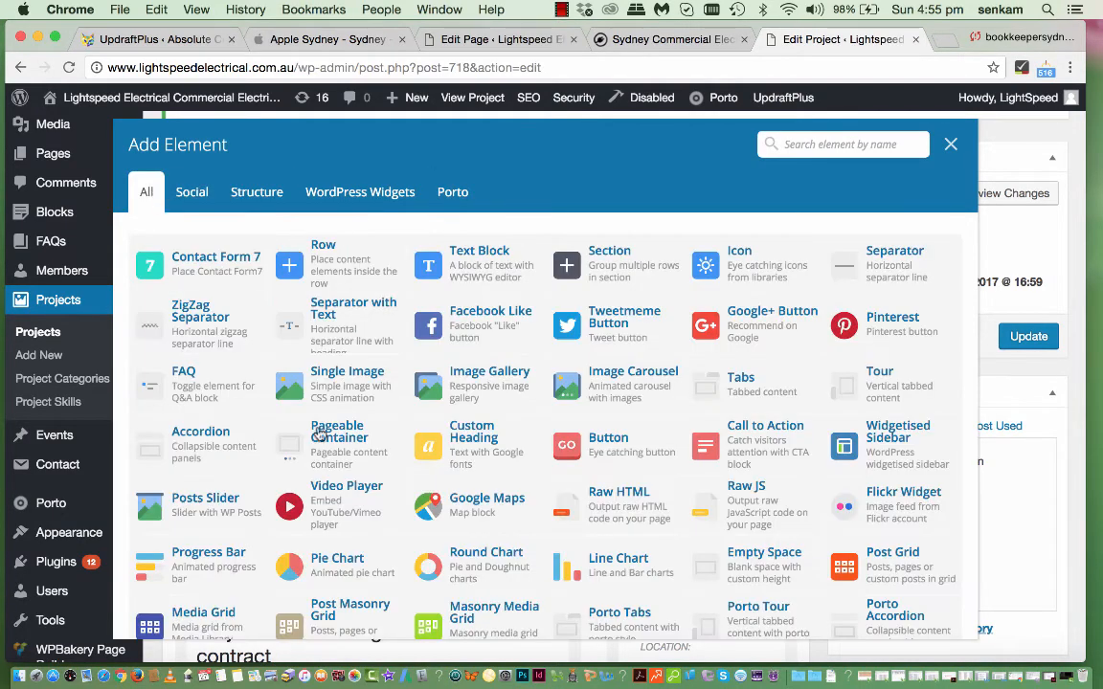
pyautogui.scroll(-3)
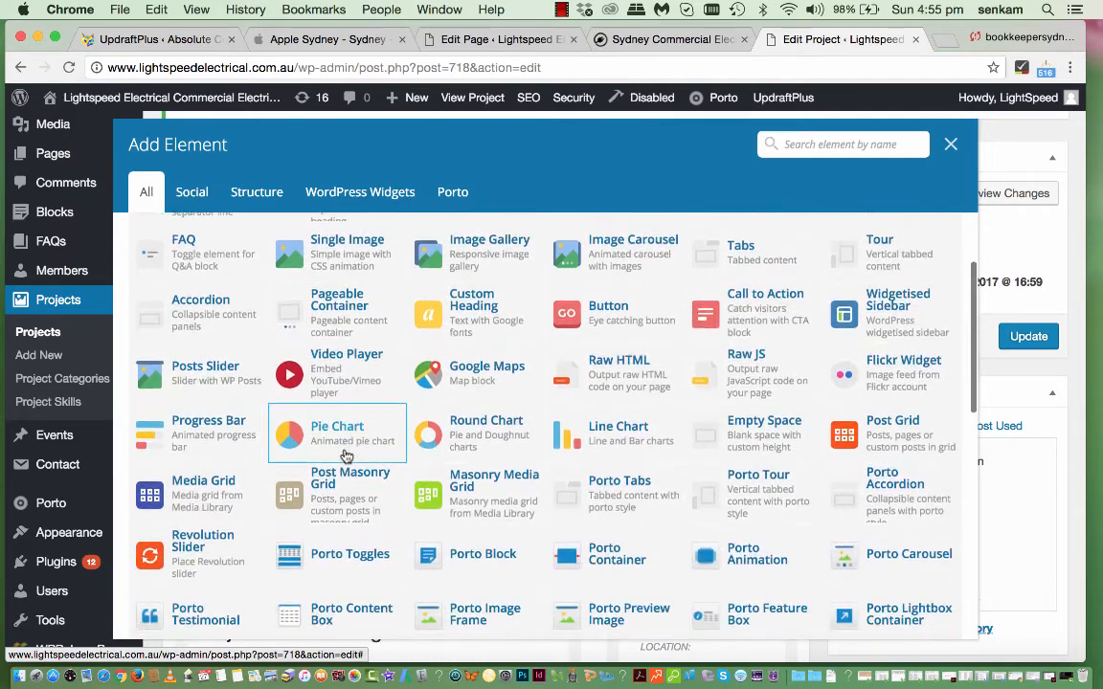
pyautogui.scroll(-3)
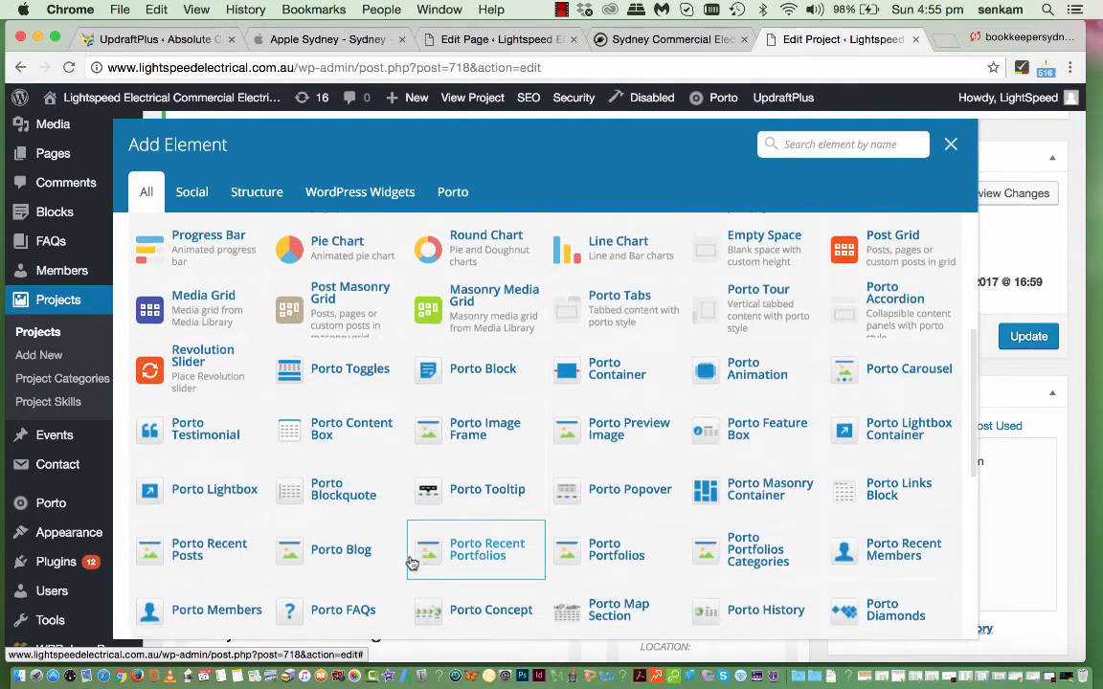
pyautogui.scroll(-3)
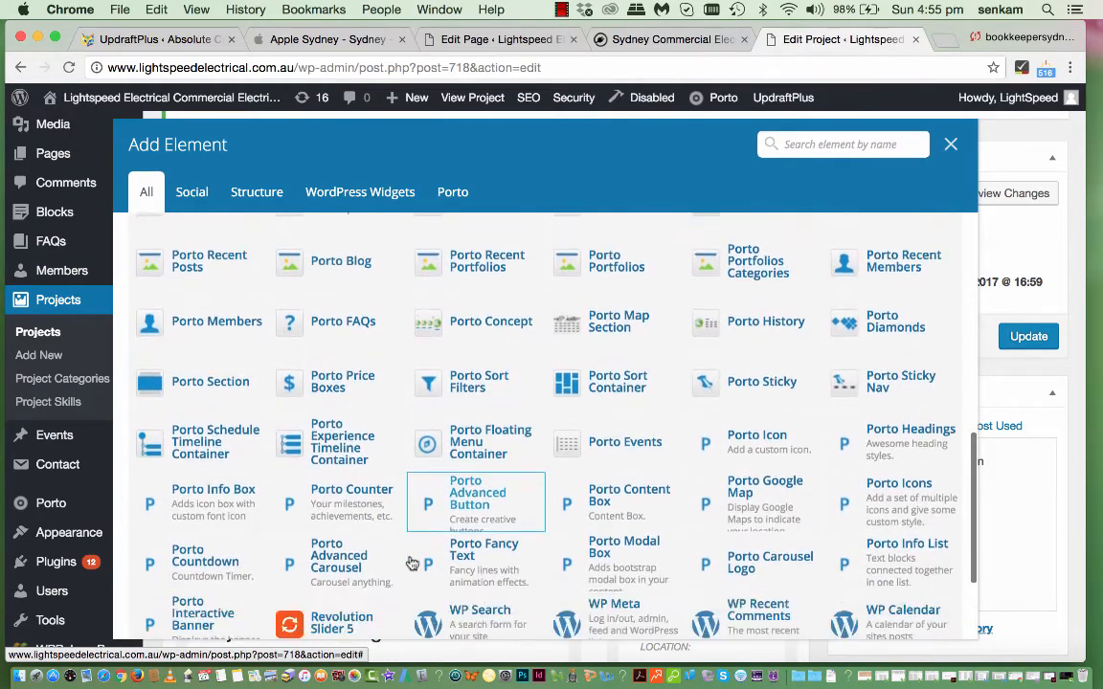
pyautogui.scroll(-3)
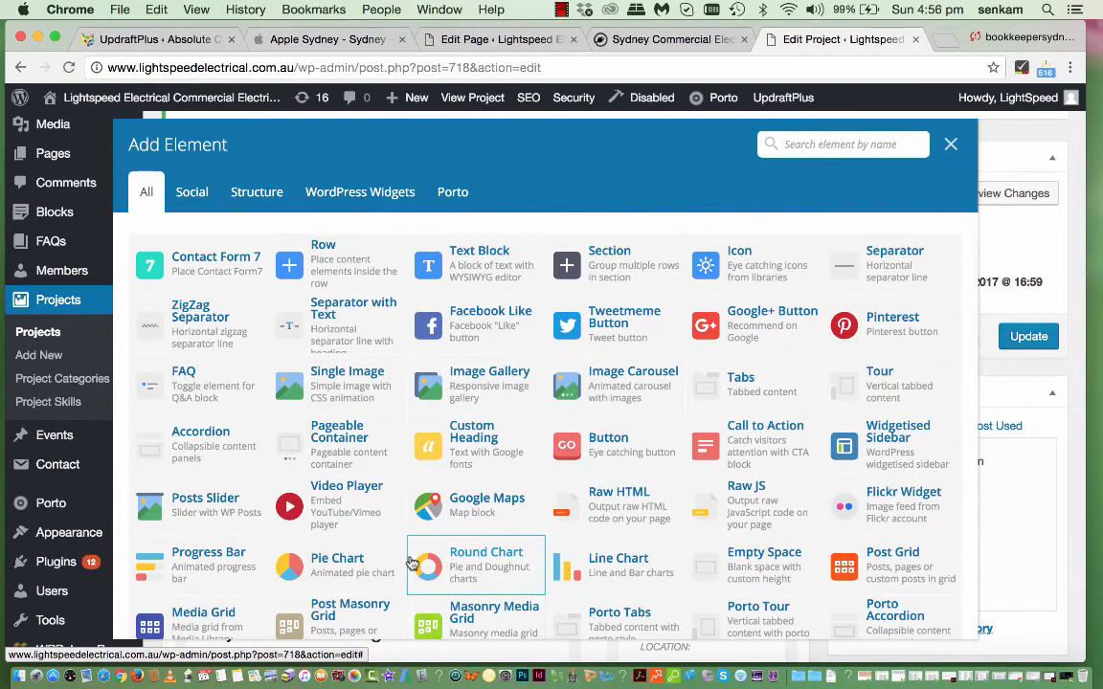
pyautogui.moveTo(753, 444)
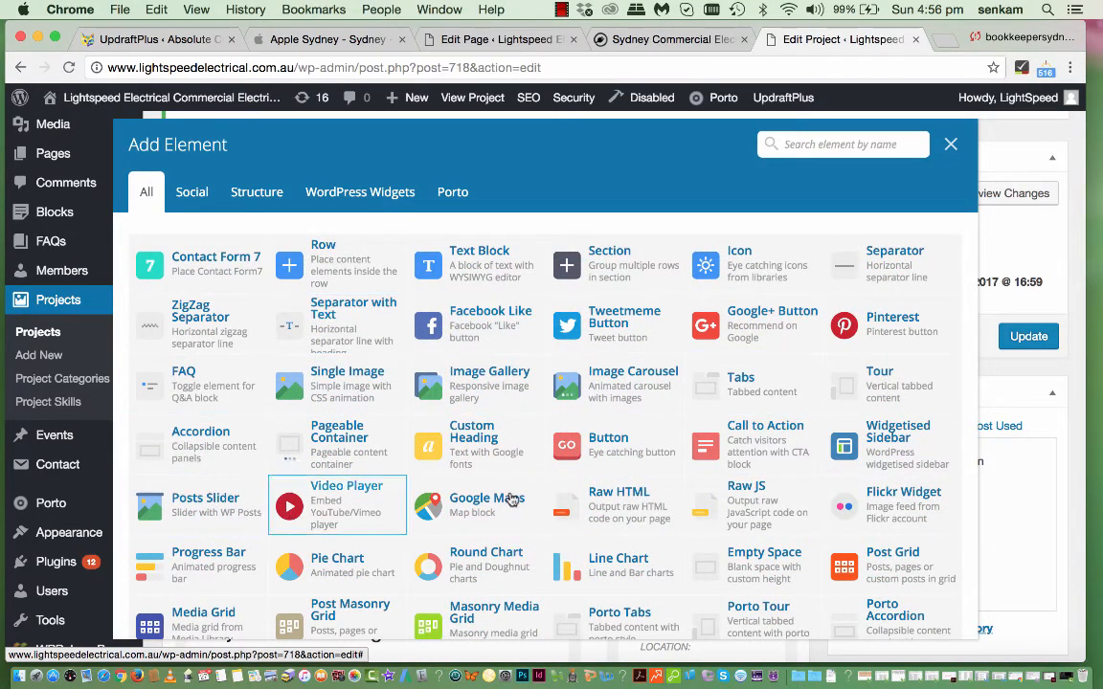
pyautogui.moveTo(410, 375)
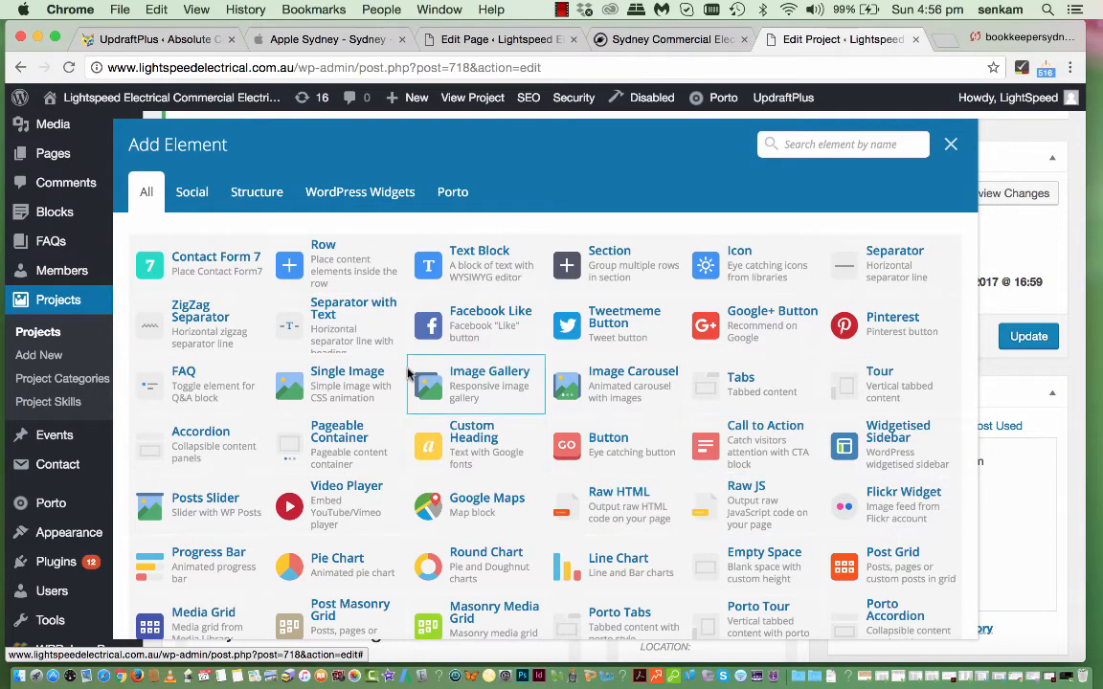
pyautogui.moveTo(488, 264)
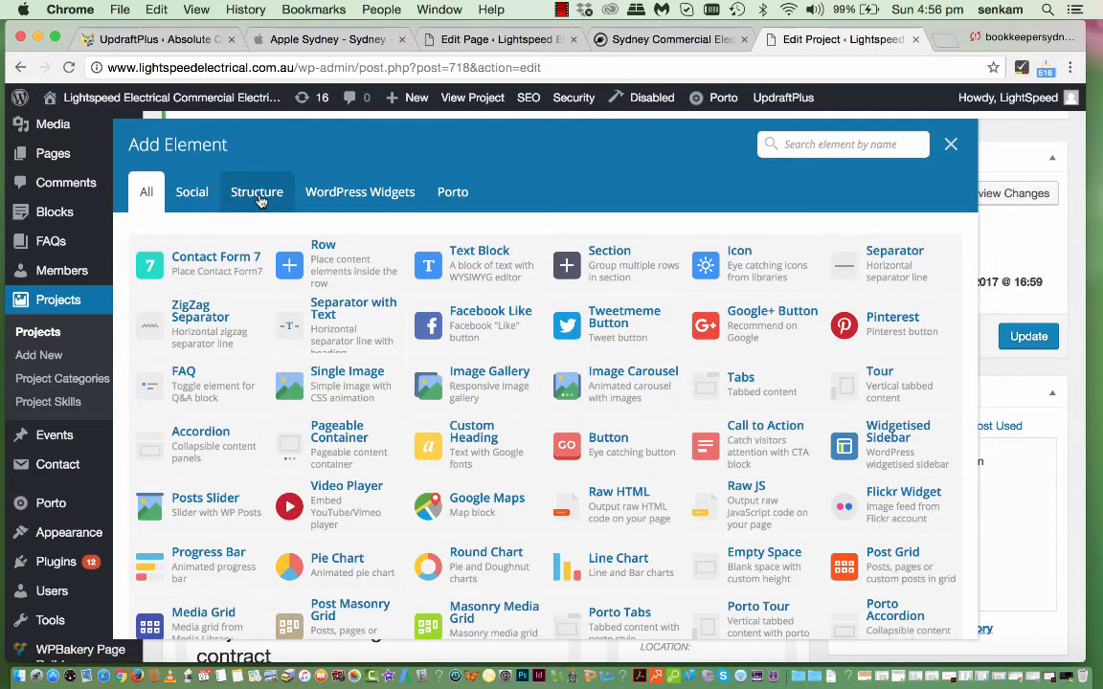
# - Cycle through Structure and Widgets again, ending on the Porto theme elements
pyautogui.click(257, 192)
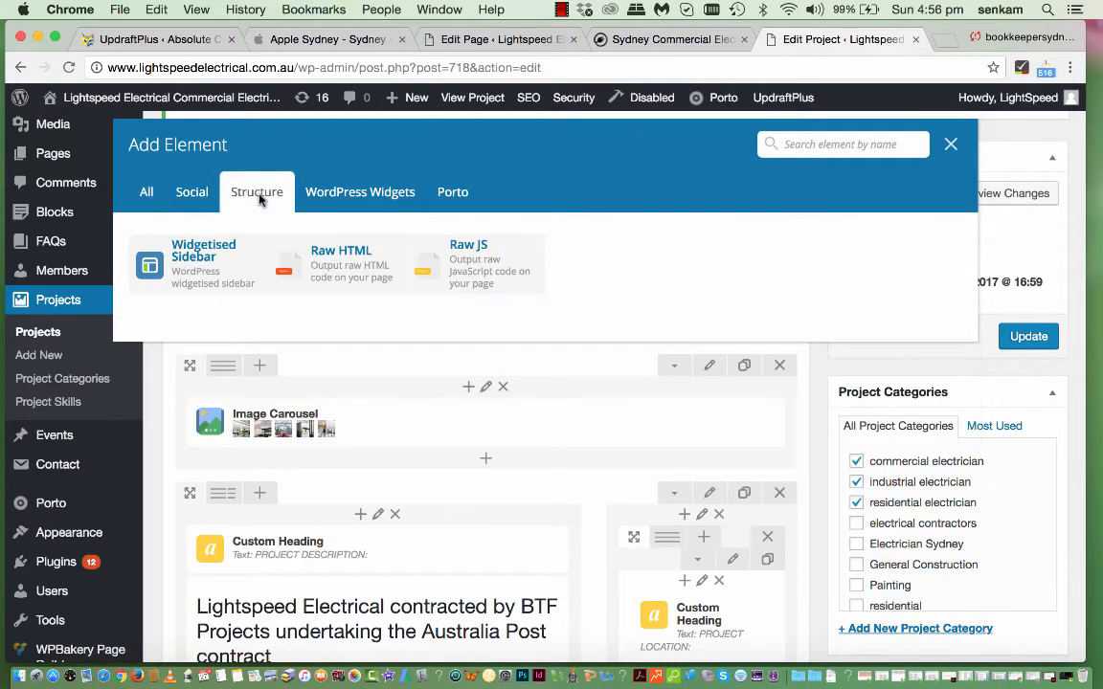
pyautogui.moveTo(330, 277)
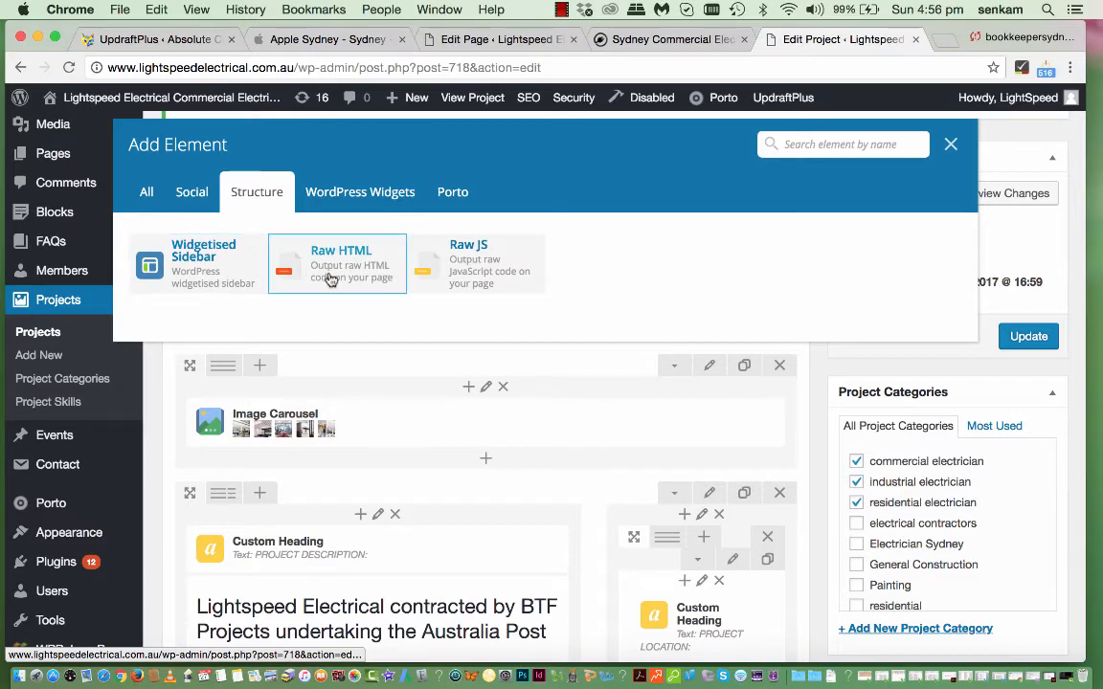
pyautogui.click(360, 191)
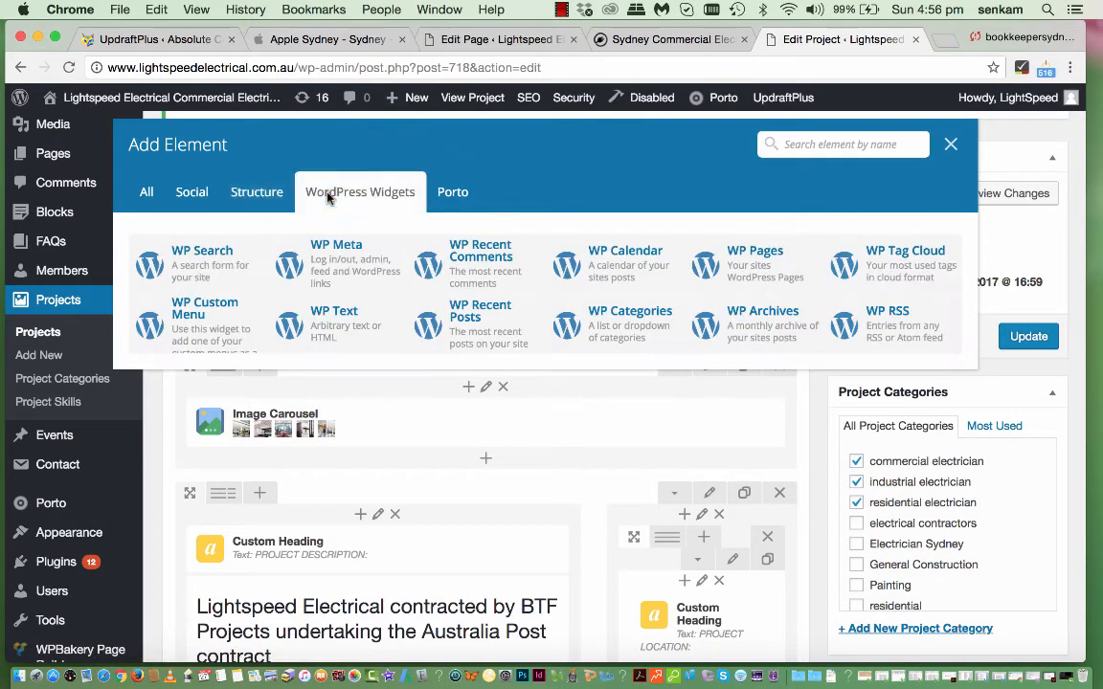
pyautogui.moveTo(368, 272)
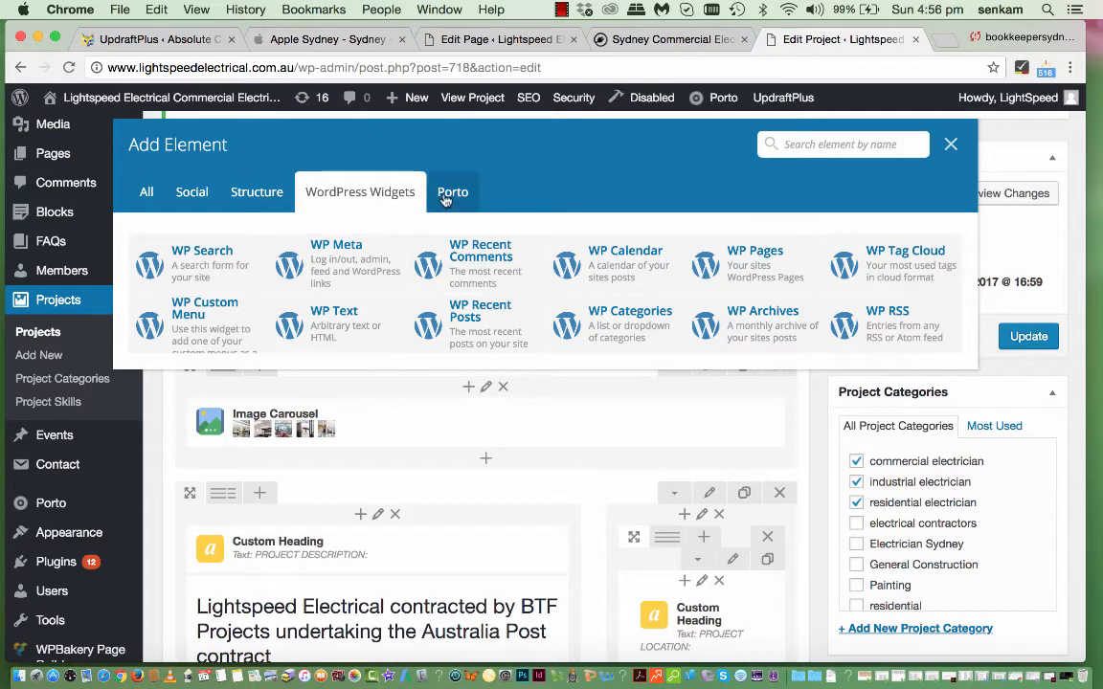
pyautogui.click(452, 191)
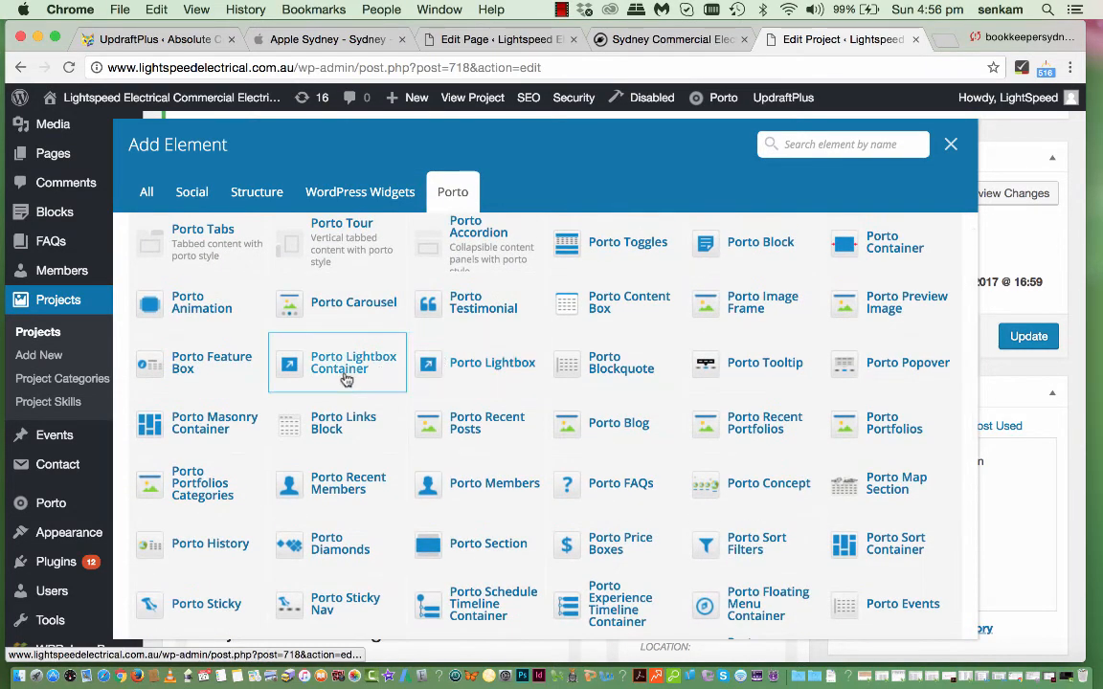
pyautogui.scroll(-3)
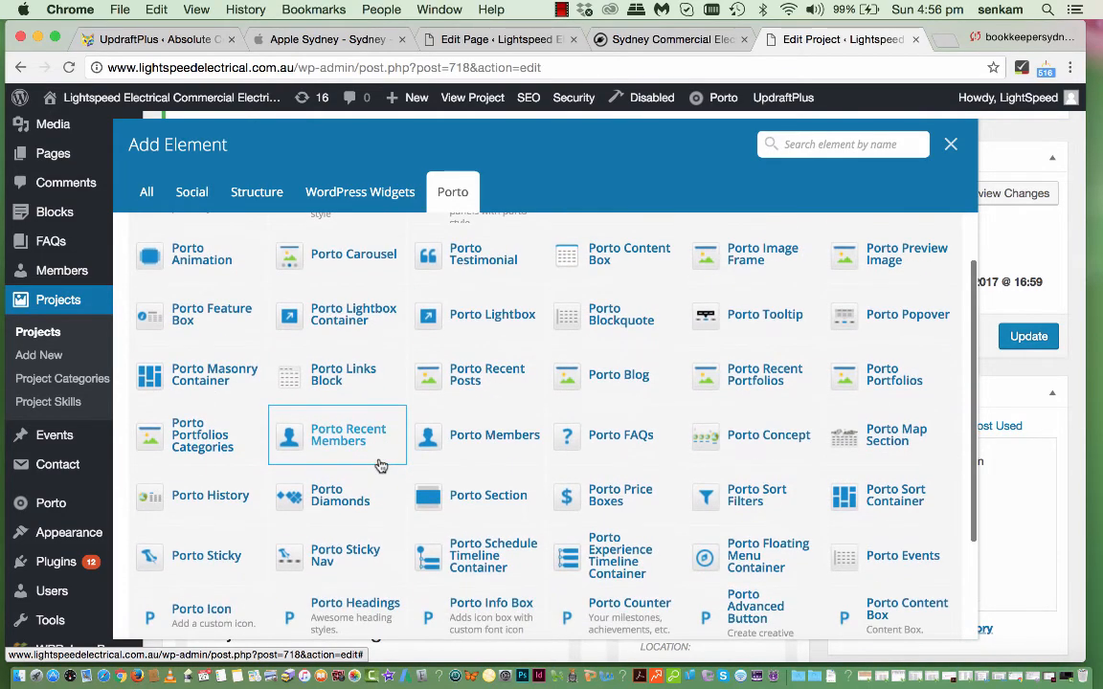
pyautogui.scroll(-3)
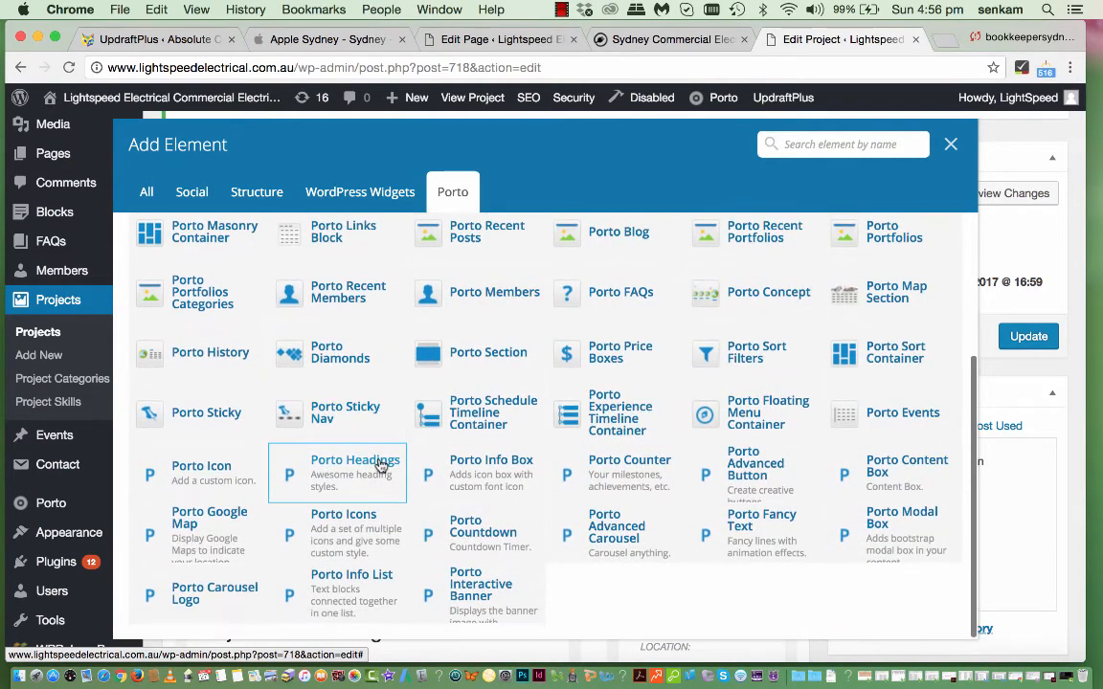
pyautogui.moveTo(475, 481)
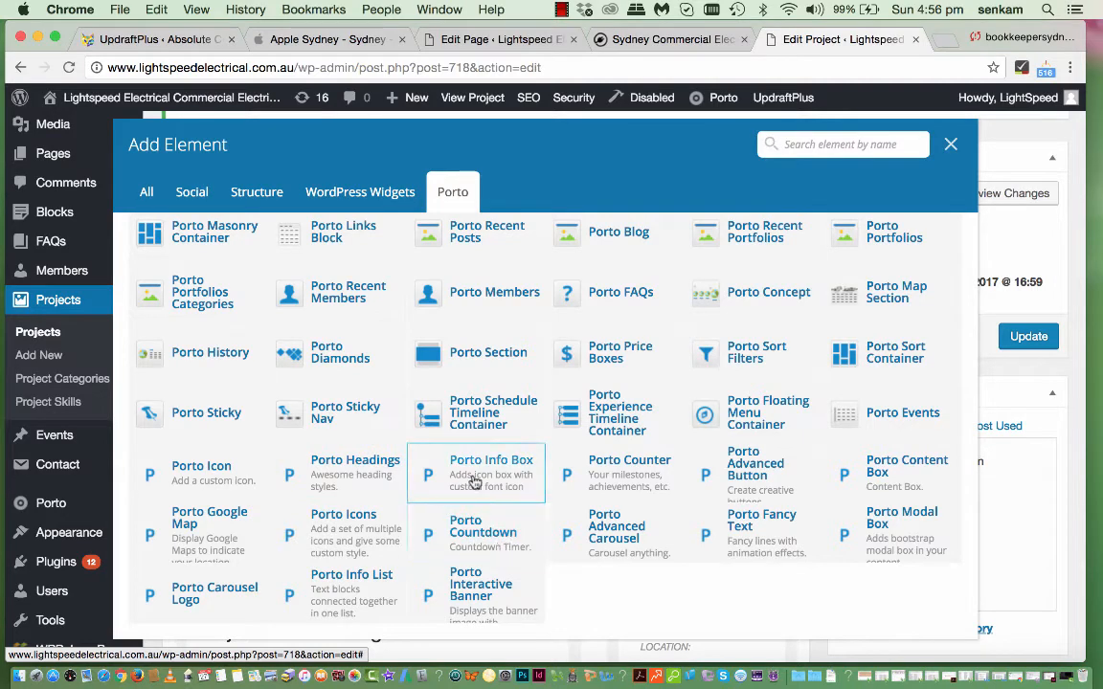
pyautogui.moveTo(496, 592)
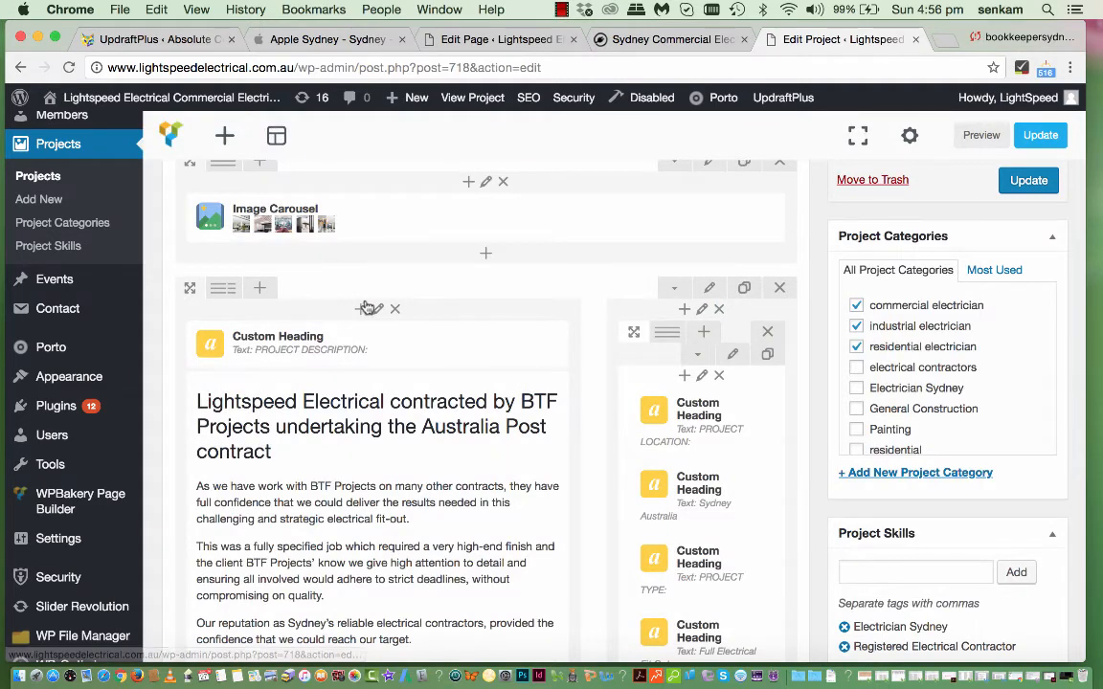
pyautogui.moveTo(379, 311)
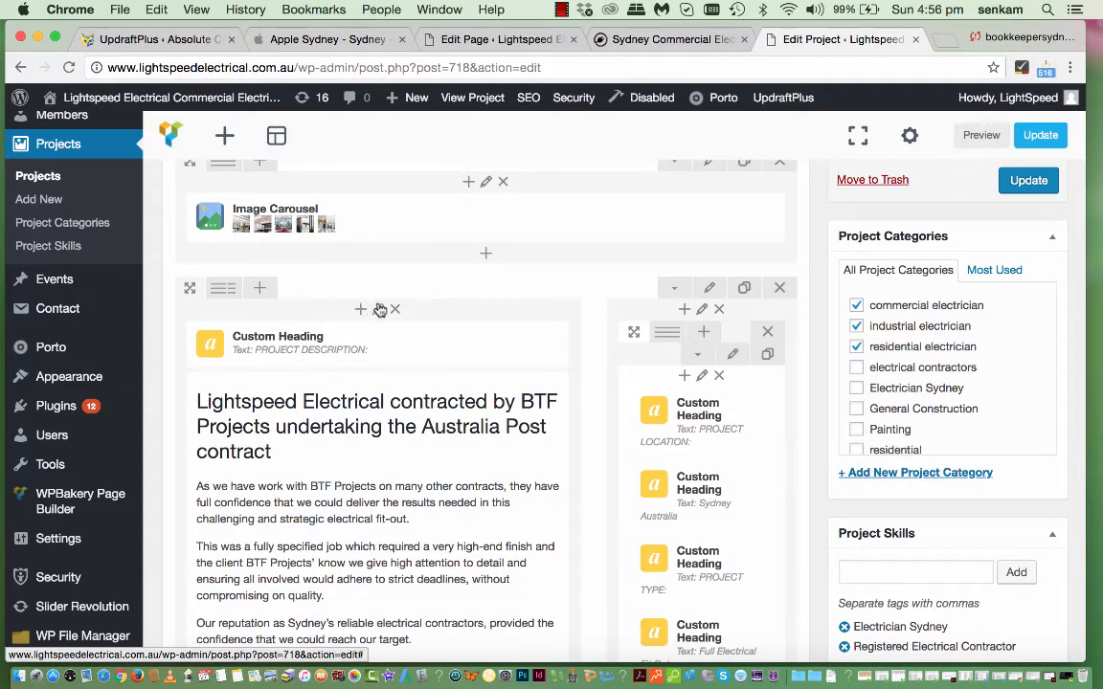
pyautogui.moveTo(379, 310)
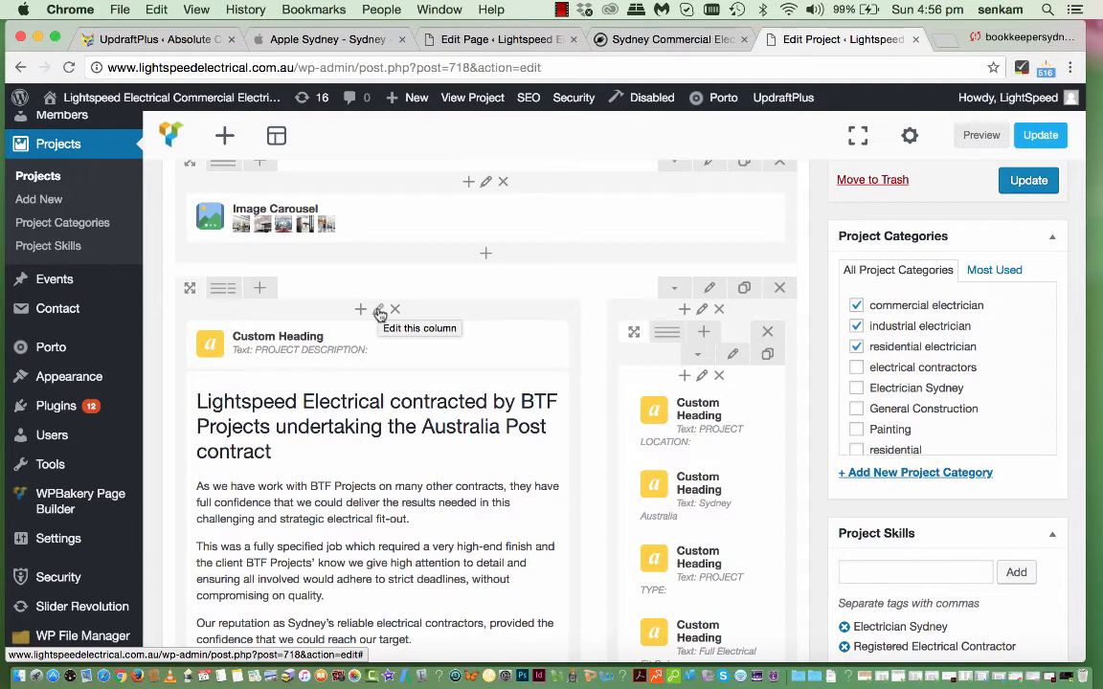
pyautogui.moveTo(224, 289)
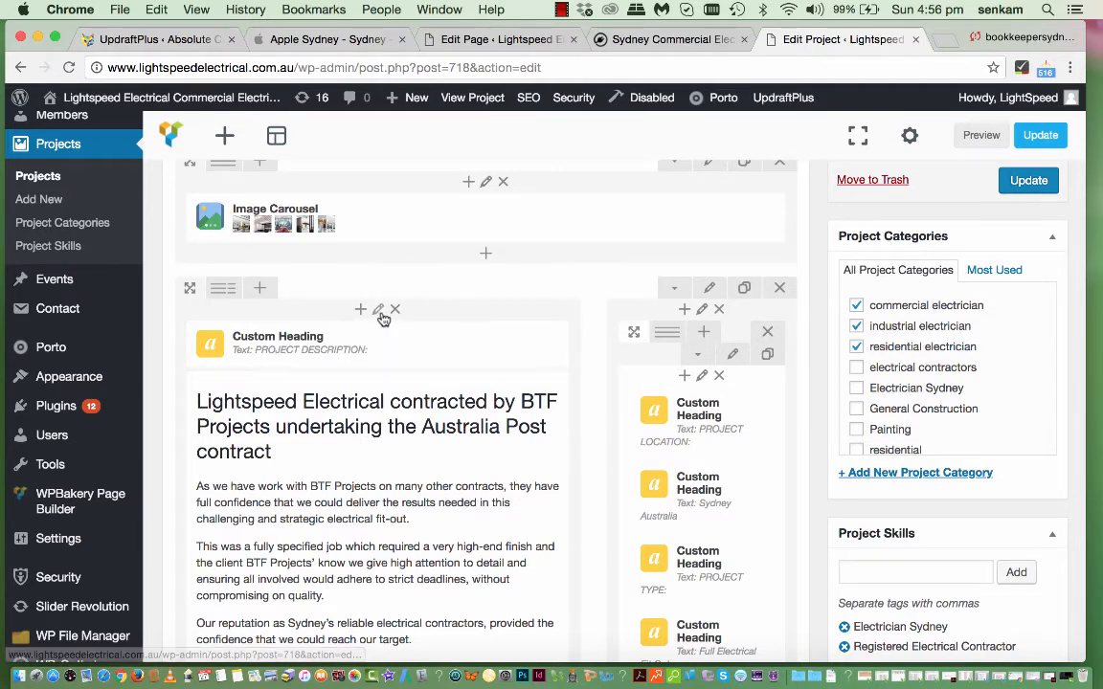
pyautogui.moveTo(381, 312)
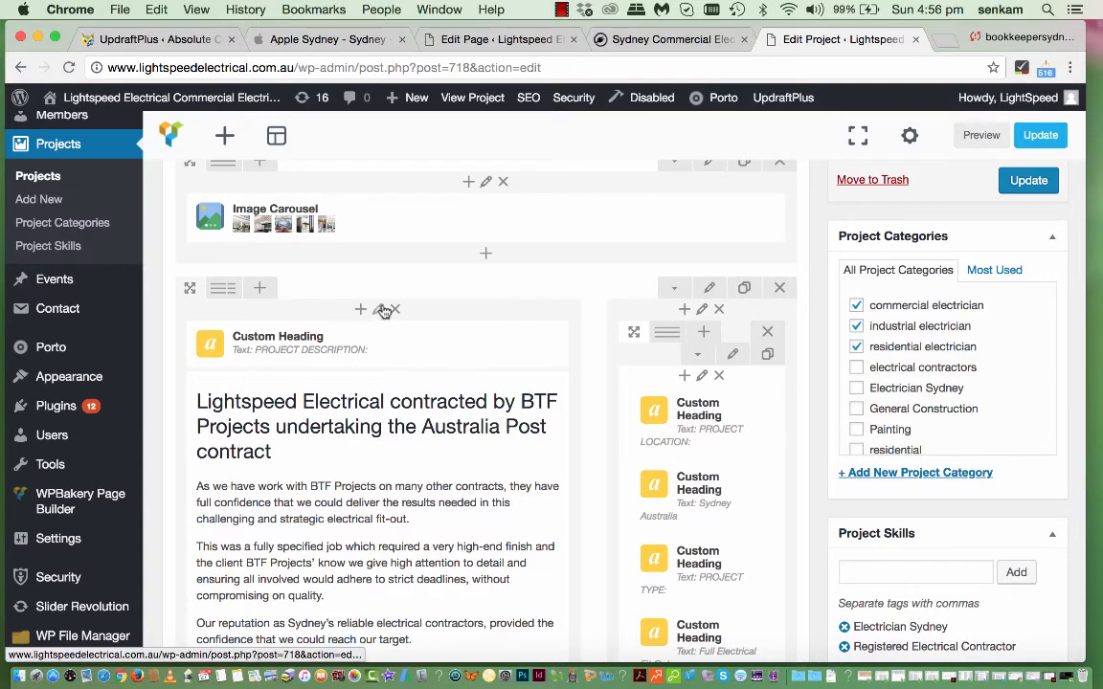
pyautogui.moveTo(360, 310)
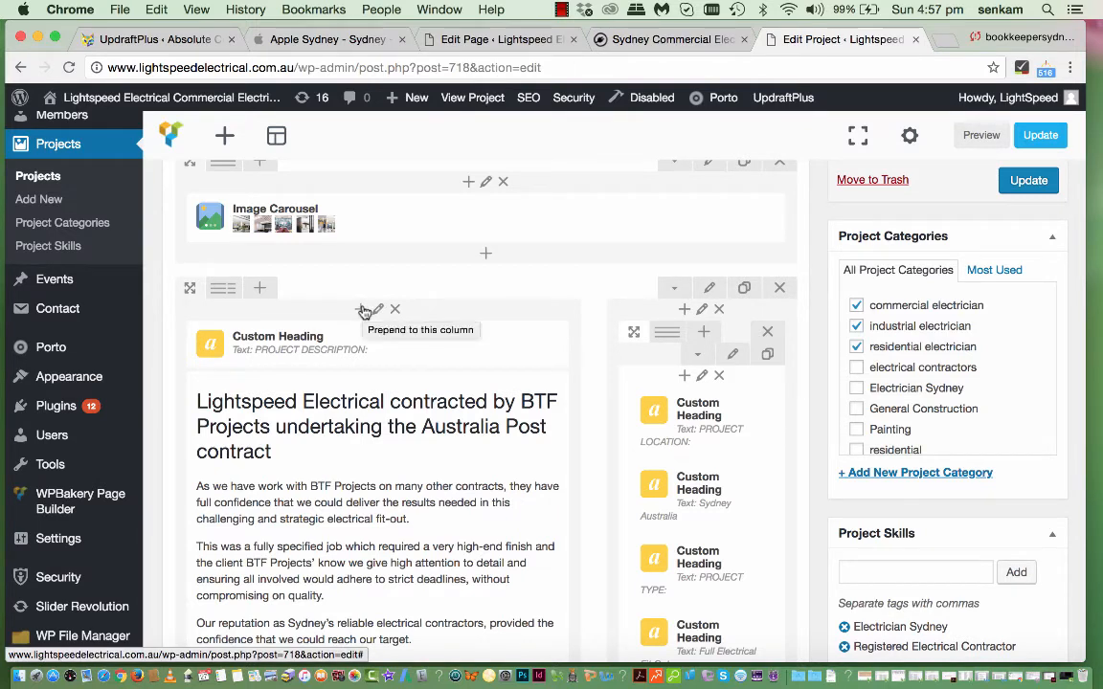
pyautogui.moveTo(283, 242)
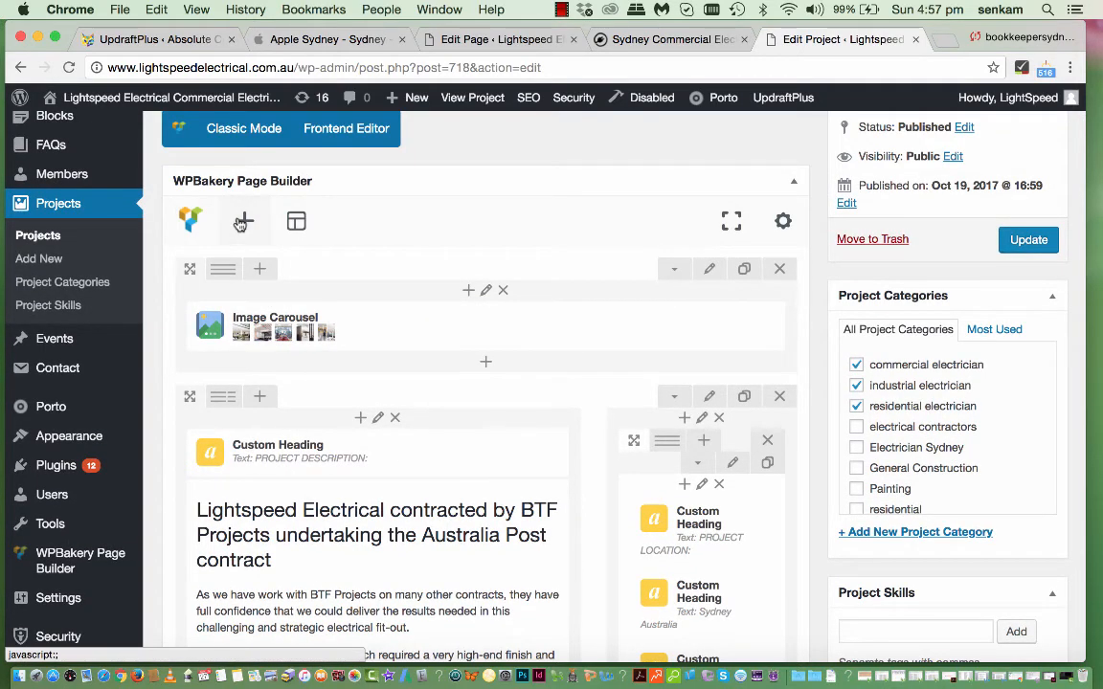
pyautogui.click(243, 222)
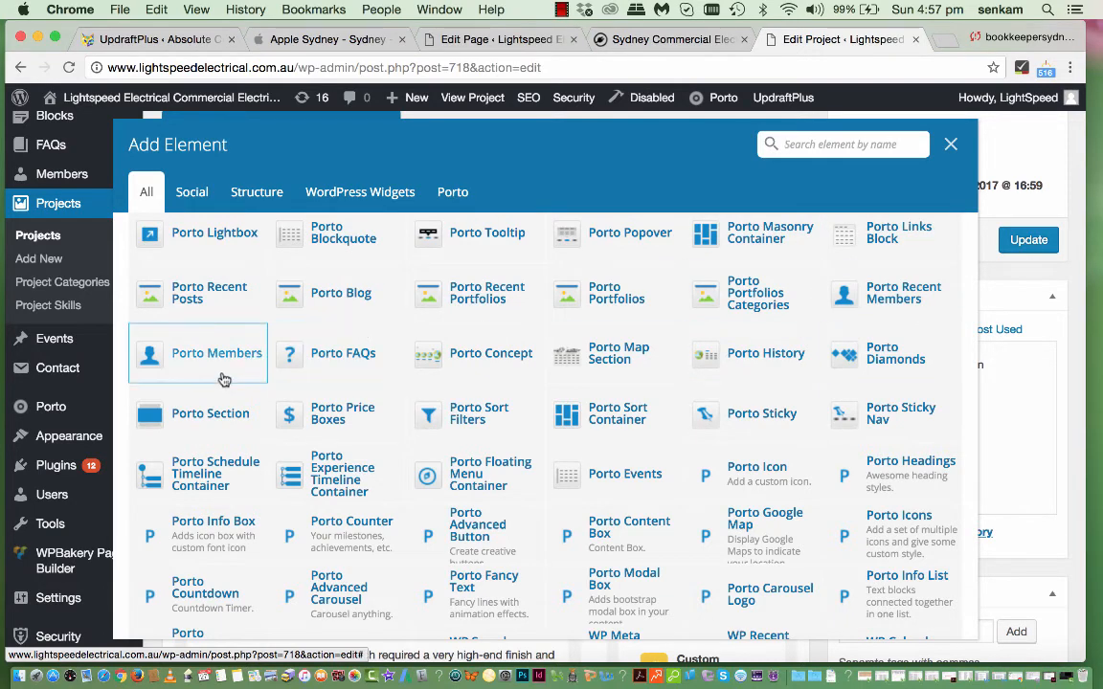
pyautogui.scroll(-3)
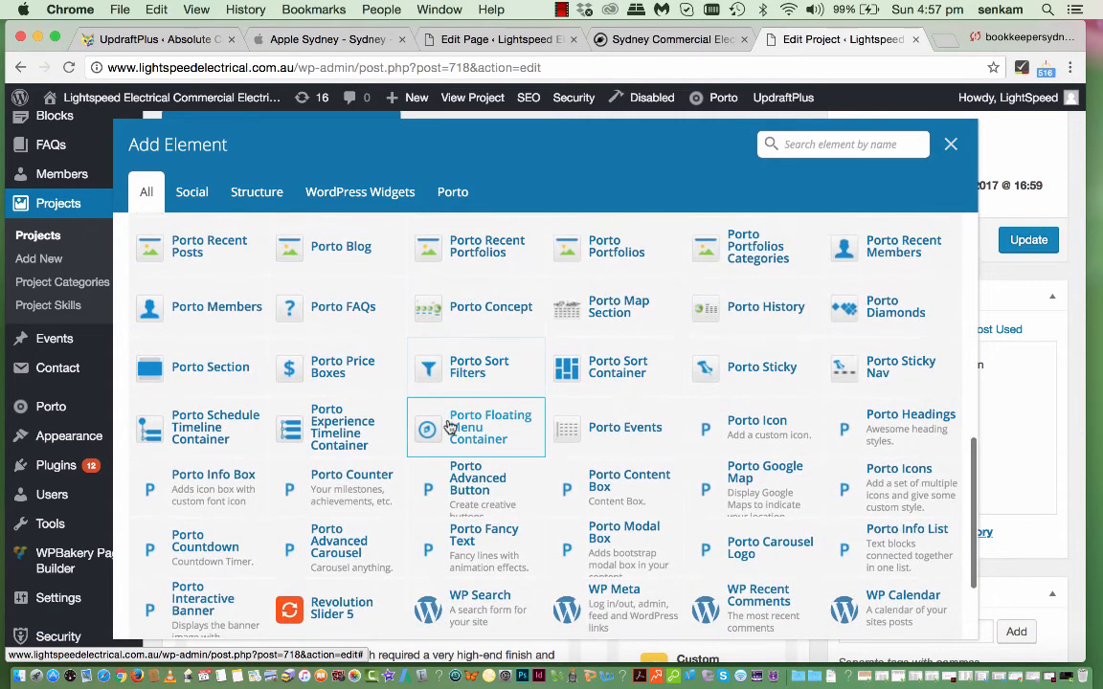
pyautogui.scroll(-3)
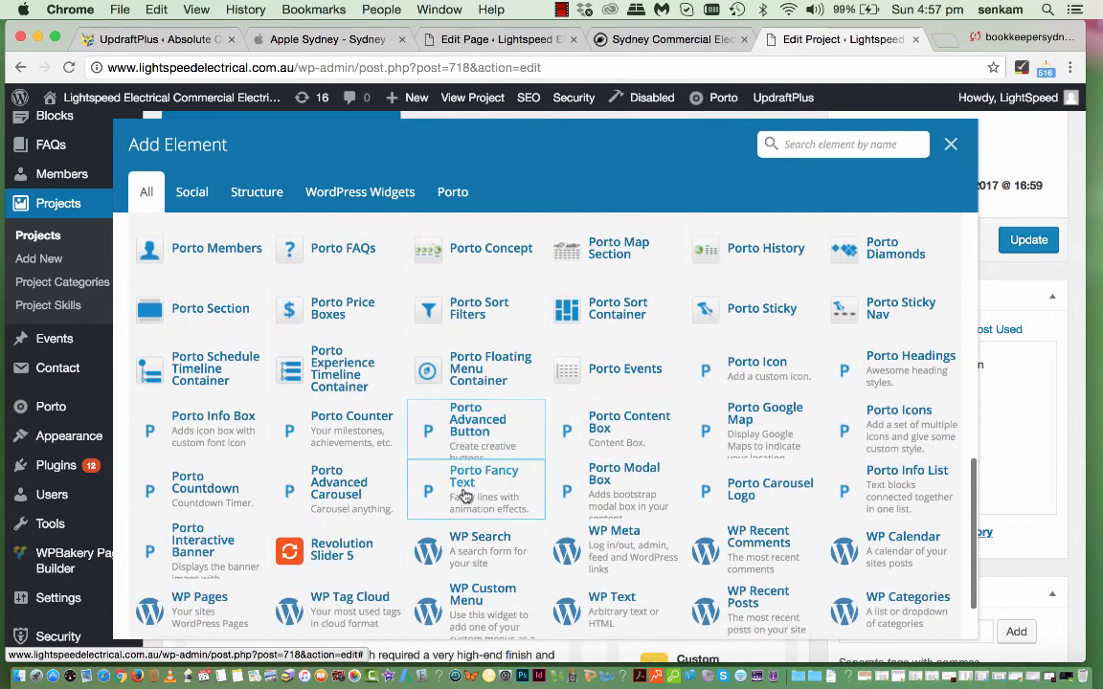
pyautogui.scroll(-3)
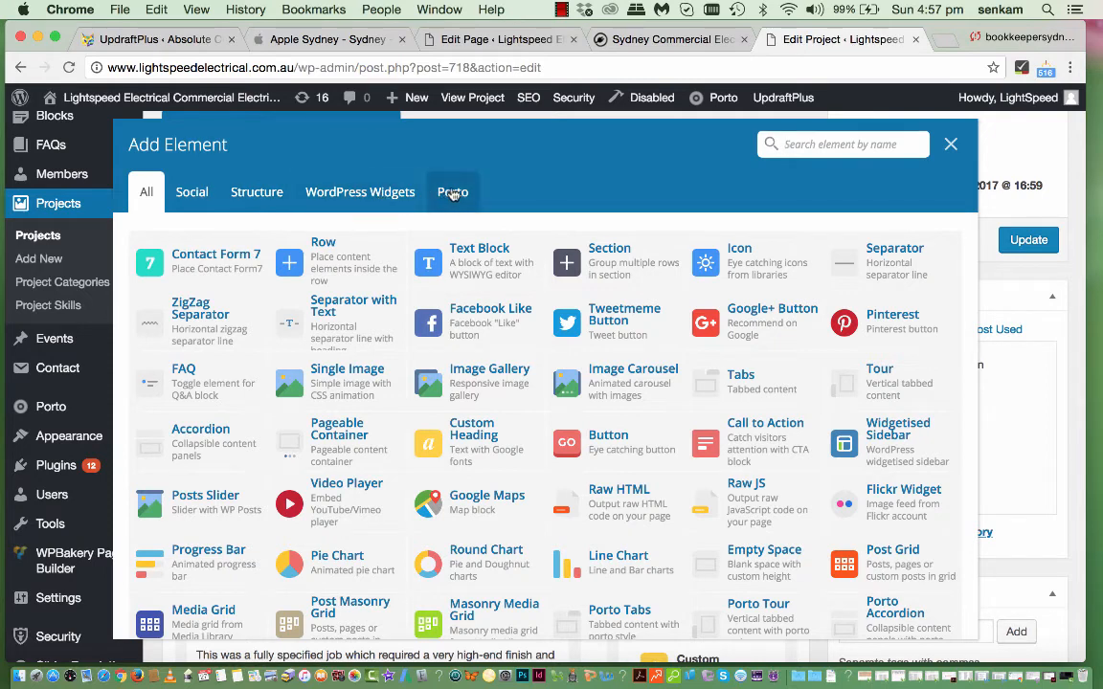
pyautogui.click(452, 192)
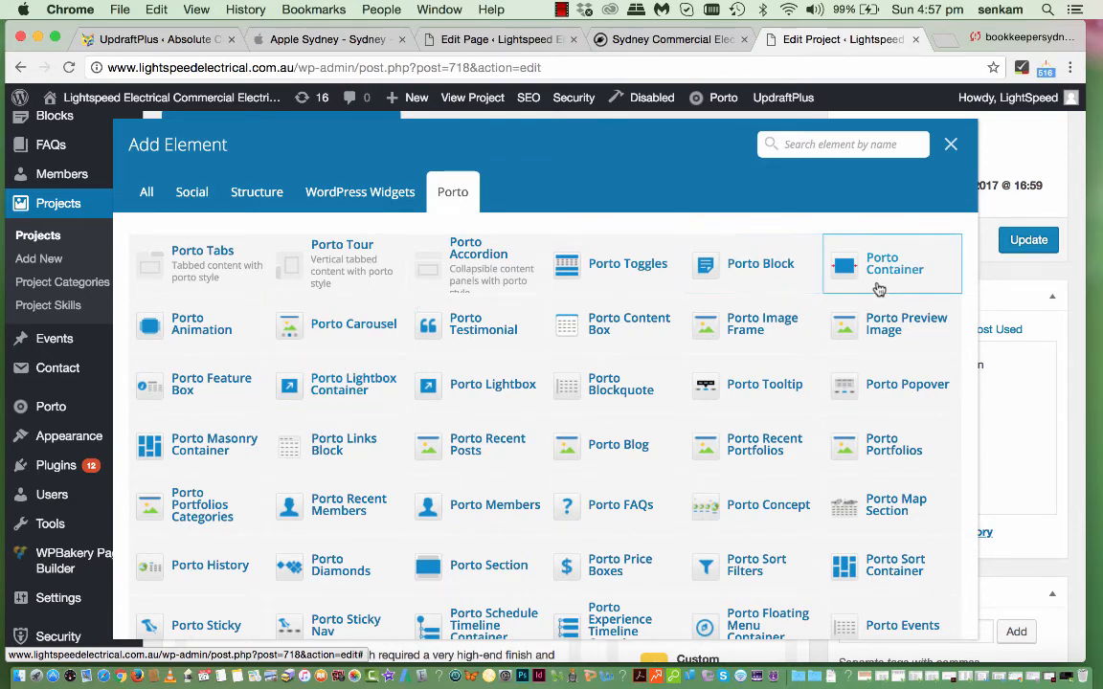
pyautogui.moveTo(626, 385)
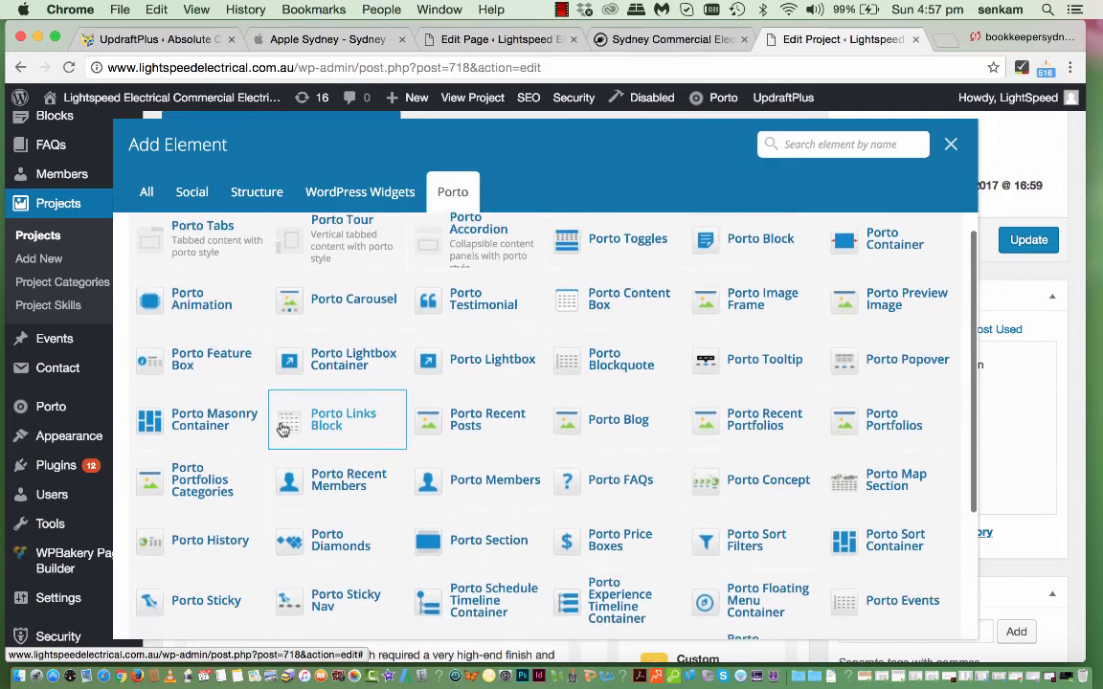
pyautogui.scroll(-3)
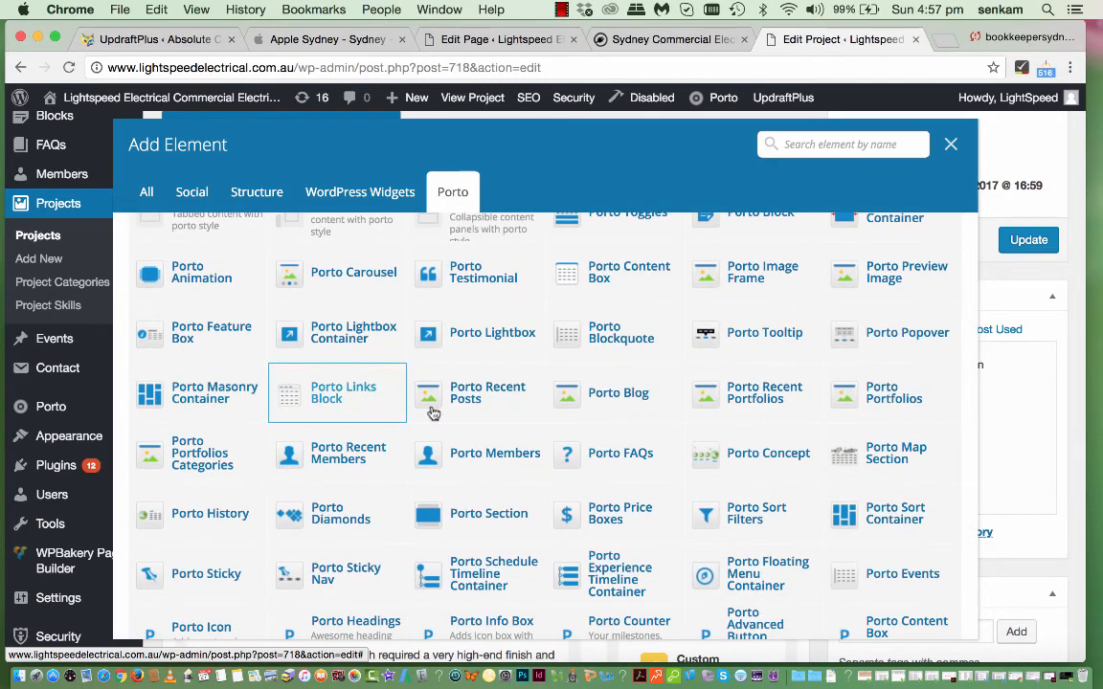
pyautogui.scroll(-3)
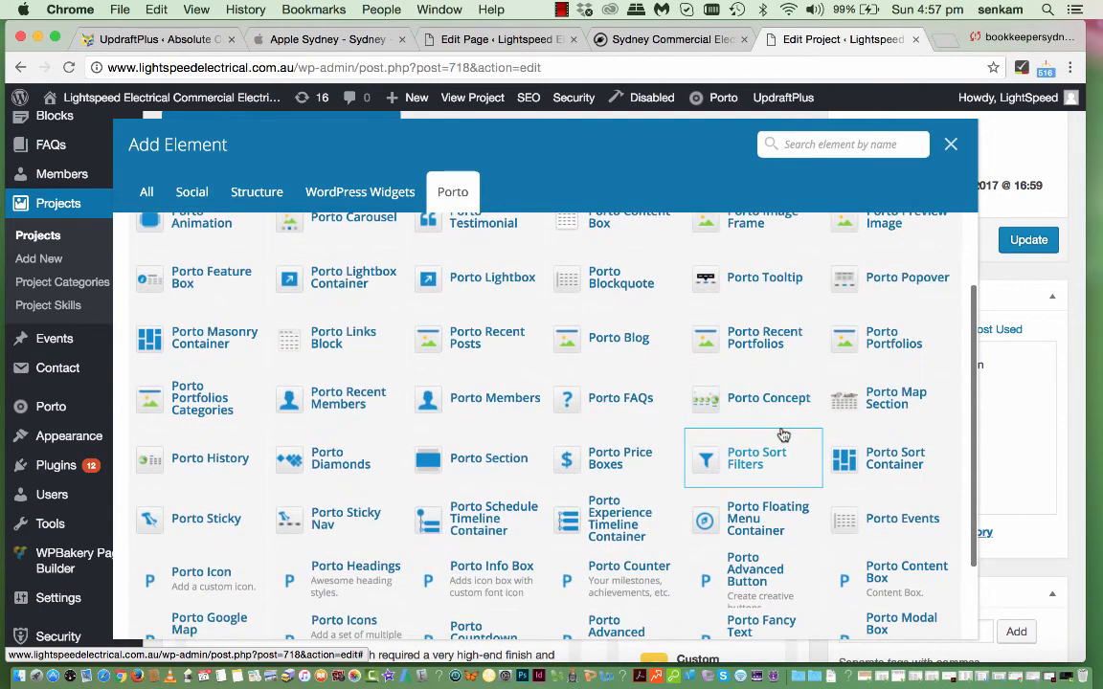
pyautogui.scroll(-3)
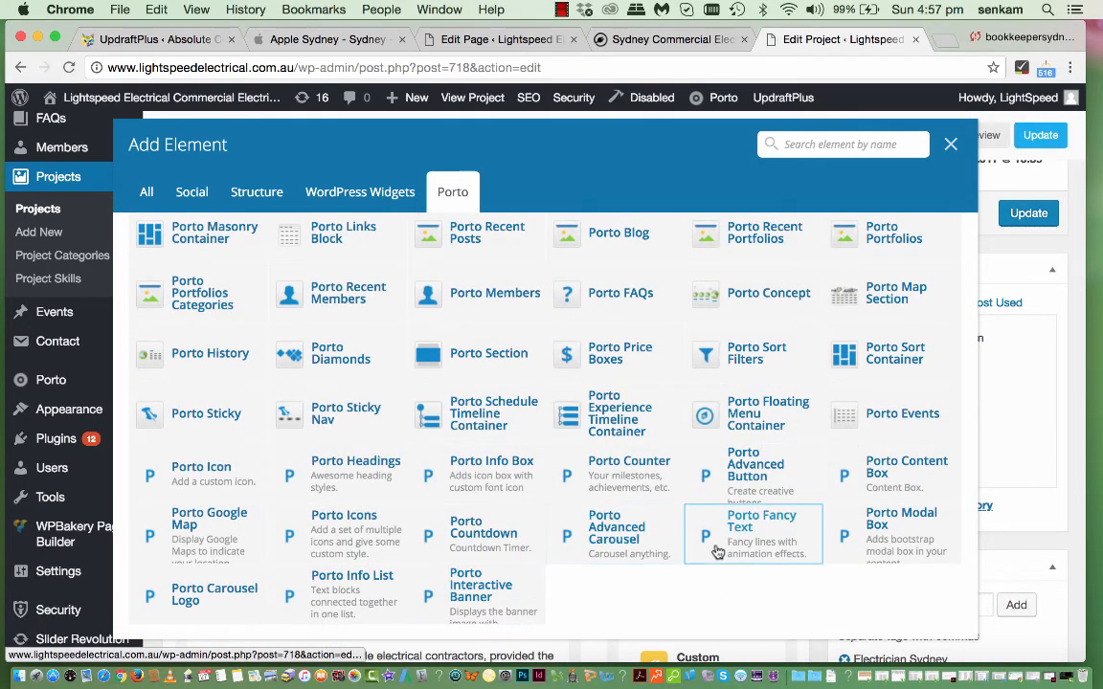
pyautogui.moveTo(639, 460)
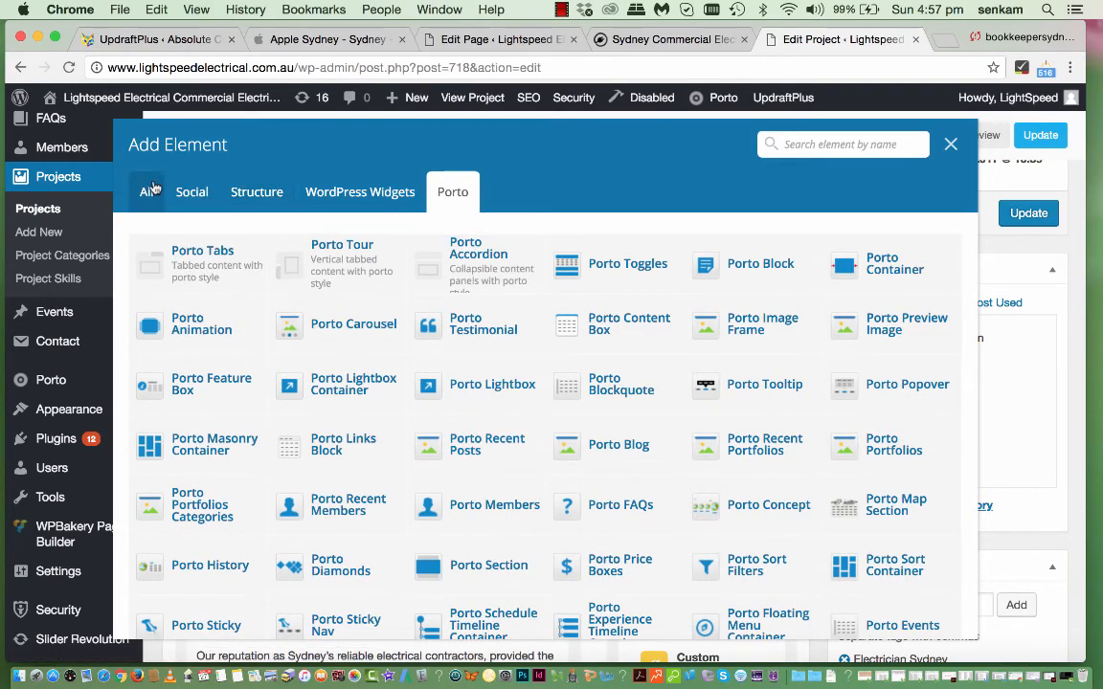
pyautogui.click(146, 192)
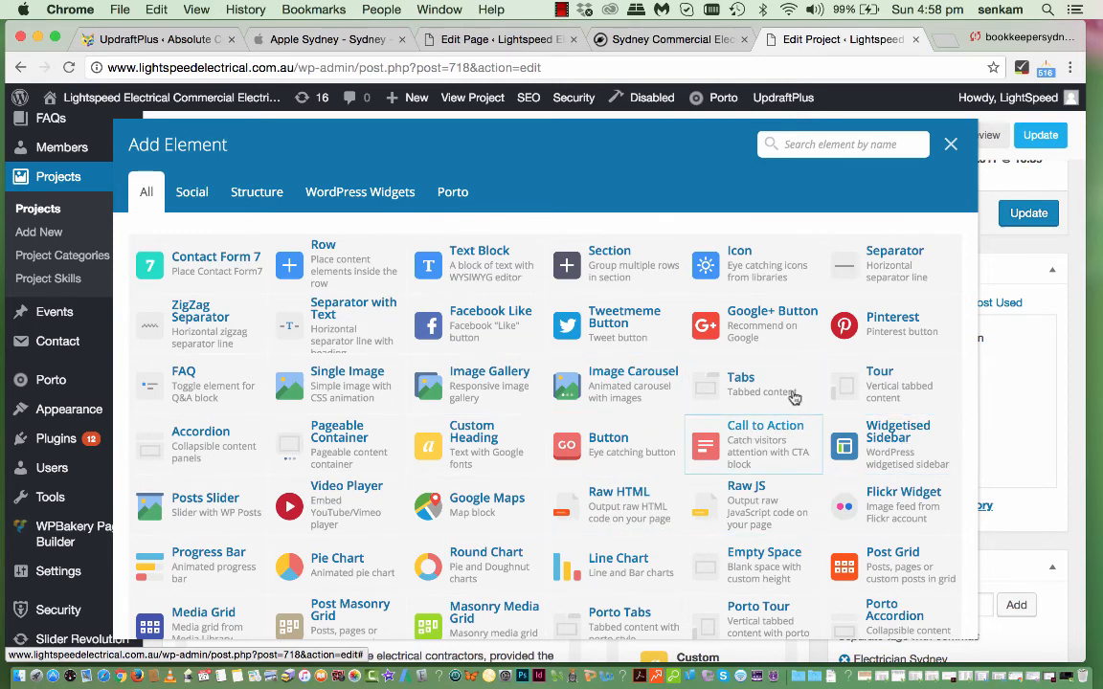
pyautogui.scroll(-3)
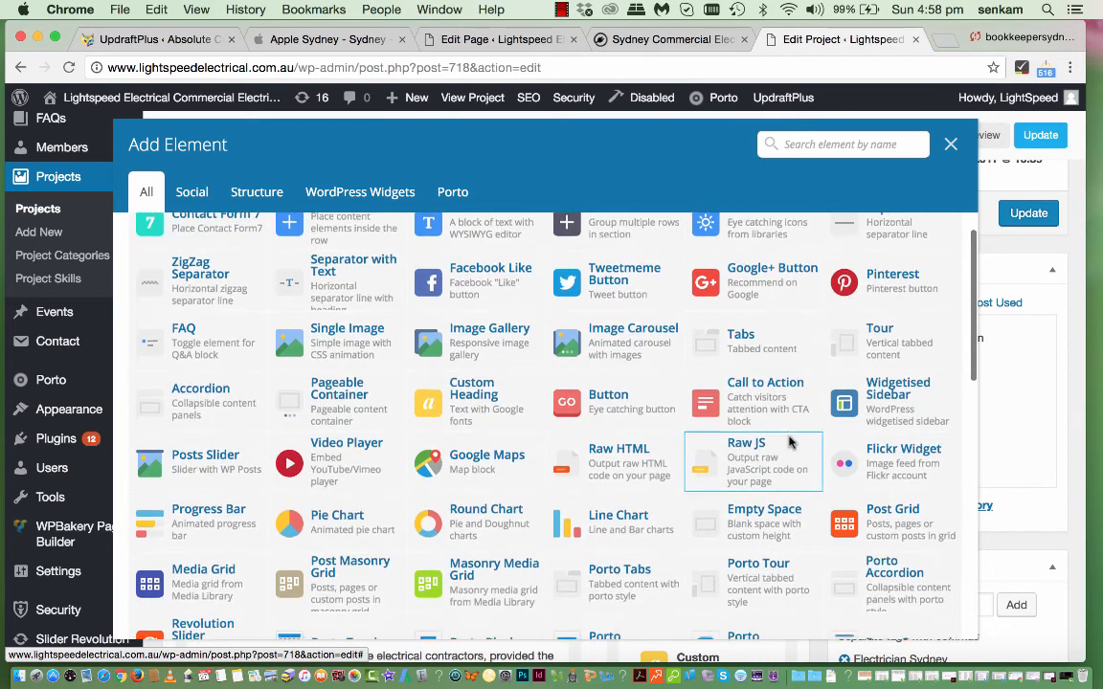
pyautogui.scroll(-3)
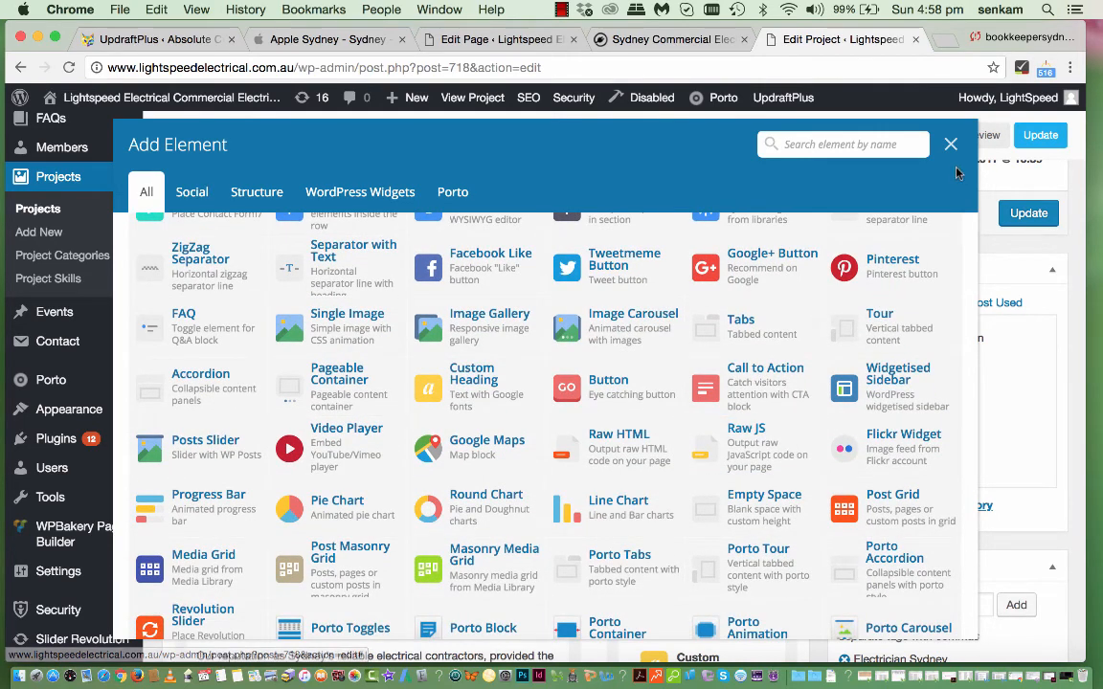
pyautogui.scroll(-3)
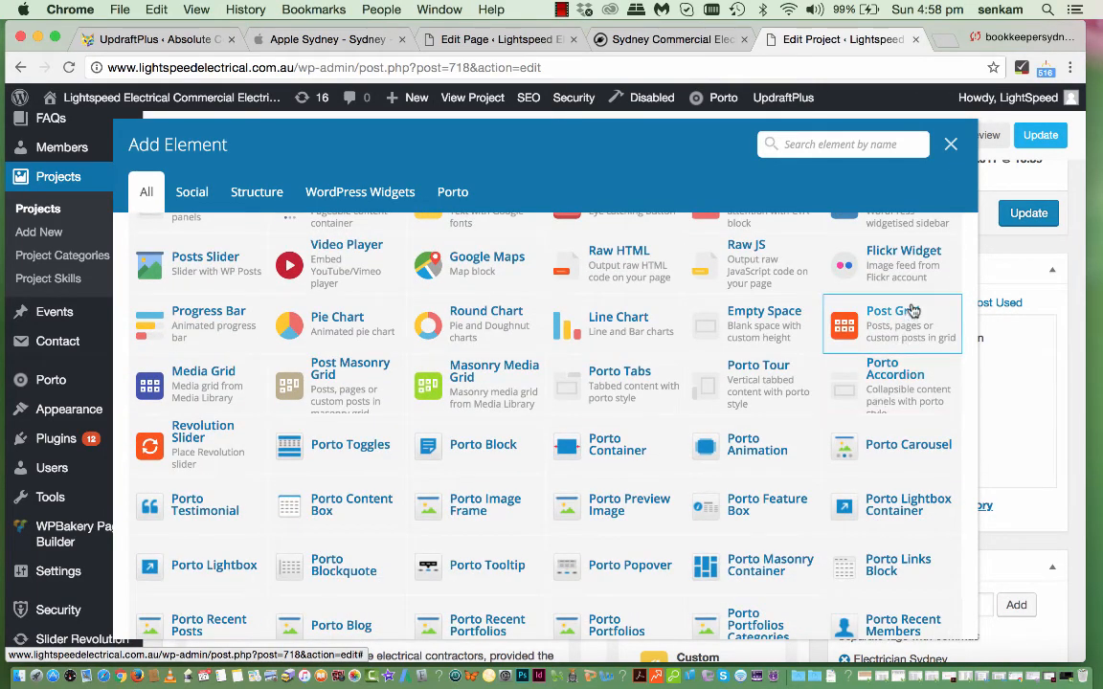
pyautogui.click(950, 143)
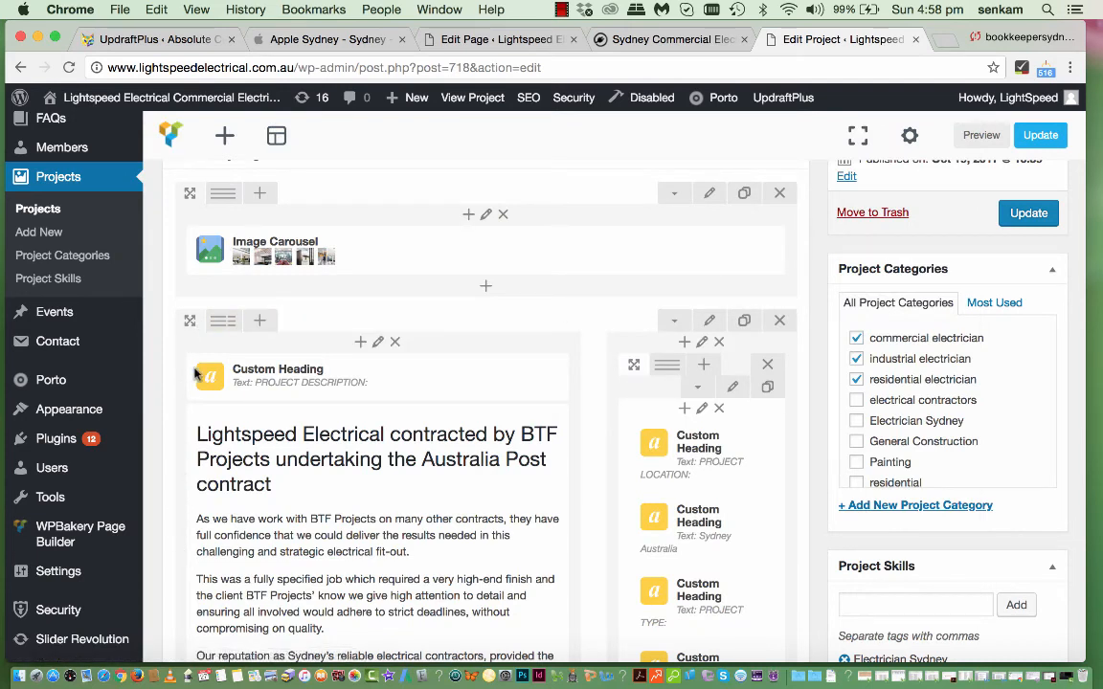
pyautogui.moveTo(697, 483)
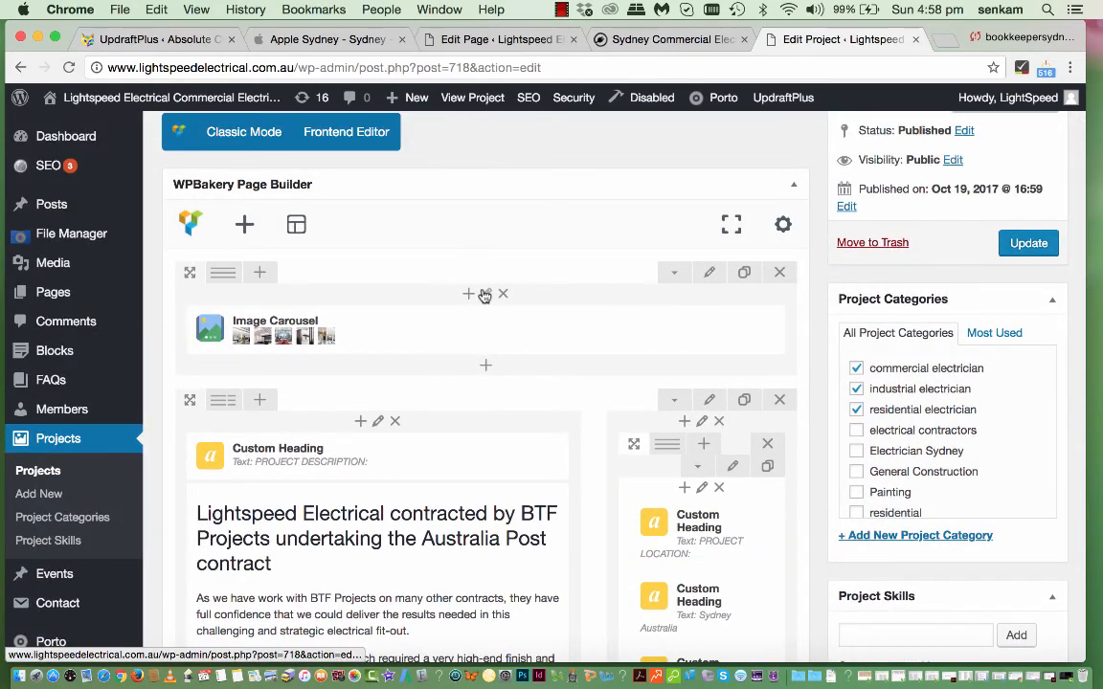
pyautogui.moveTo(480, 295)
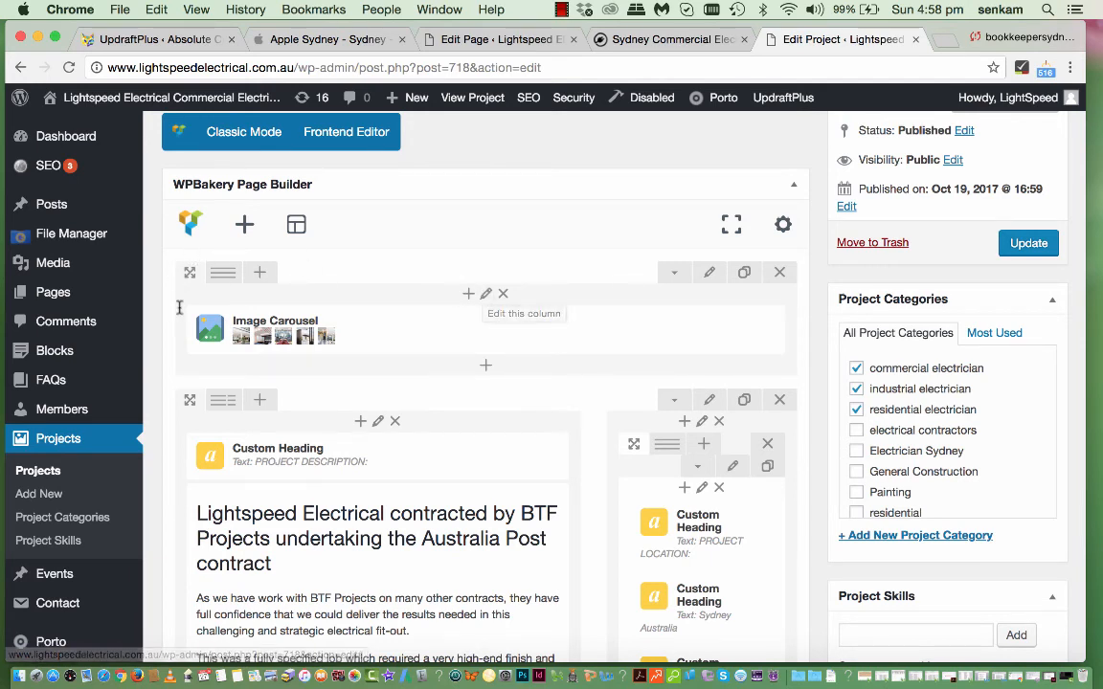
pyautogui.moveTo(295, 304)
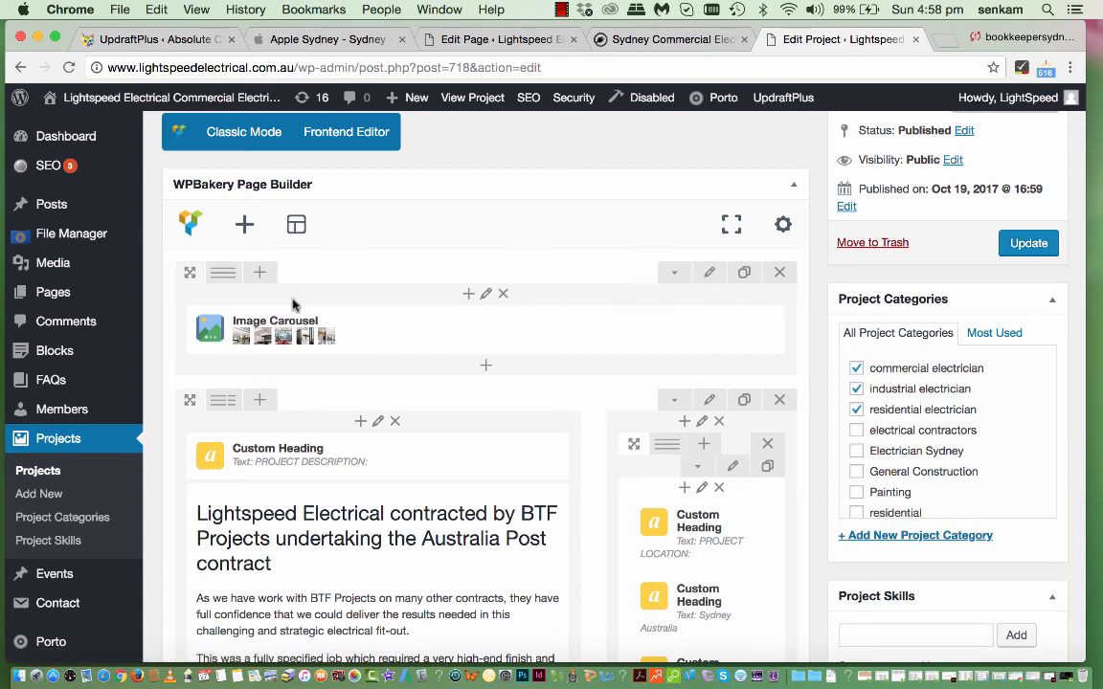
pyautogui.moveTo(460, 329)
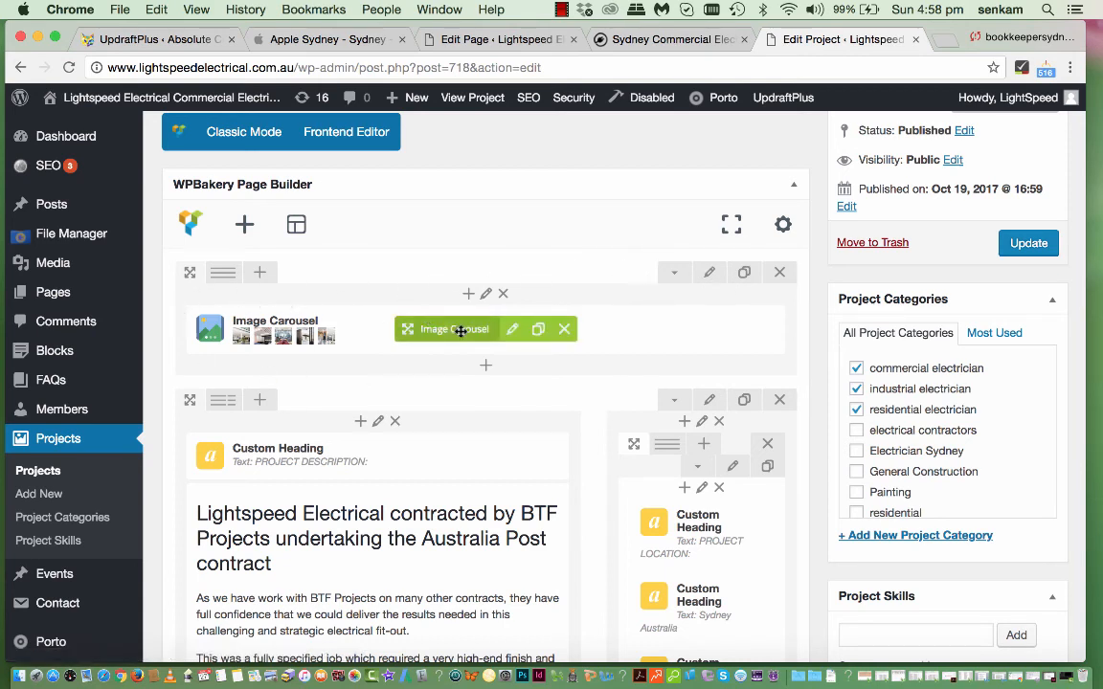
pyautogui.moveTo(379, 325)
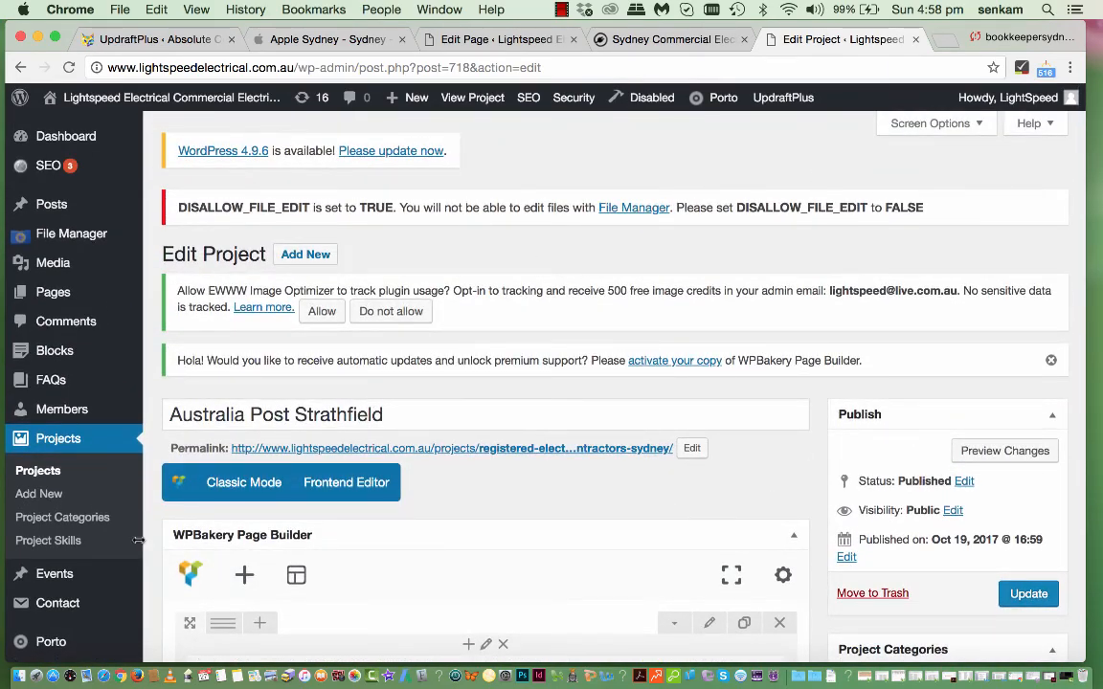
pyautogui.moveTo(1003, 498)
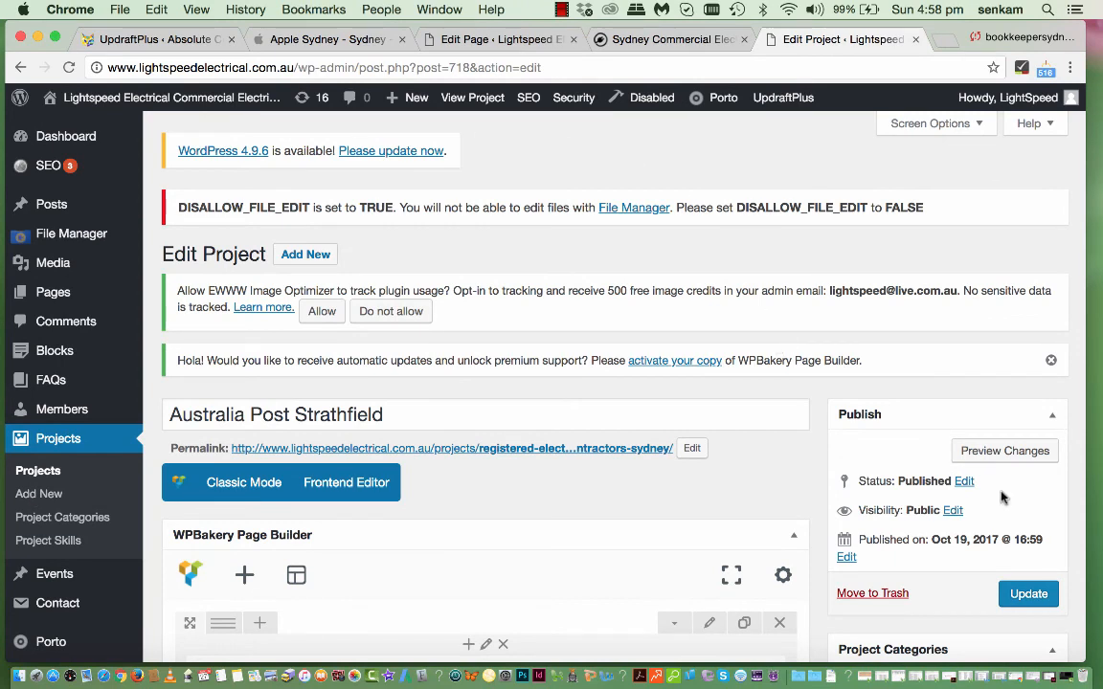
pyautogui.moveTo(609, 510)
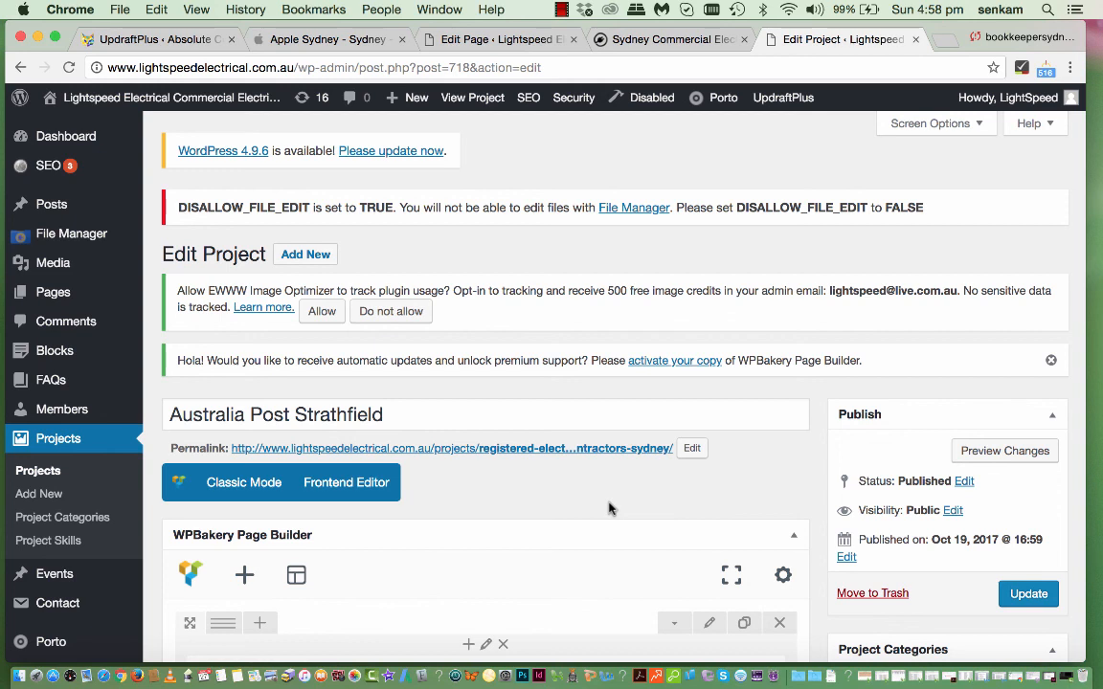
pyautogui.moveTo(603, 509)
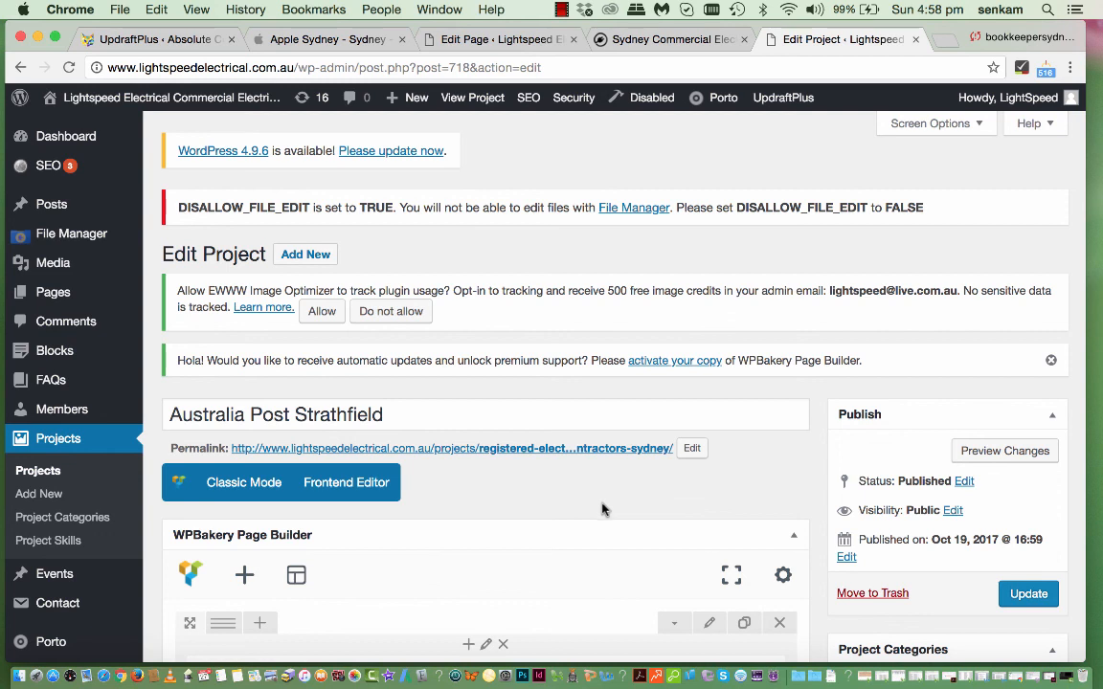
pyautogui.moveTo(344, 659)
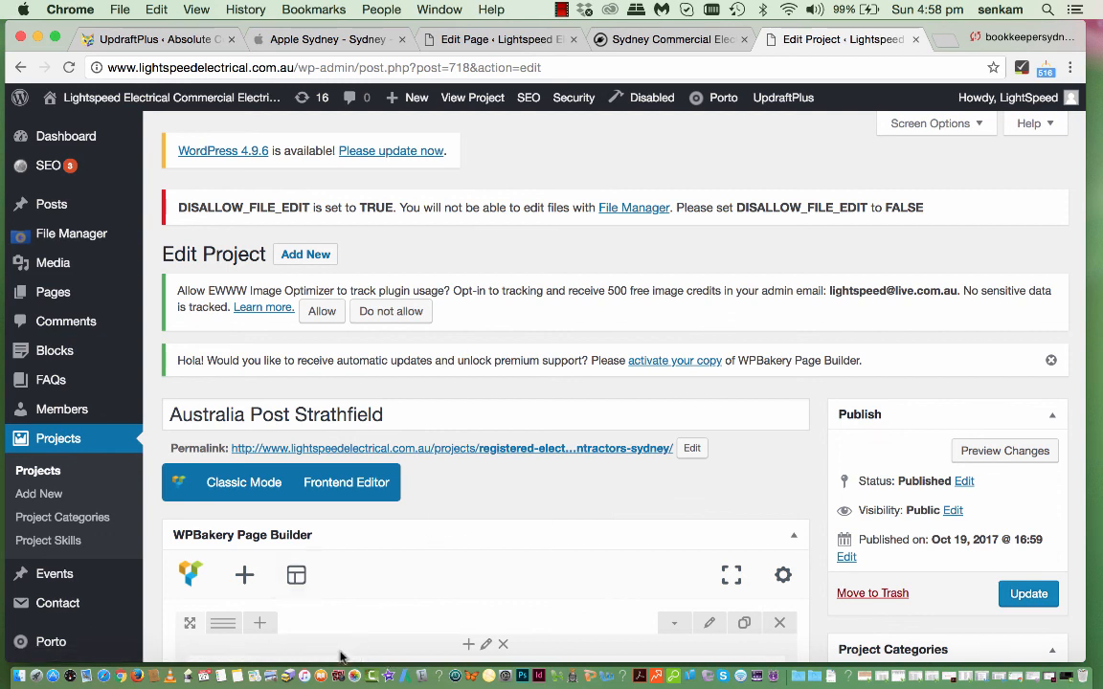